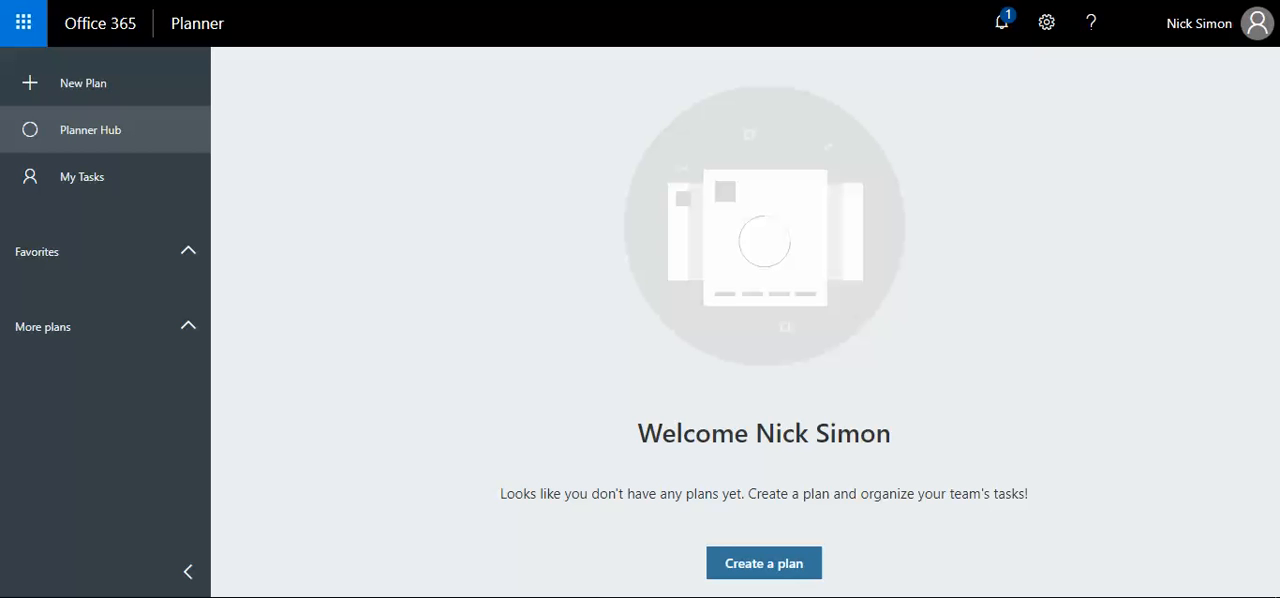
mouse_move(420, 78)
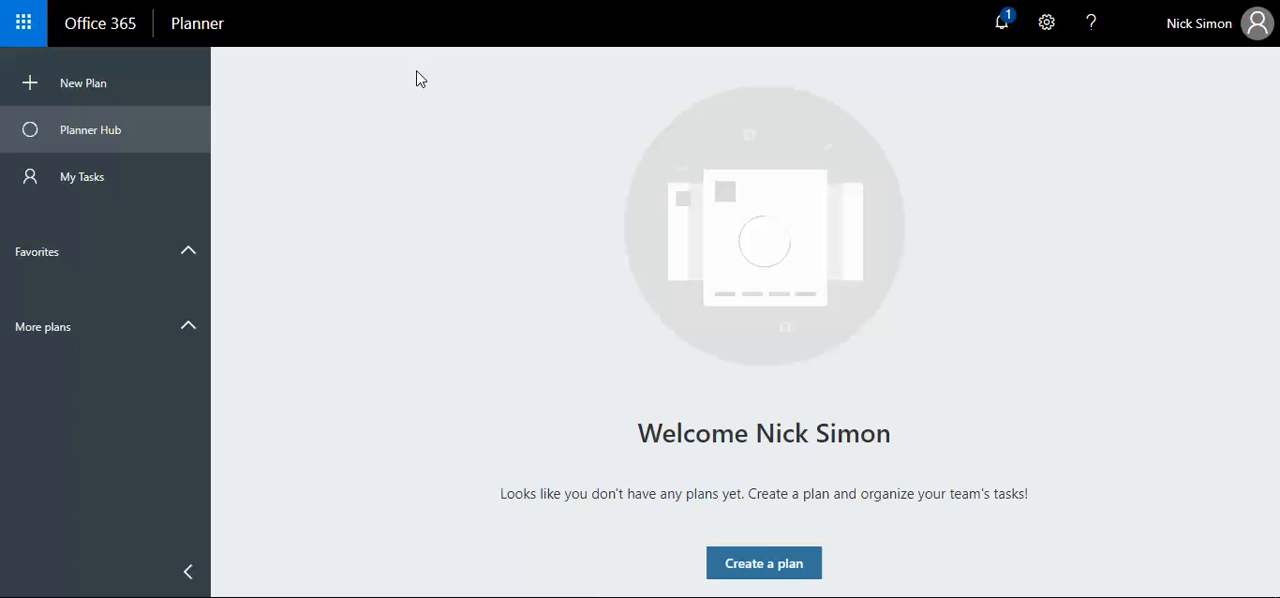
mouse_move(414, 65)
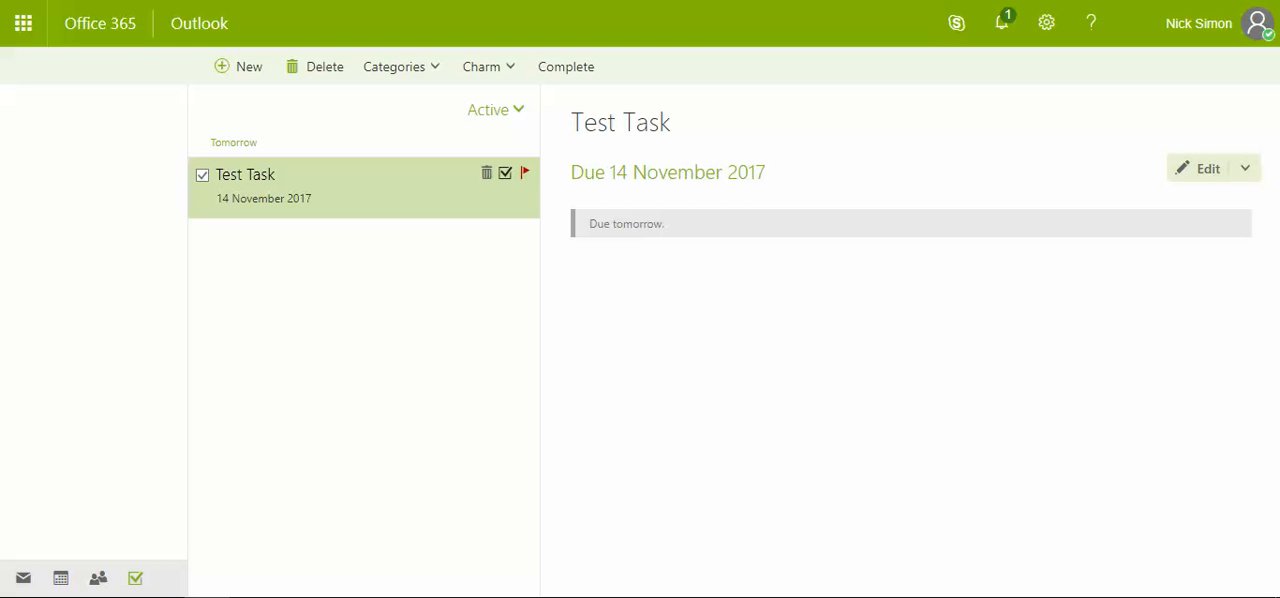
mouse_move(465, 270)
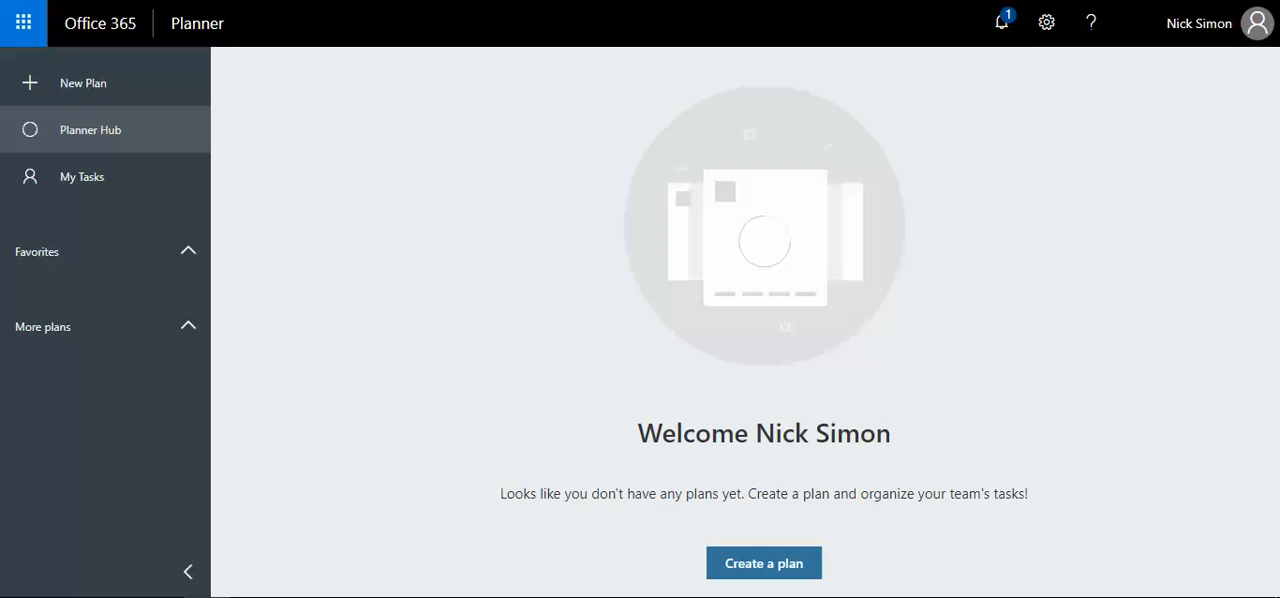
mouse_move(600, 305)
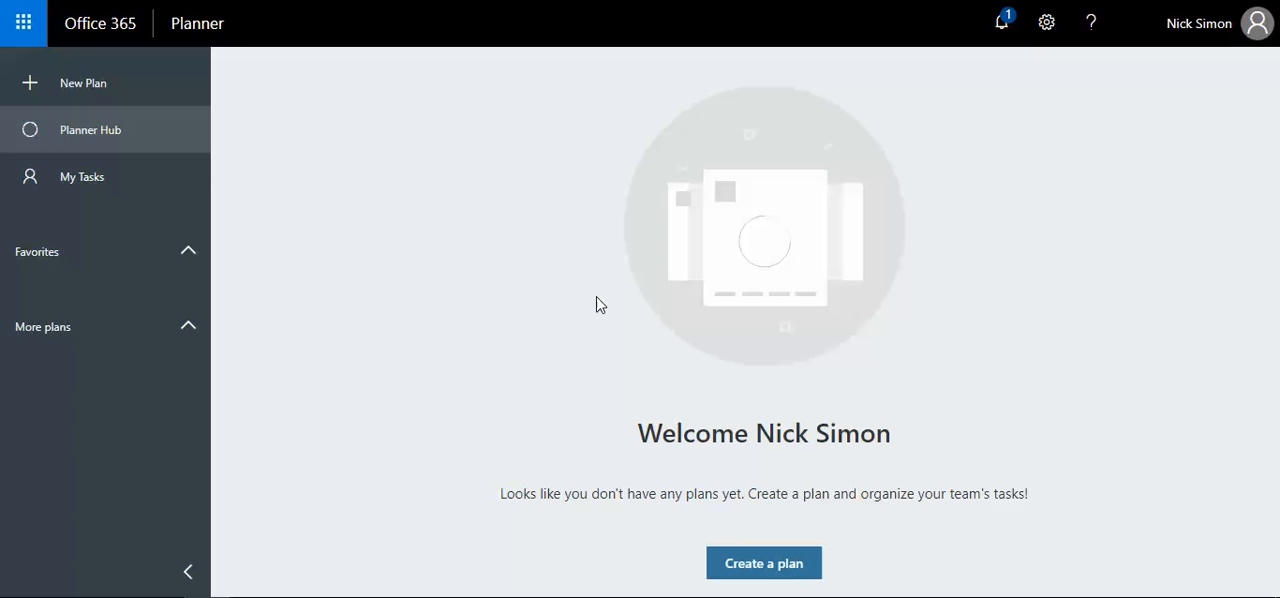
mouse_move(135, 145)
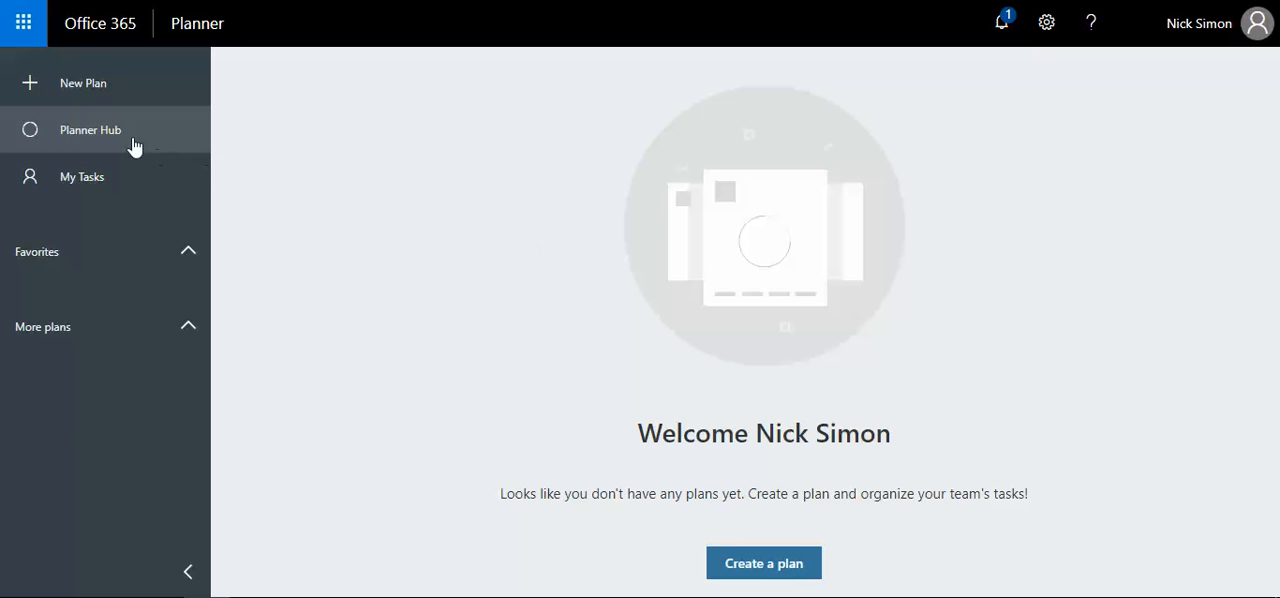
mouse_move(648, 372)
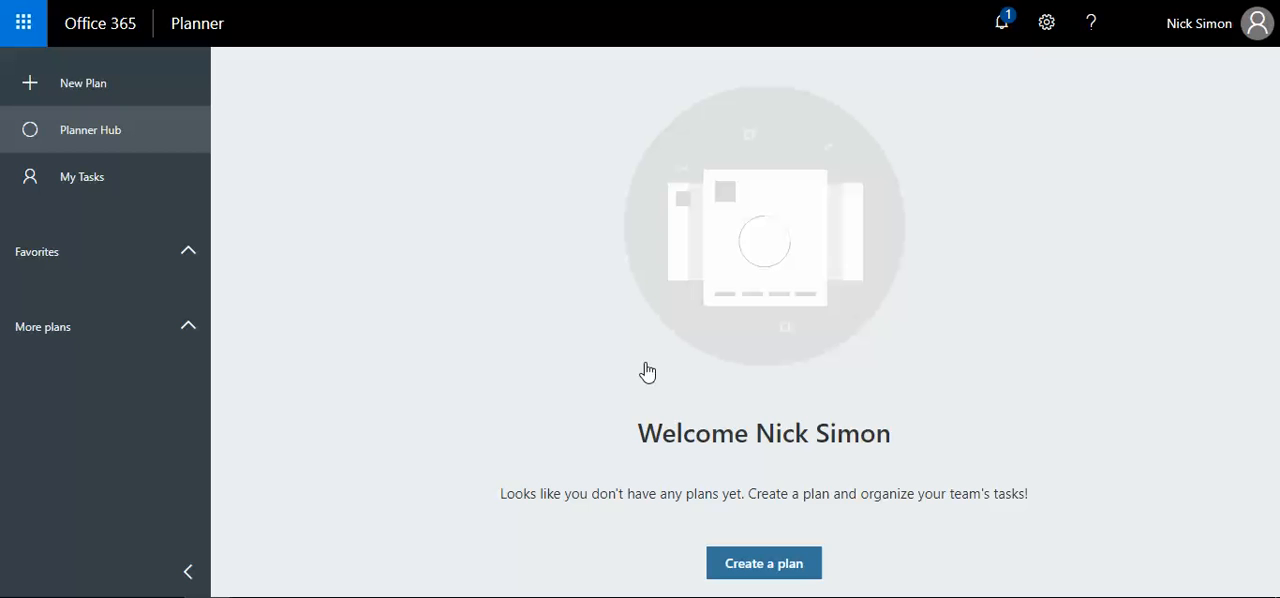
mouse_move(118, 95)
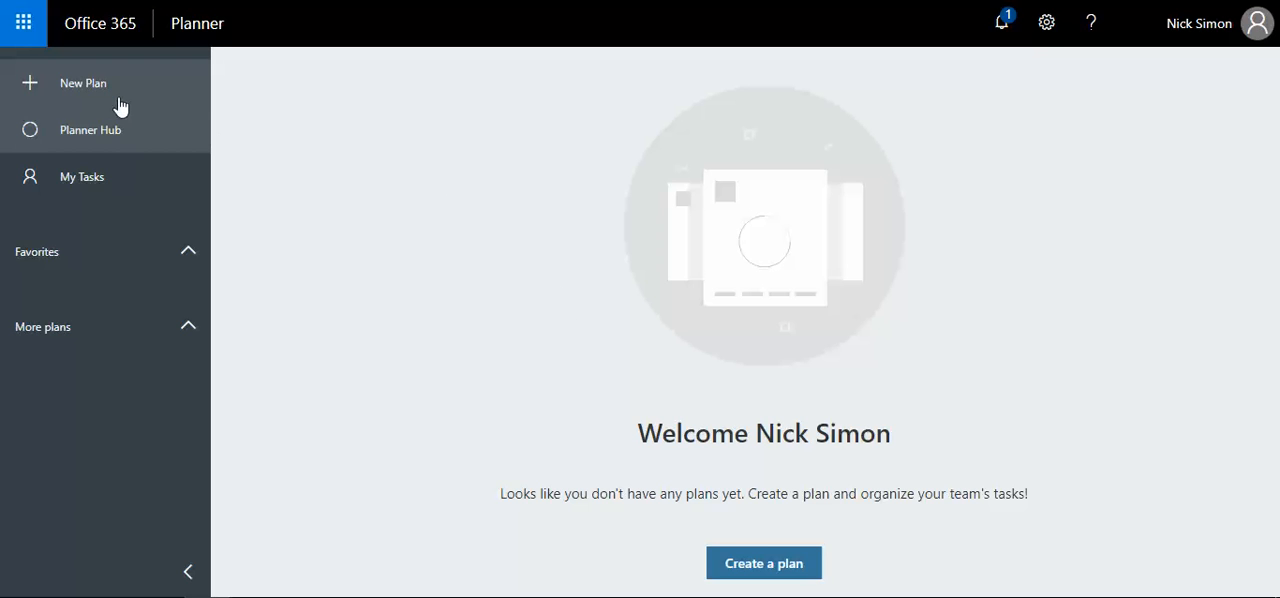
- Create a new plan named 'Bake a cake' with Private visibility
left_click(83, 83)
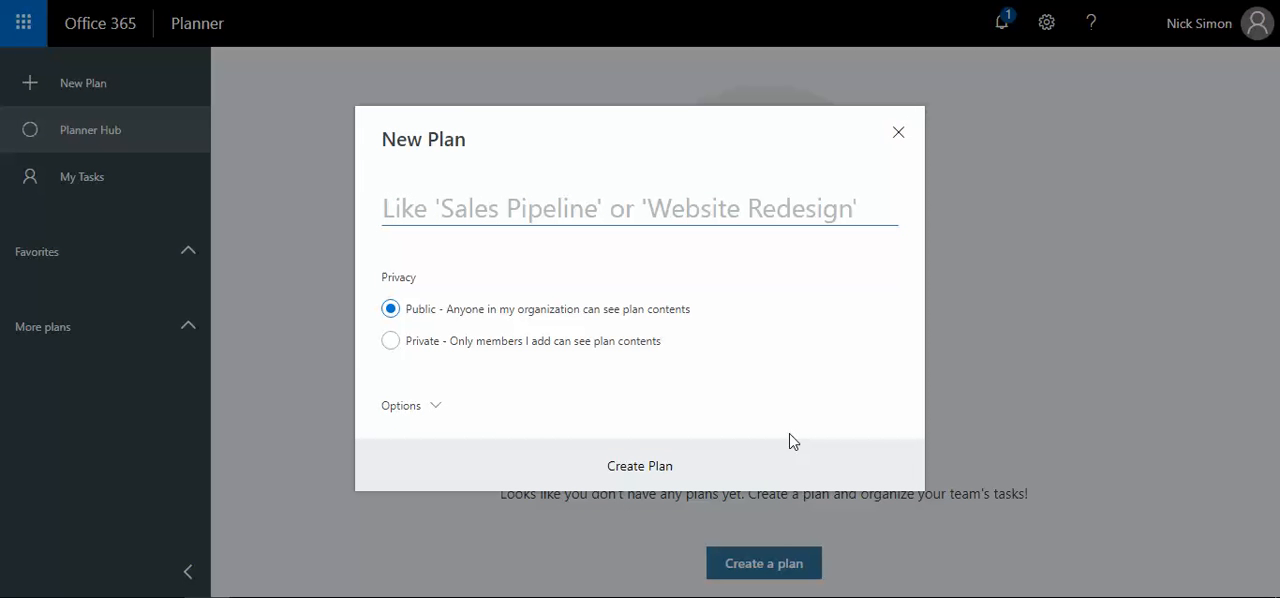
left_click(620, 208)
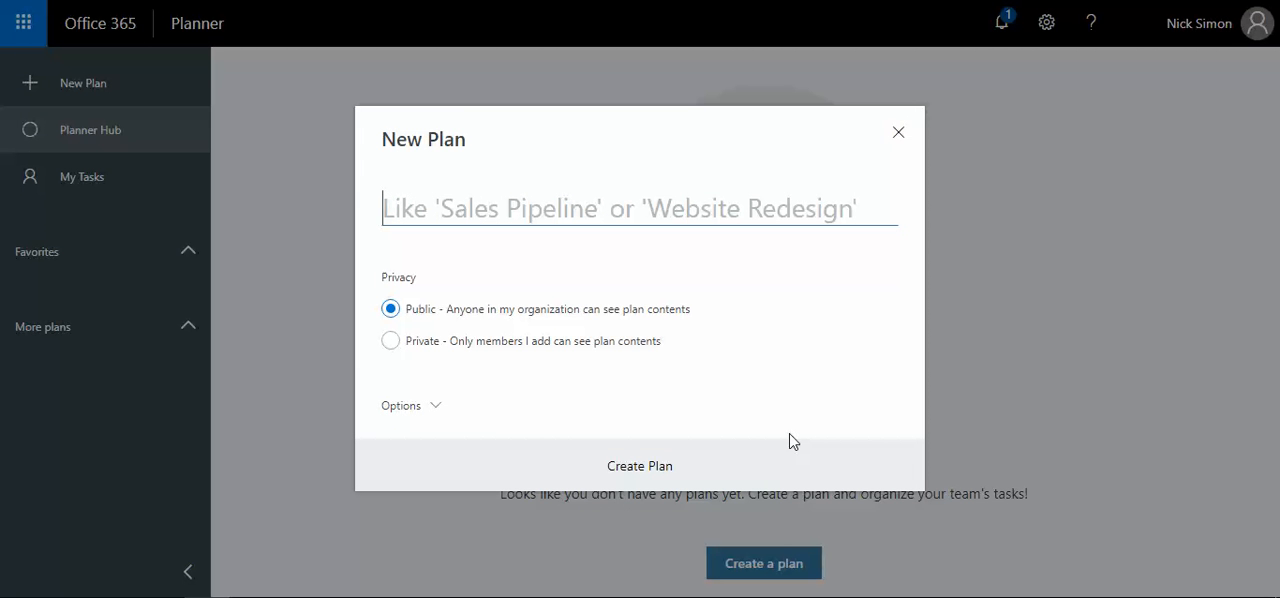
type("B")
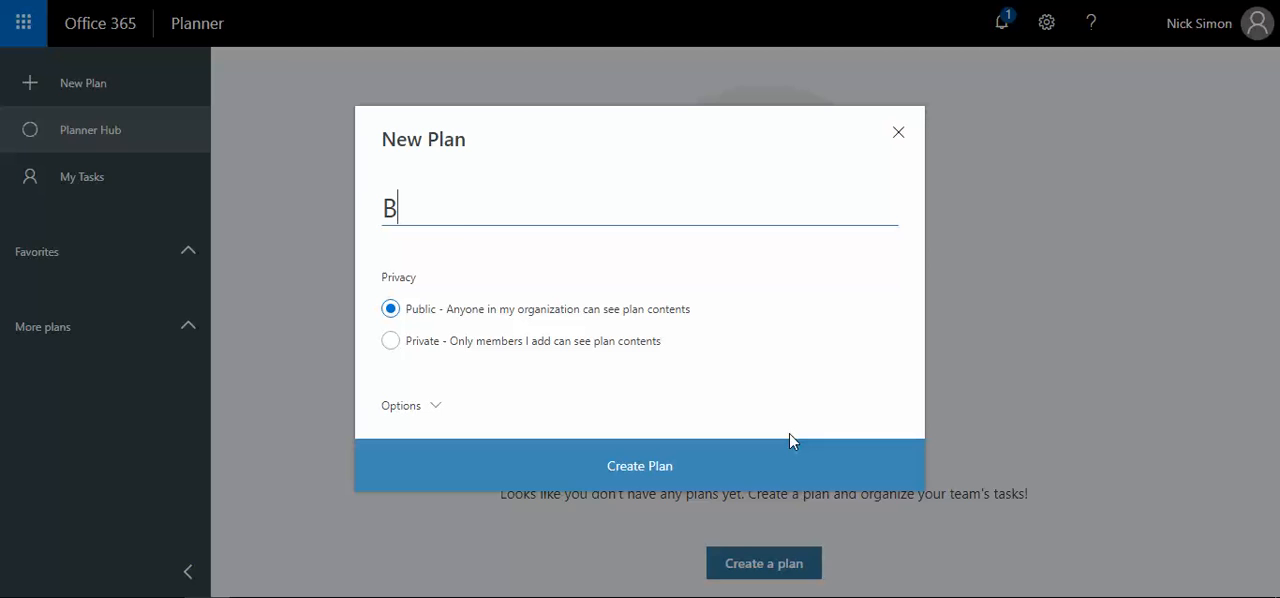
type("ake a ca")
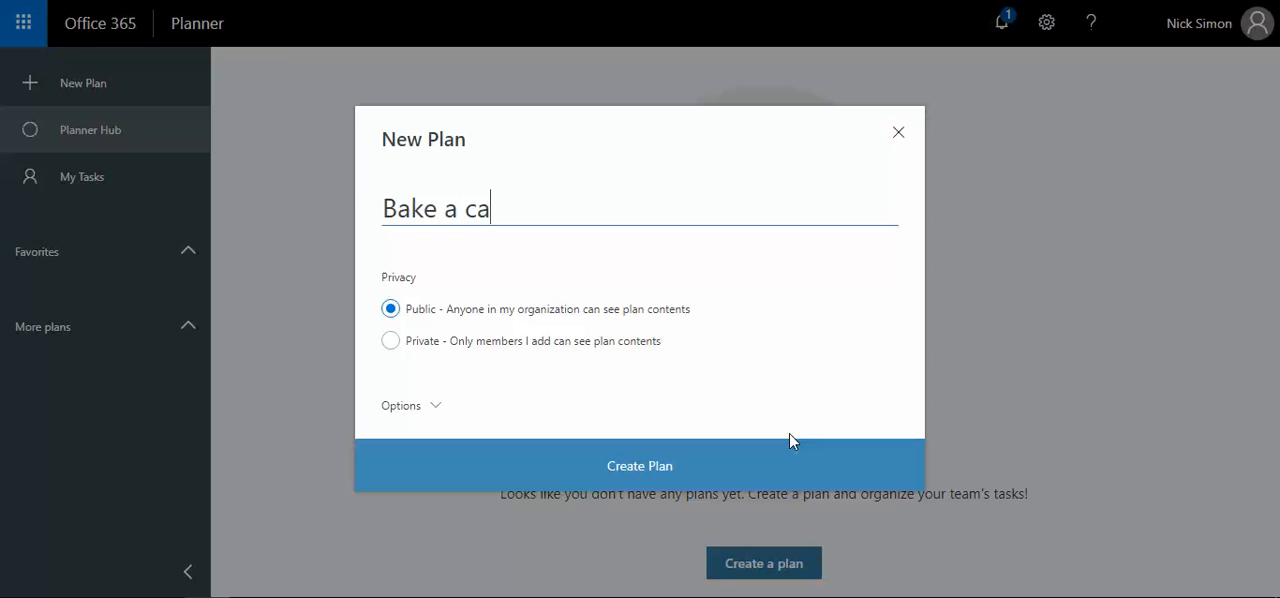
type("ke")
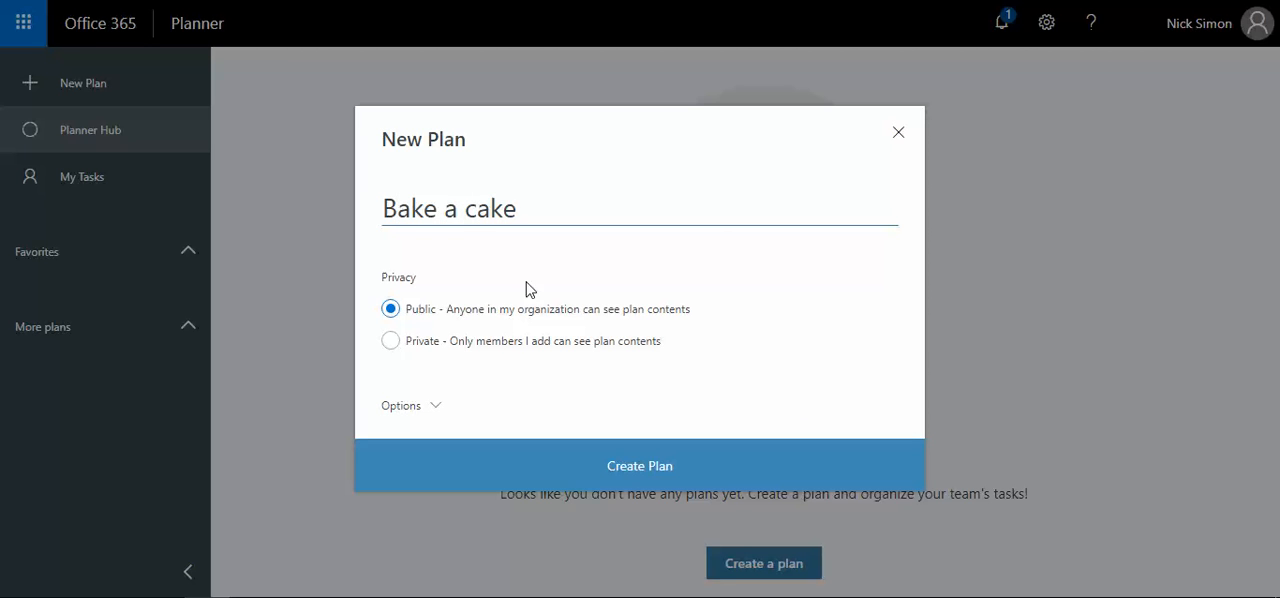
left_click(390, 340)
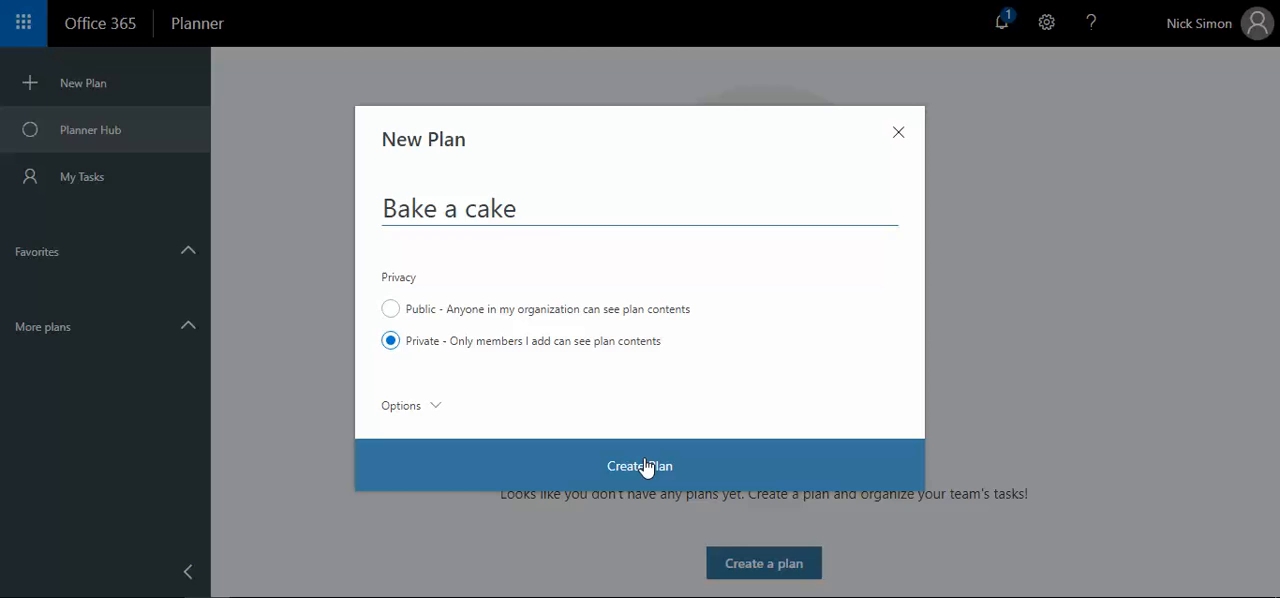
left_click(639, 465)
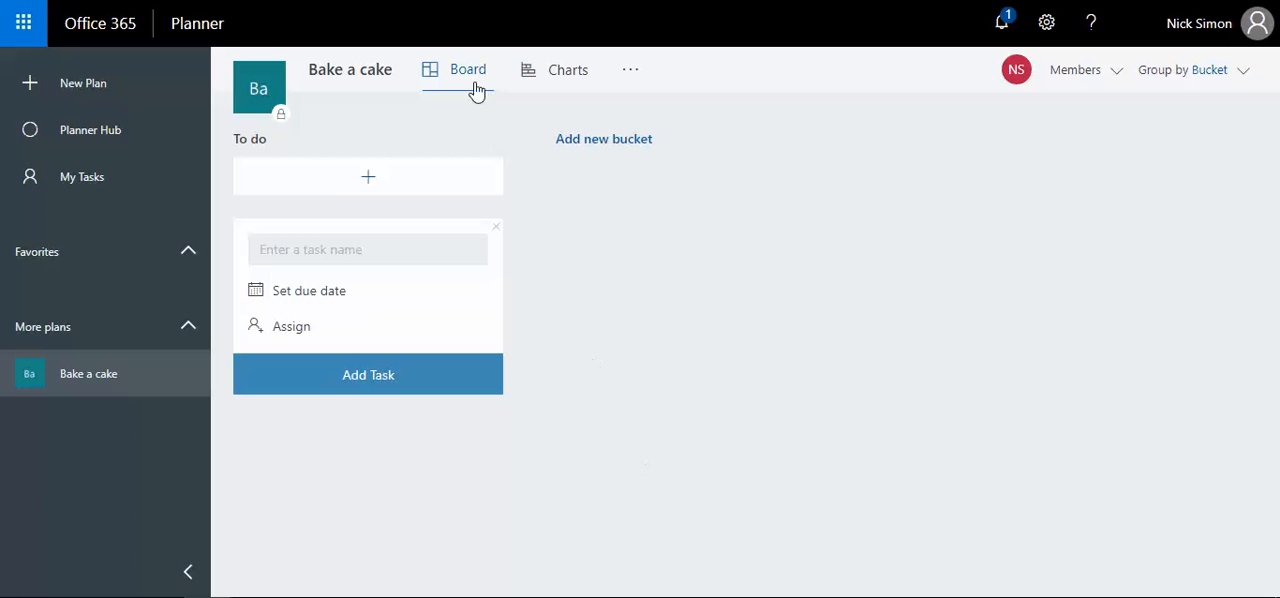
mouse_move(445, 236)
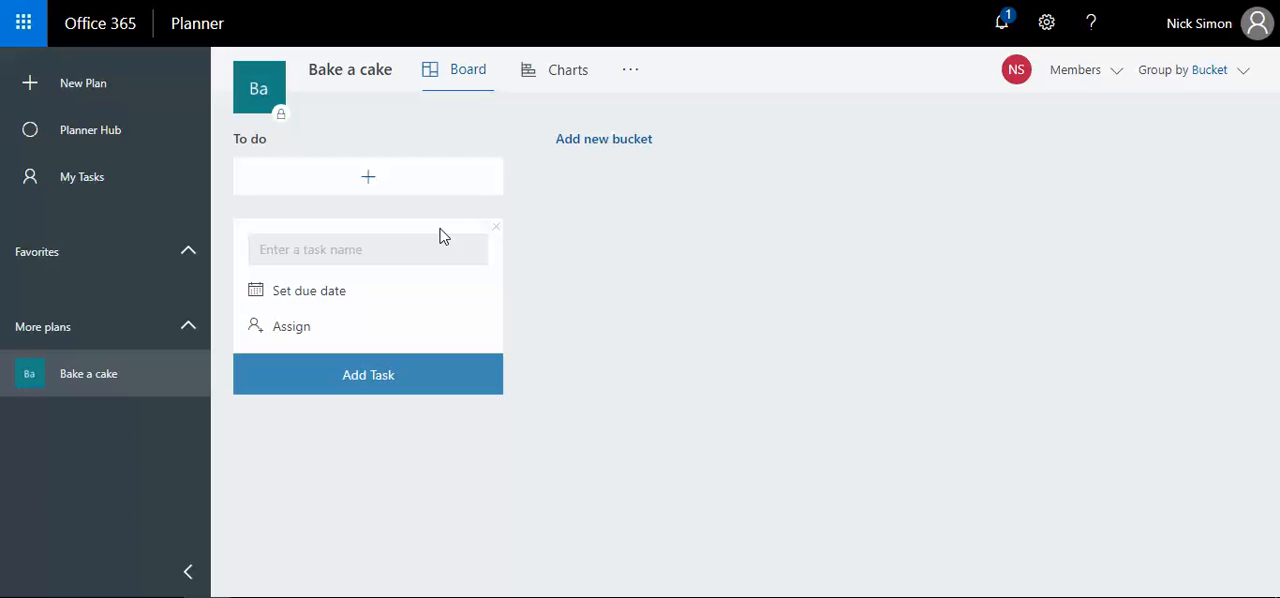
mouse_move(295, 142)
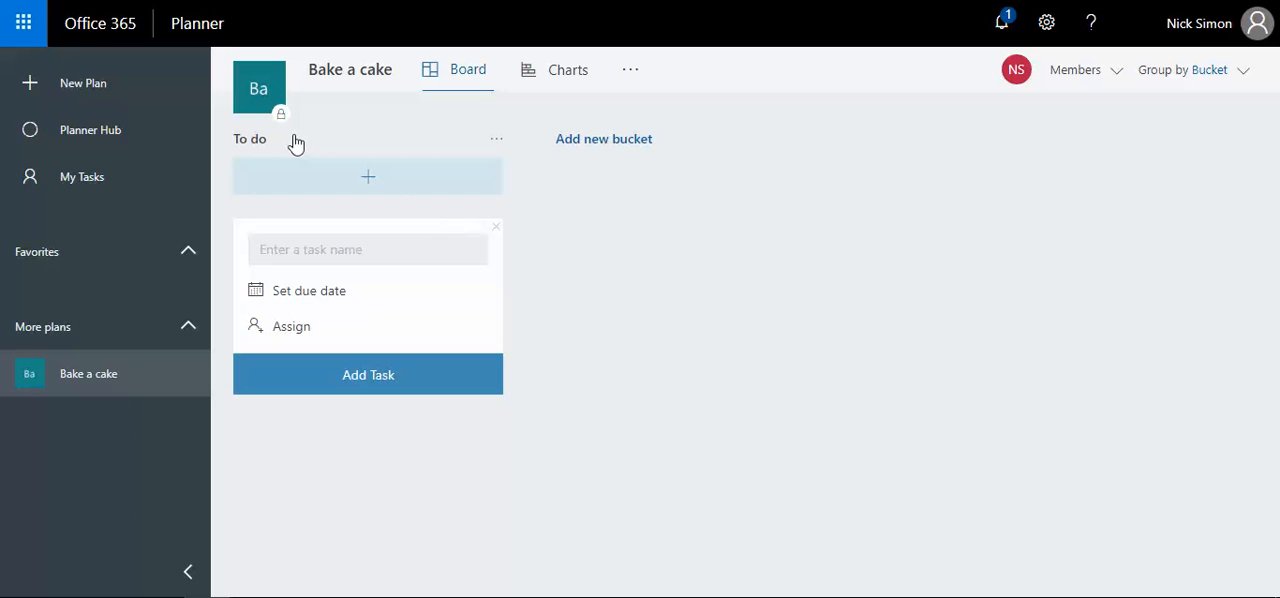
mouse_move(295, 143)
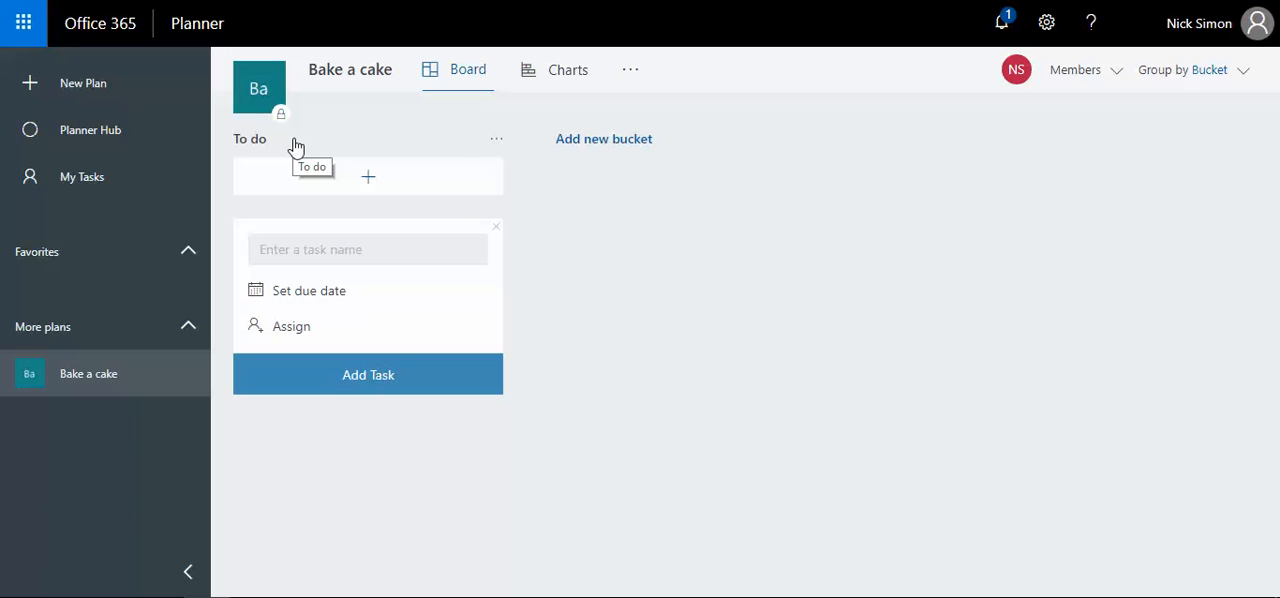
left_click(367, 249)
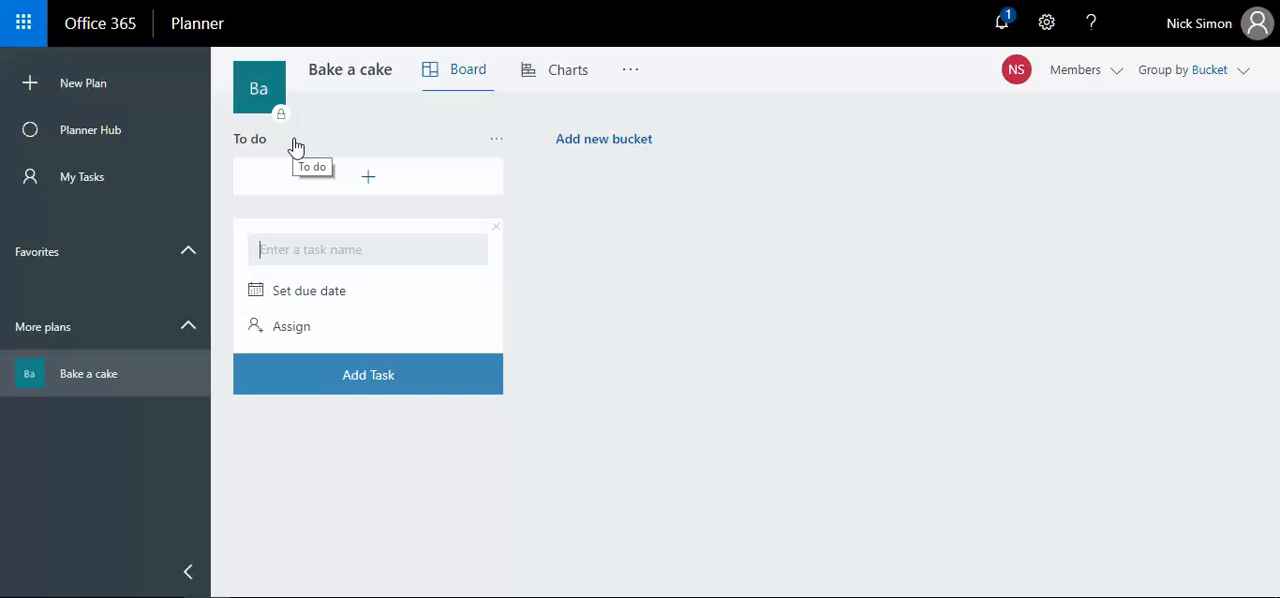
mouse_move(368, 476)
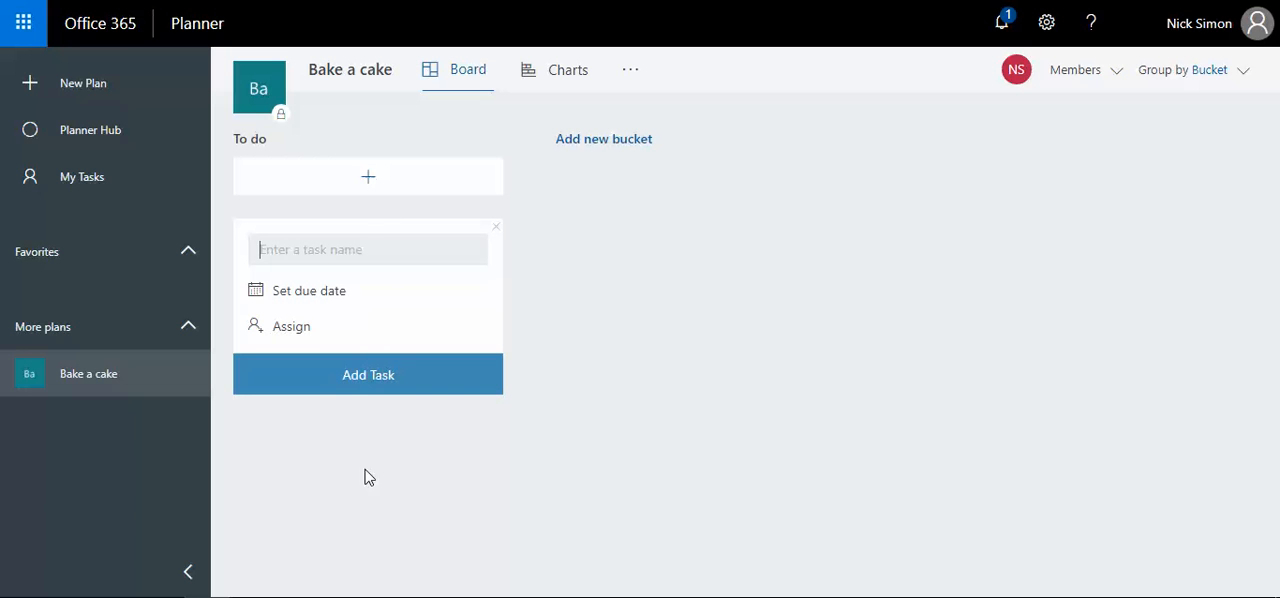
mouse_move(945, 128)
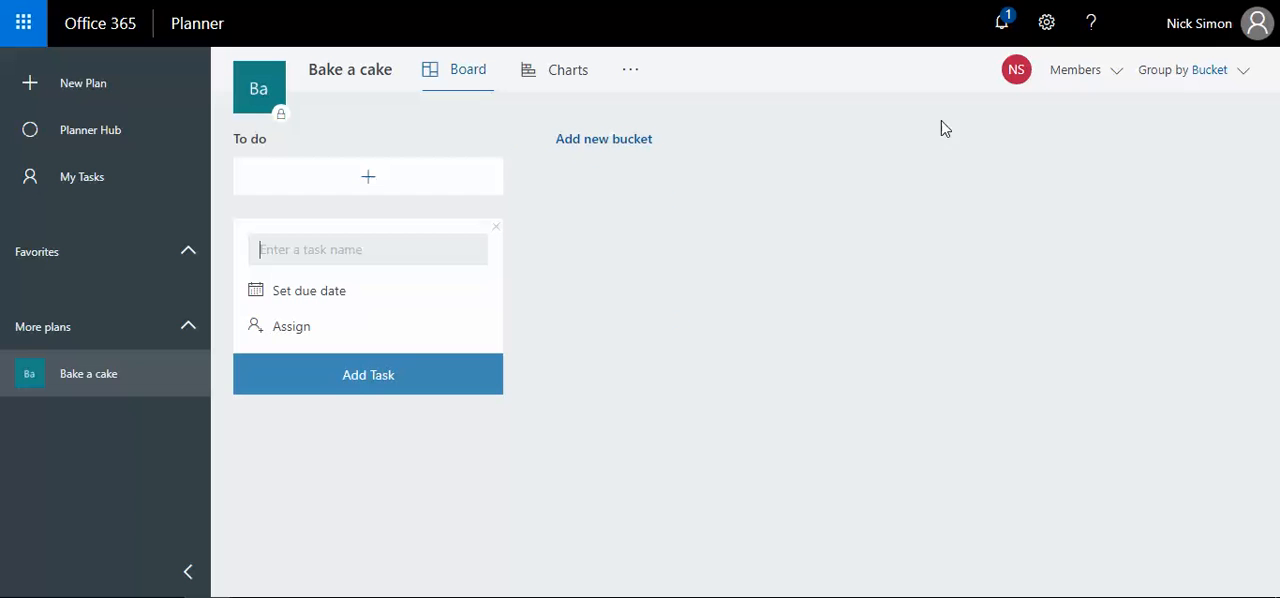
mouse_move(466, 232)
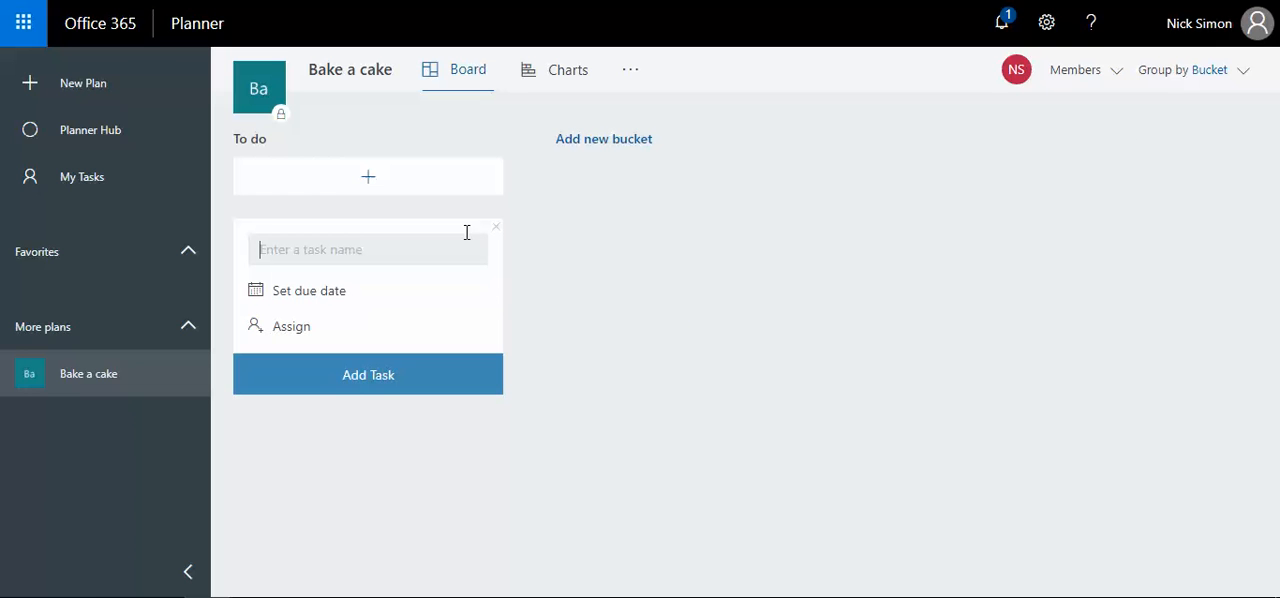
mouse_move(1134, 153)
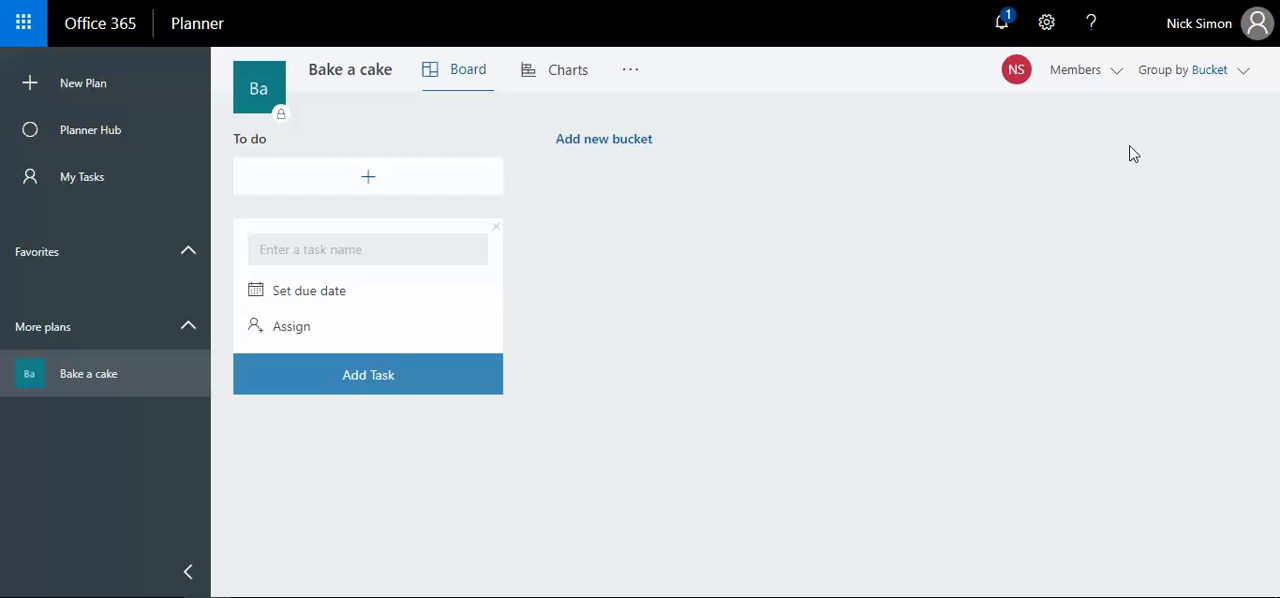
mouse_move(527, 495)
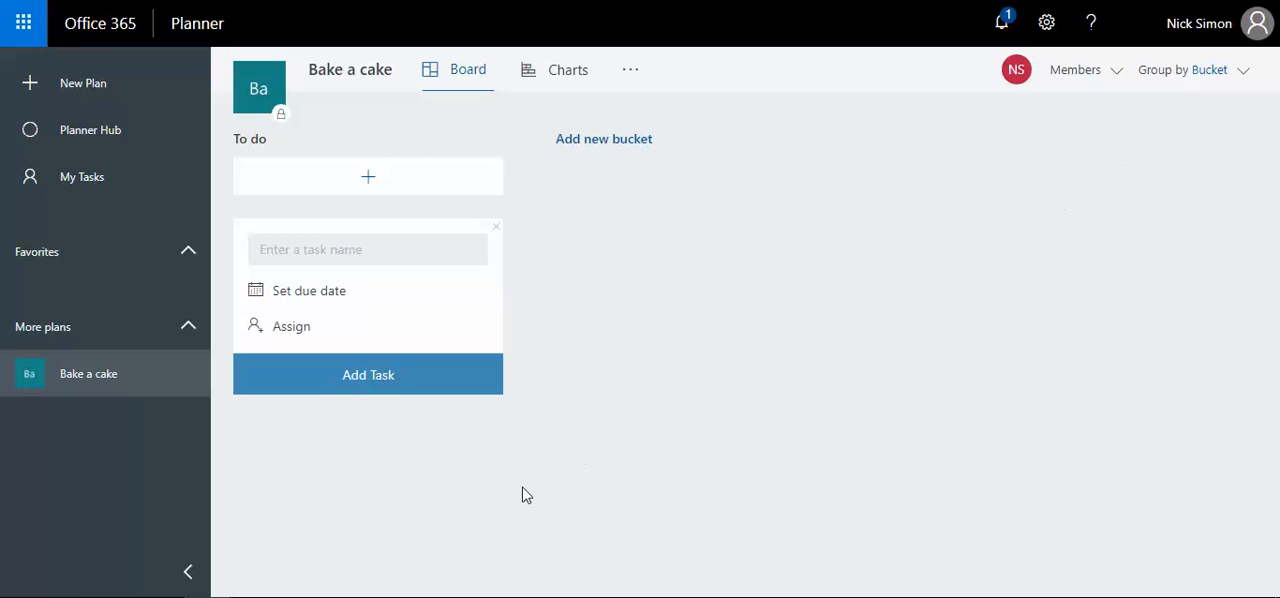
mouse_move(440, 485)
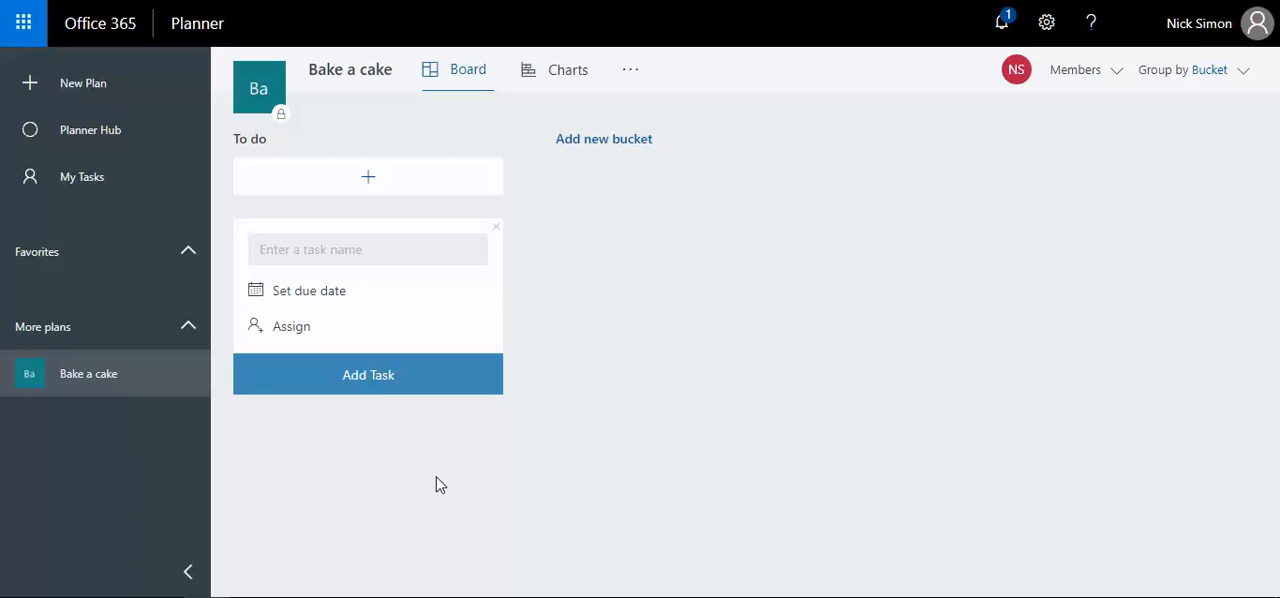
mouse_move(459, 487)
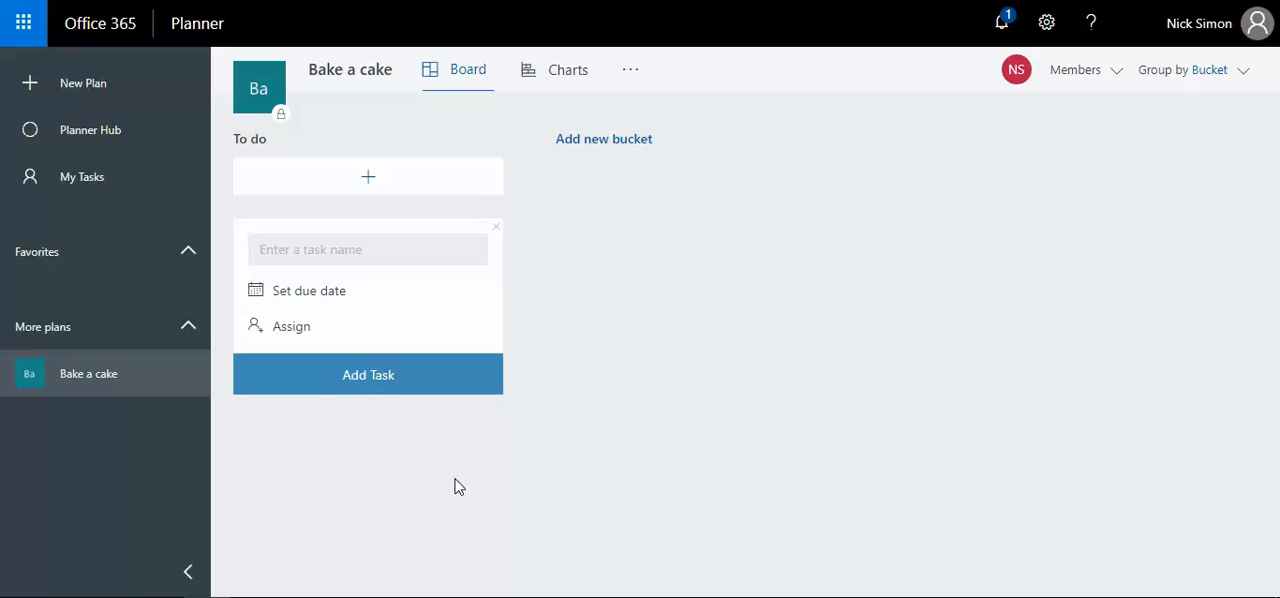
mouse_move(285, 140)
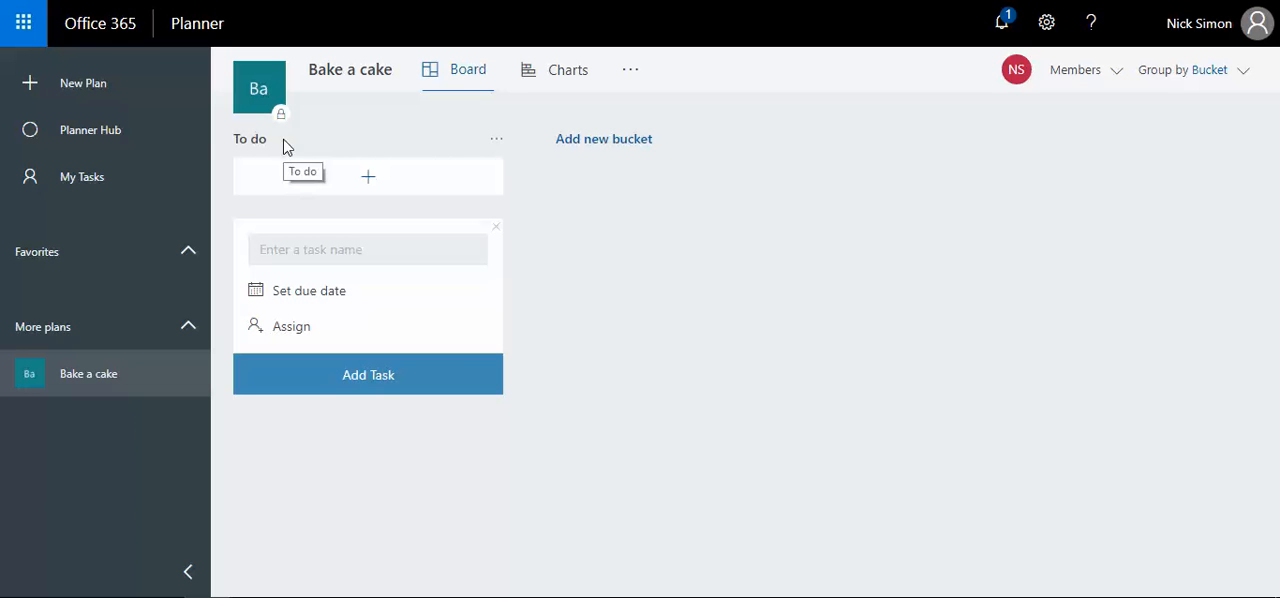
- Rename To do to Definition Phase and add Build Phase and Consume Phase buckets
double_click(250, 139)
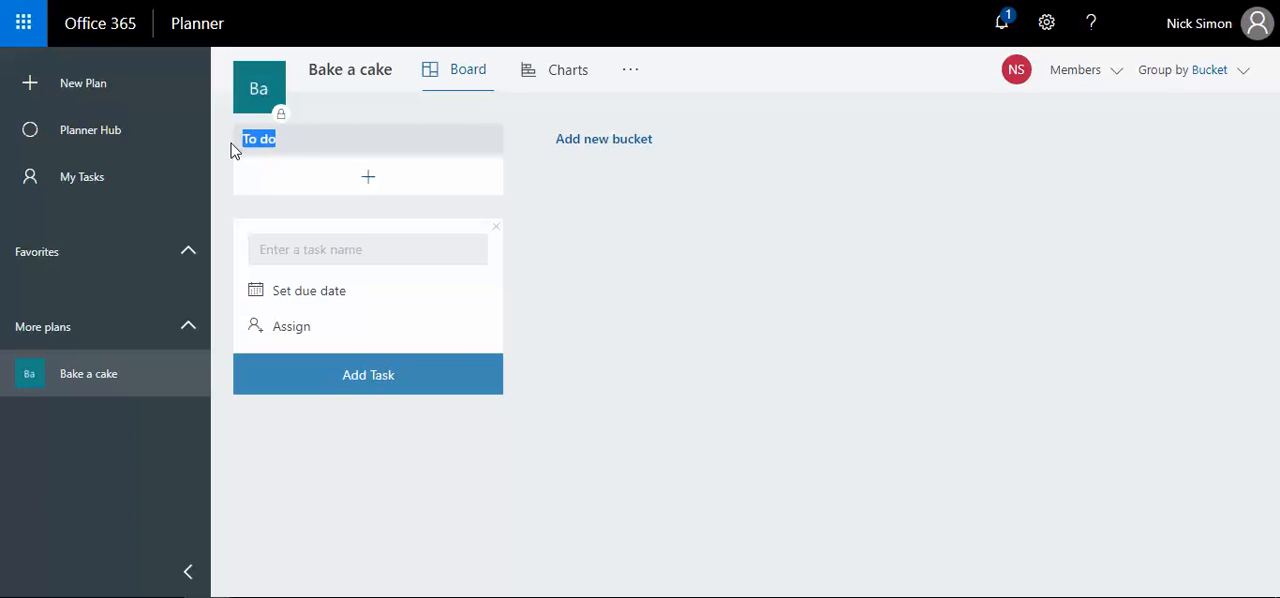
type("Definition Phase")
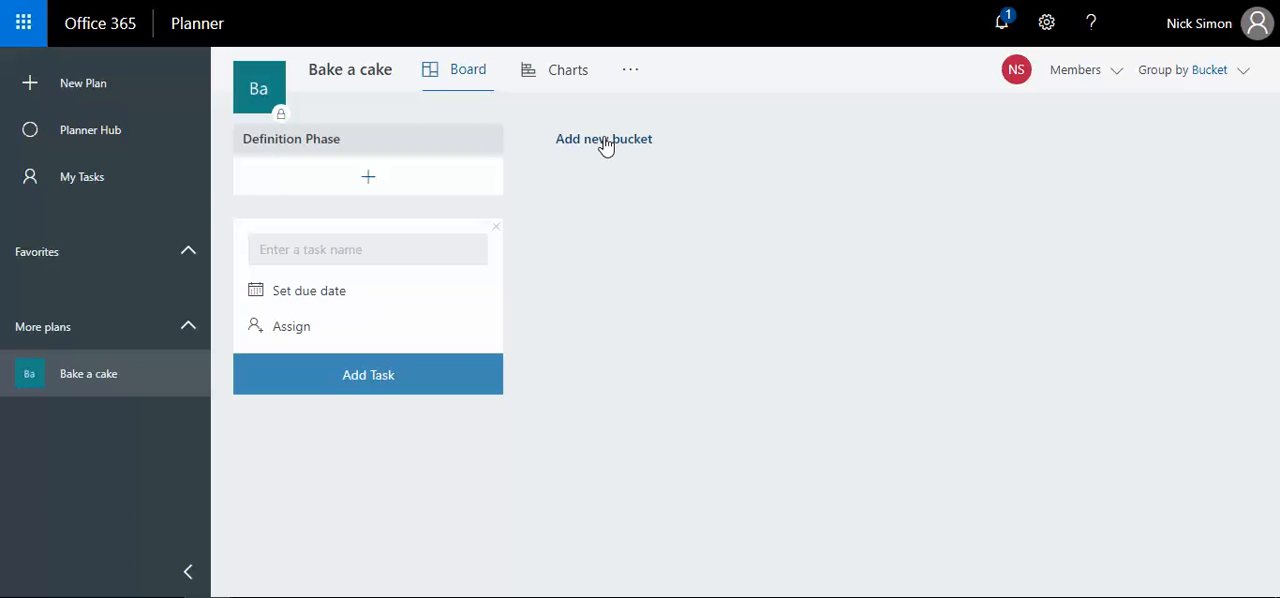
left_click(603, 139)
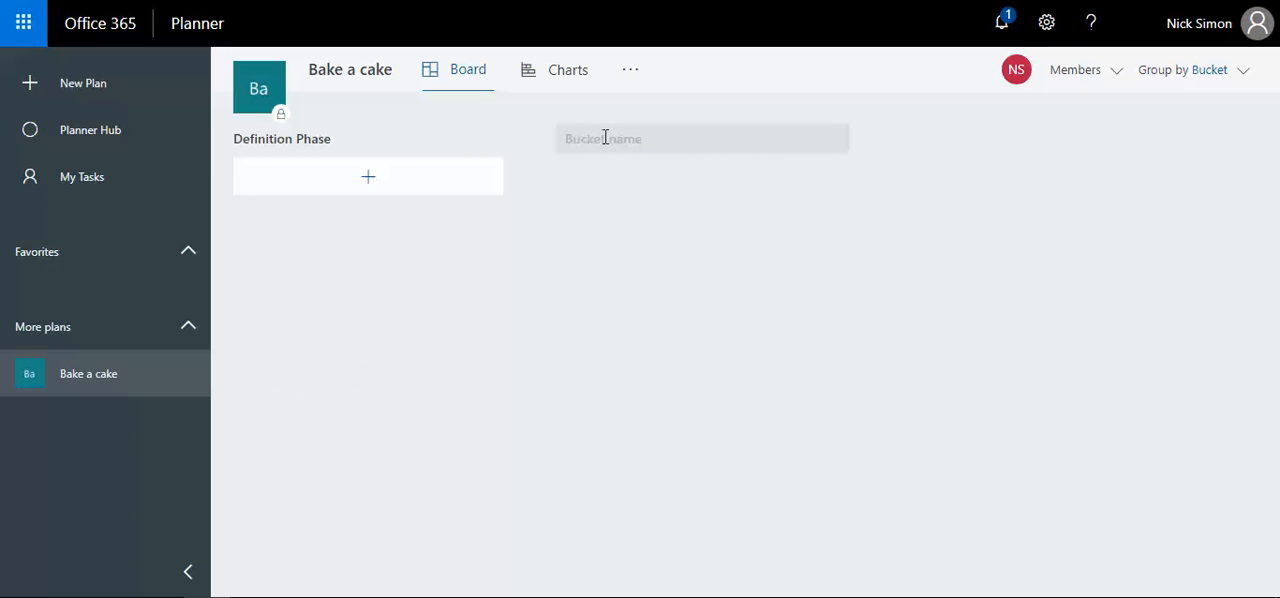
type("Build Phase")
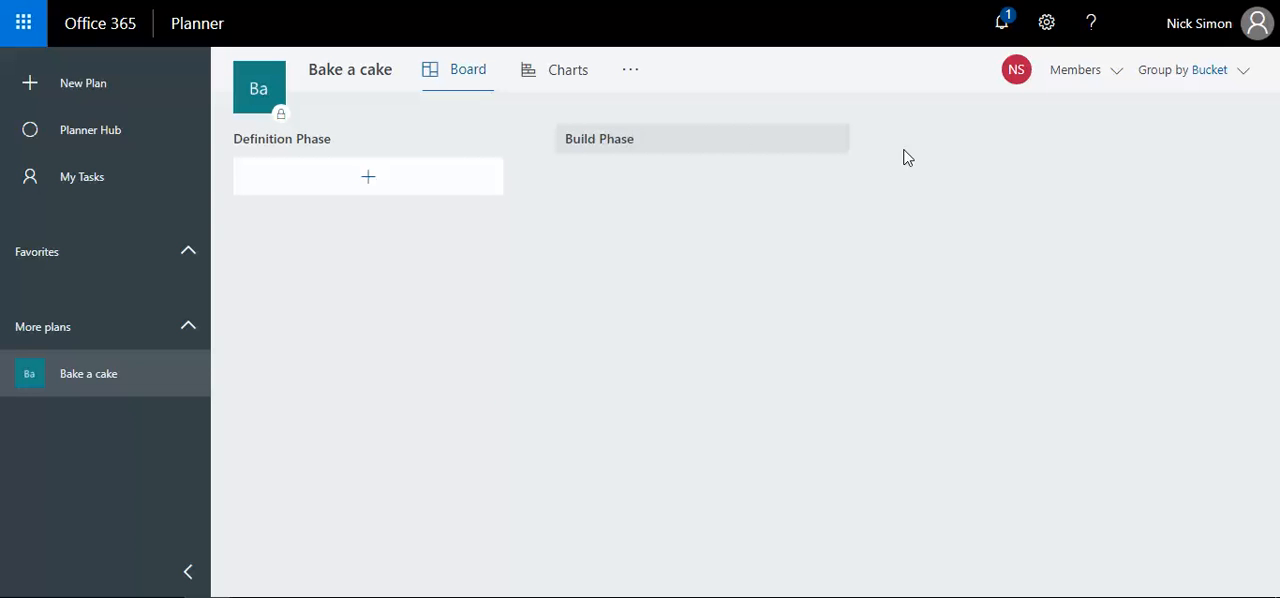
left_click(924, 138)
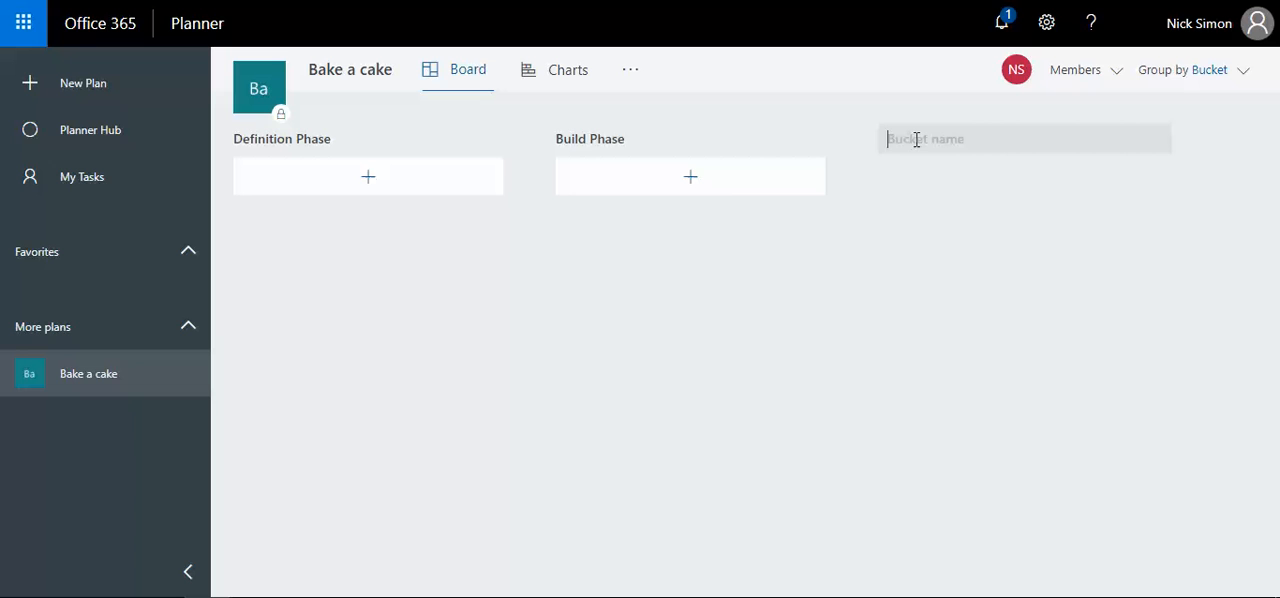
type("Const")
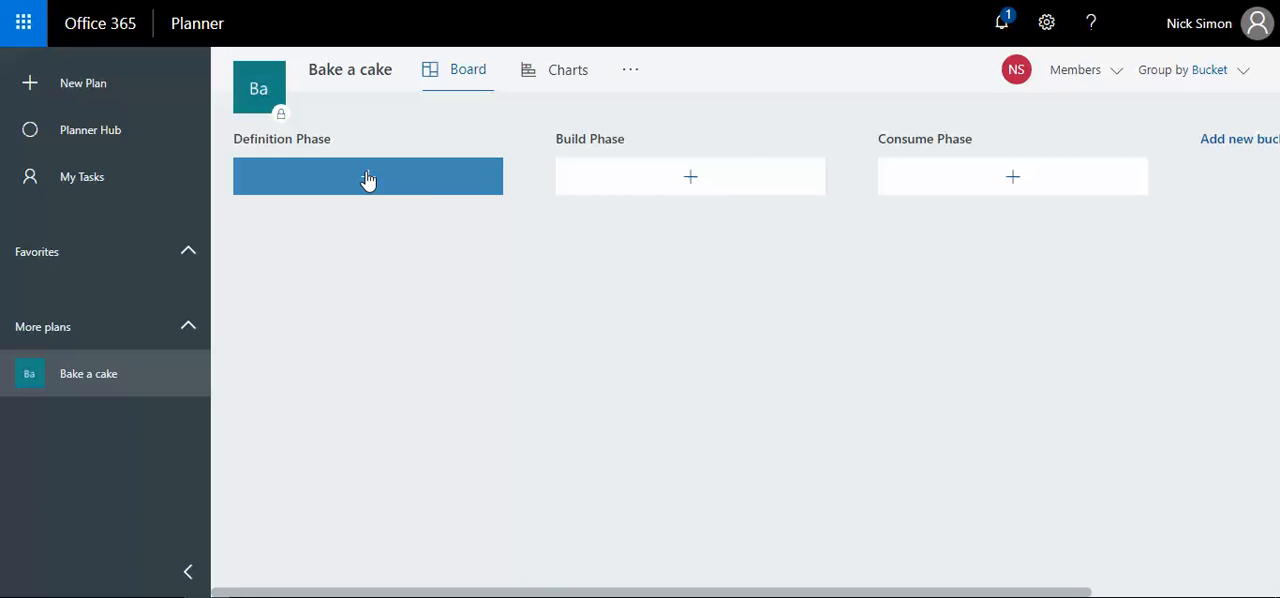
- Add 'Buy Ingredients' and 'Find a recipe' tasks to the Definition Phase bucket
left_click(368, 177)
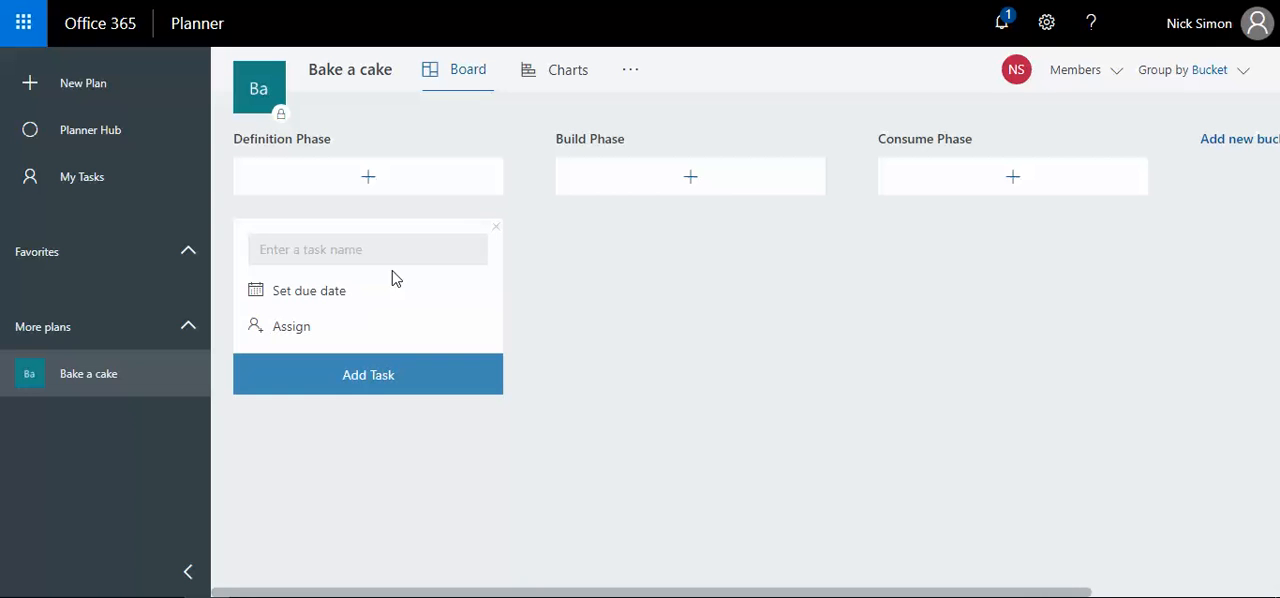
type("Bu")
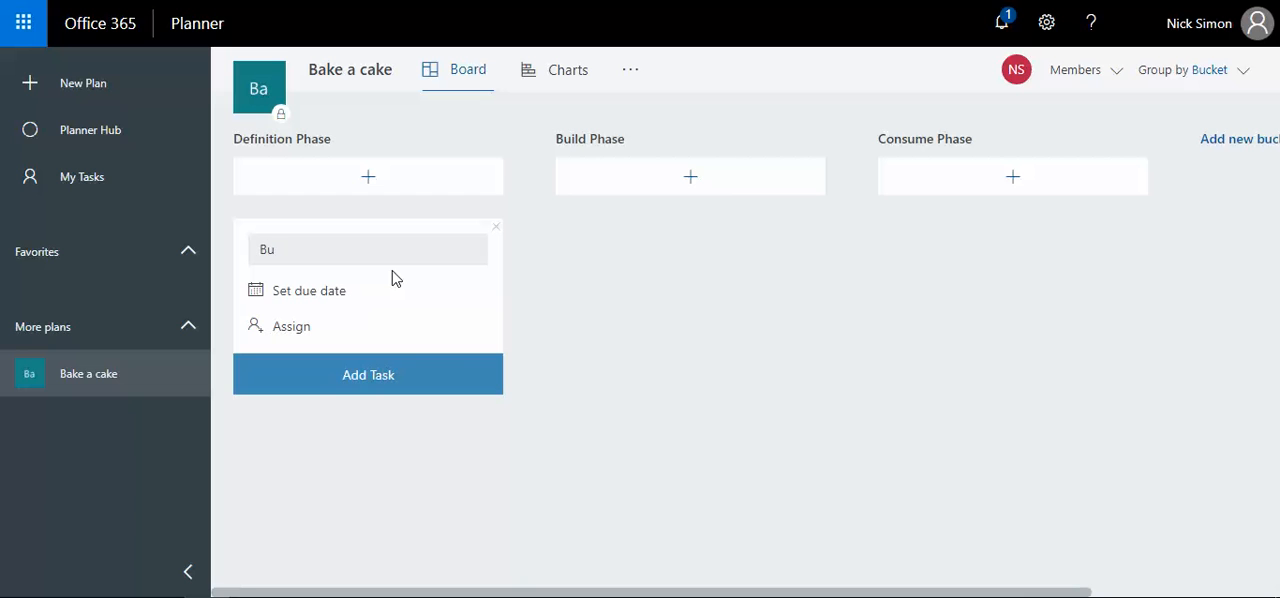
type("y In")
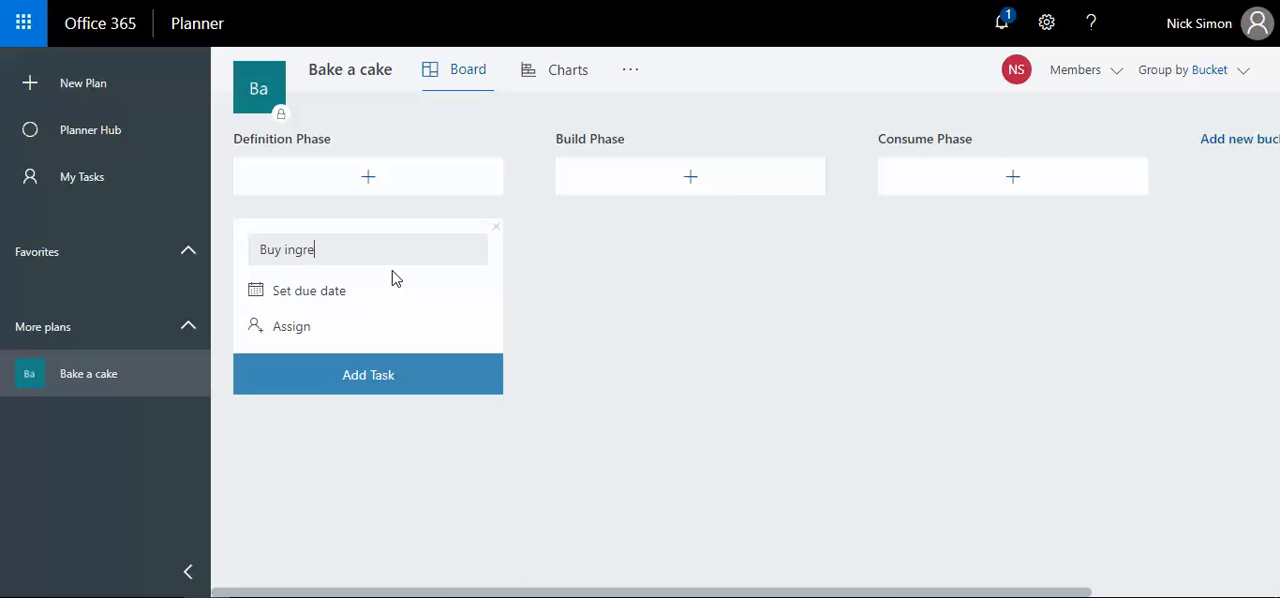
type("dients")
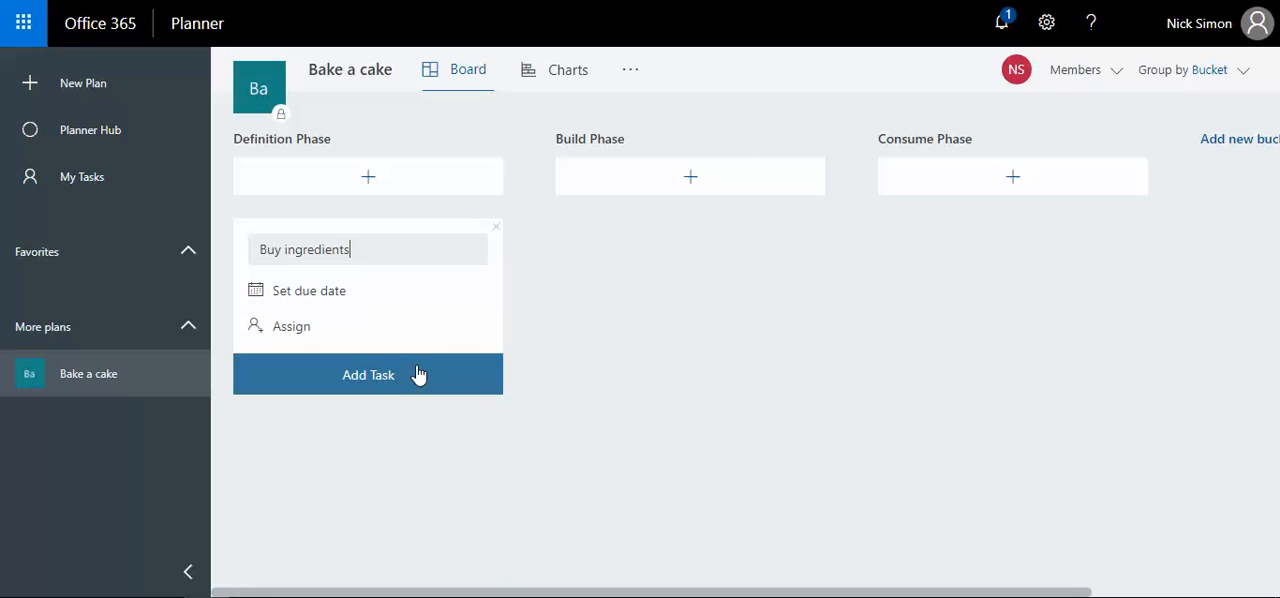
left_click(368, 374)
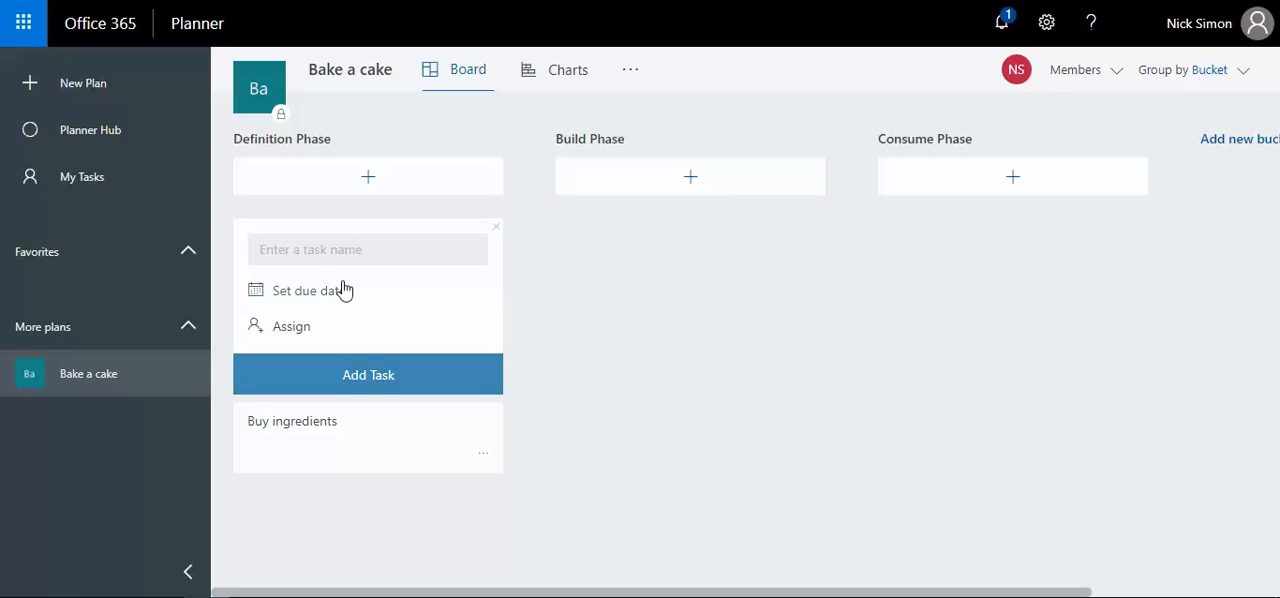
type("Find a recipe")
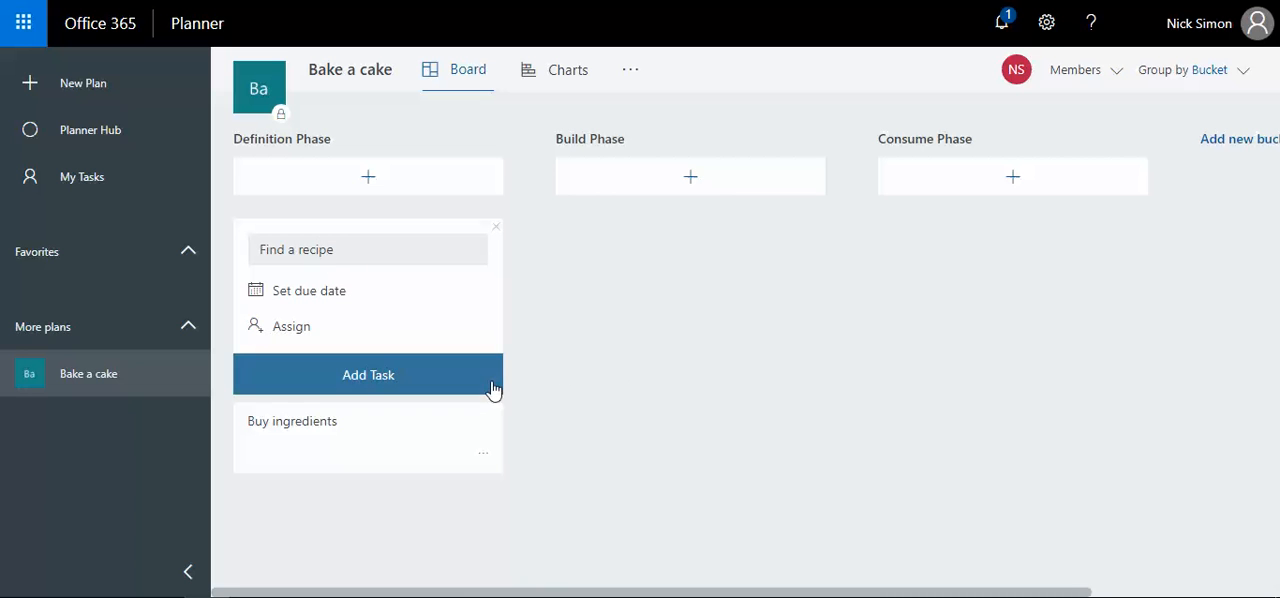
left_click(368, 374)
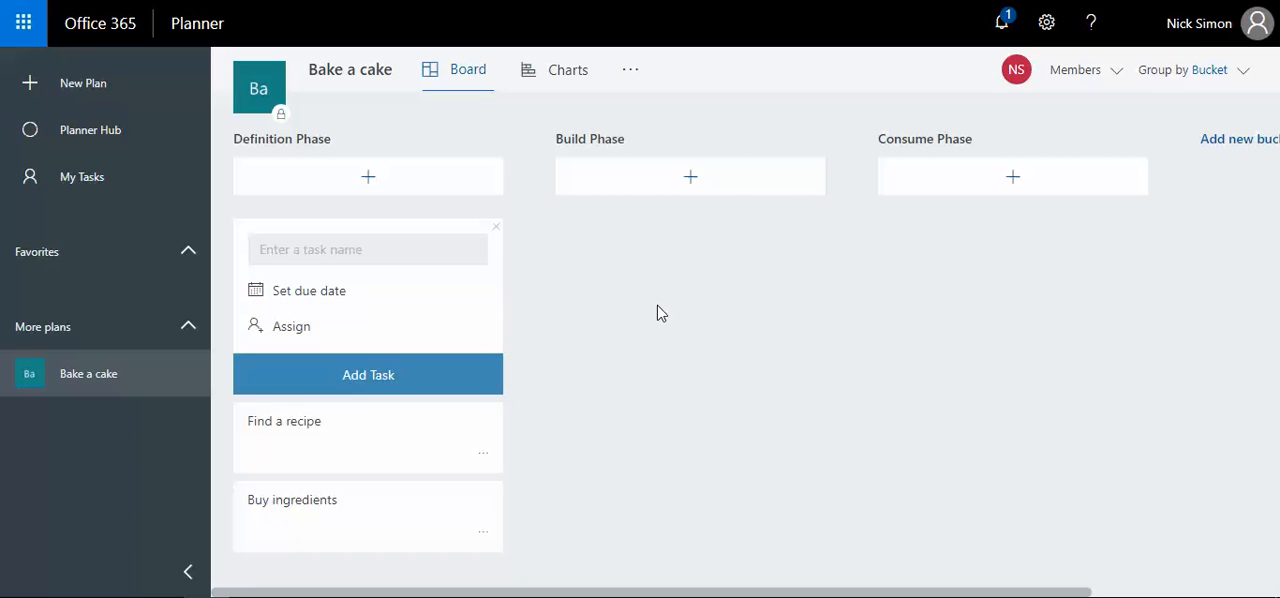
- Dismiss the unfinished new-task entry in Definition Phase
left_click(495, 226)
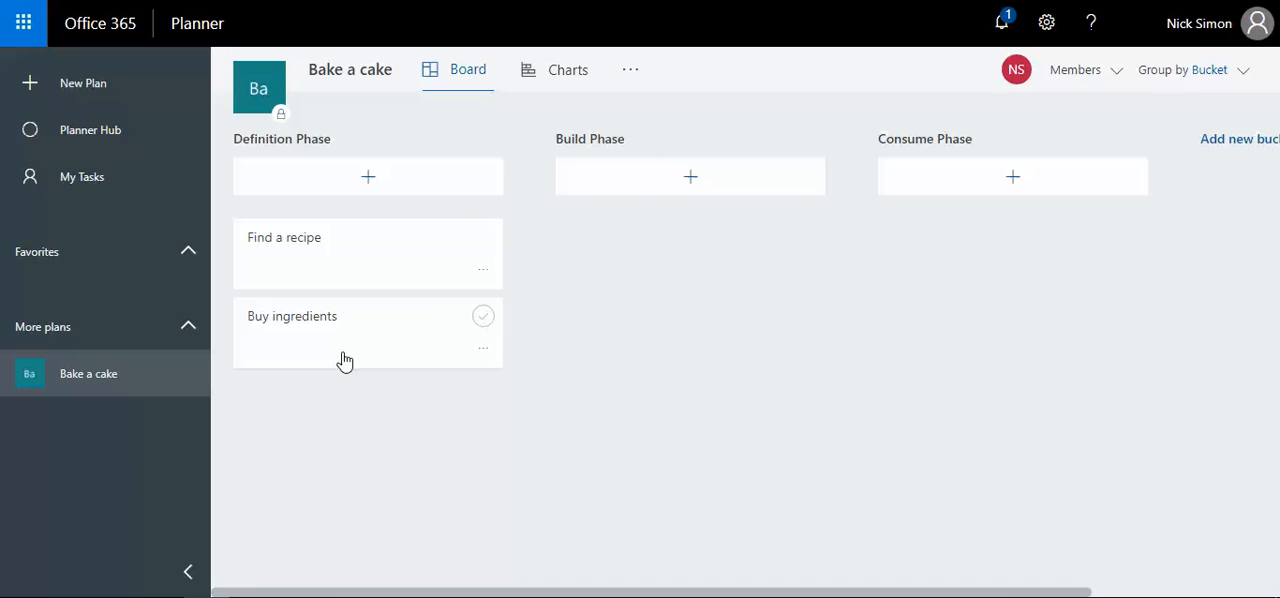
mouse_move(379, 328)
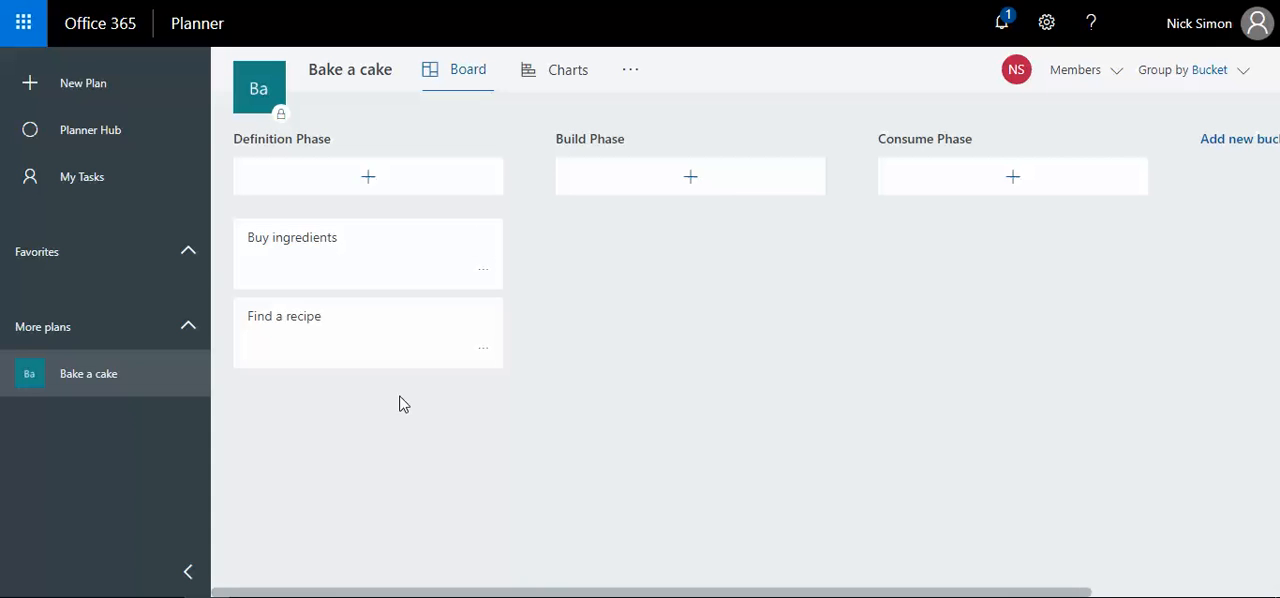
mouse_move(778, 267)
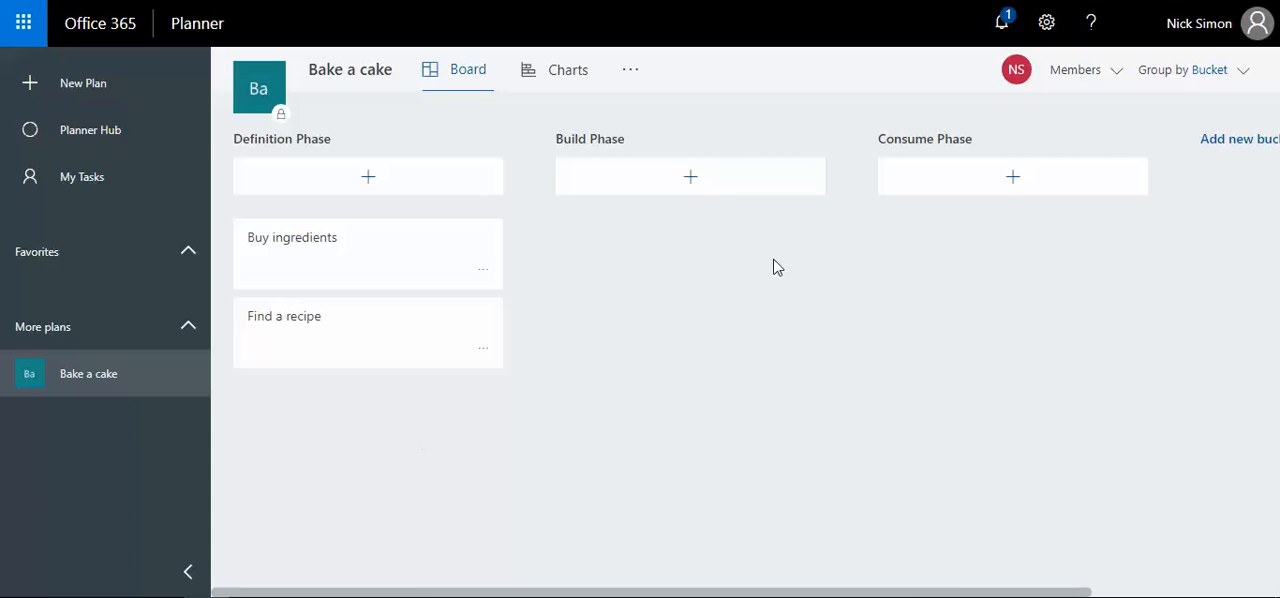
- Add 'Bake cake in oven' and 'Ice the cake' tasks to the Build Phase bucket
left_click(690, 177)
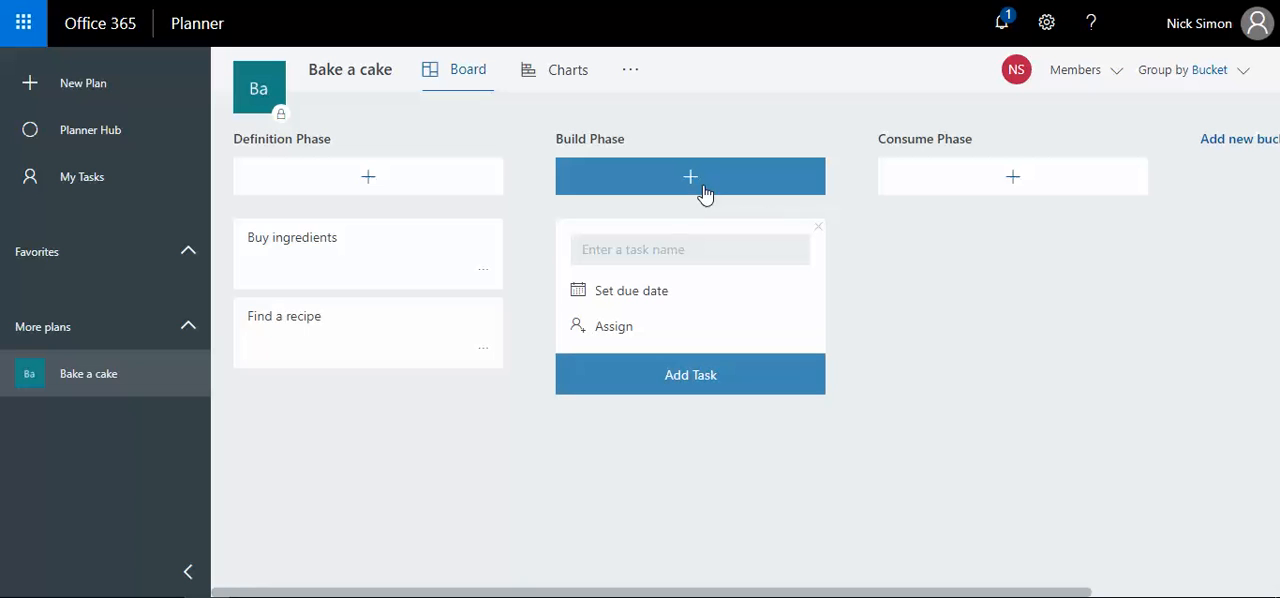
type("Bake")
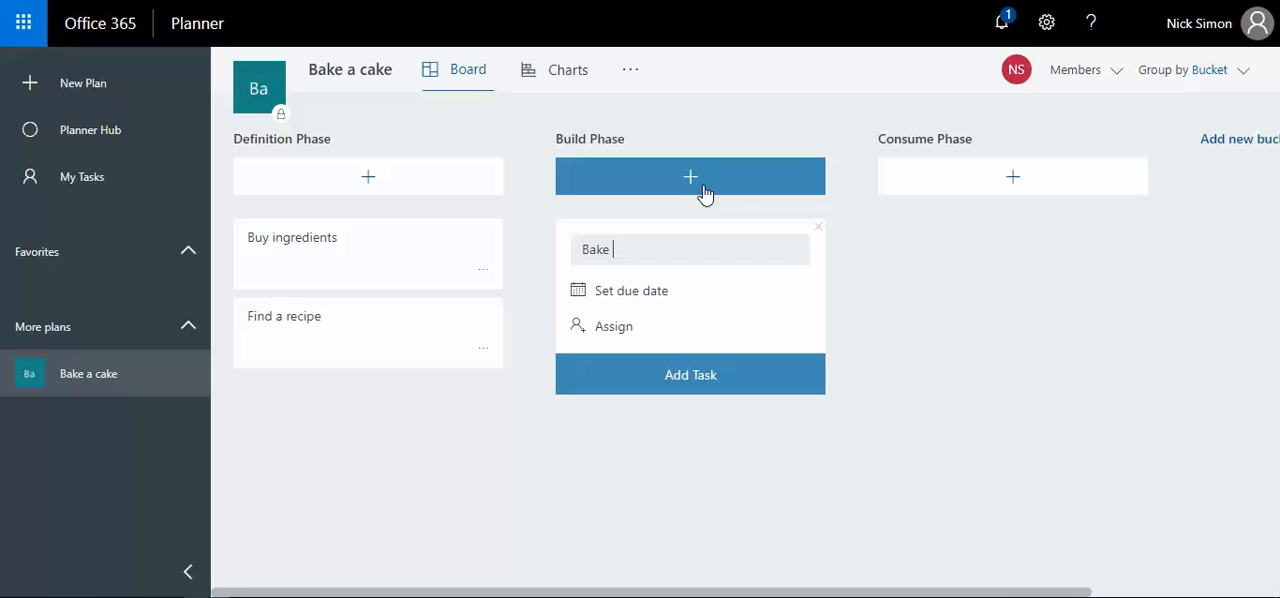
type("cake in")
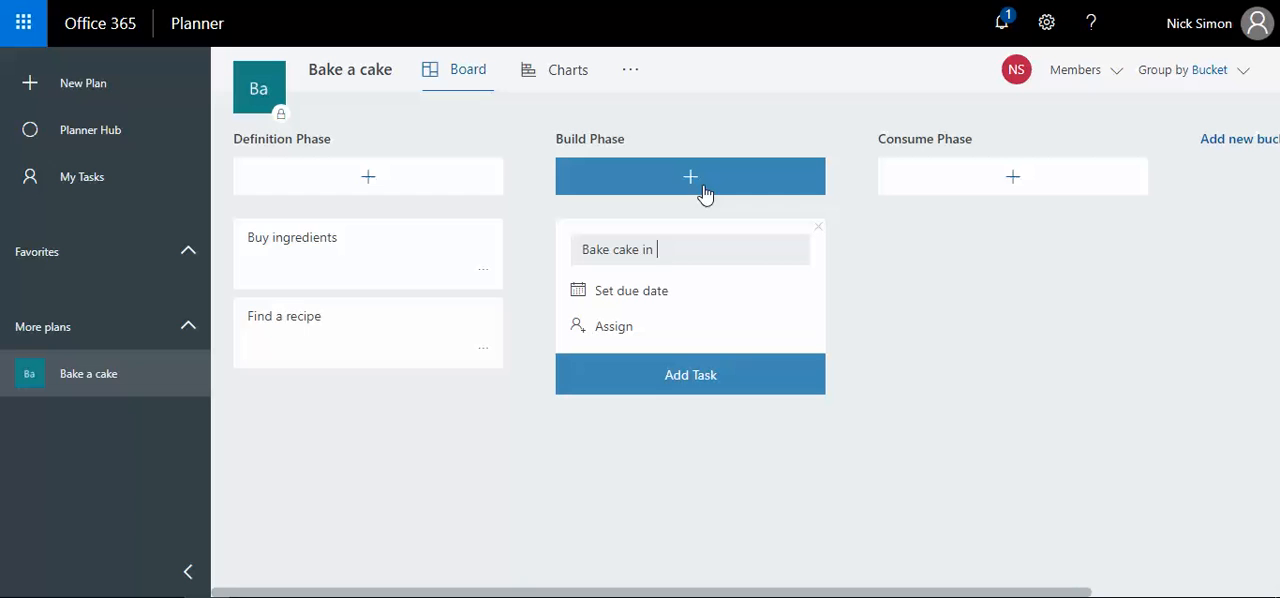
type("oven")
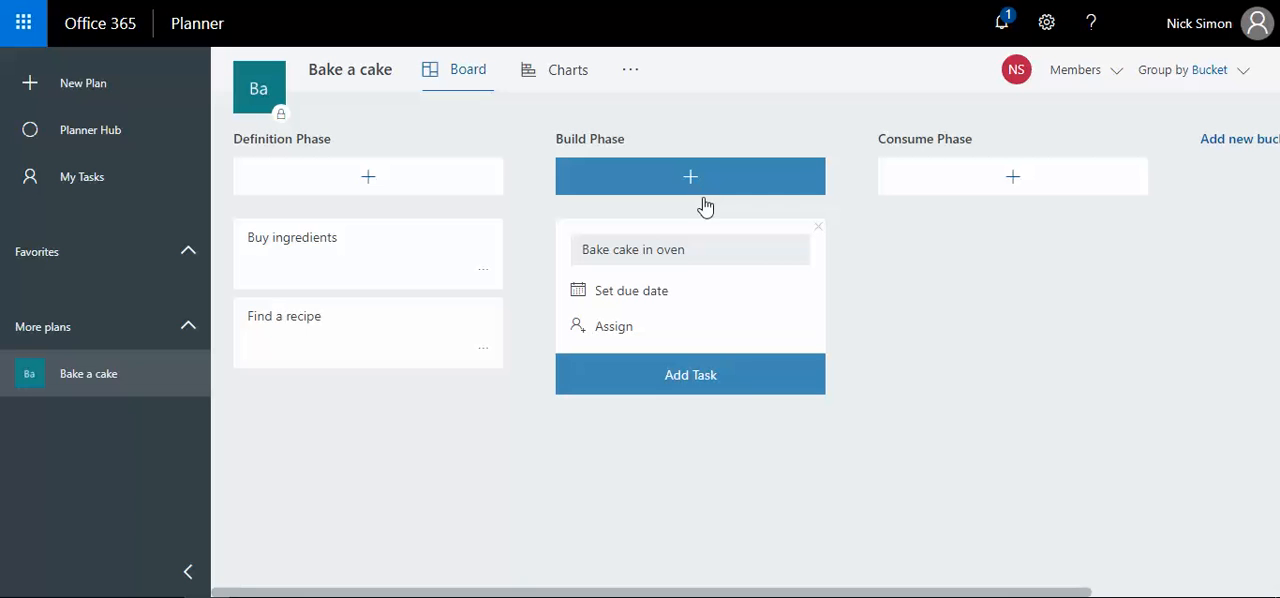
left_click(690, 374)
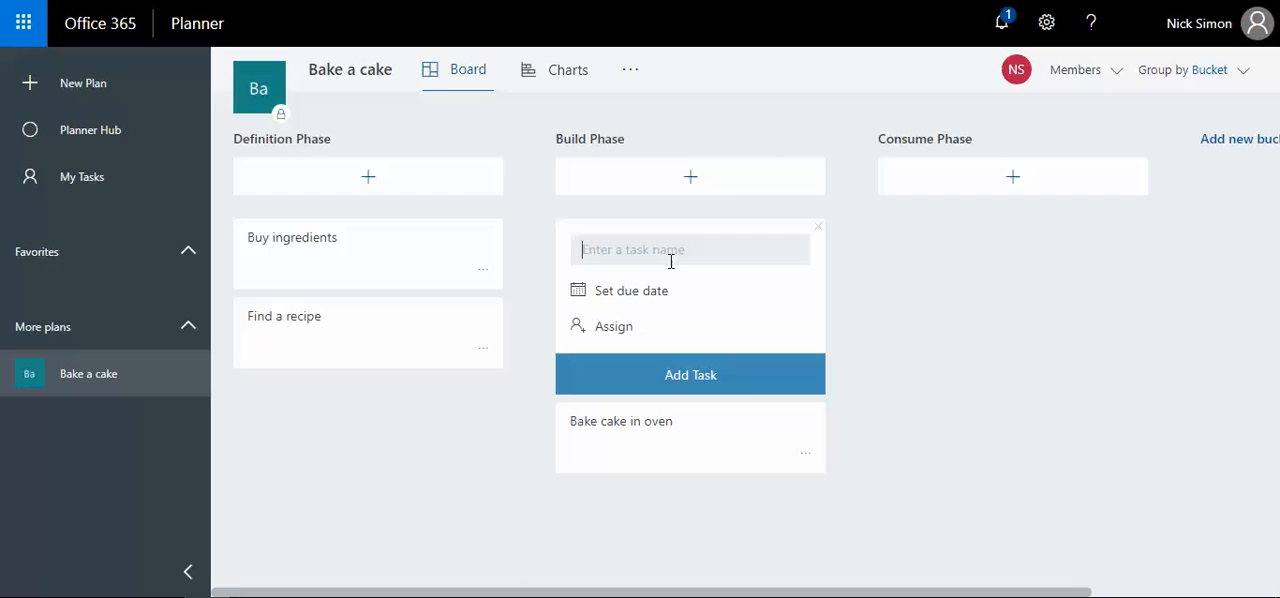
type("Ice he")
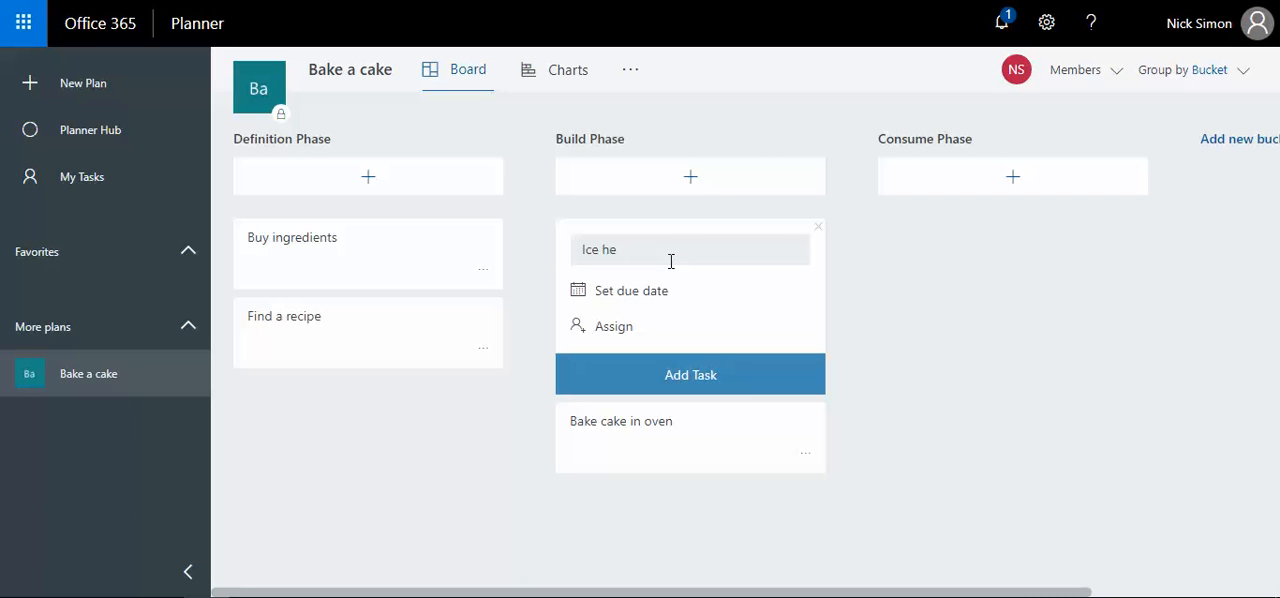
type("the ca")
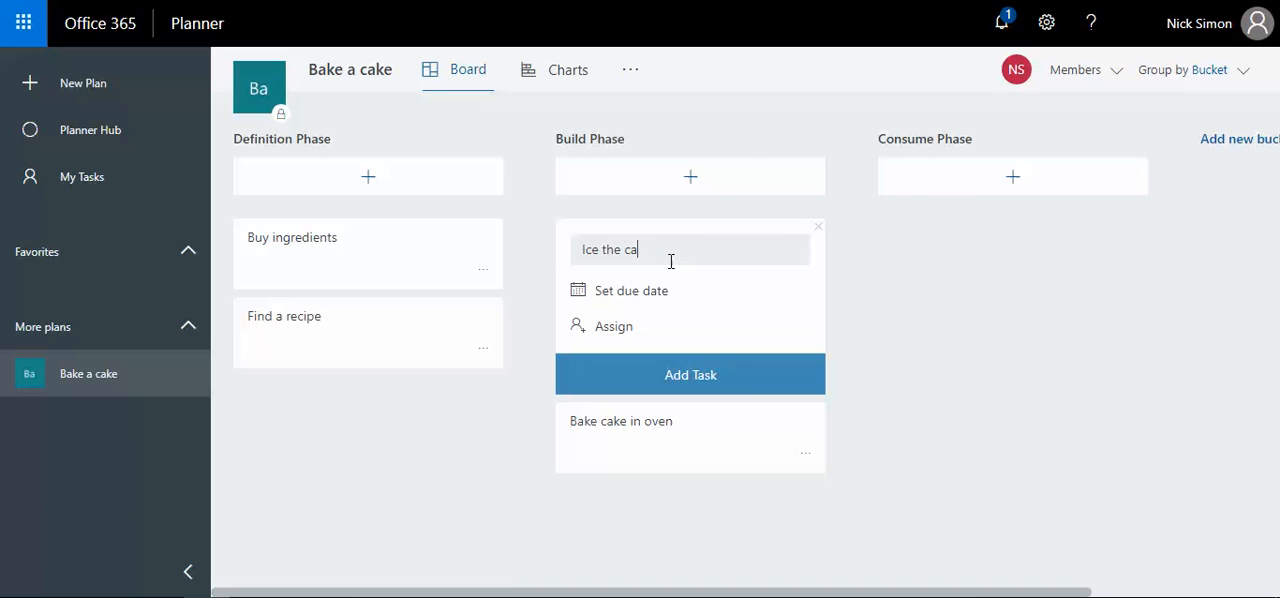
type("ke")
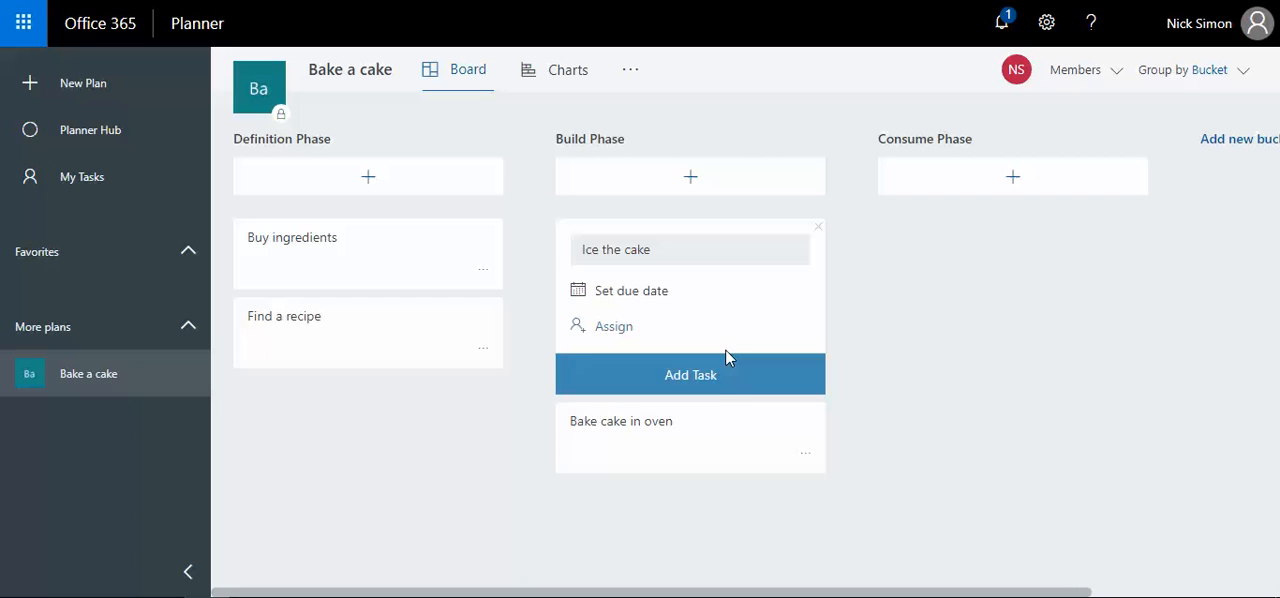
left_click(690, 374)
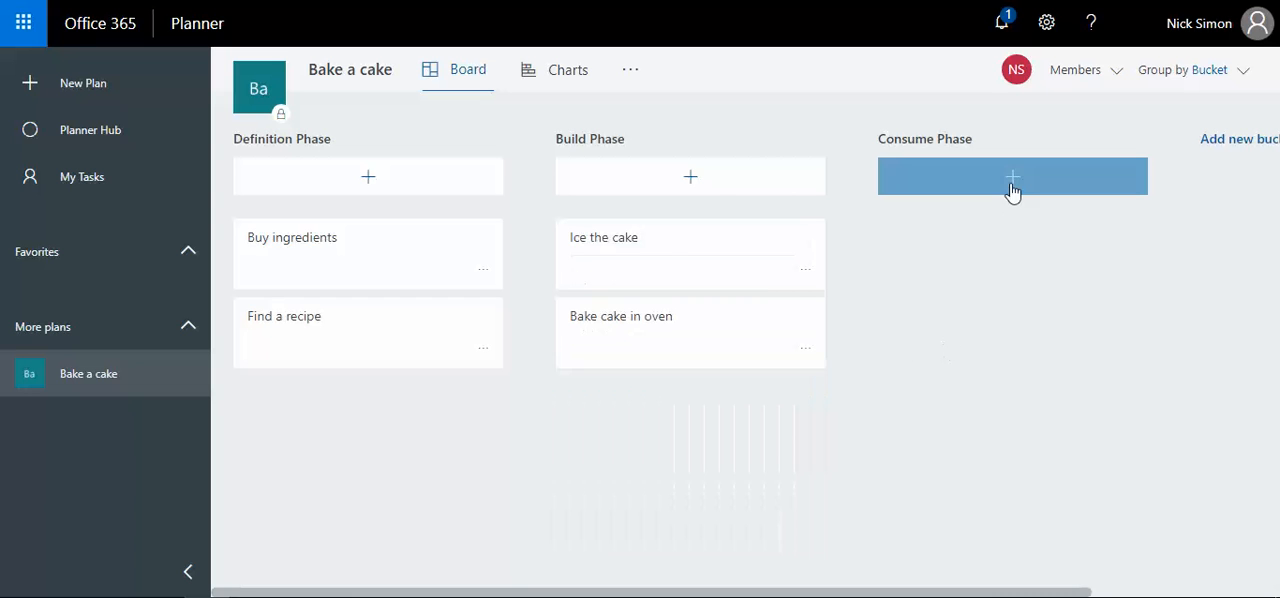
- Add 'Eat the cake' and 'Clean the kitchen' tasks to the Consume Phase bucket
left_click(1012, 177)
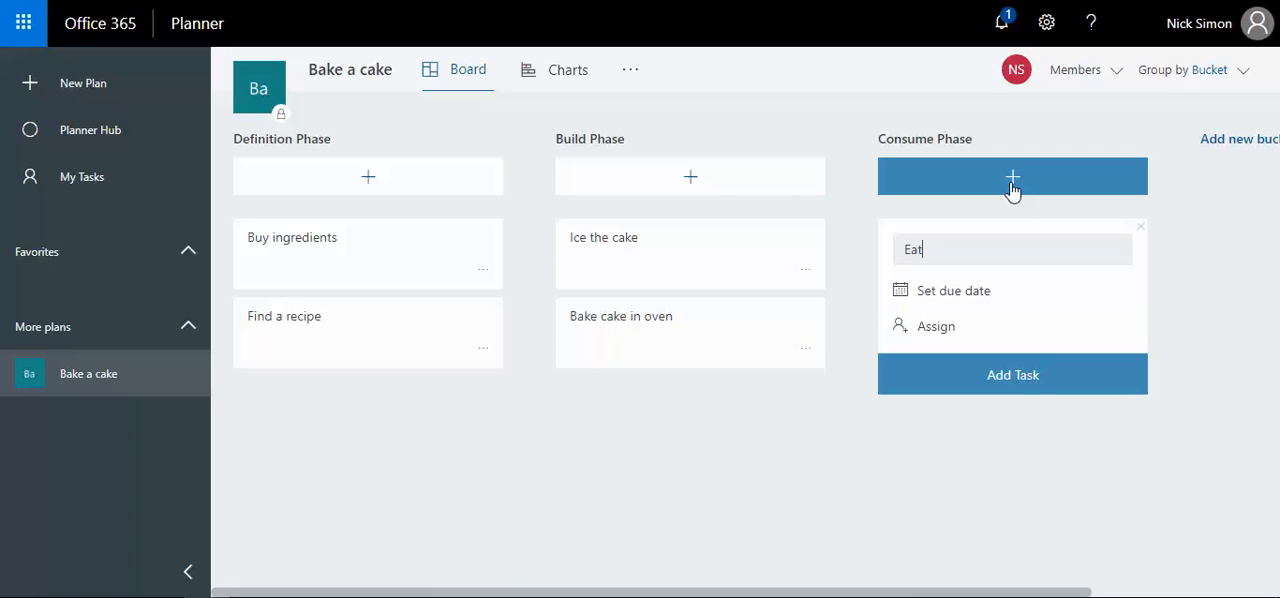
type("the cake")
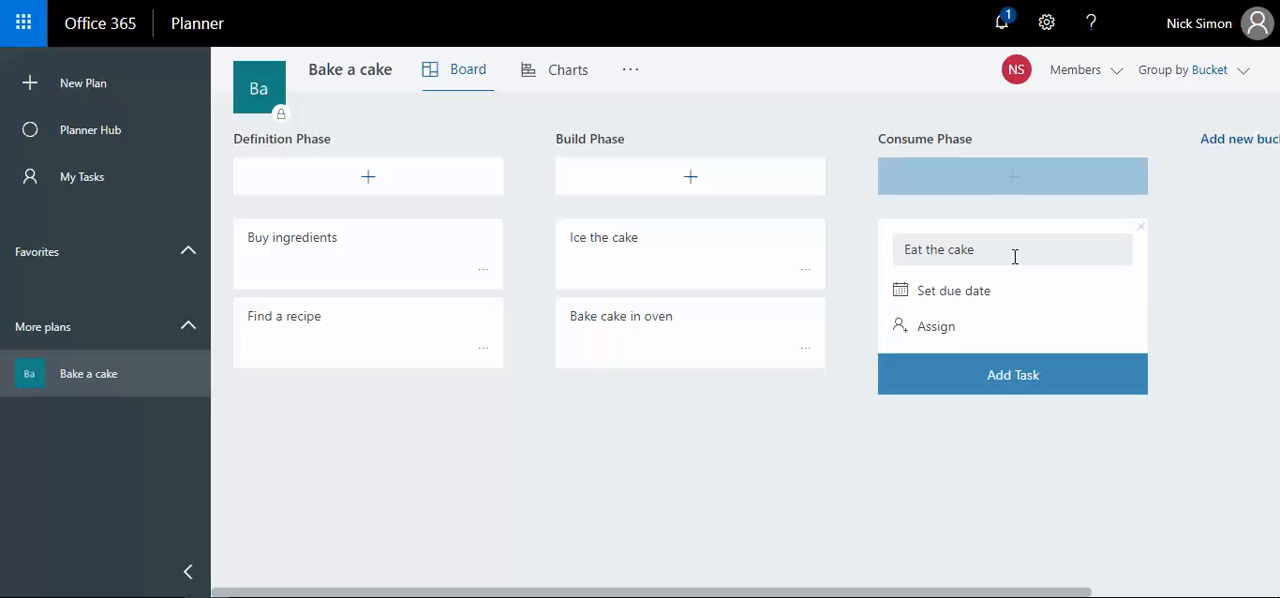
left_click(1012, 374)
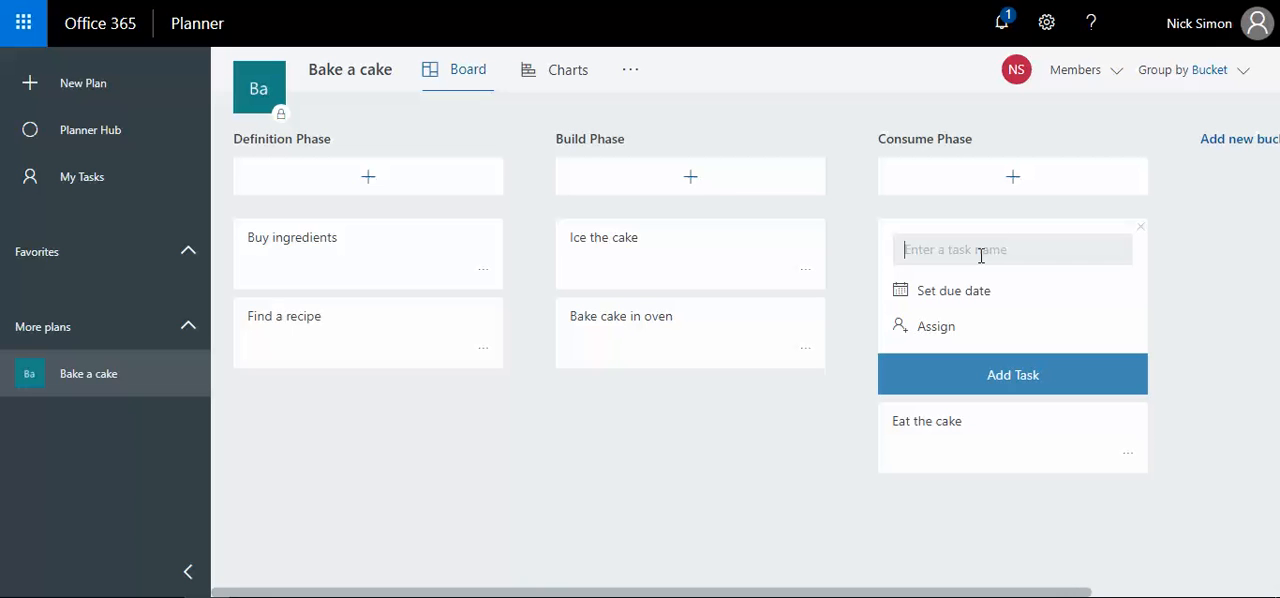
type("Clean")
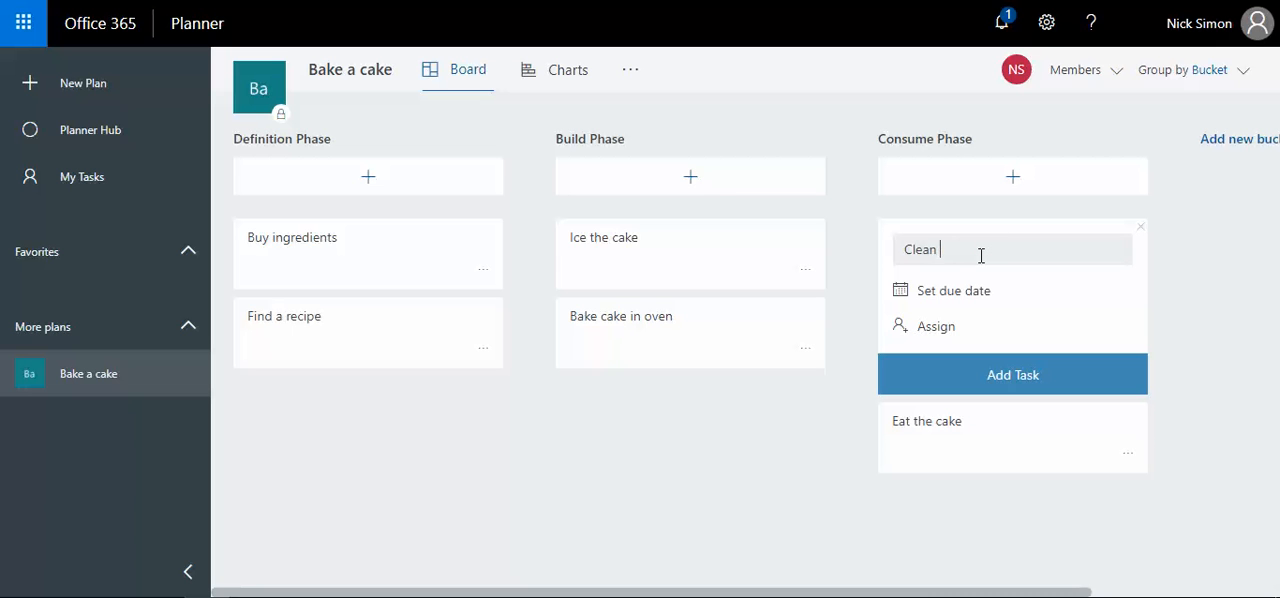
type("the kitchen")
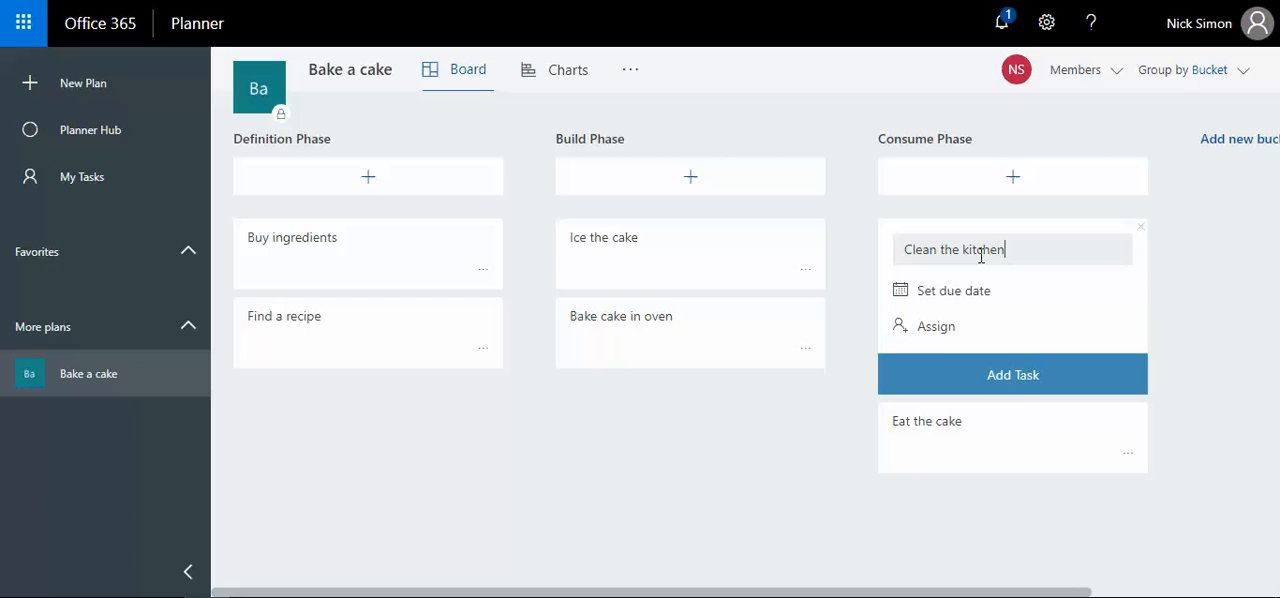
left_click(1012, 374)
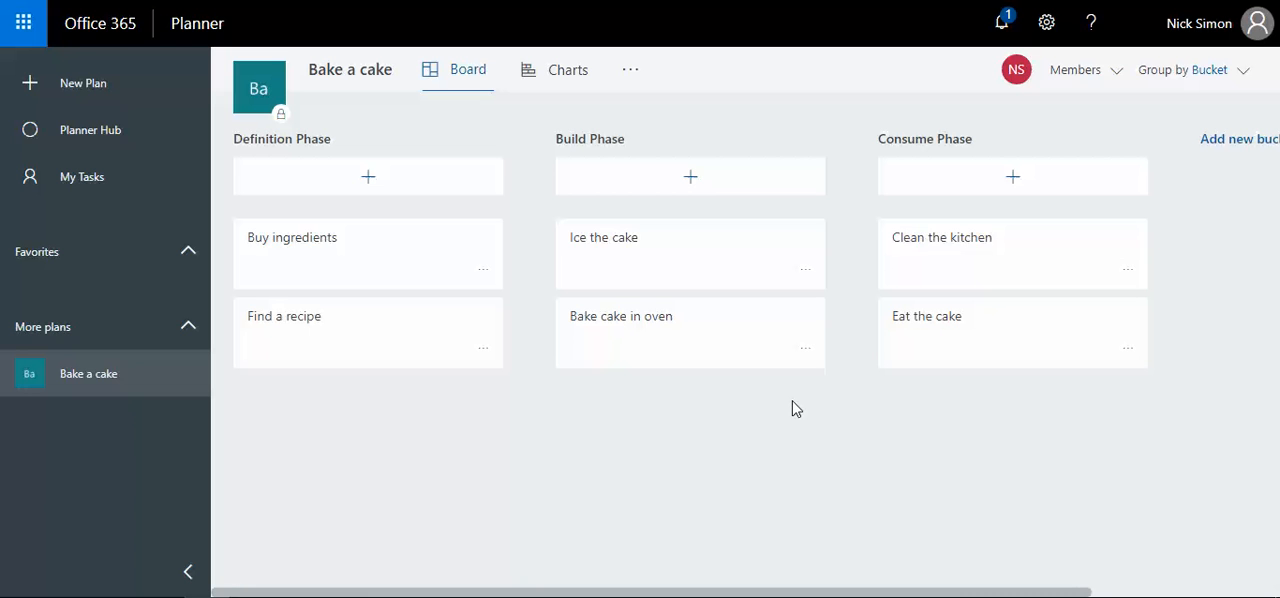
mouse_move(594, 108)
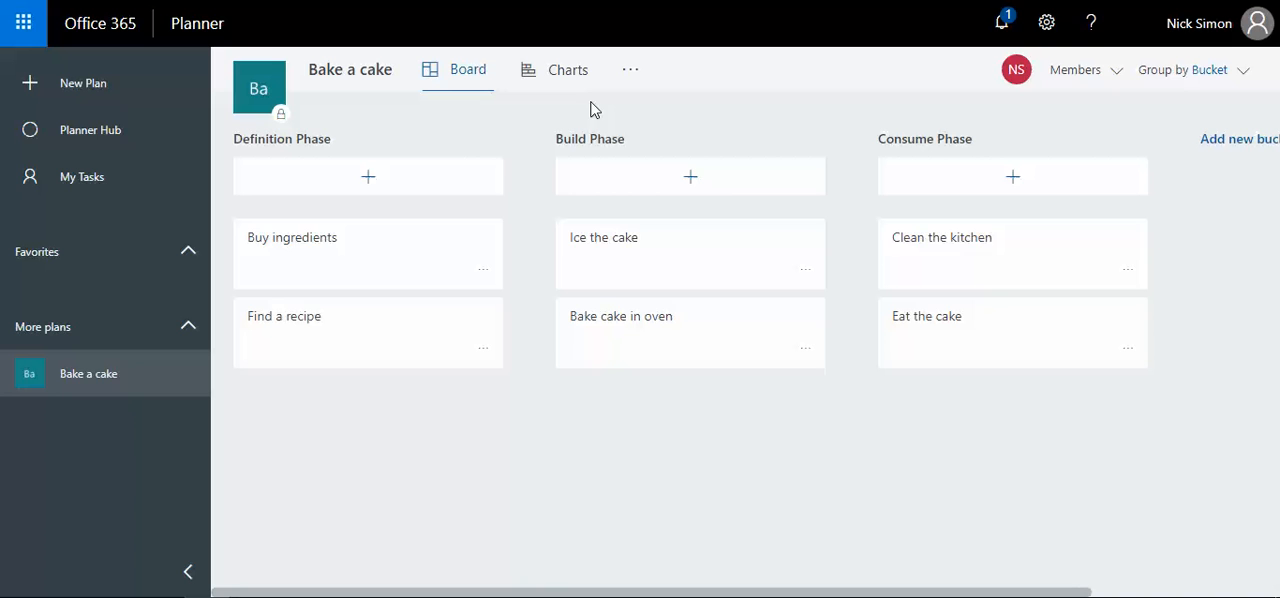
mouse_move(457, 77)
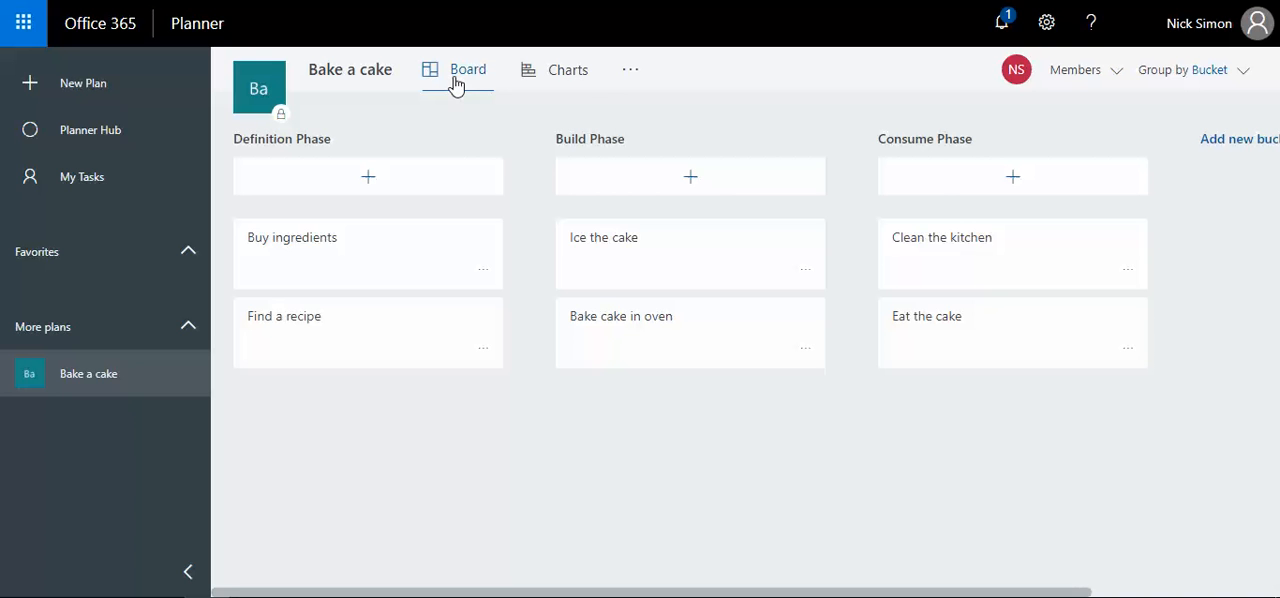
- Review the Charts view, then return to the Board of task buckets
left_click(568, 69)
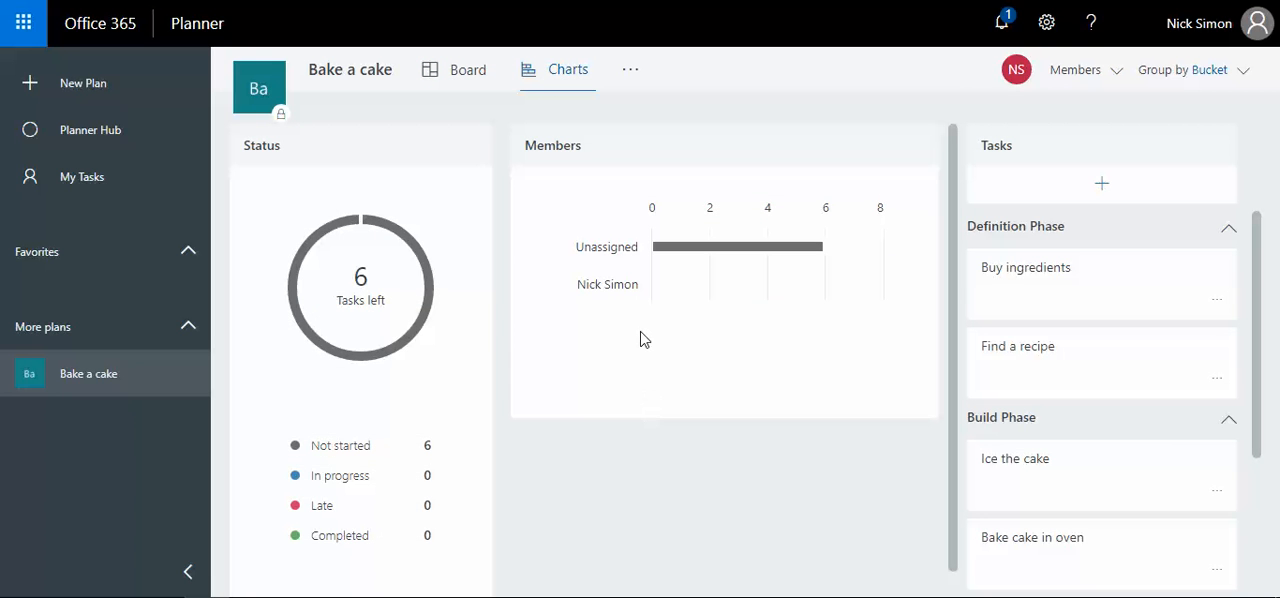
mouse_move(672, 347)
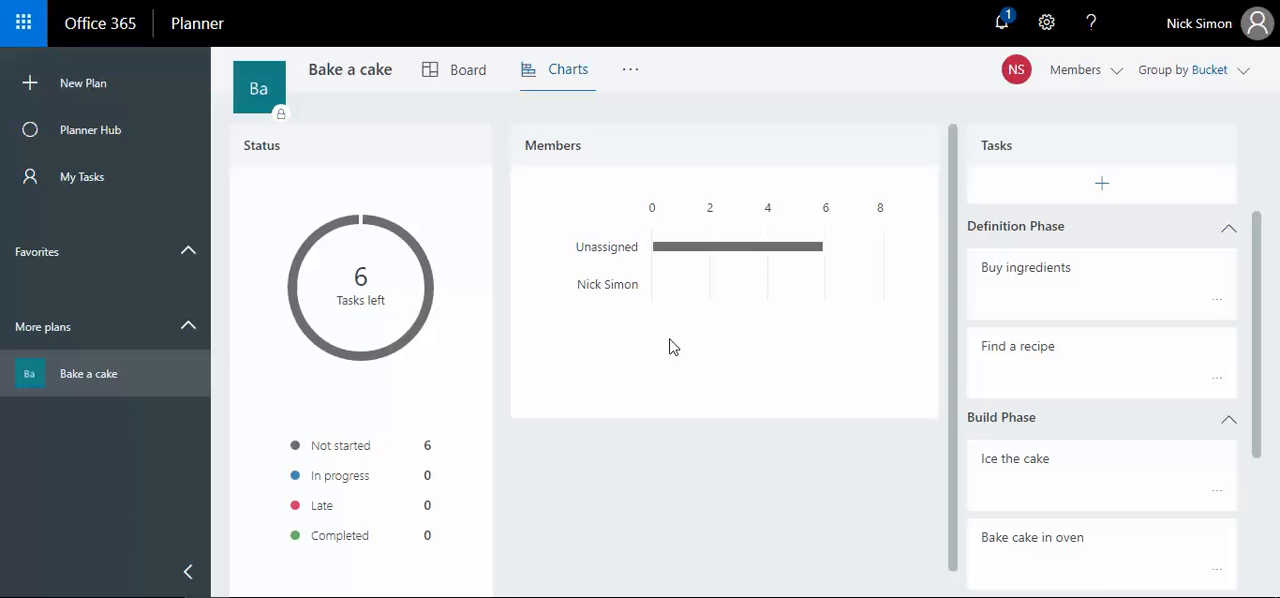
mouse_move(760, 247)
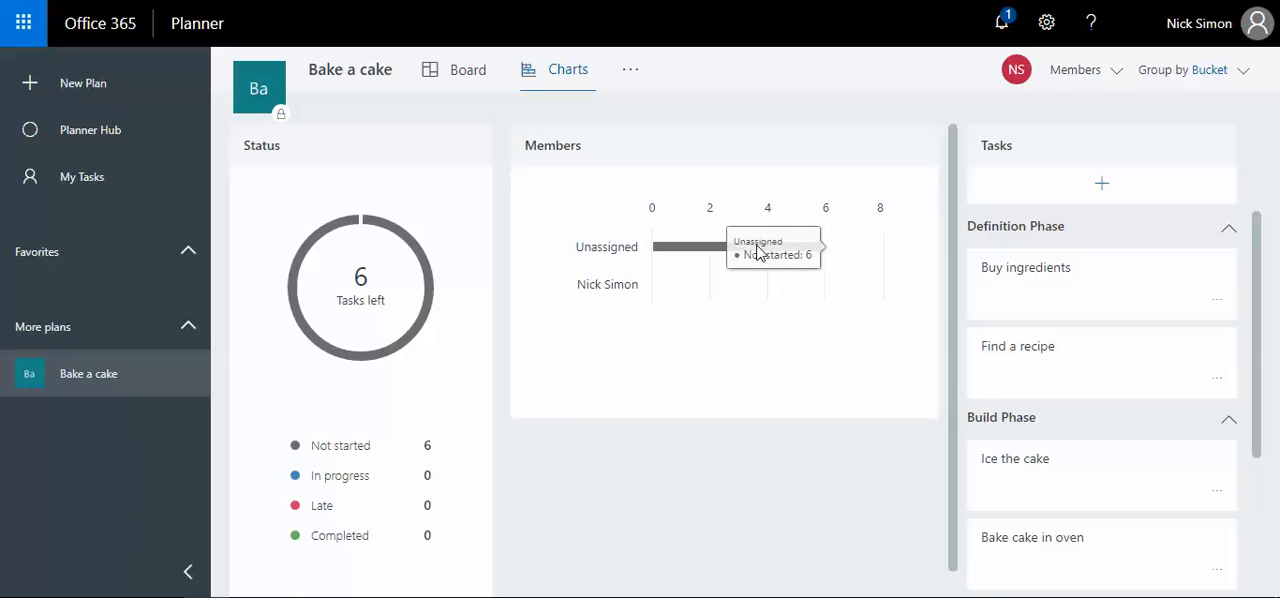
mouse_move(684, 252)
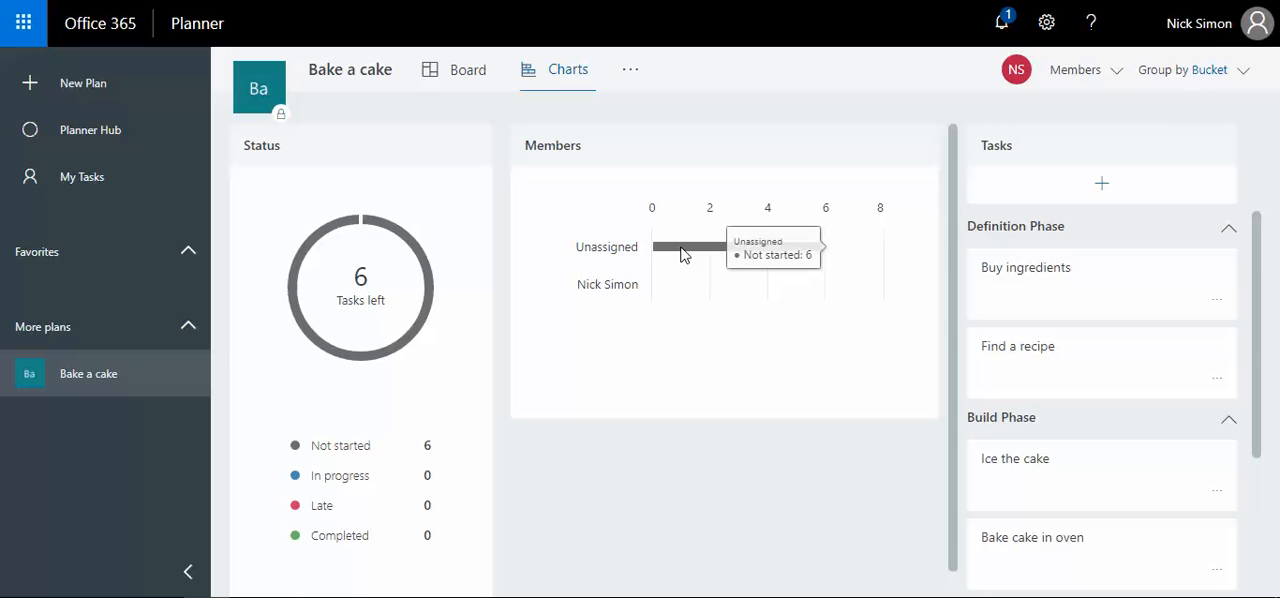
mouse_move(663, 256)
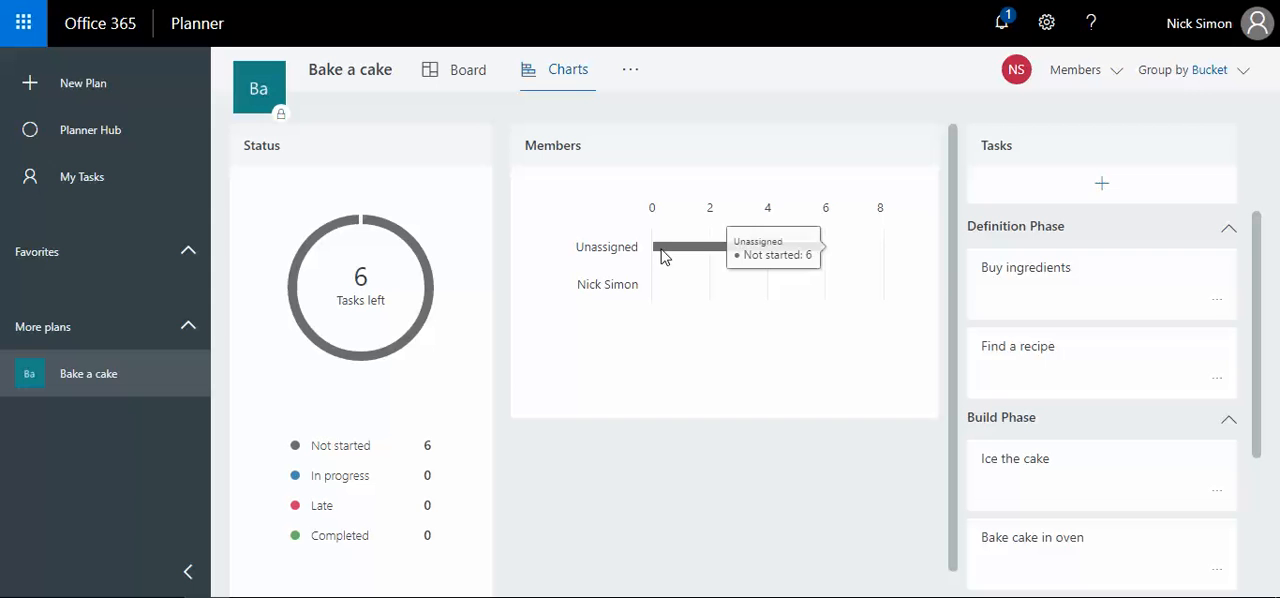
mouse_move(424, 454)
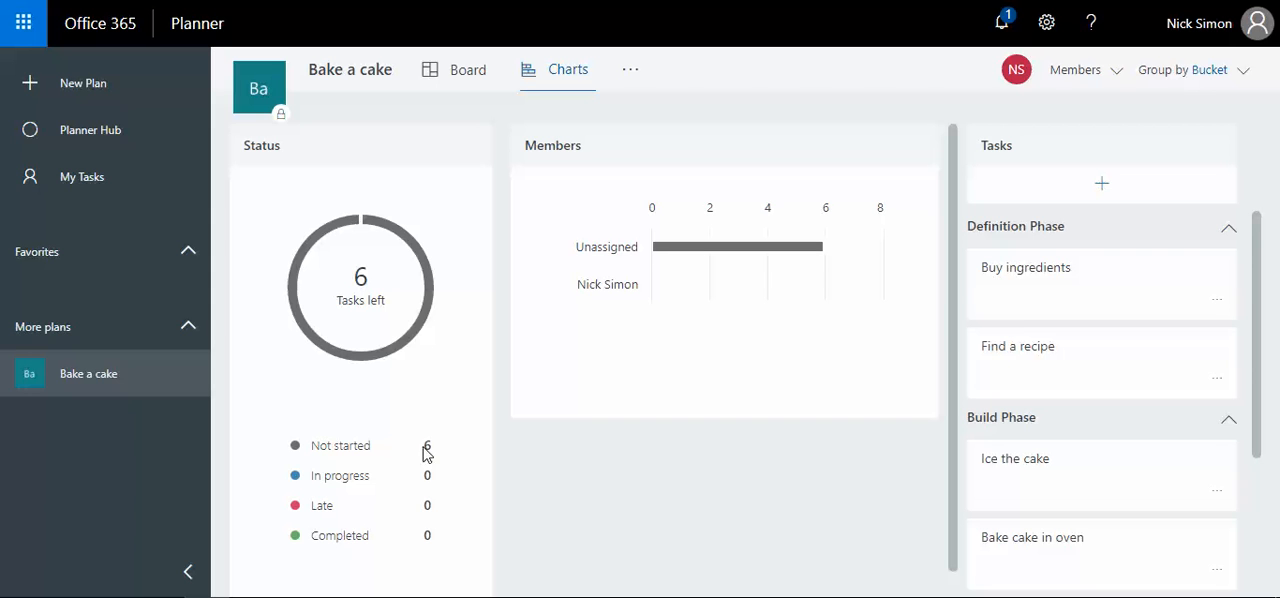
mouse_move(434, 452)
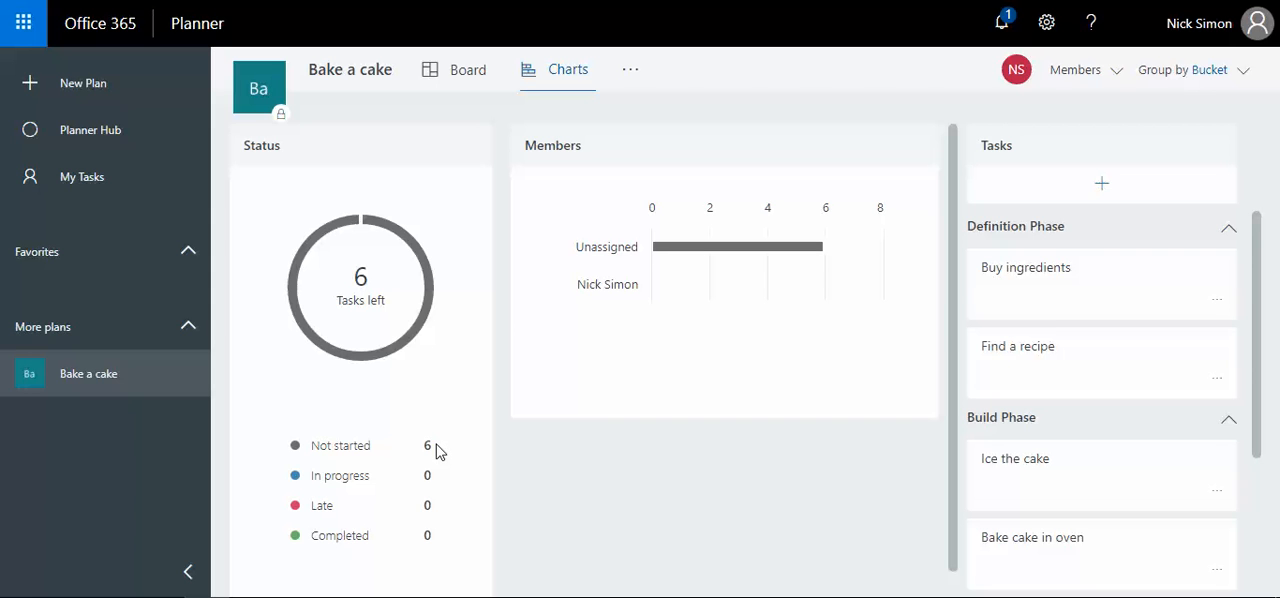
mouse_move(751, 357)
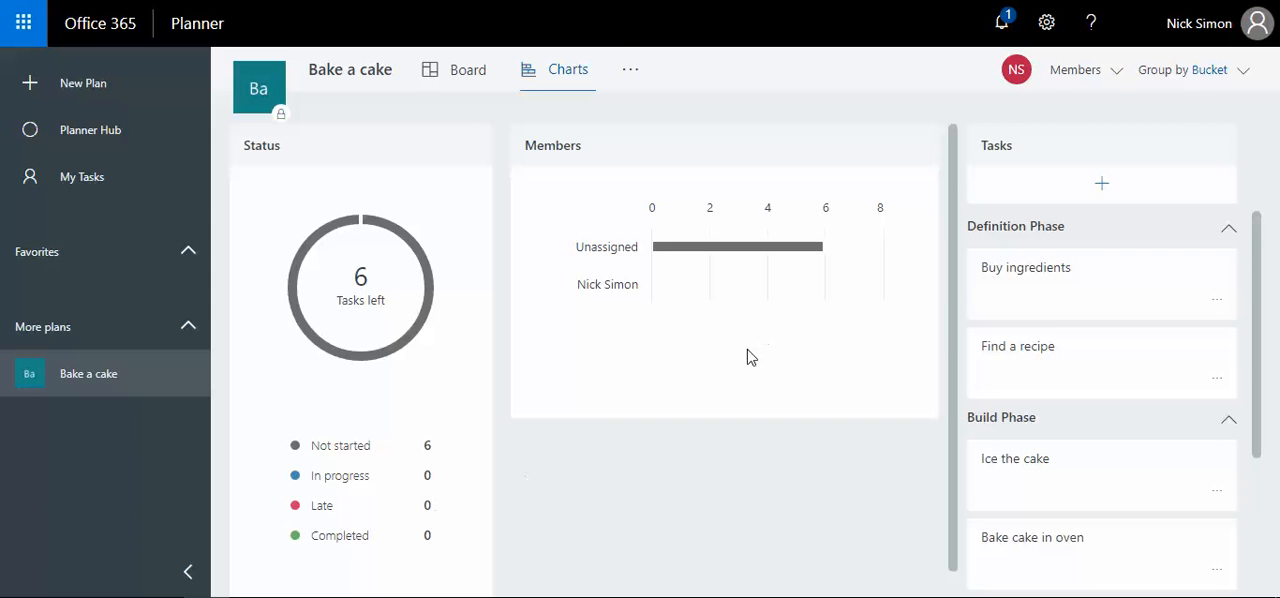
mouse_move(467, 69)
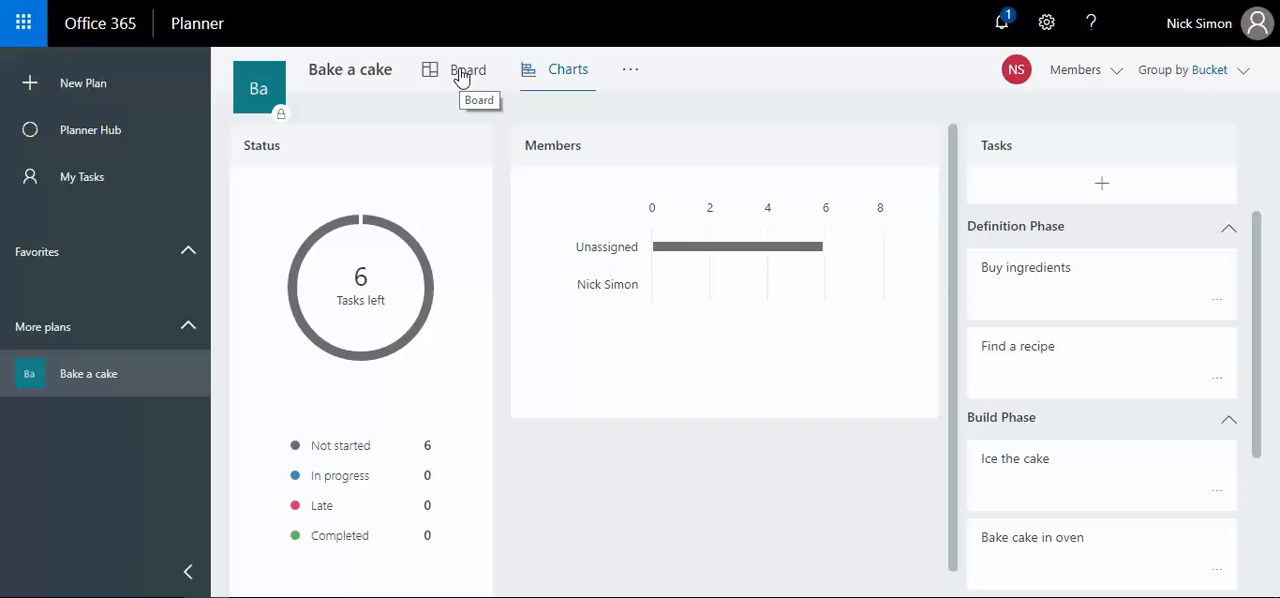
mouse_move(710, 247)
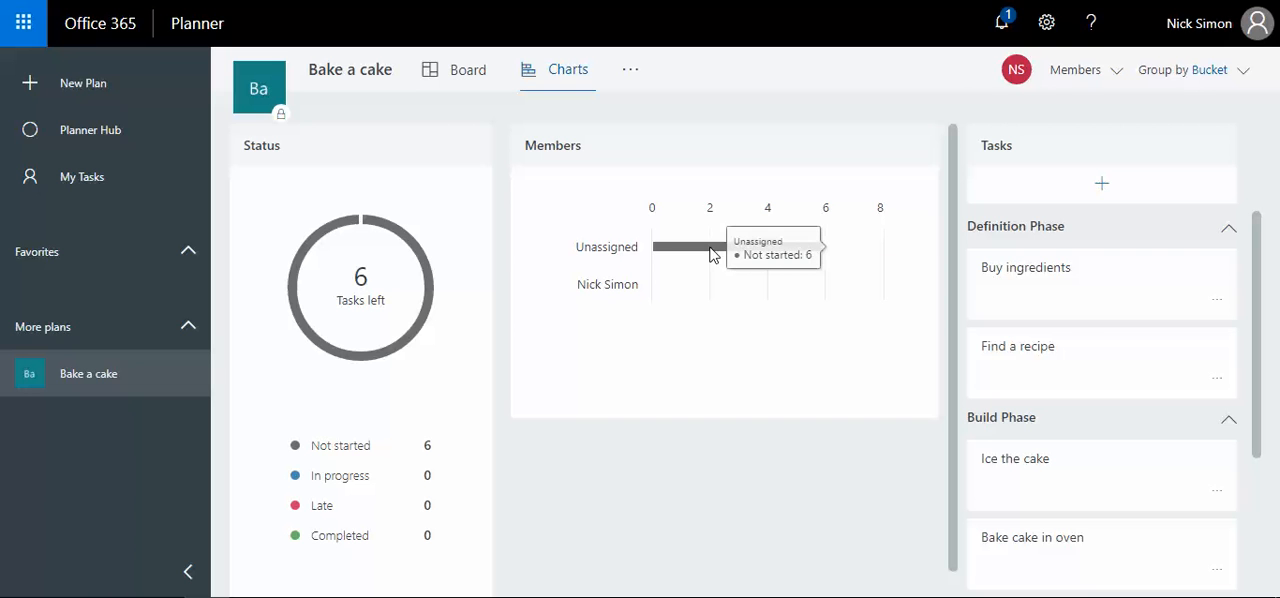
left_click(467, 69)
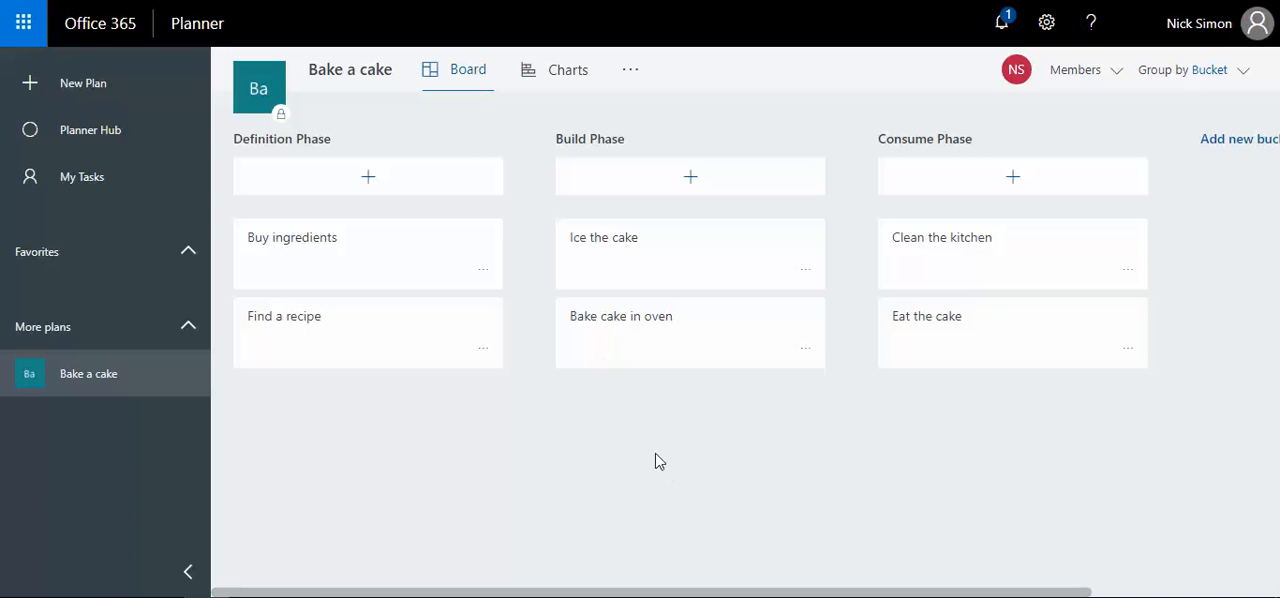
mouse_move(588, 422)
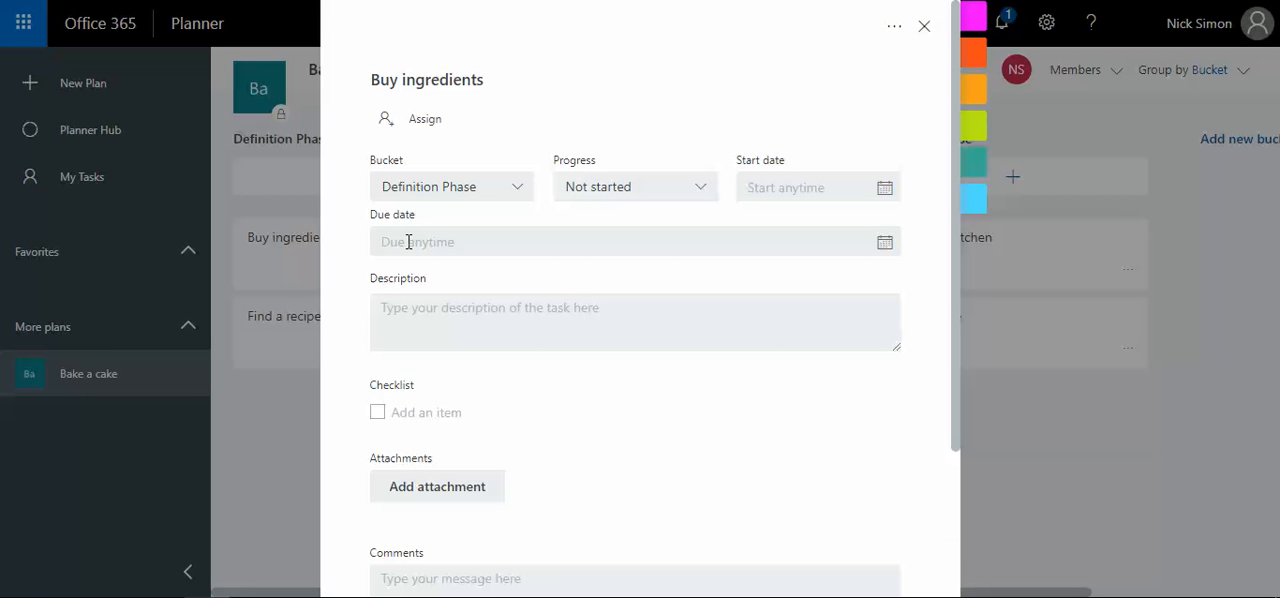
mouse_move(414, 145)
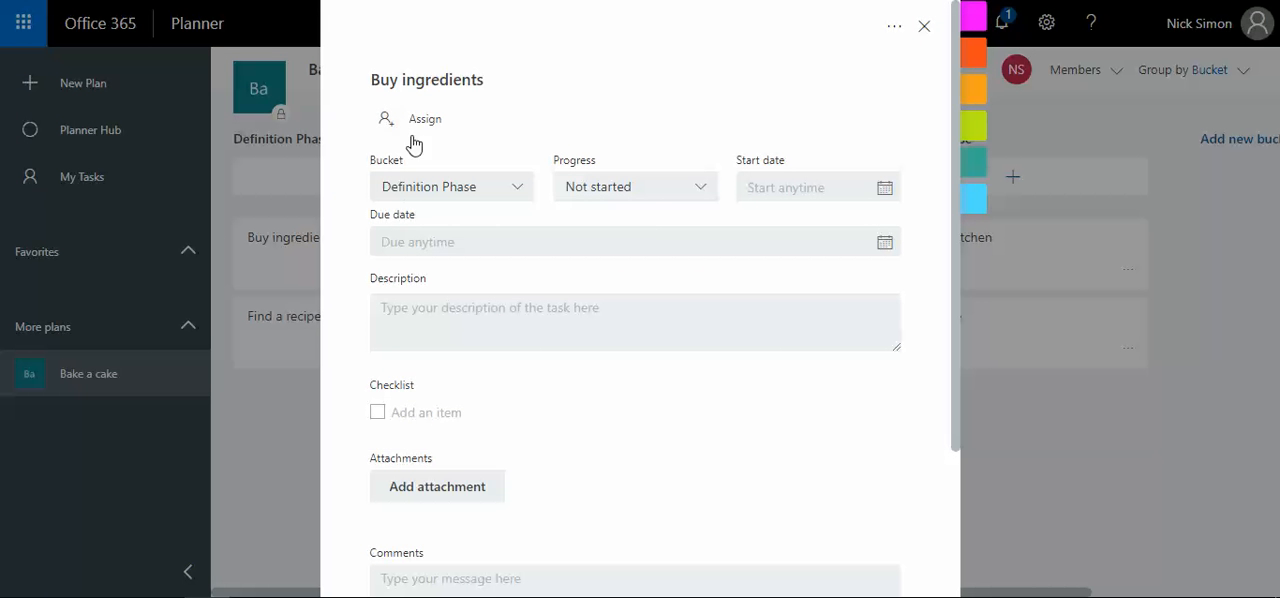
- Assign Buy ingredients, Find a recipe and Bake cake in oven to yourself
left_click(424, 118)
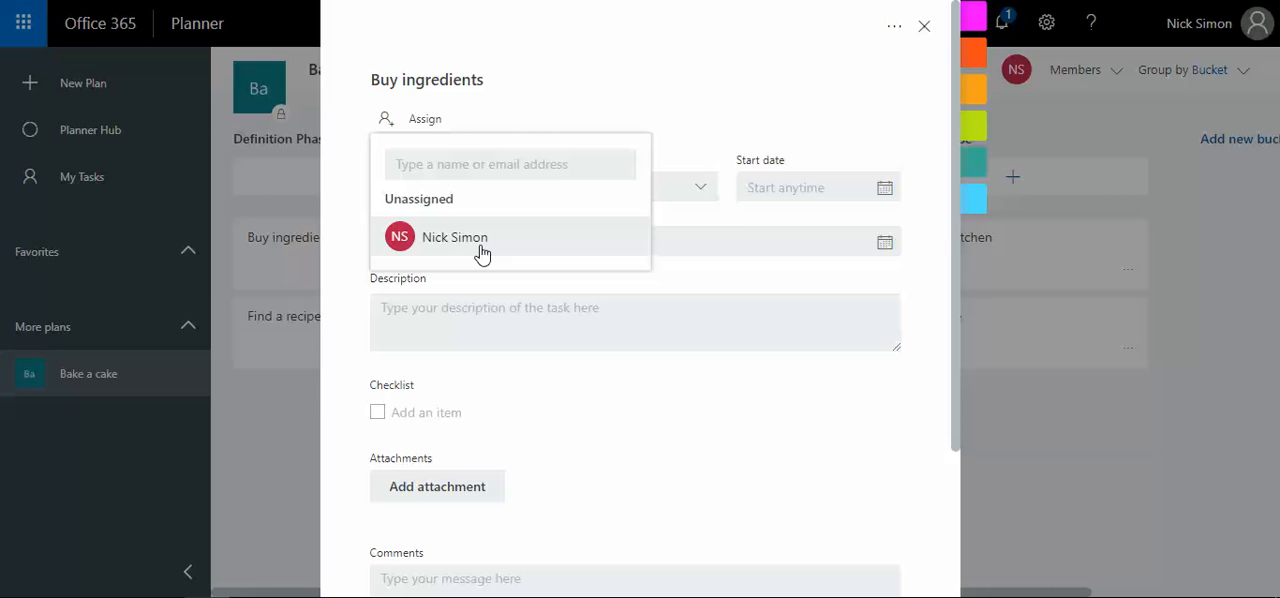
left_click(454, 237)
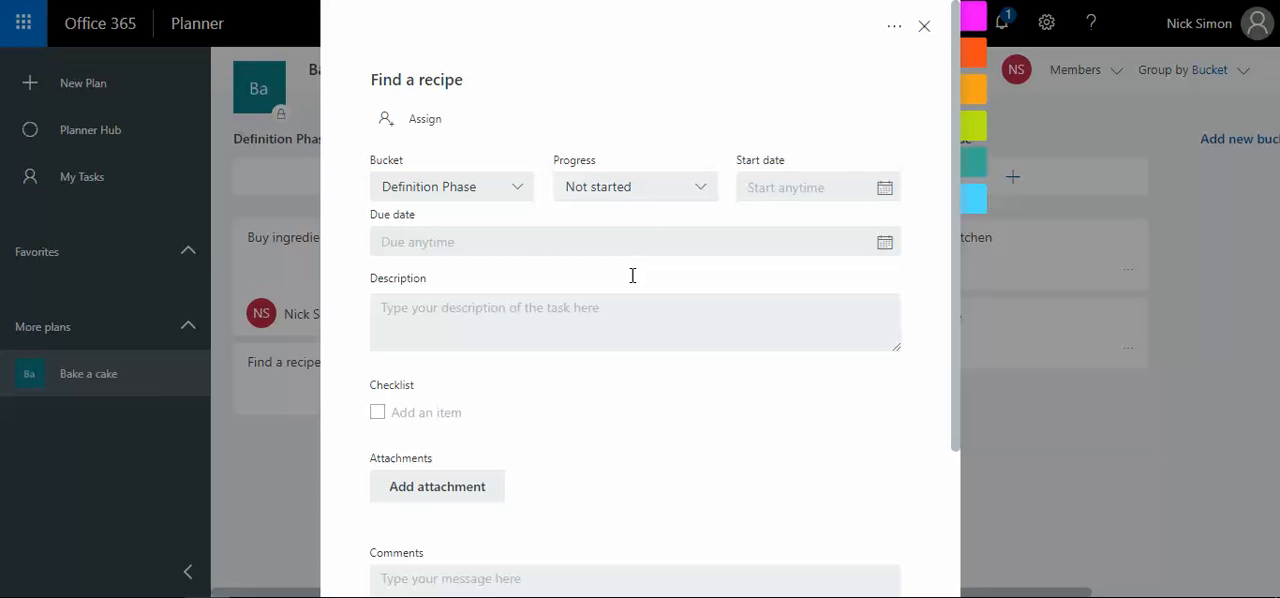
left_click(424, 118)
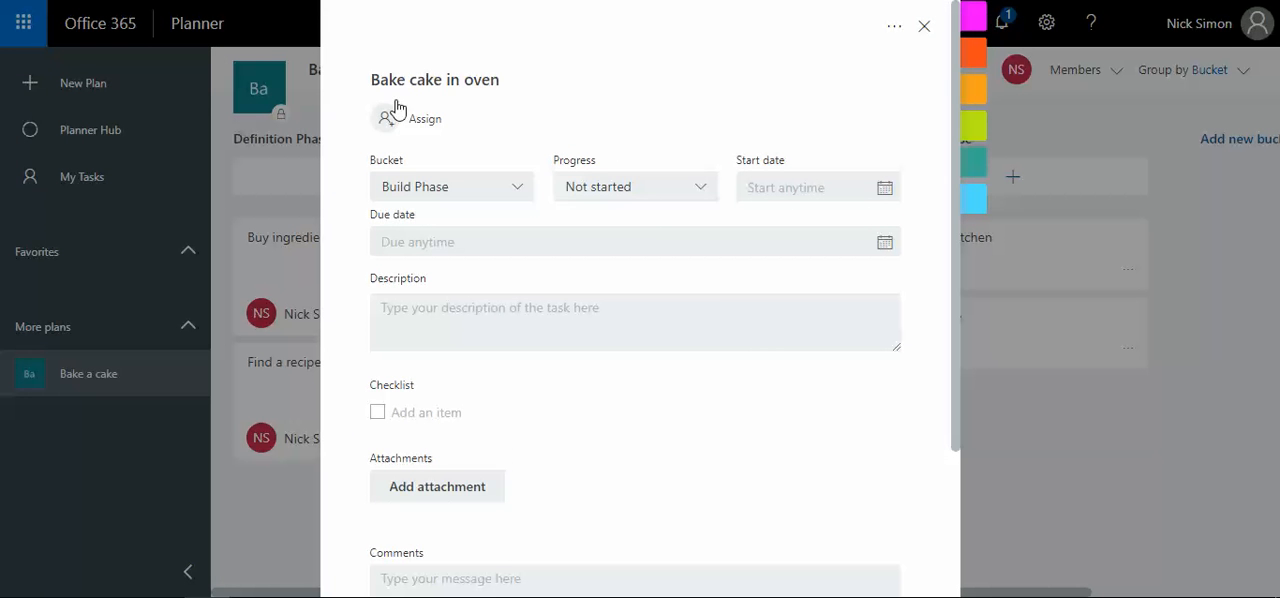
left_click(405, 118)
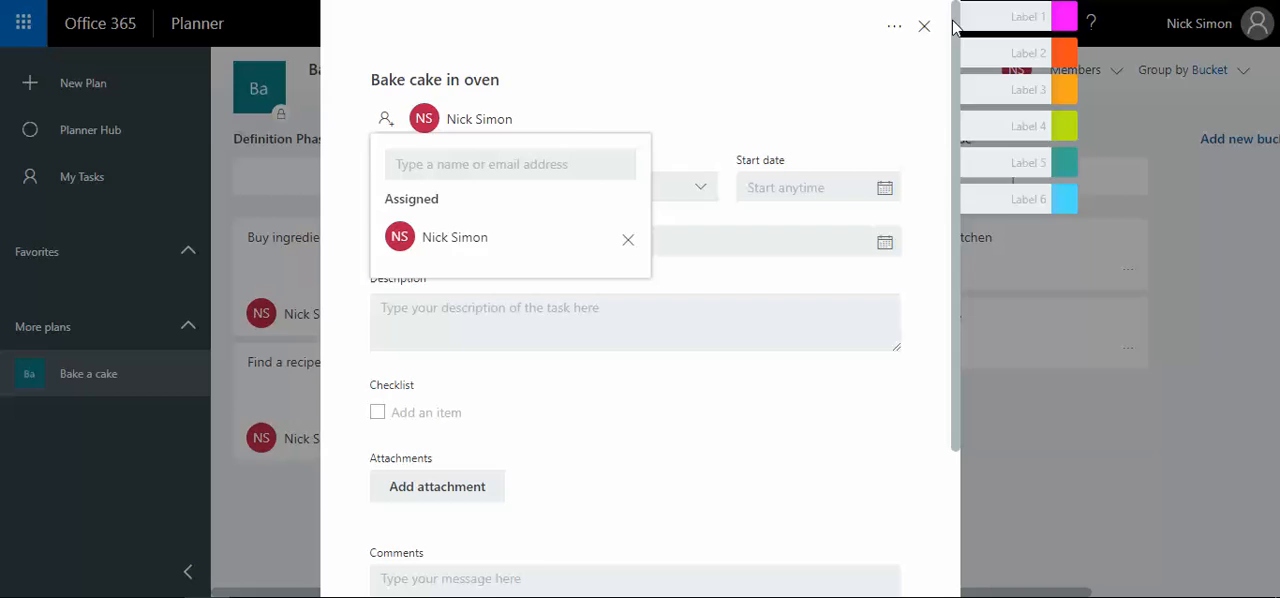
left_click(923, 26)
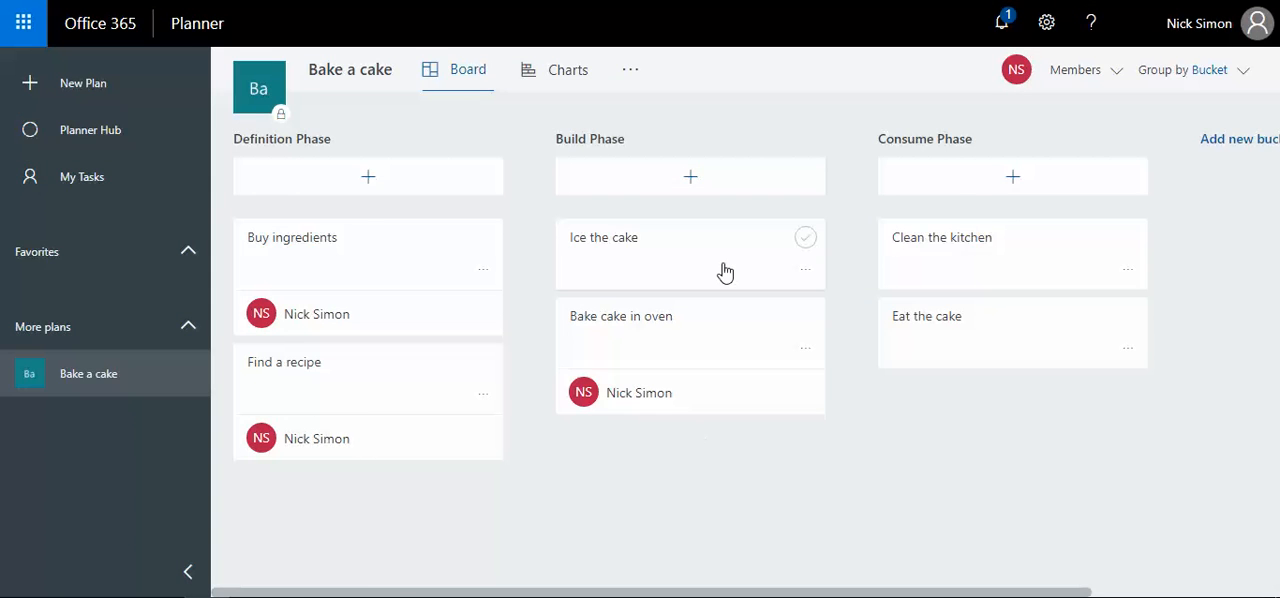
left_click(603, 237)
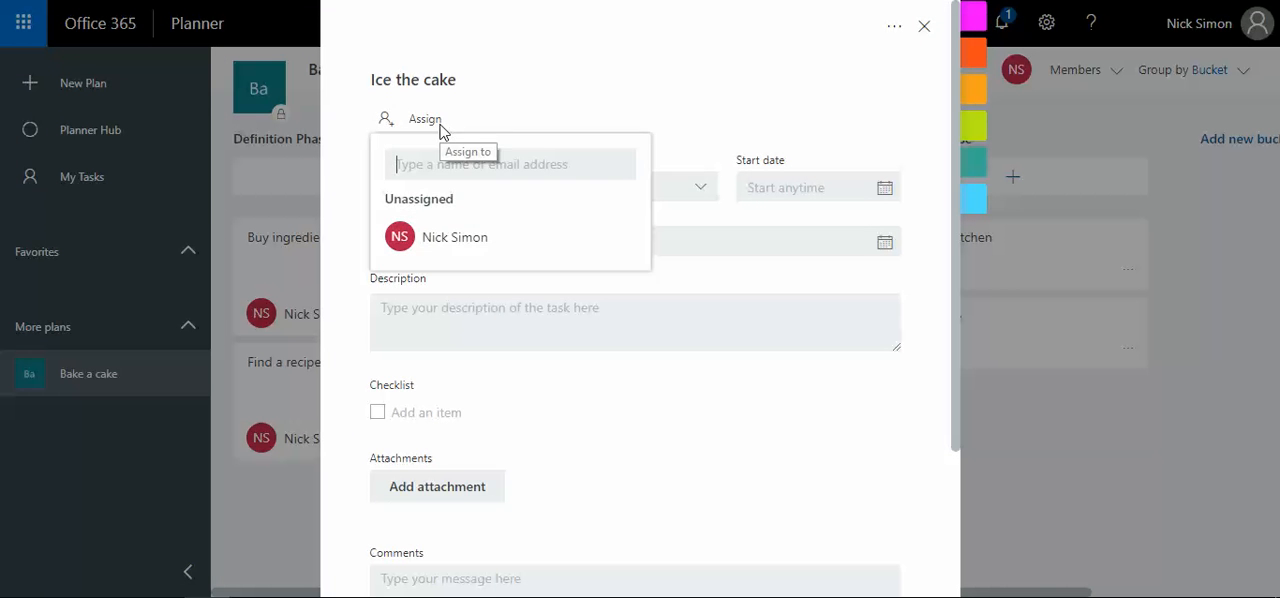
type("mike")
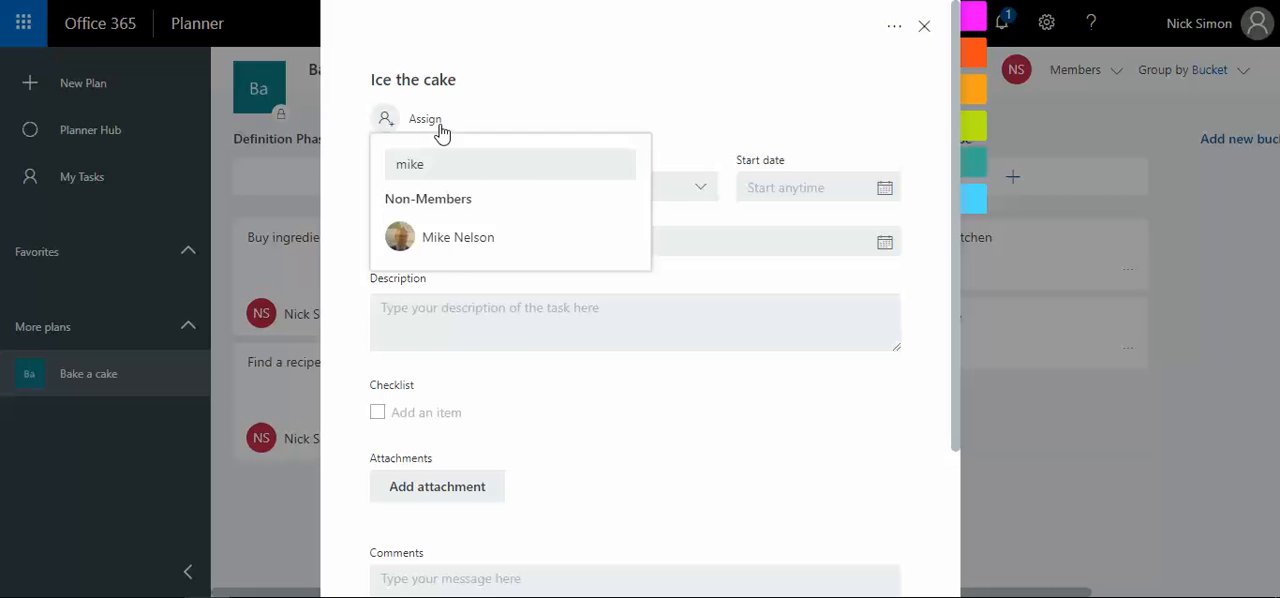
left_click(457, 237)
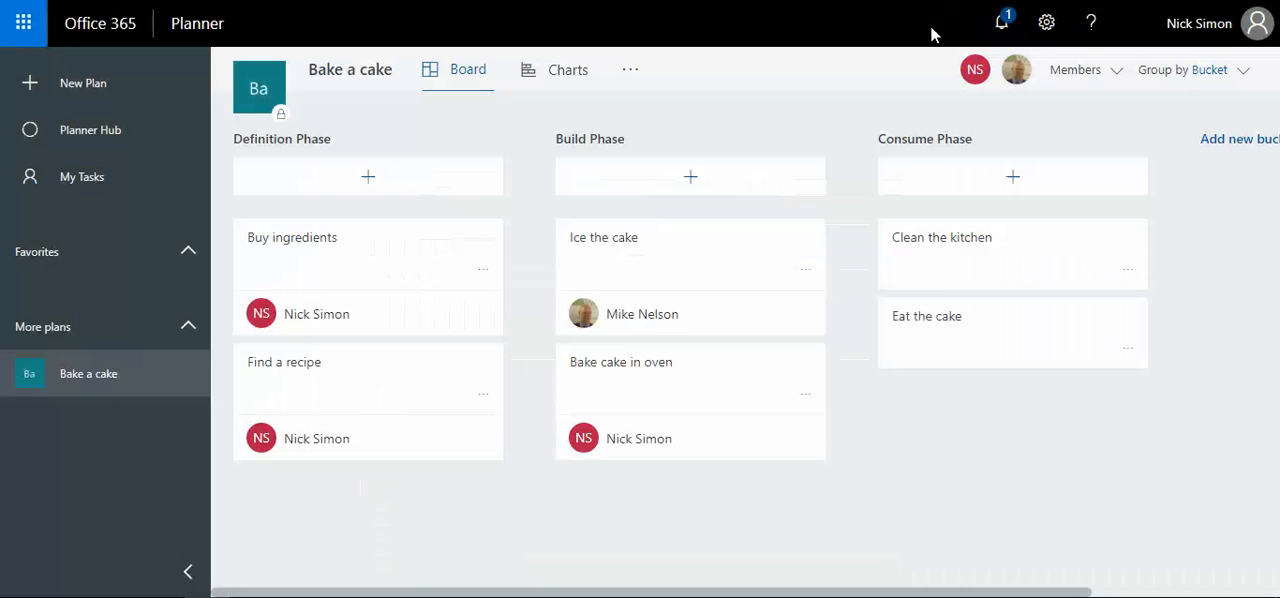
mouse_move(867, 433)
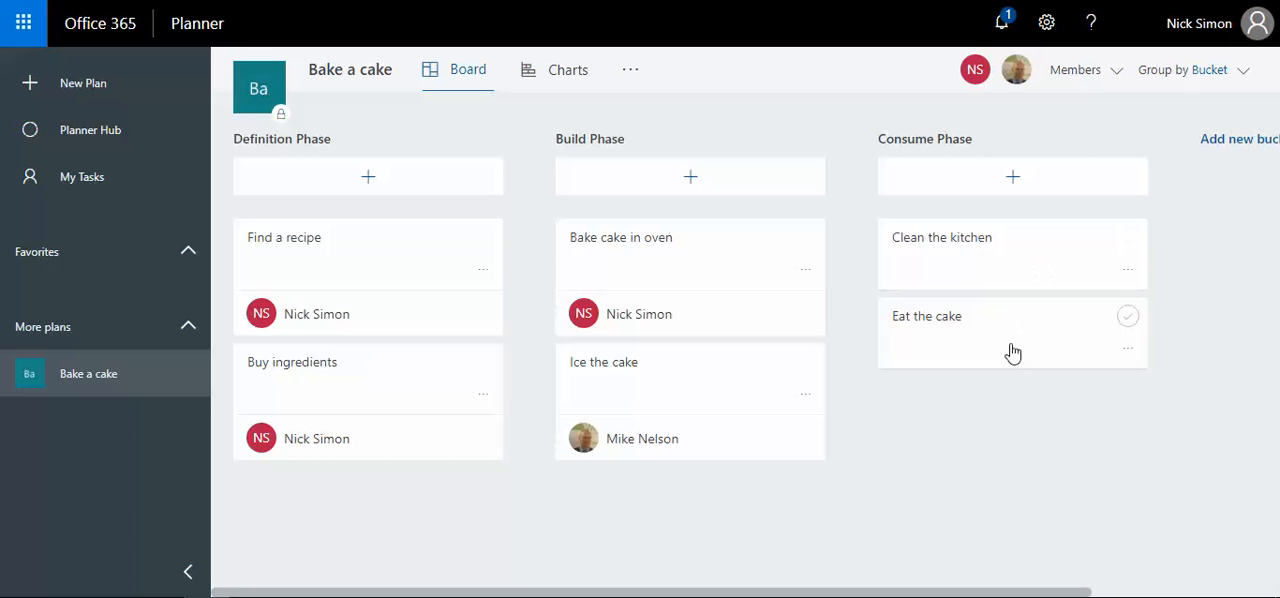
left_click(926, 315)
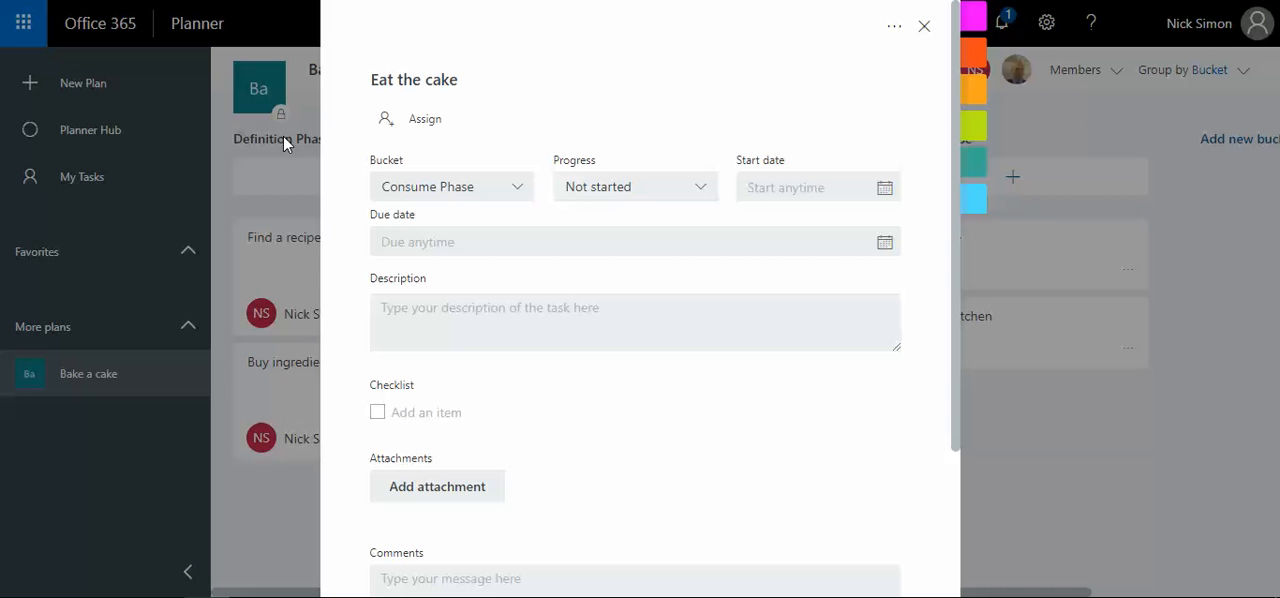
left_click(424, 118)
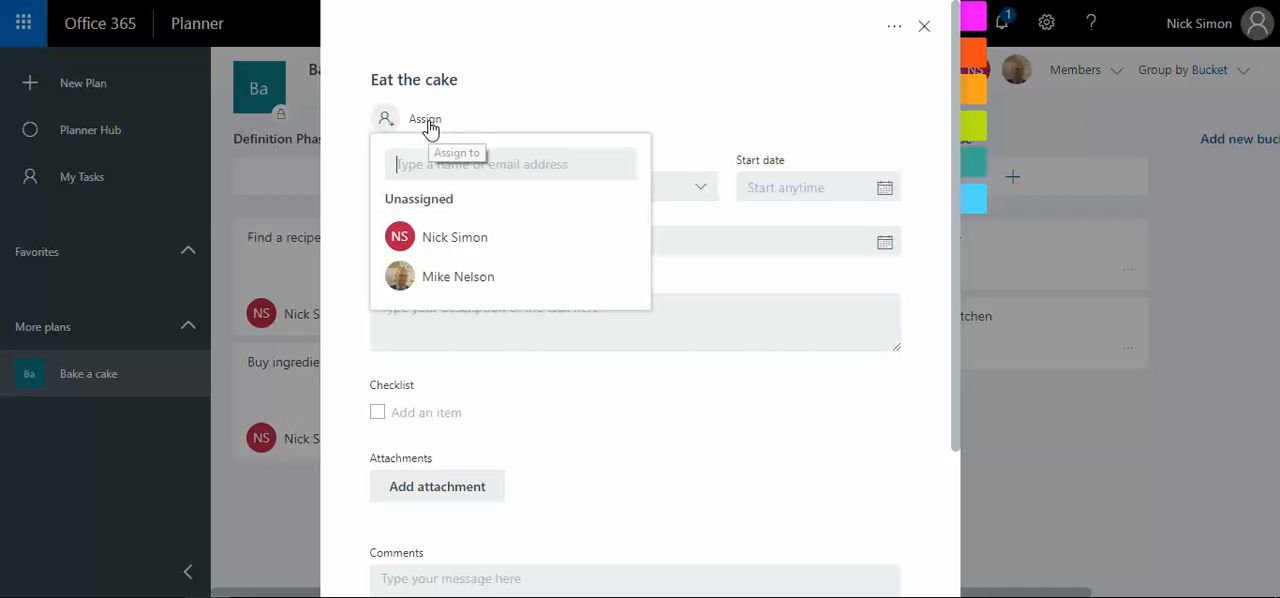
left_click(455, 237)
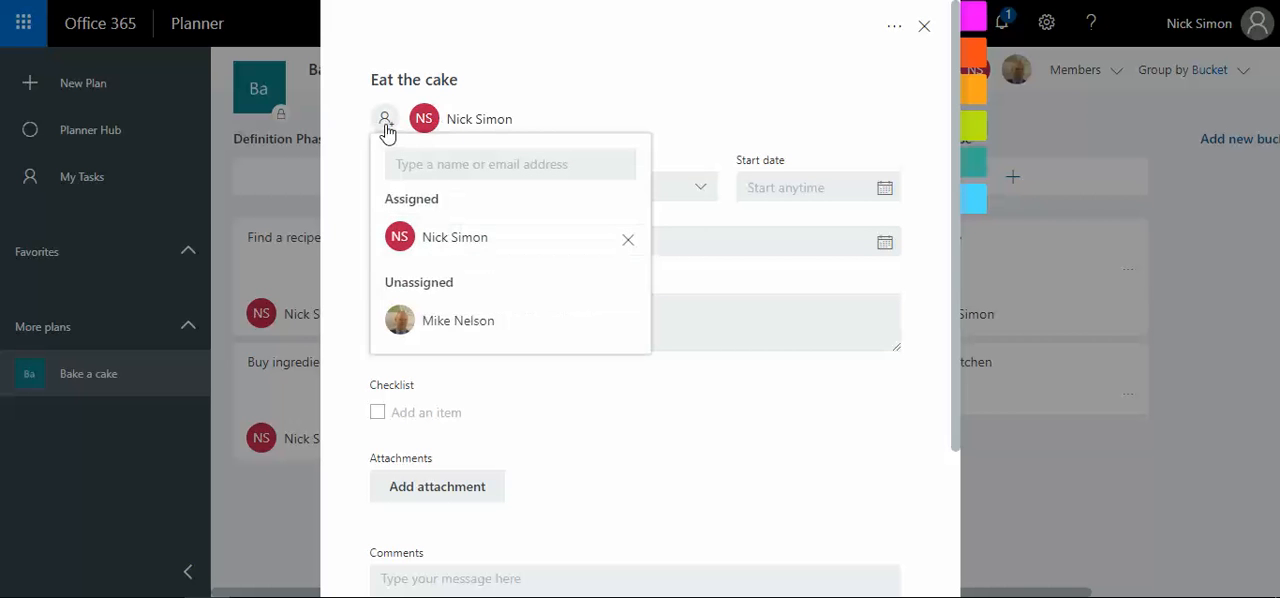
mouse_move(443, 326)
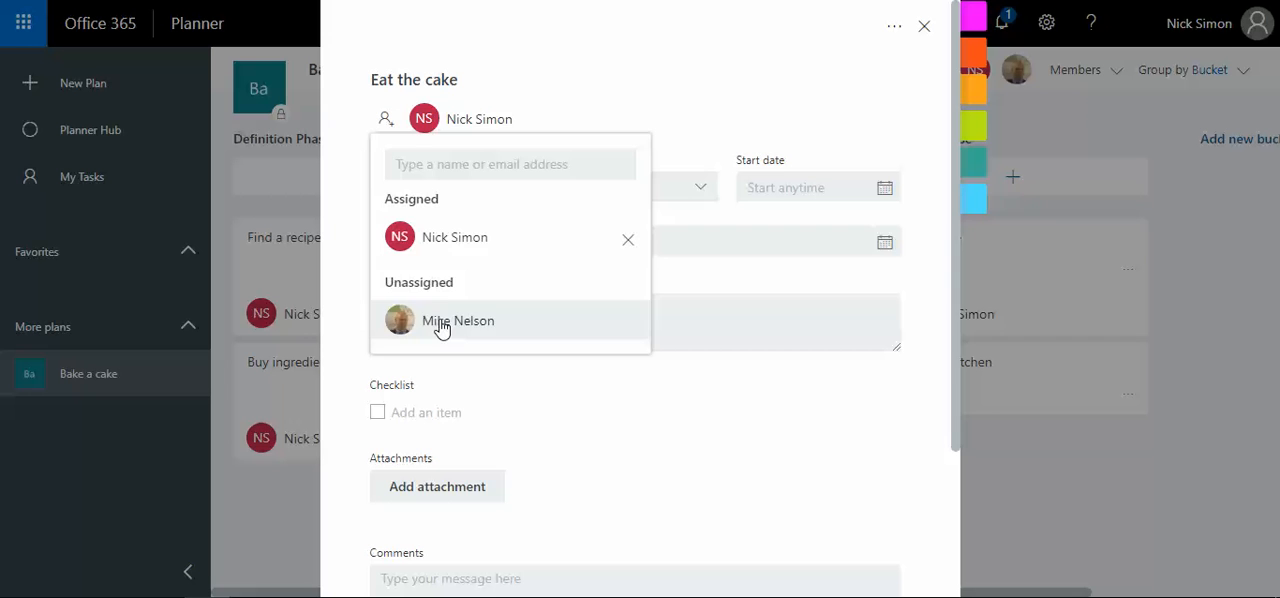
left_click(458, 320)
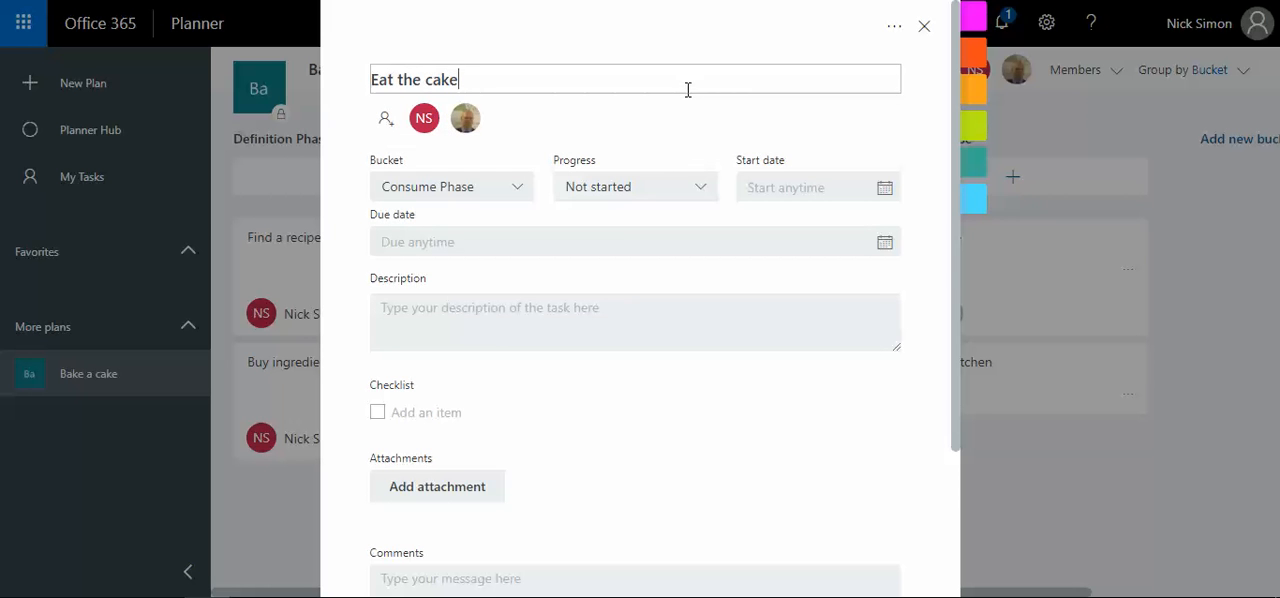
mouse_move(862, 54)
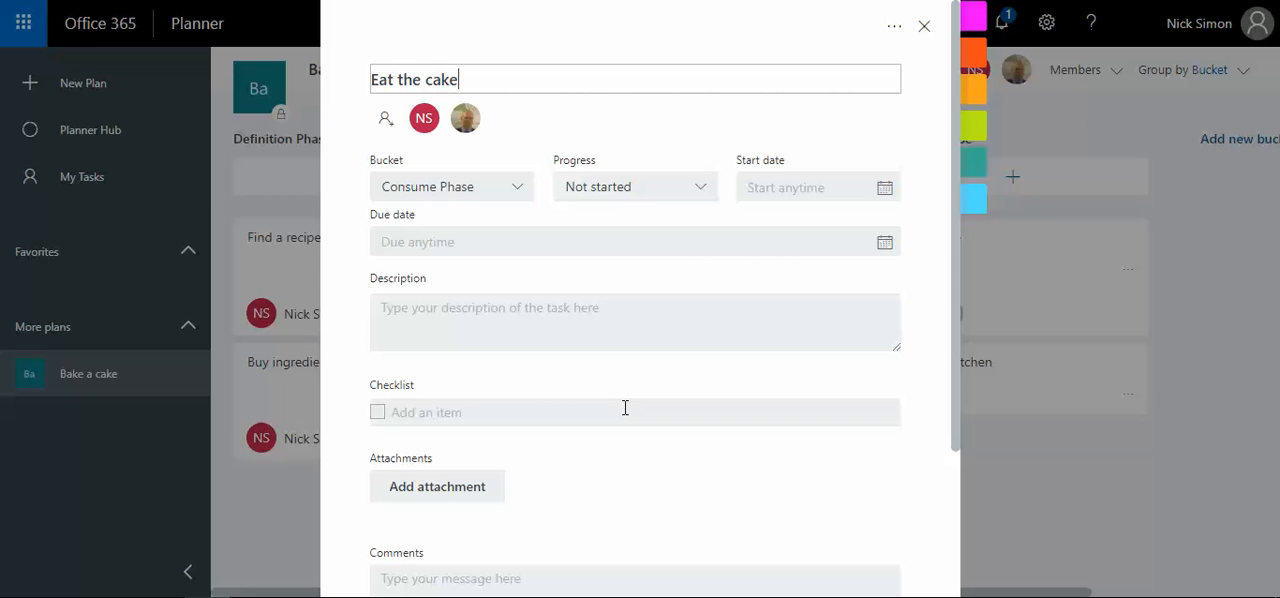
mouse_move(797, 187)
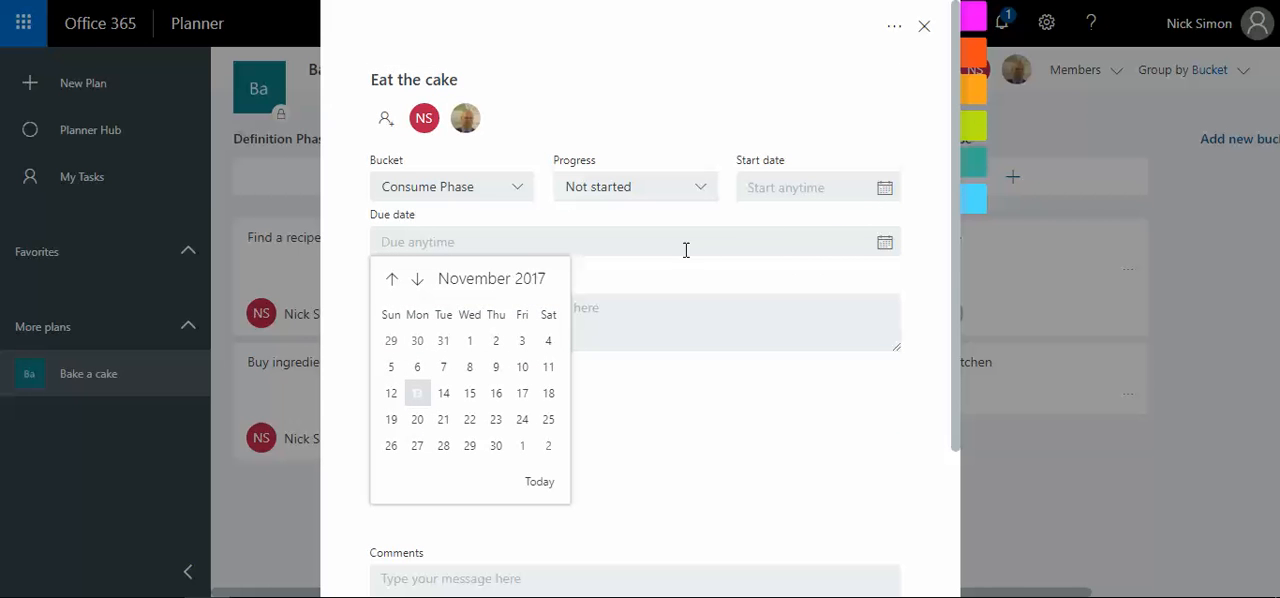
mouse_move(547, 393)
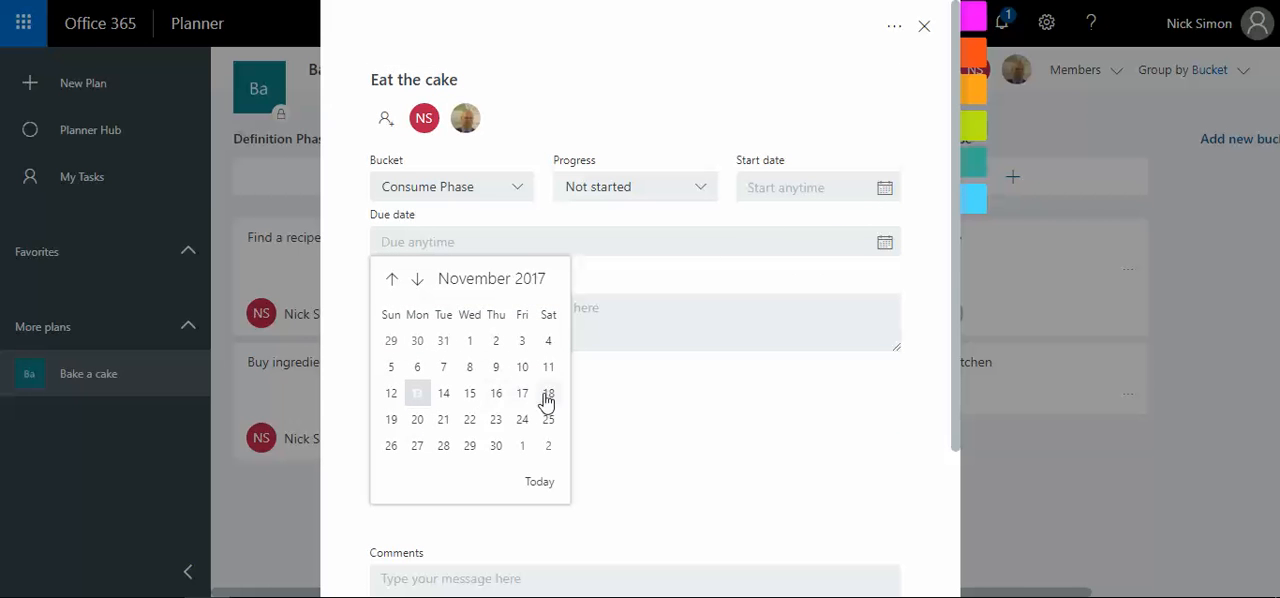
left_click(548, 392)
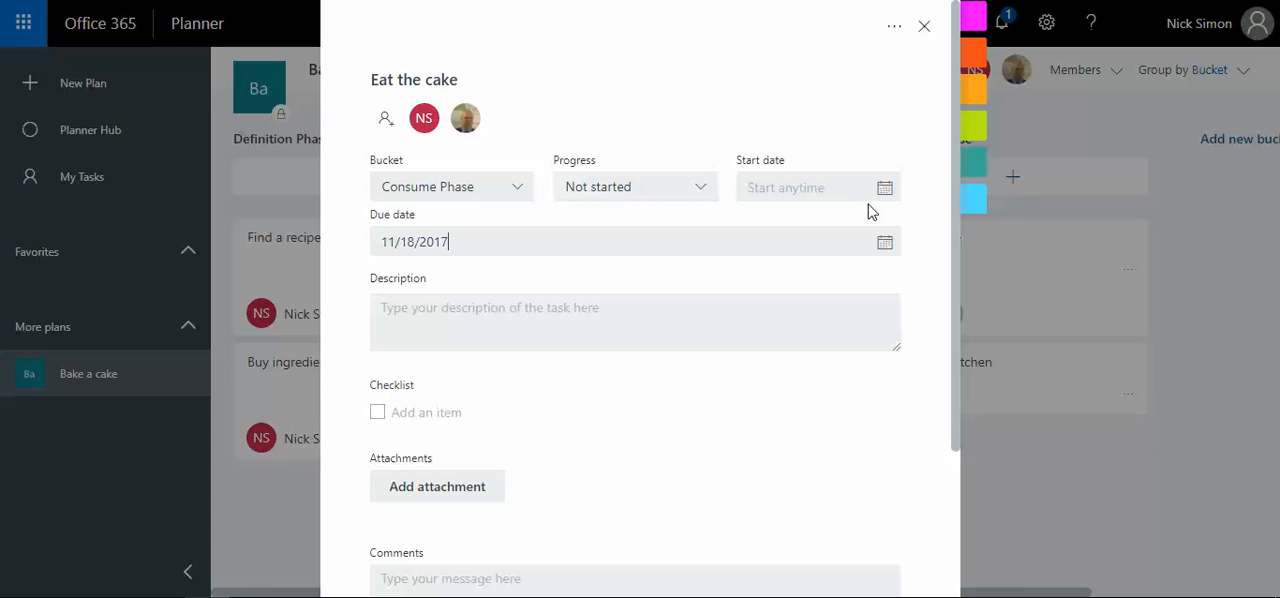
left_click(923, 25)
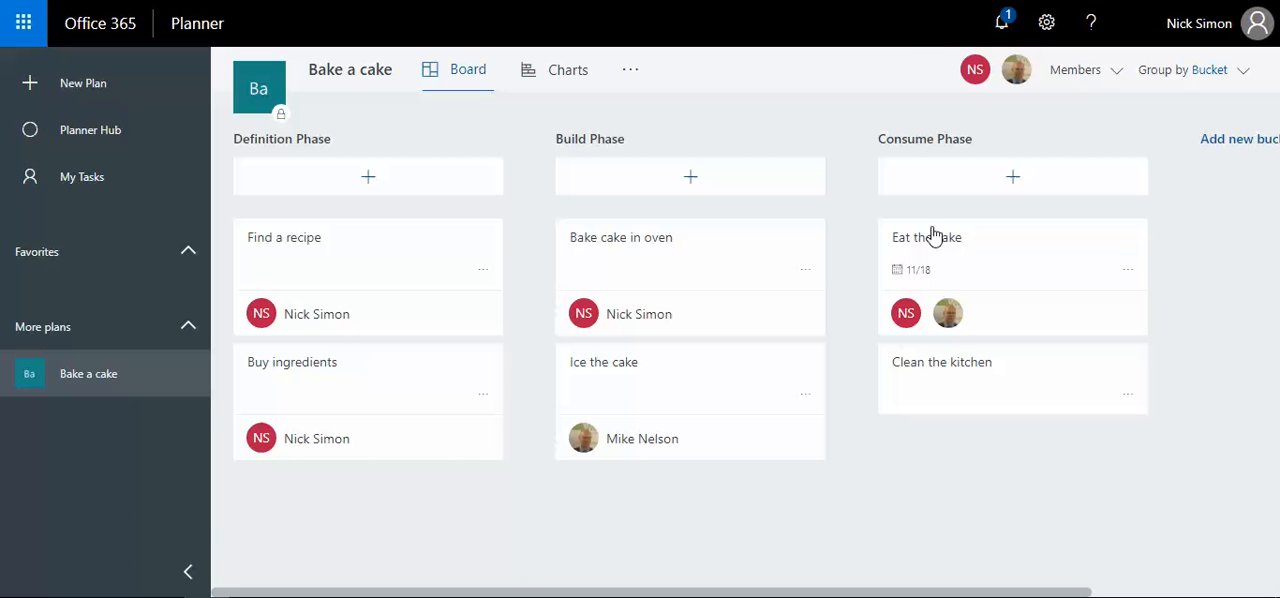
left_click(941, 362)
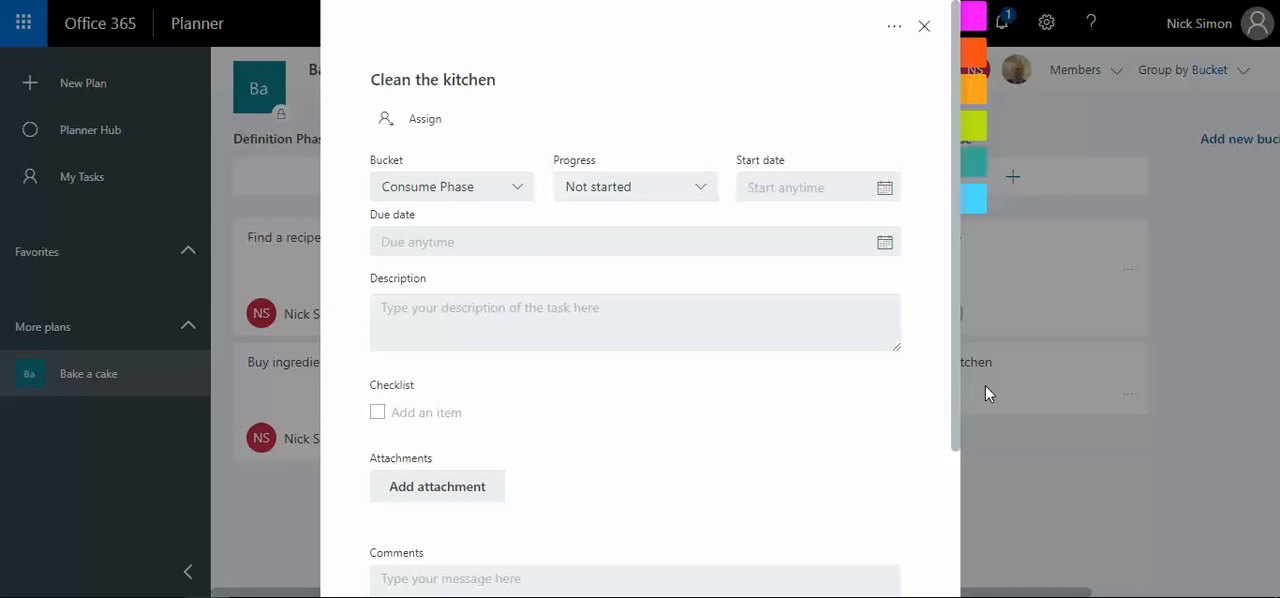
left_click(410, 118)
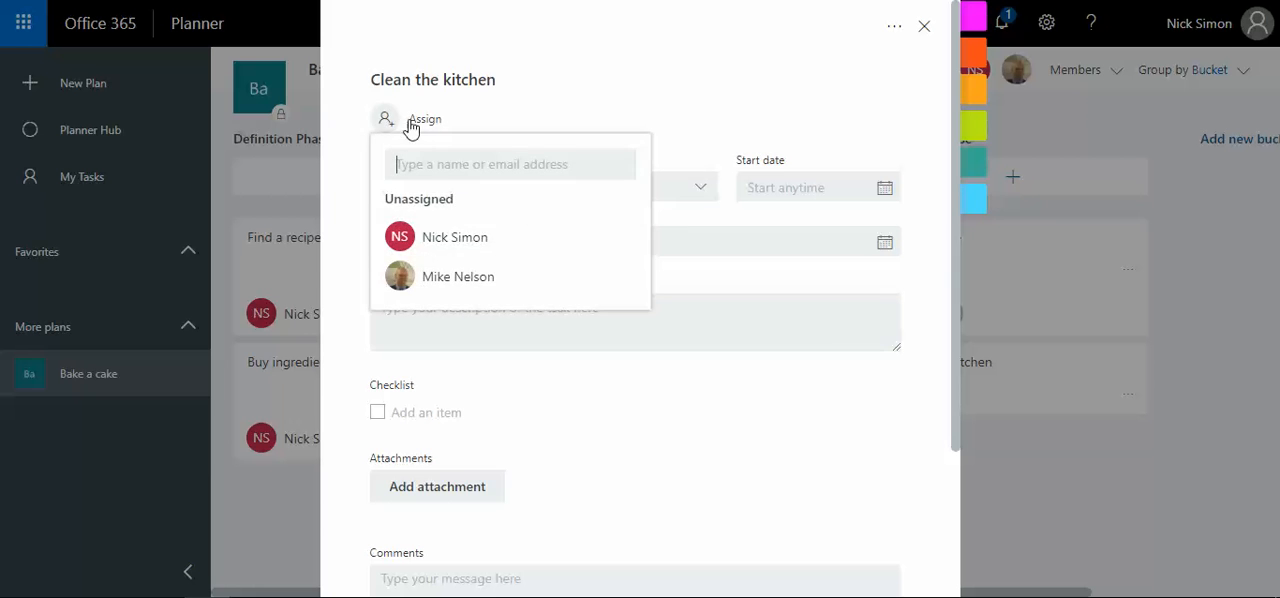
left_click(458, 276)
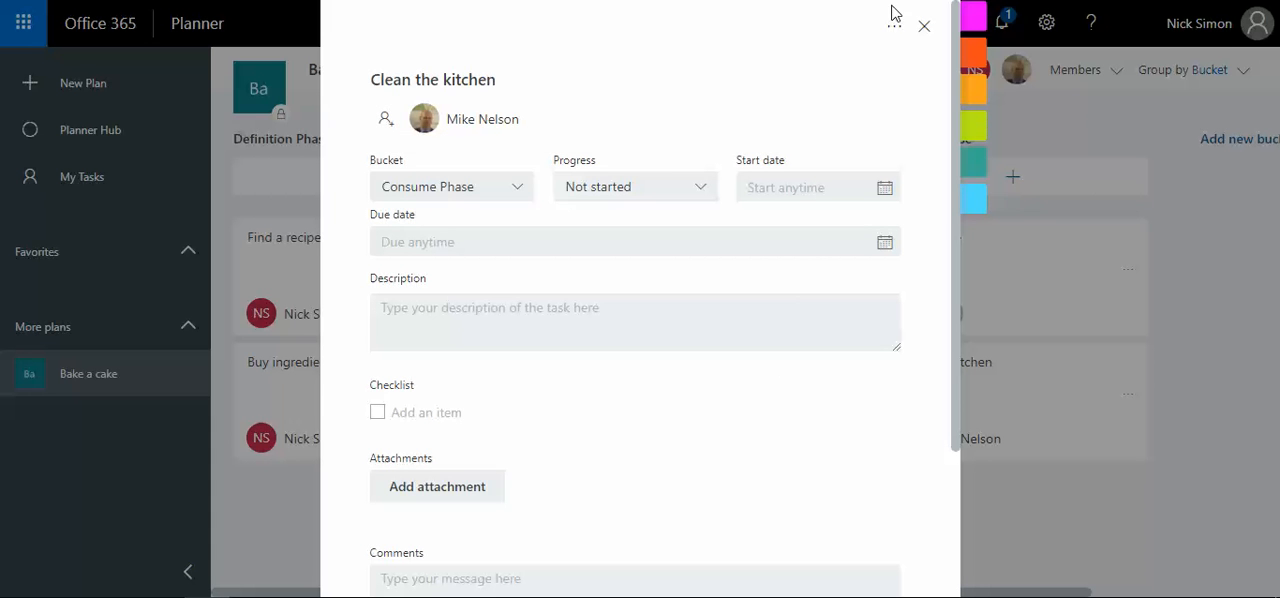
left_click(923, 25)
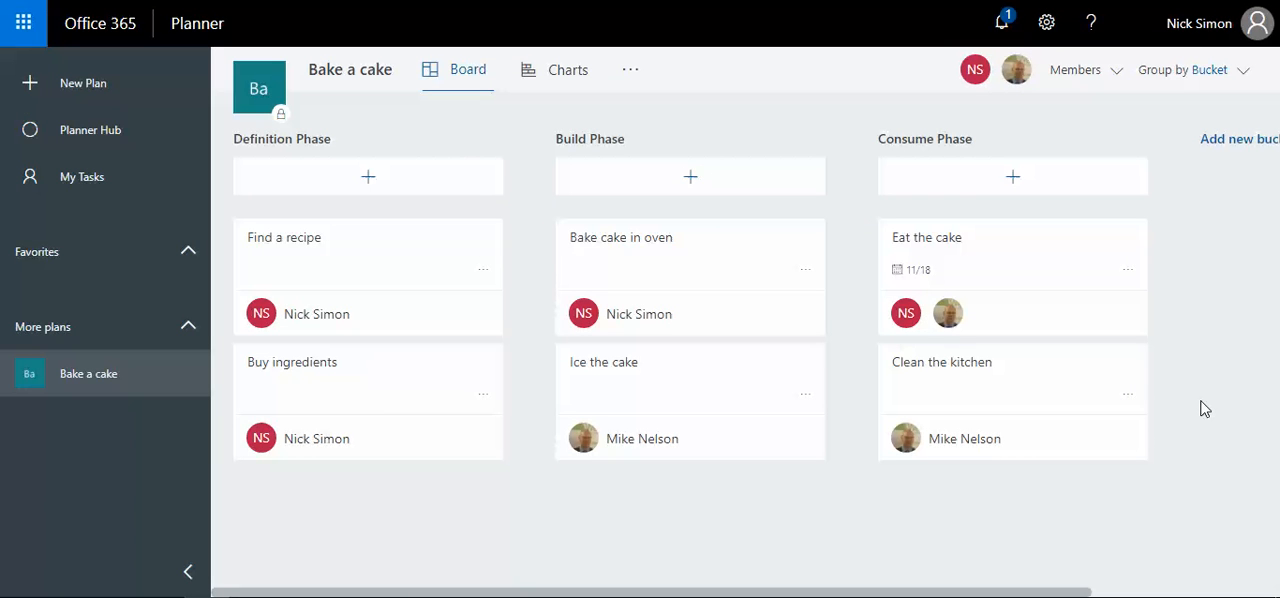
mouse_move(703, 450)
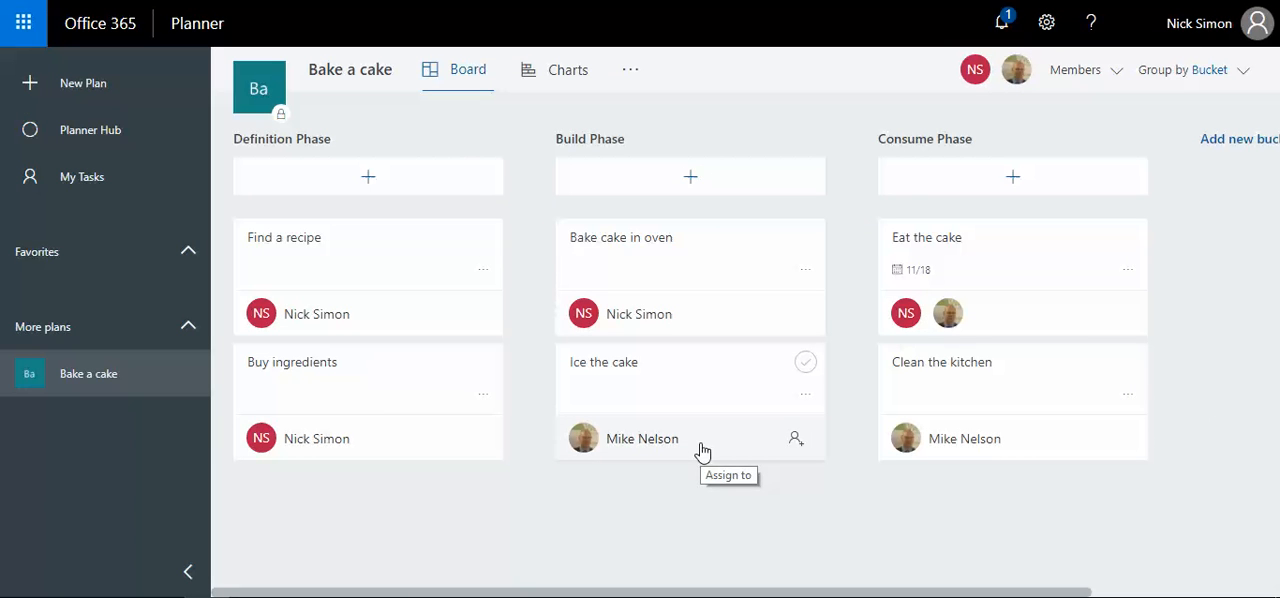
- View the plan's charts with the task list grouped by Assigned To, then by Progress, and return to the Board
left_click(568, 69)
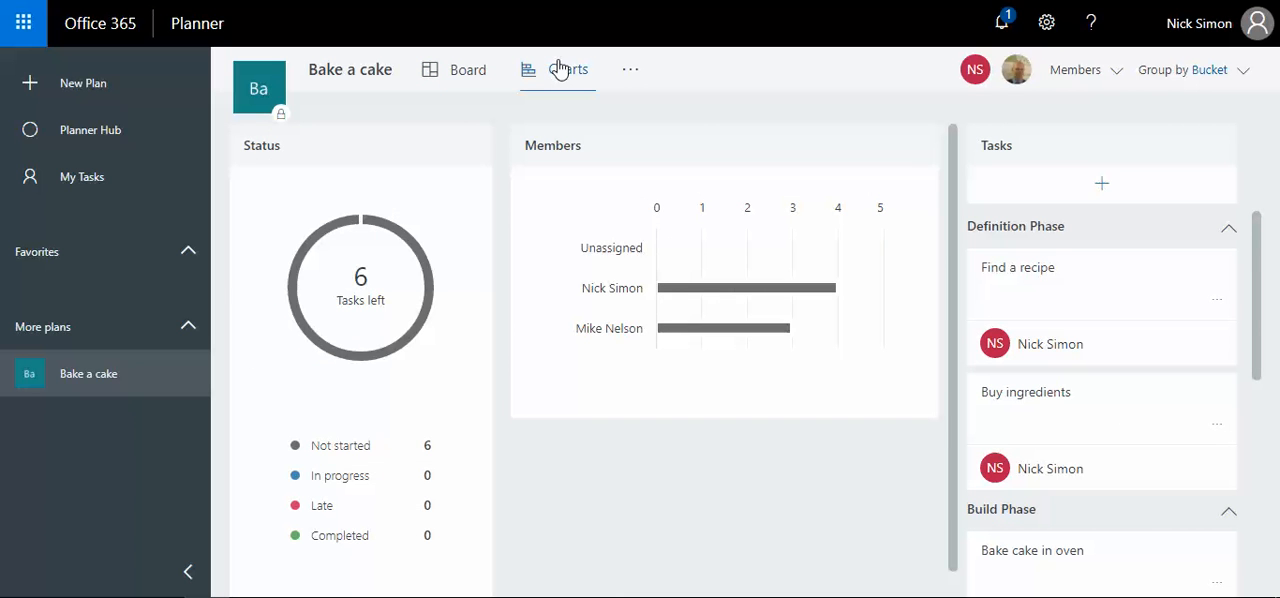
mouse_move(675, 281)
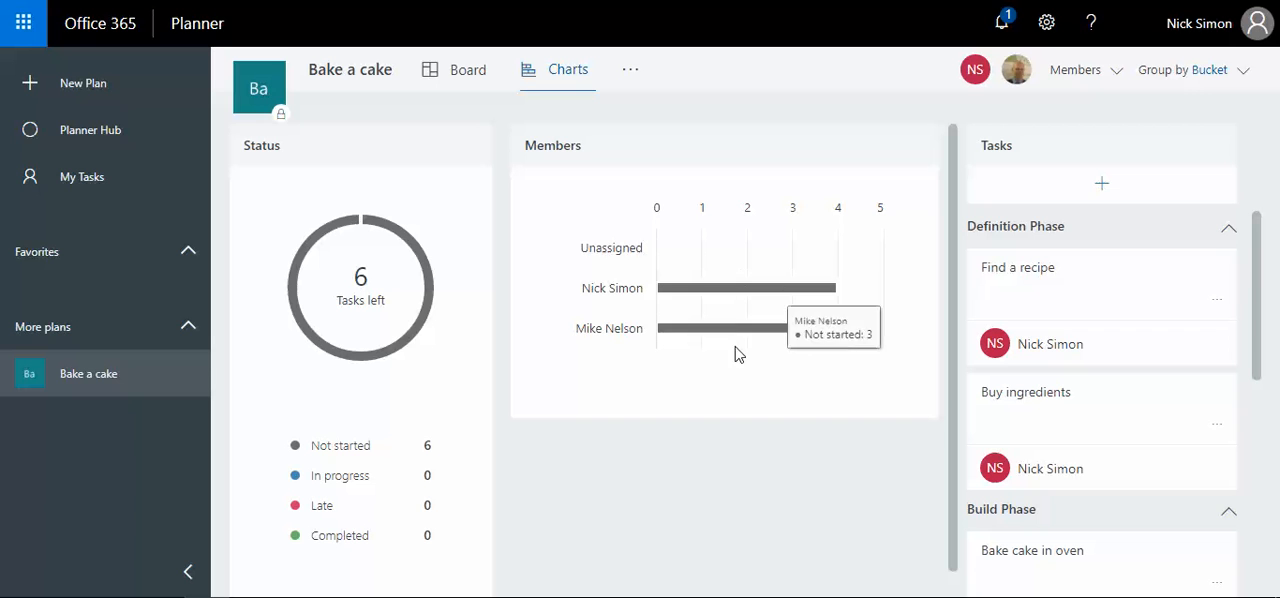
mouse_move(735, 330)
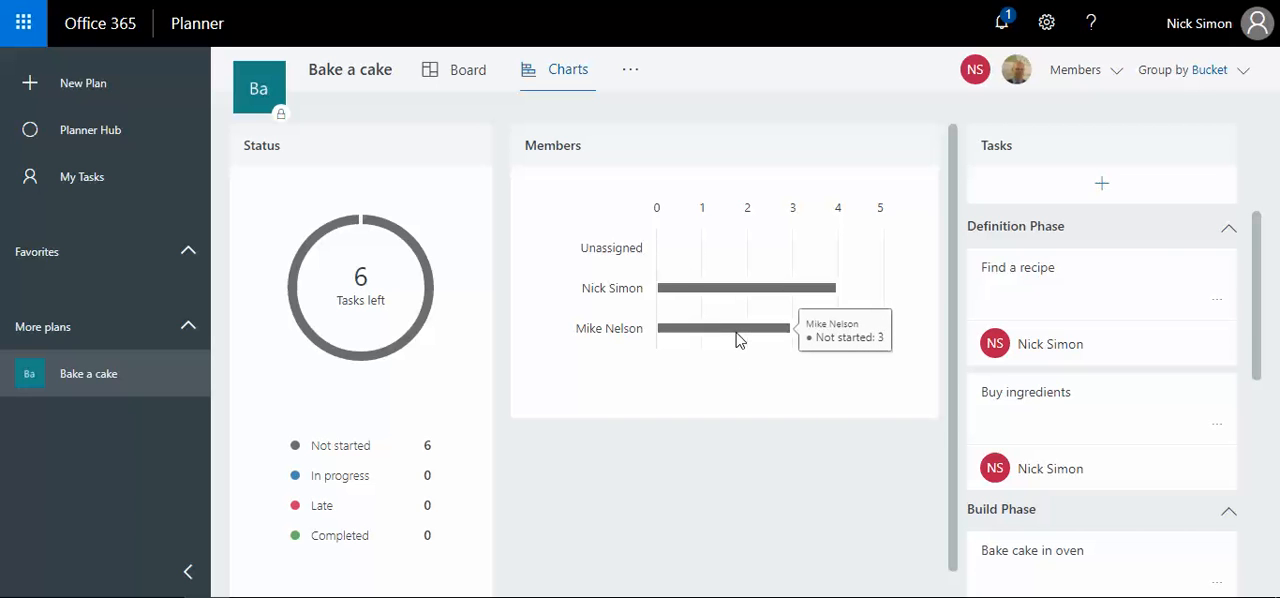
mouse_move(645, 115)
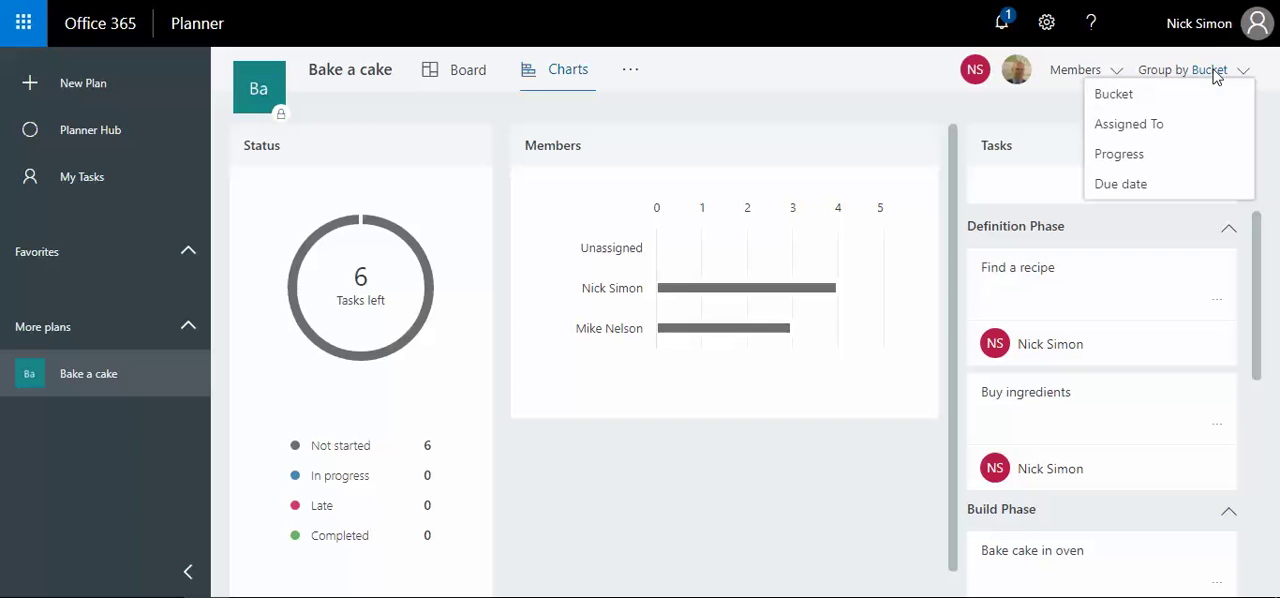
mouse_move(1128, 123)
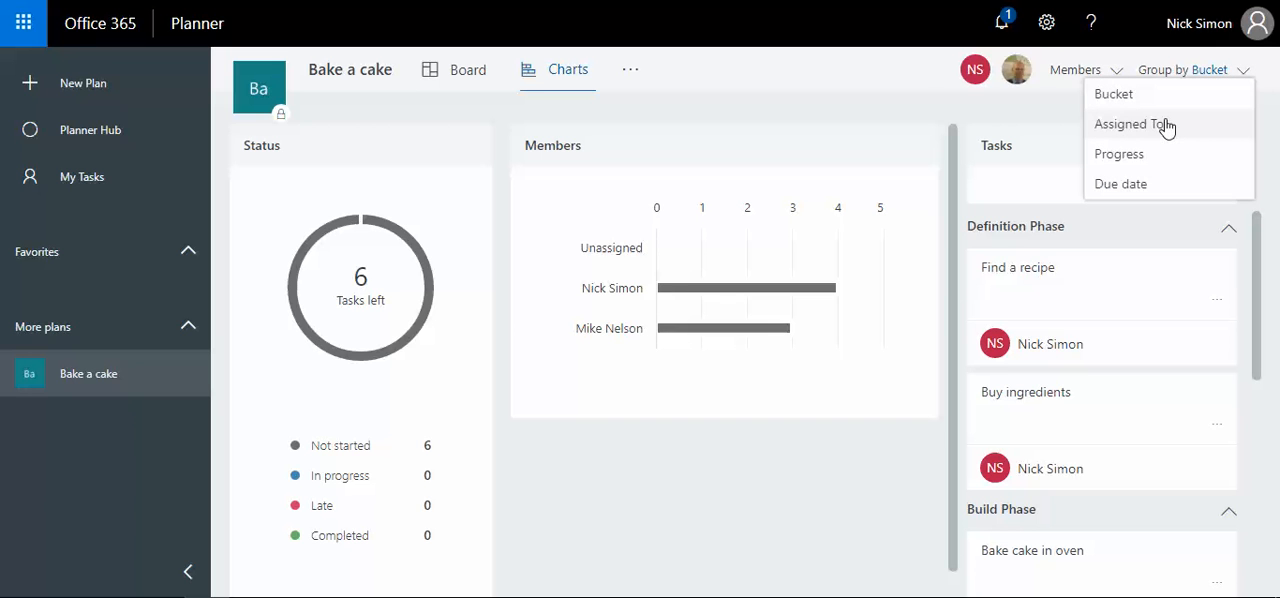
left_click(1134, 123)
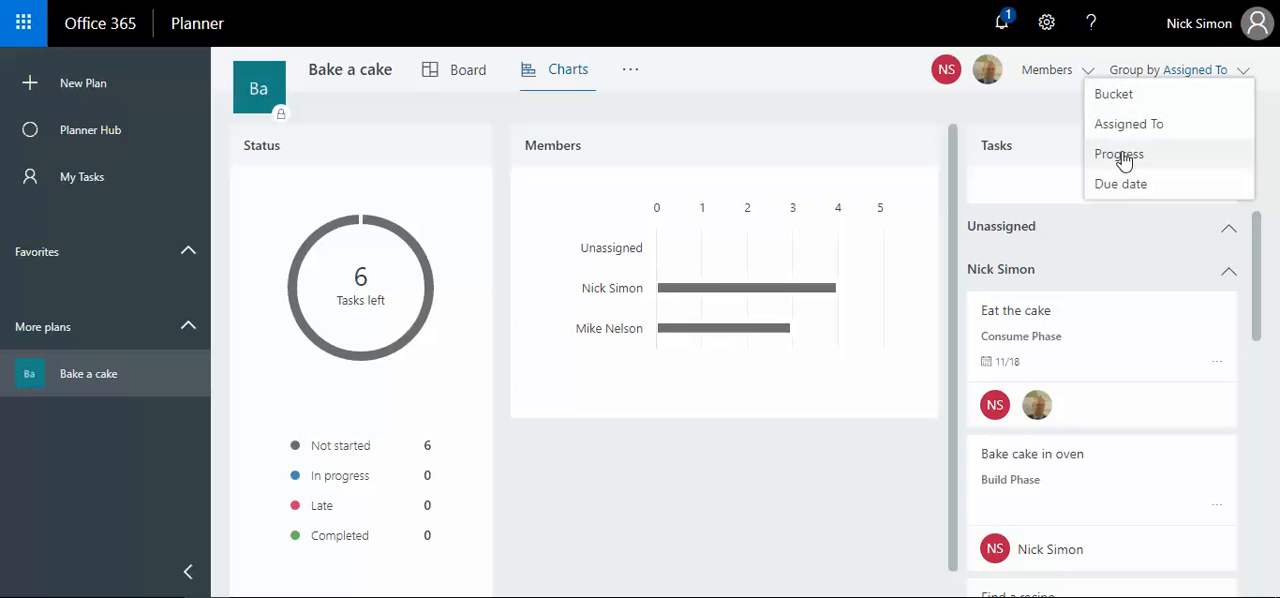
left_click(1118, 154)
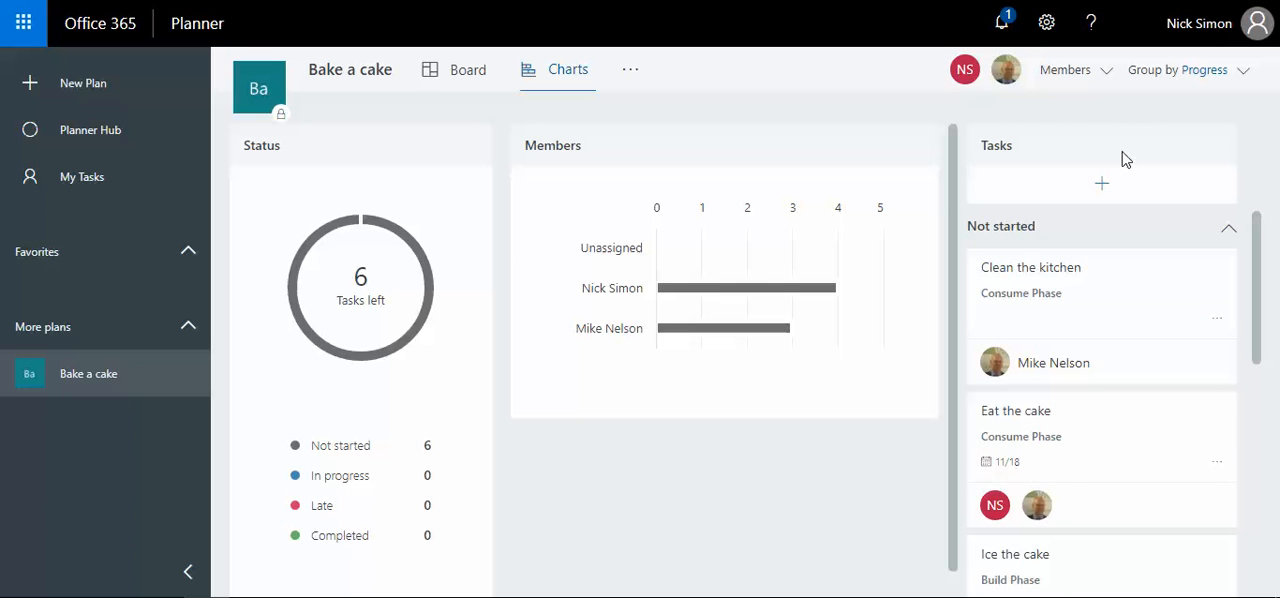
scroll("down", 3)
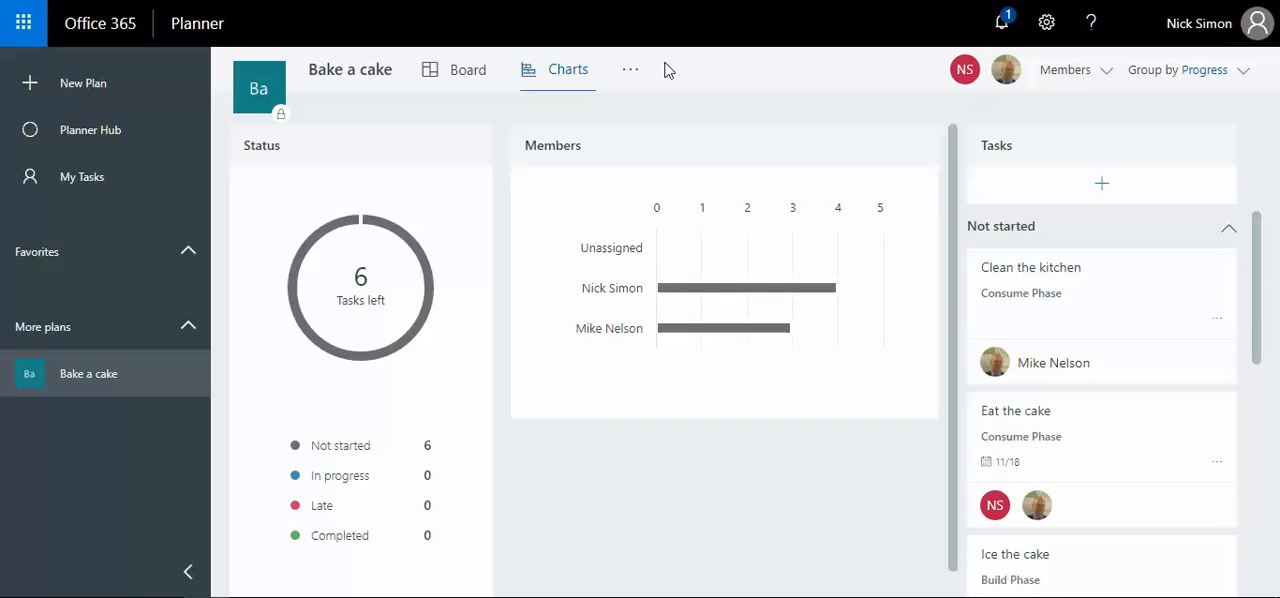
left_click(467, 69)
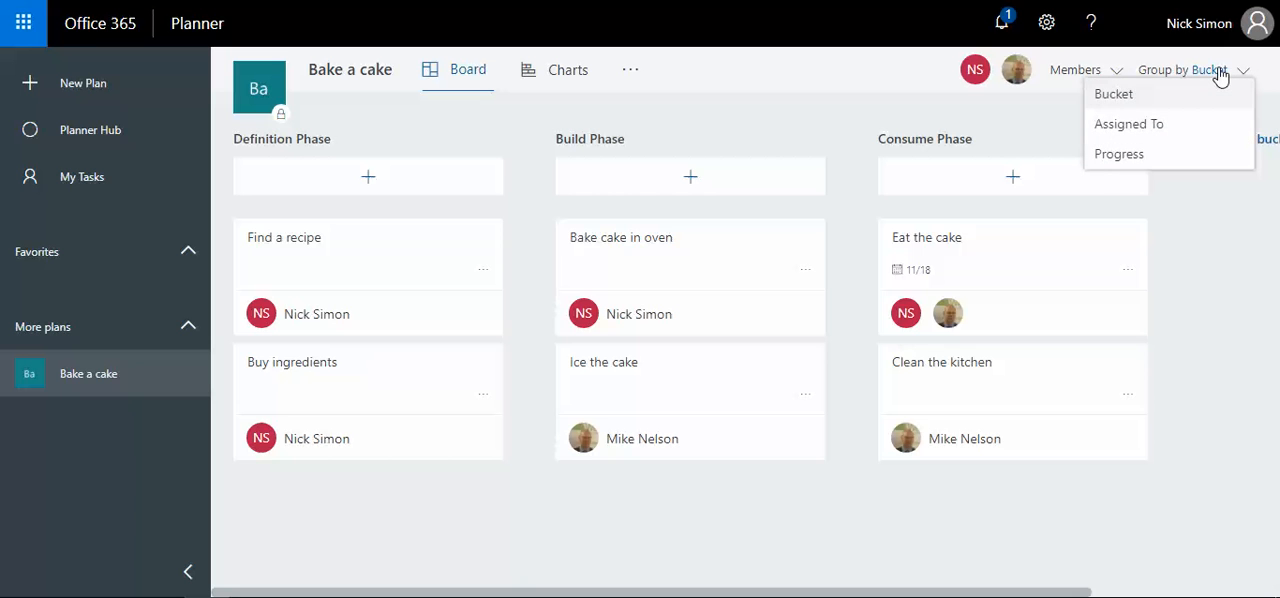
left_click(1118, 153)
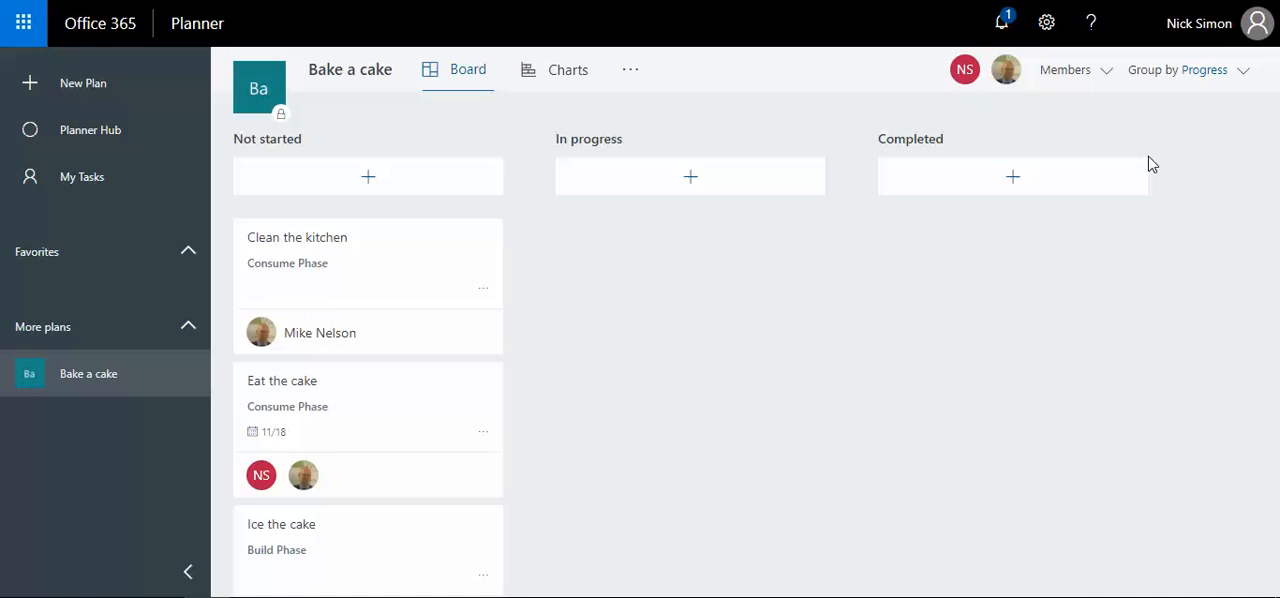
mouse_move(443, 177)
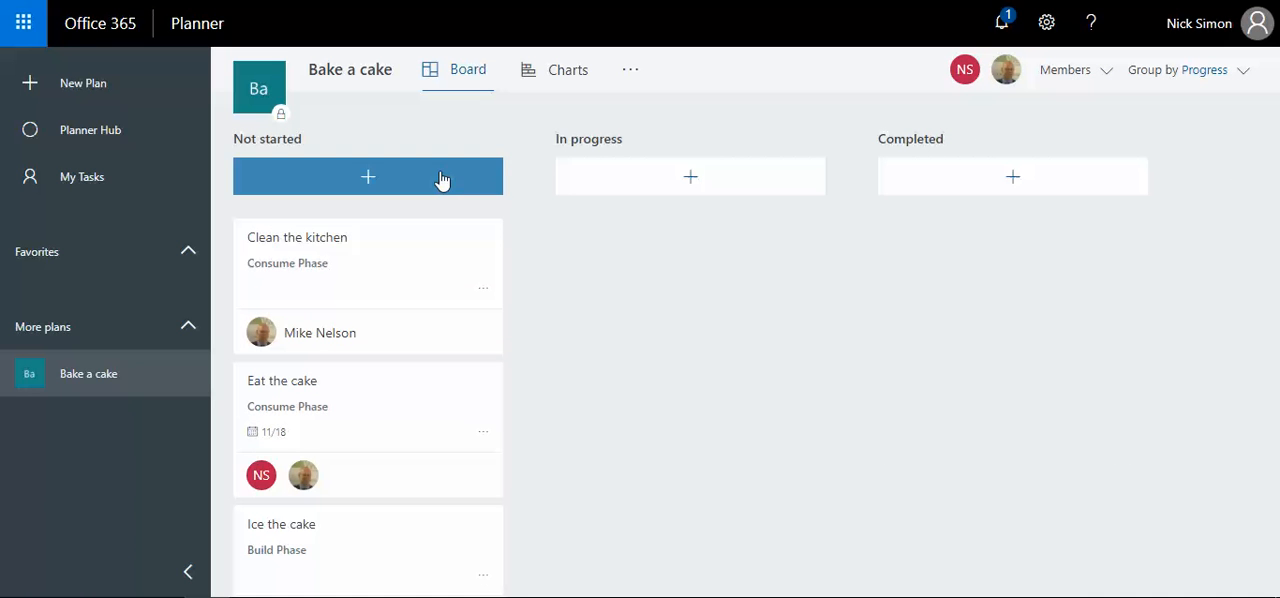
mouse_move(507, 220)
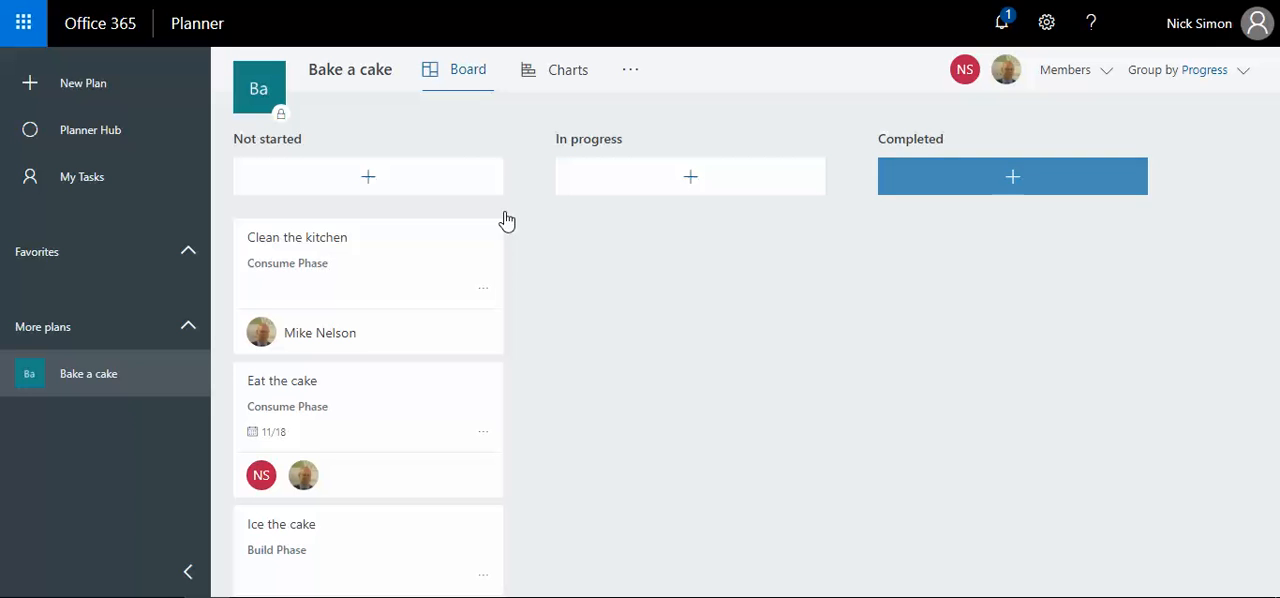
scroll("down", 3)
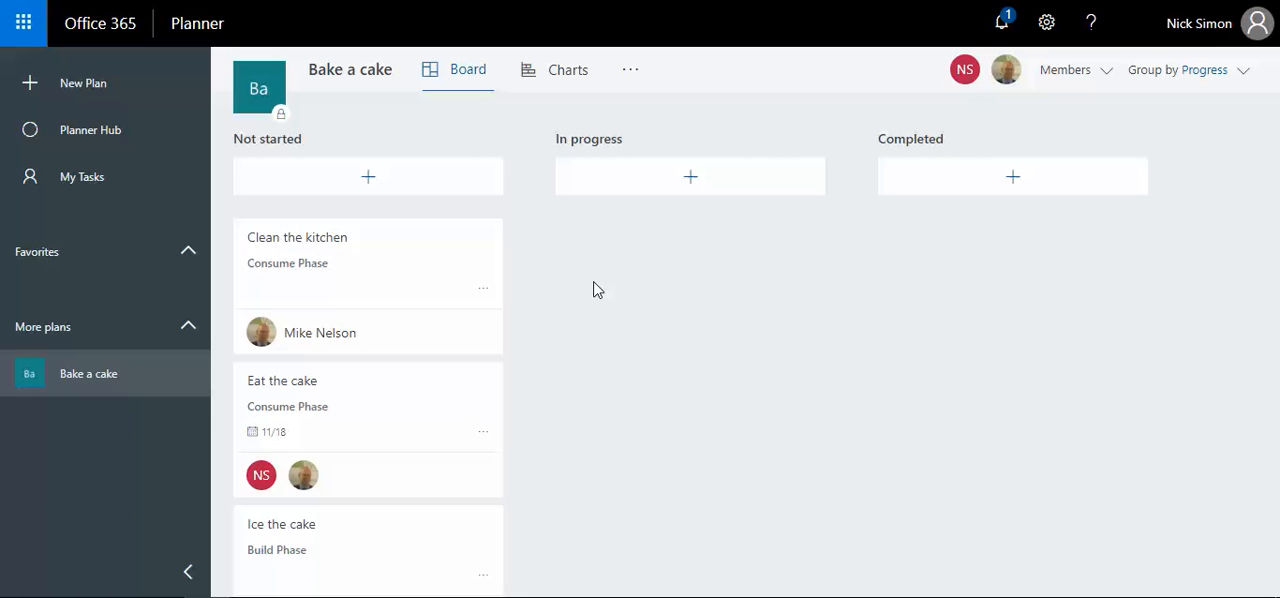
mouse_move(1135, 64)
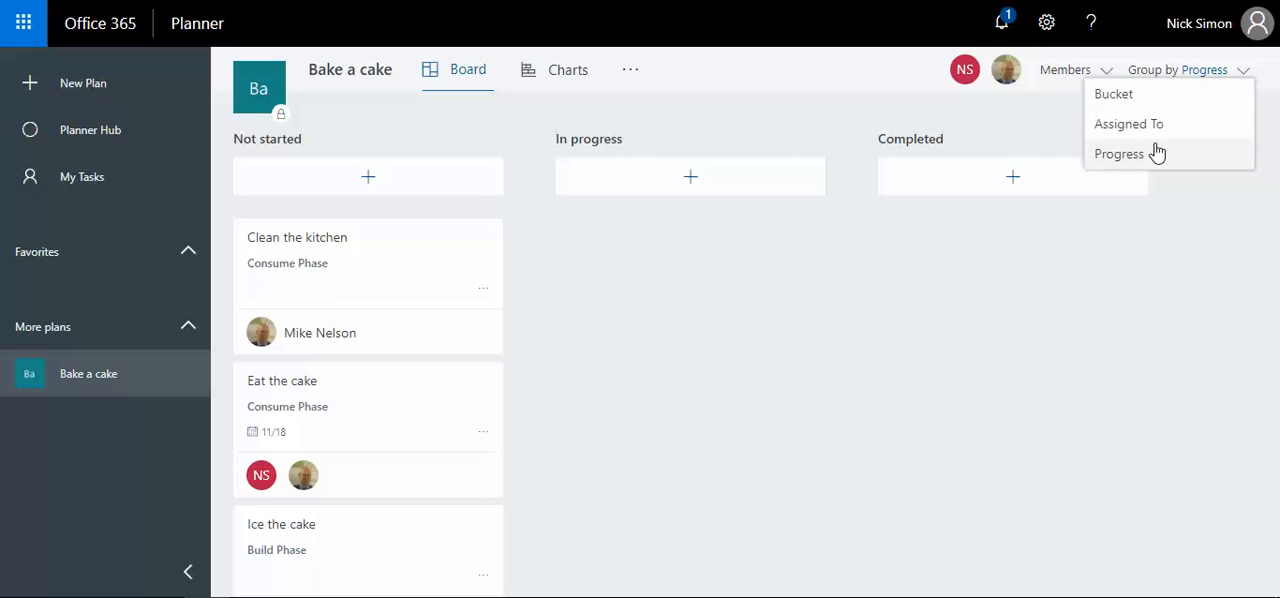
left_click(1113, 93)
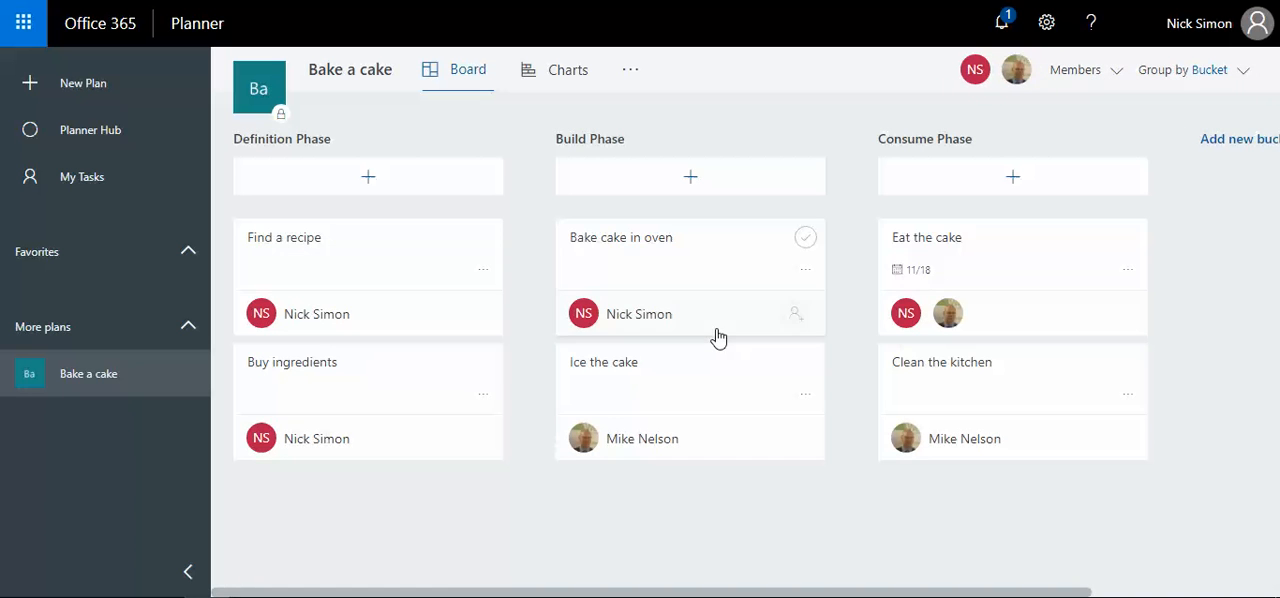
mouse_move(310, 217)
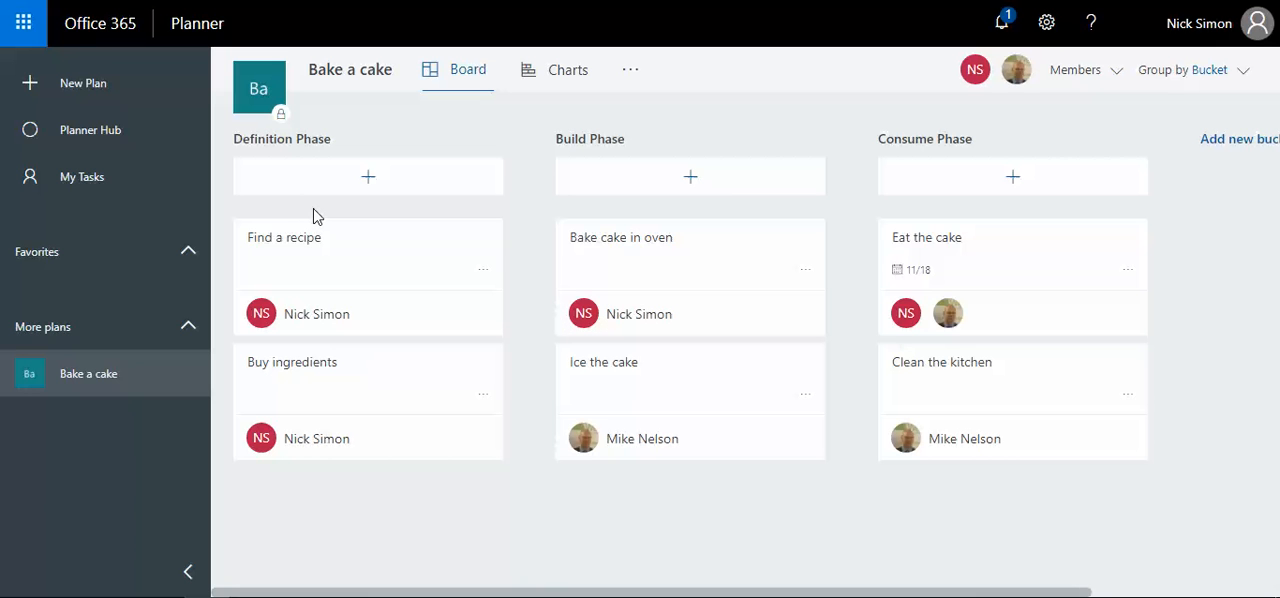
mouse_move(82, 177)
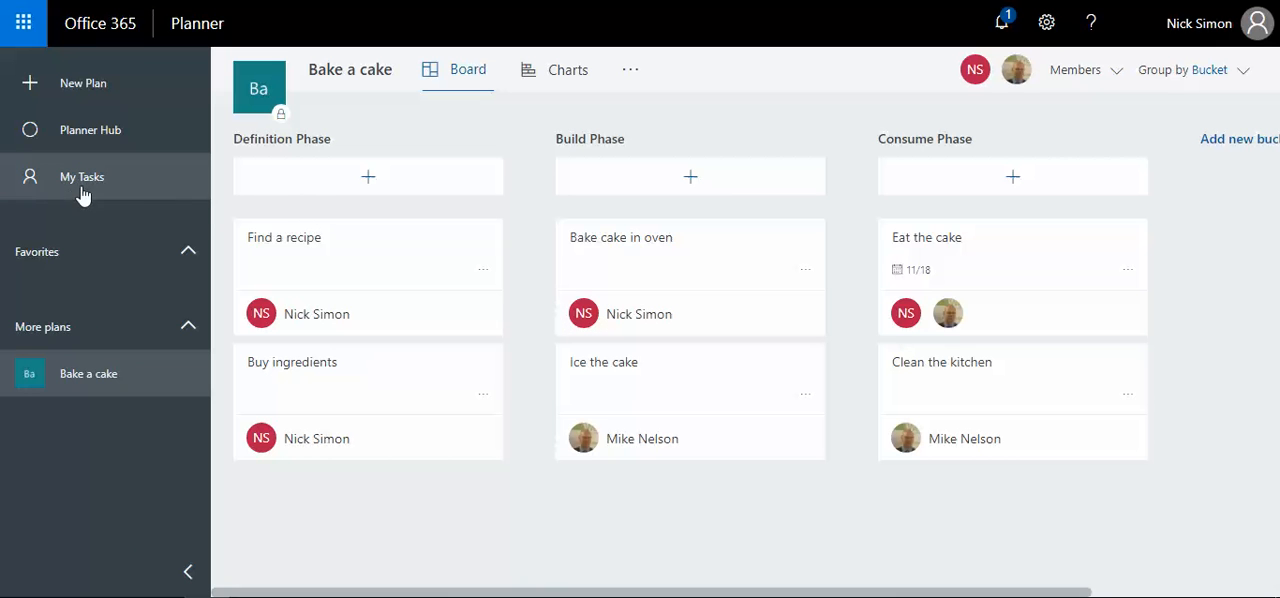
- In My Tasks, move Find a recipe to Completed, then open the Bake a cake plan
left_click(82, 176)
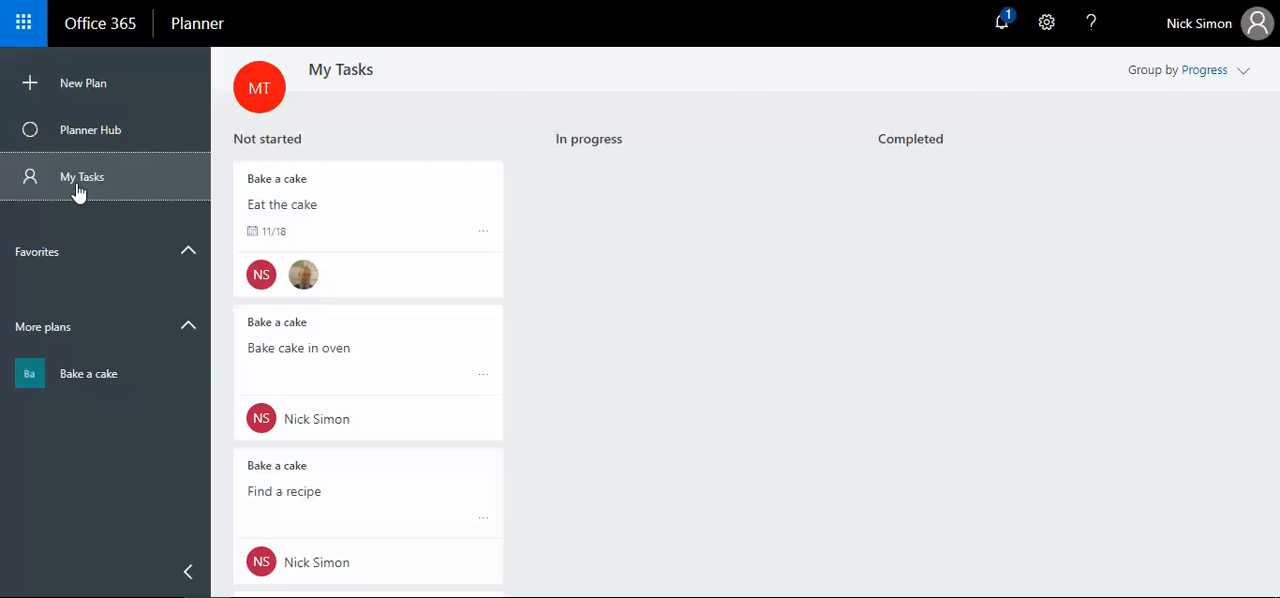
mouse_move(532, 247)
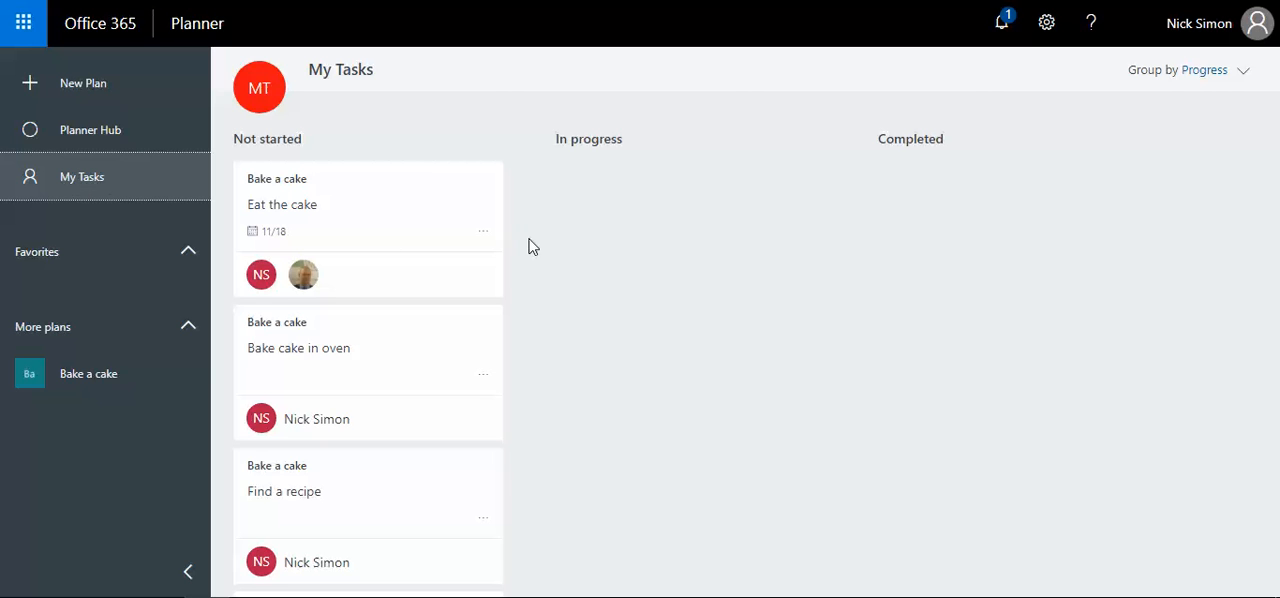
mouse_move(588, 266)
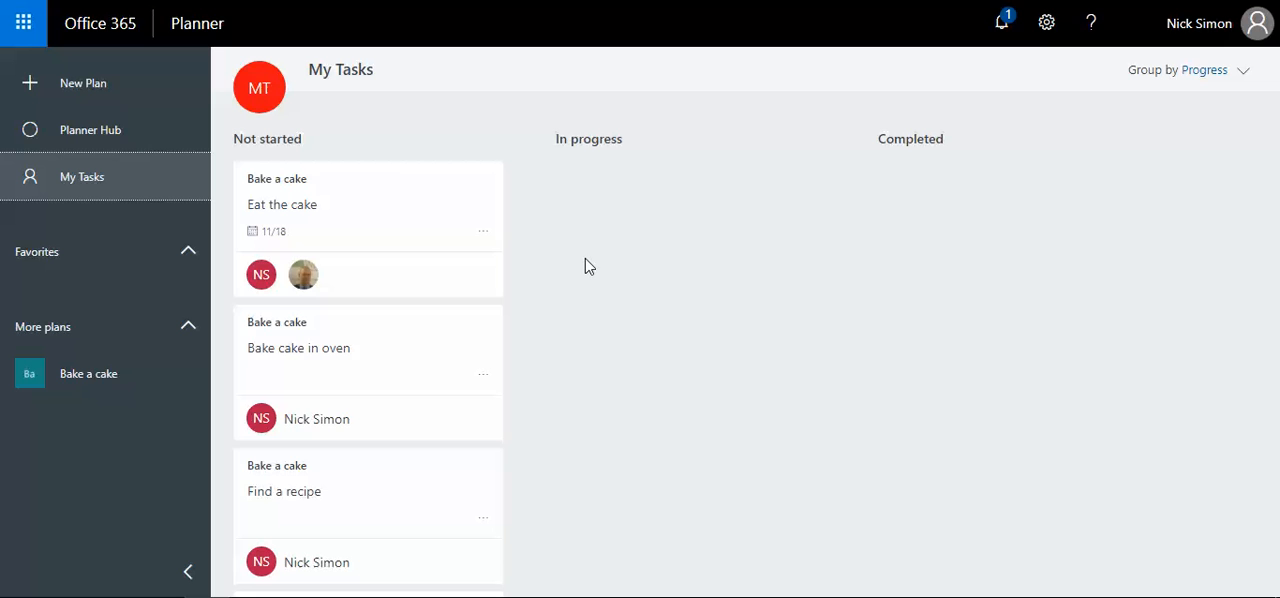
mouse_move(396, 248)
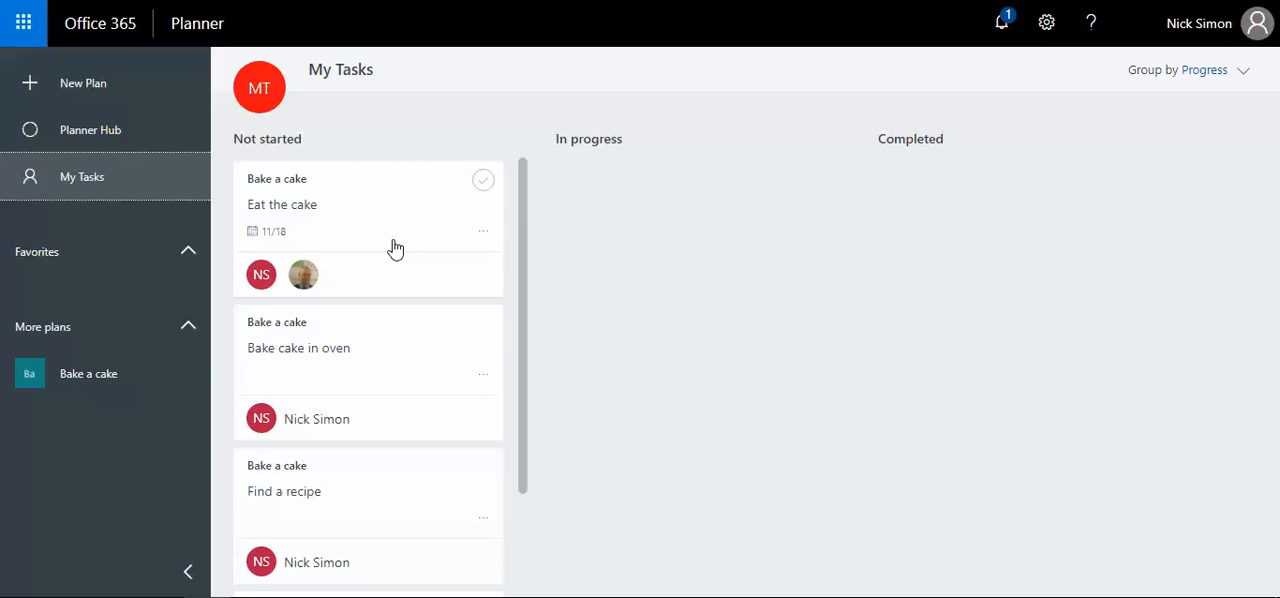
scroll("down", 3)
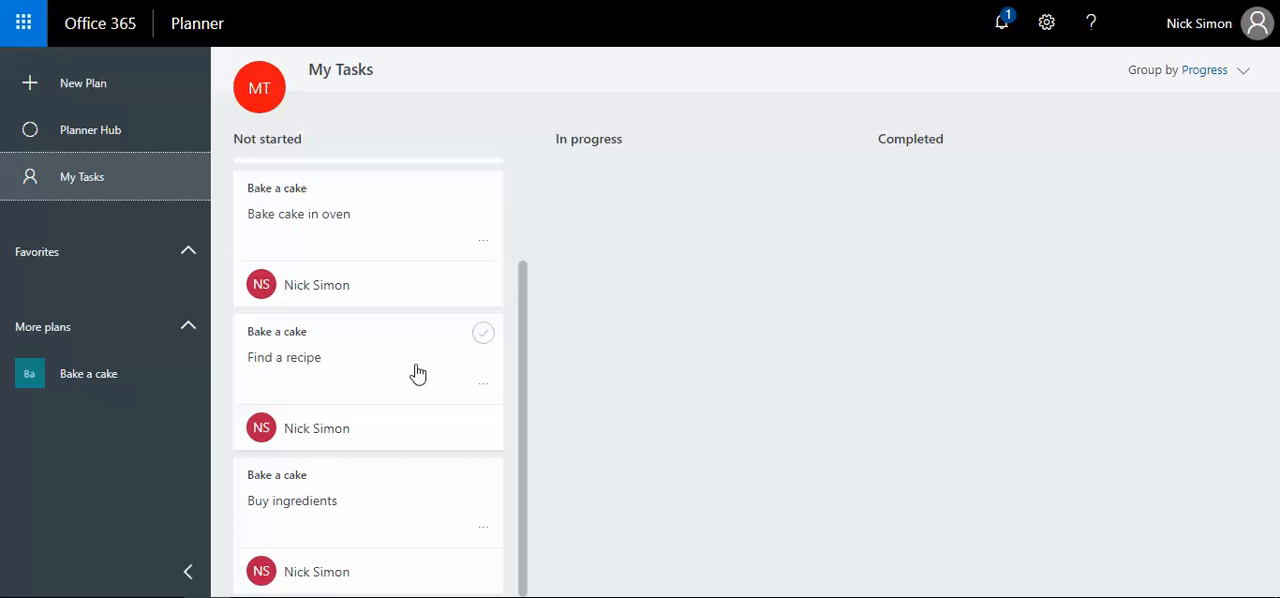
mouse_move(393, 377)
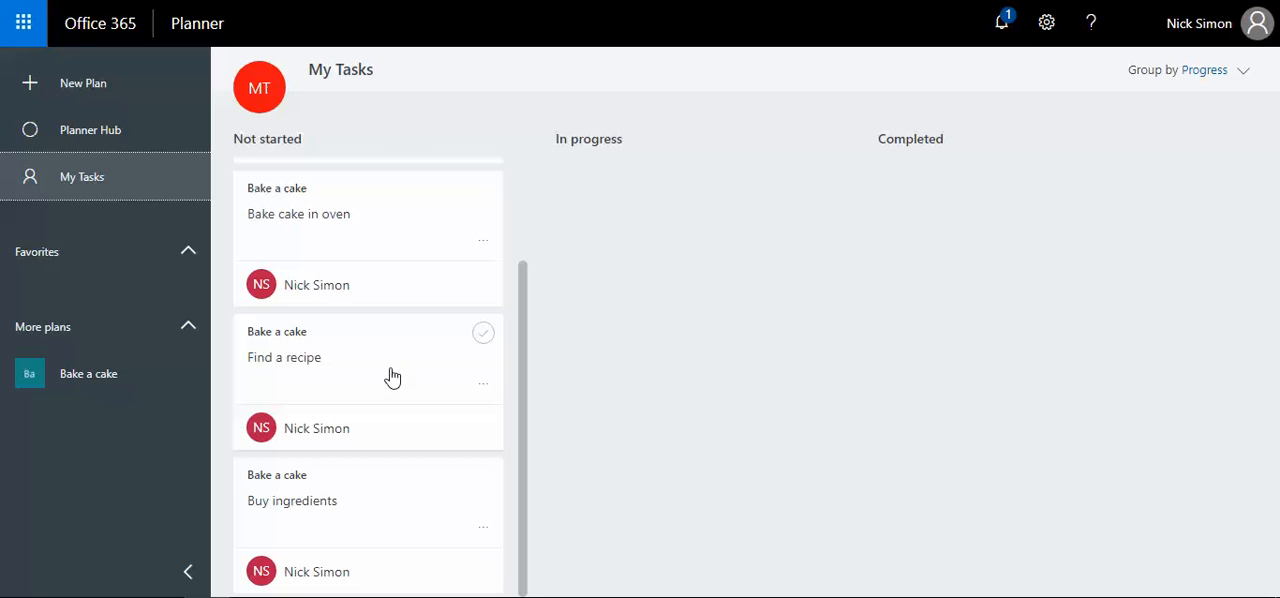
mouse_move(375, 372)
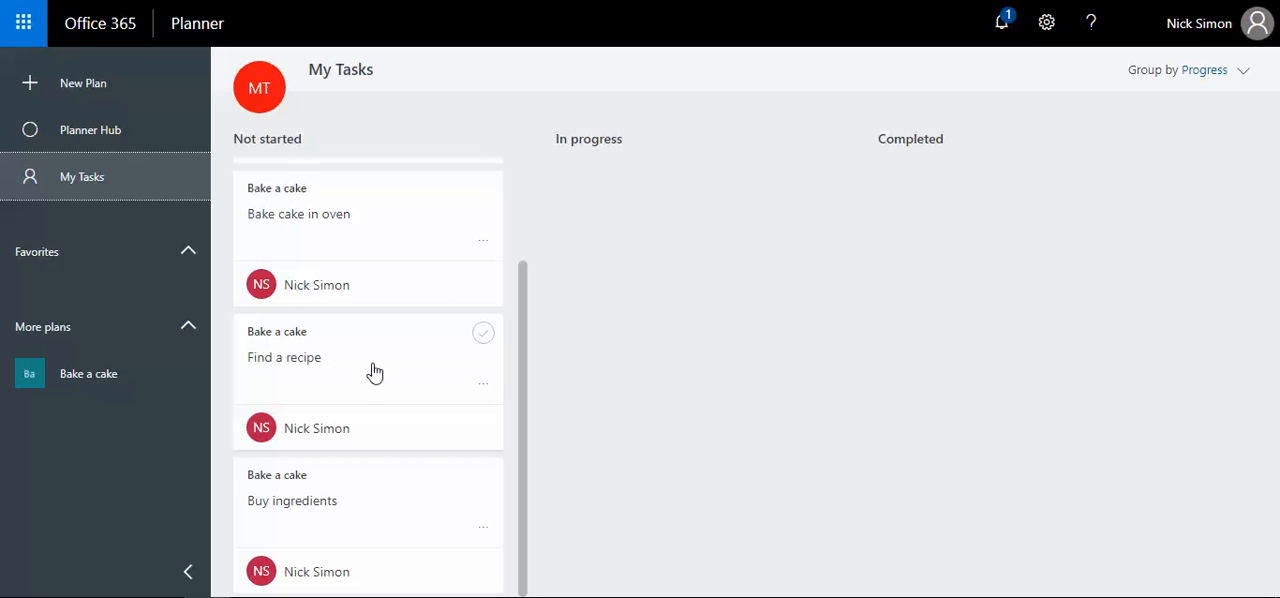
mouse_move(373, 371)
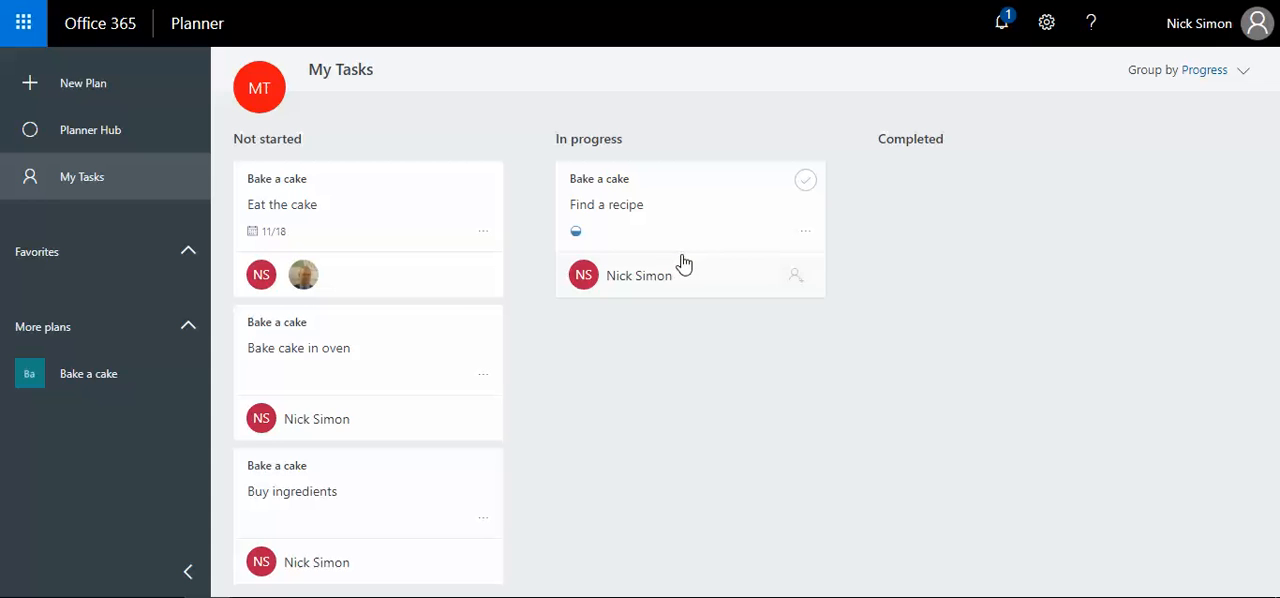
mouse_move(630, 401)
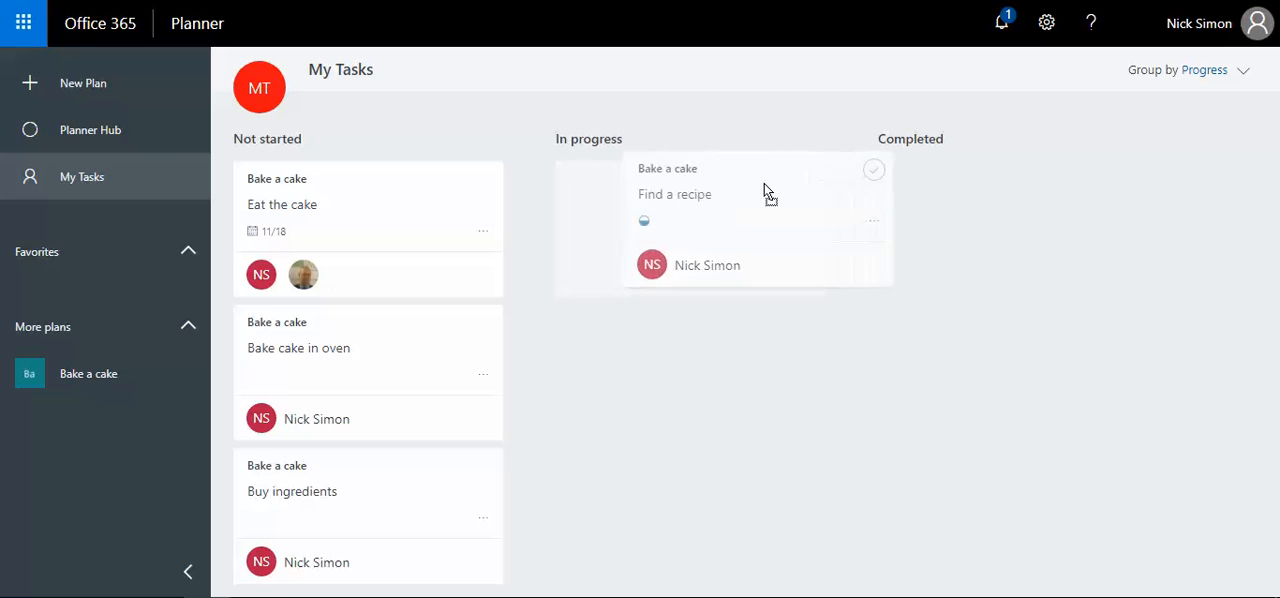
left_click(873, 169)
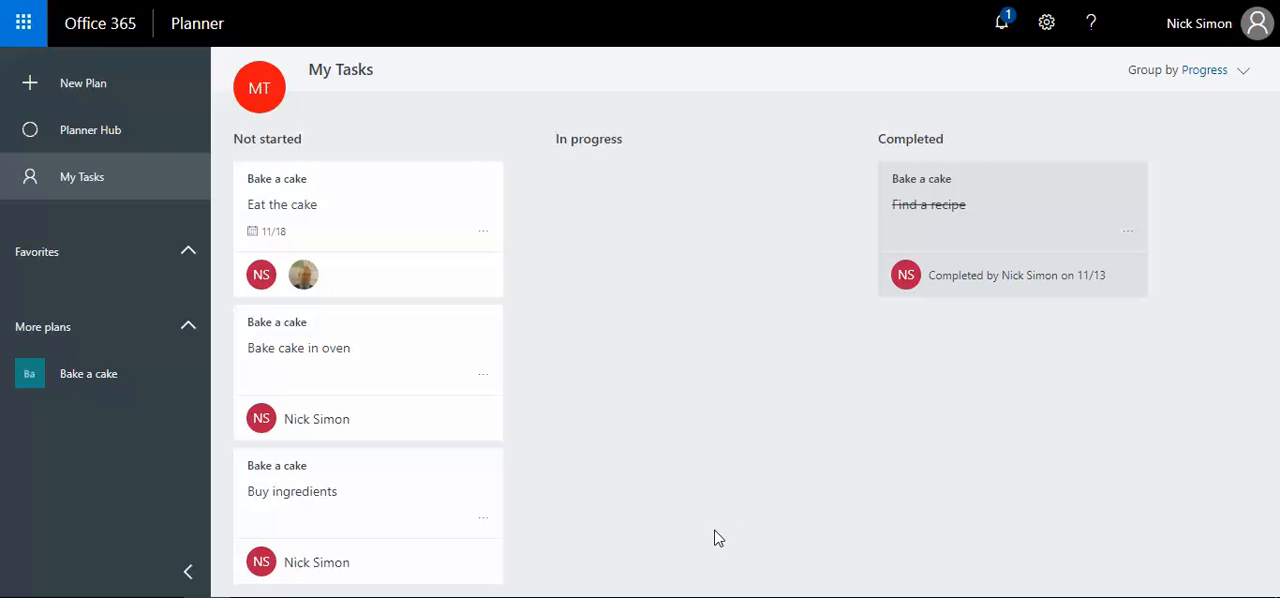
mouse_move(395, 332)
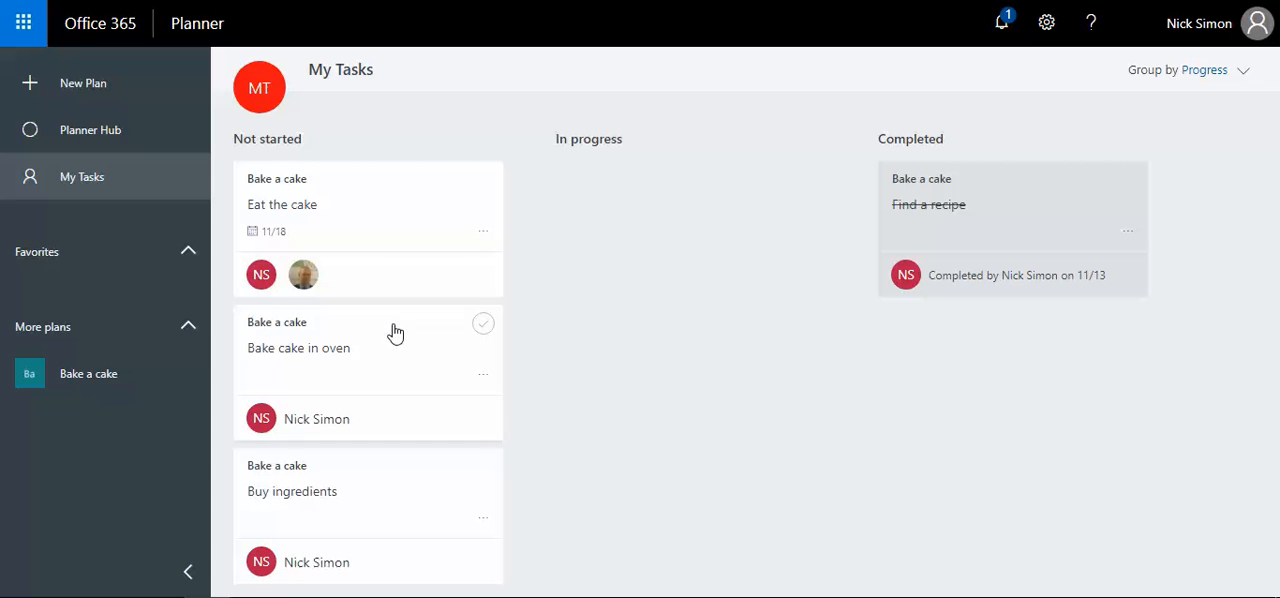
mouse_move(399, 507)
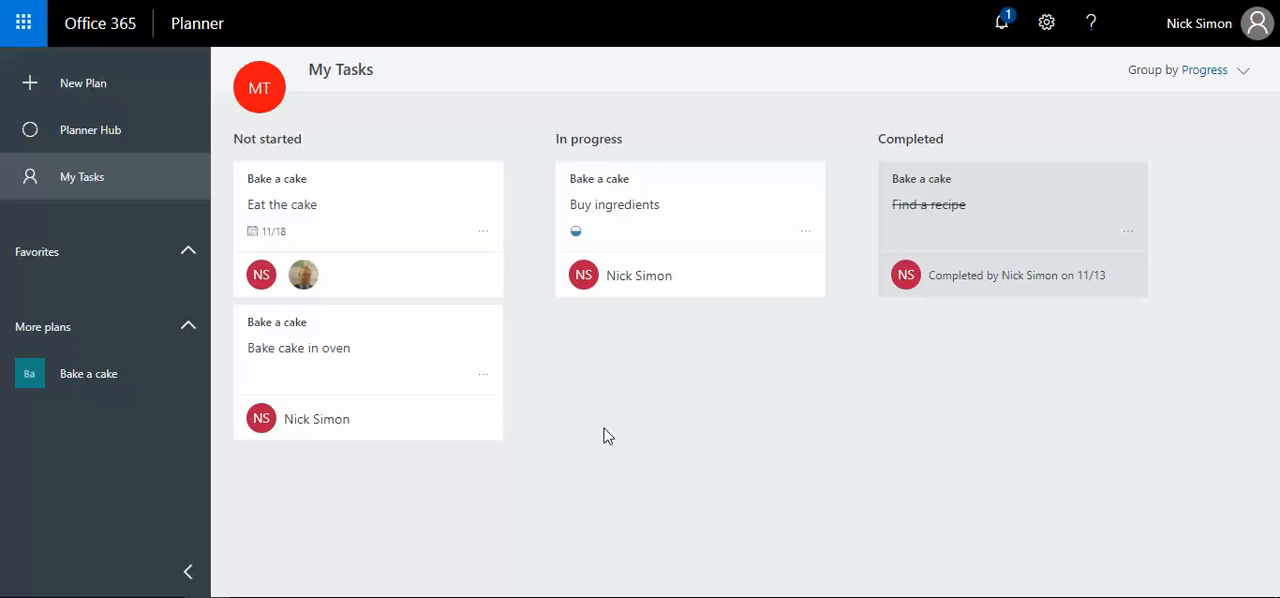
left_click(90, 129)
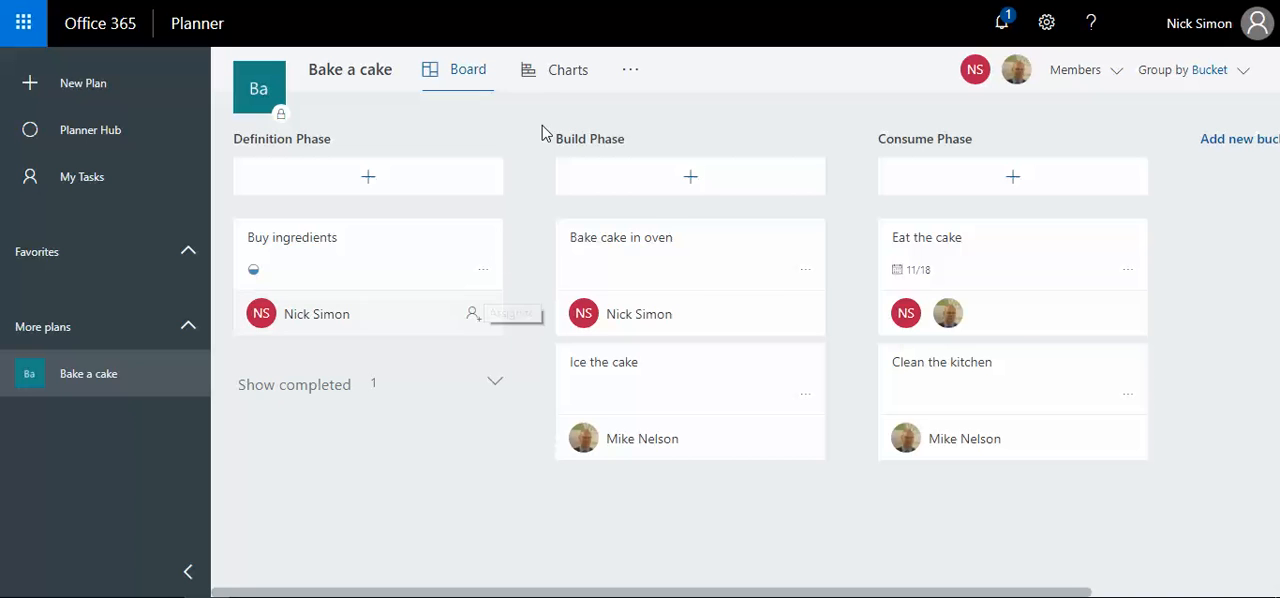
left_click(568, 69)
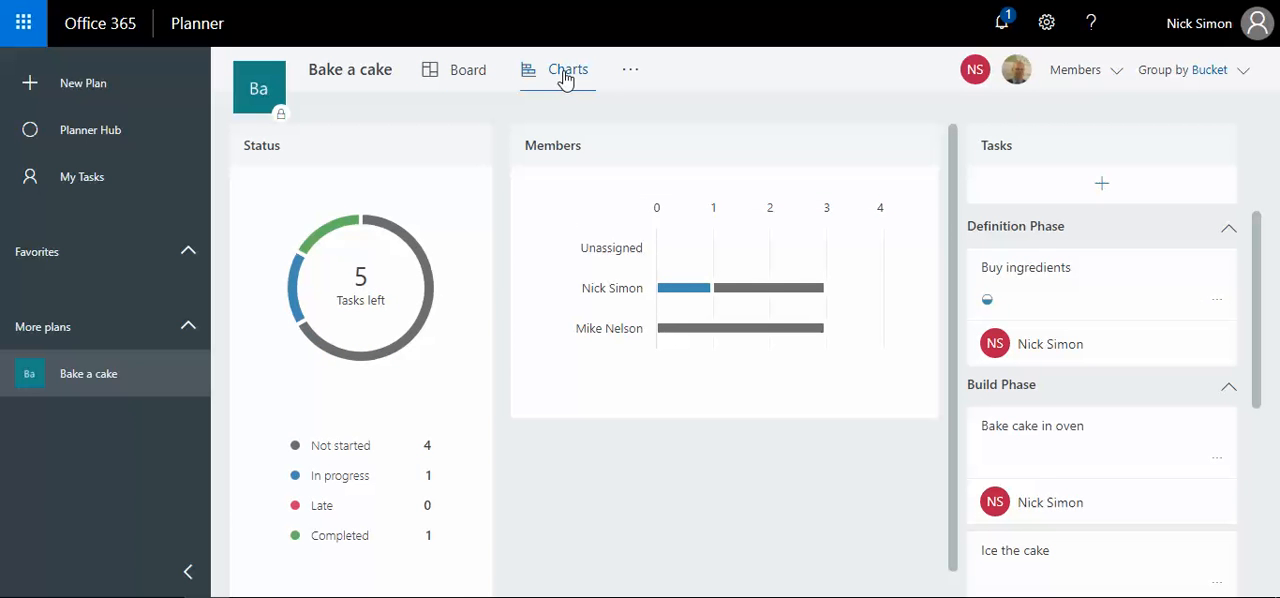
mouse_move(476, 417)
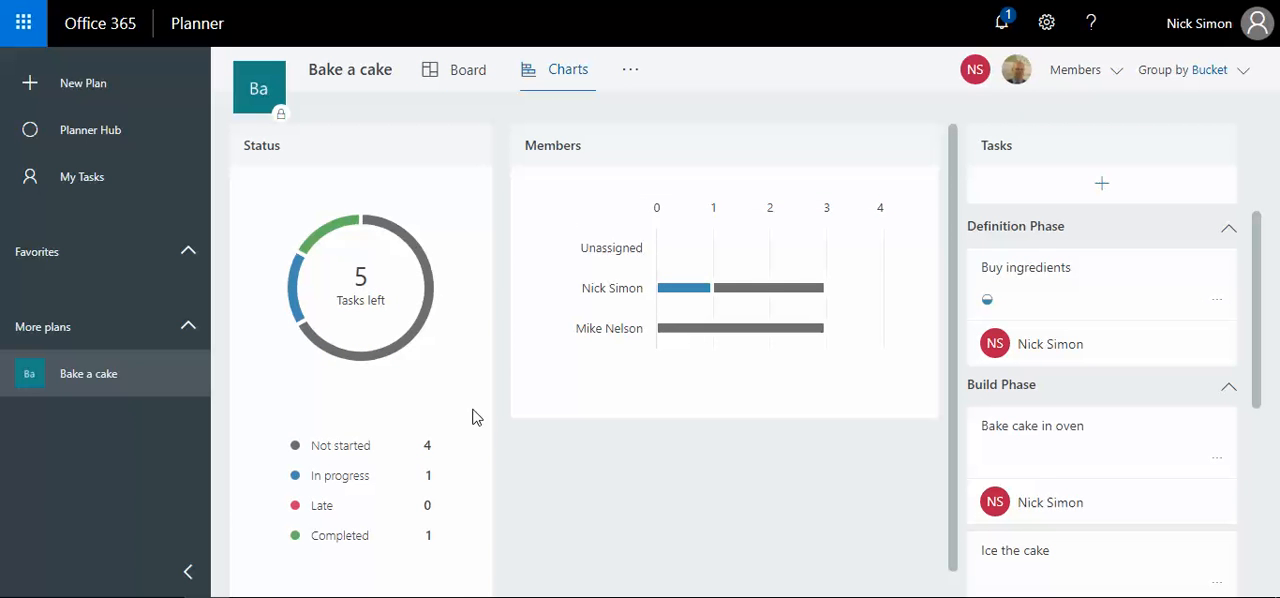
mouse_move(425, 480)
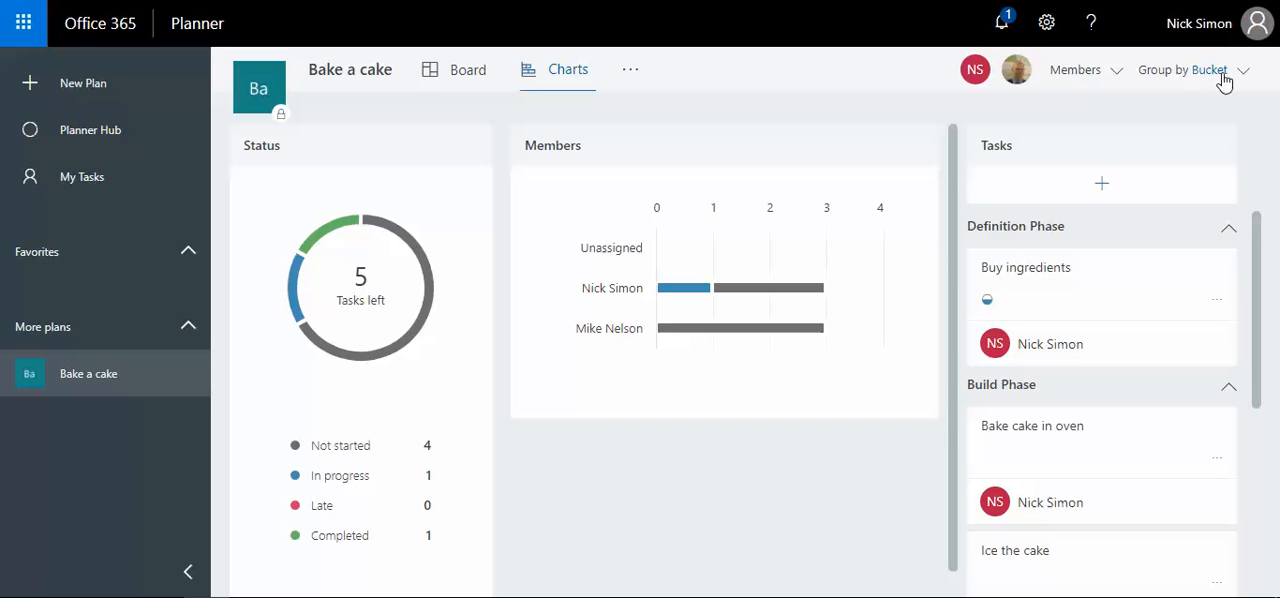
left_click(1210, 69)
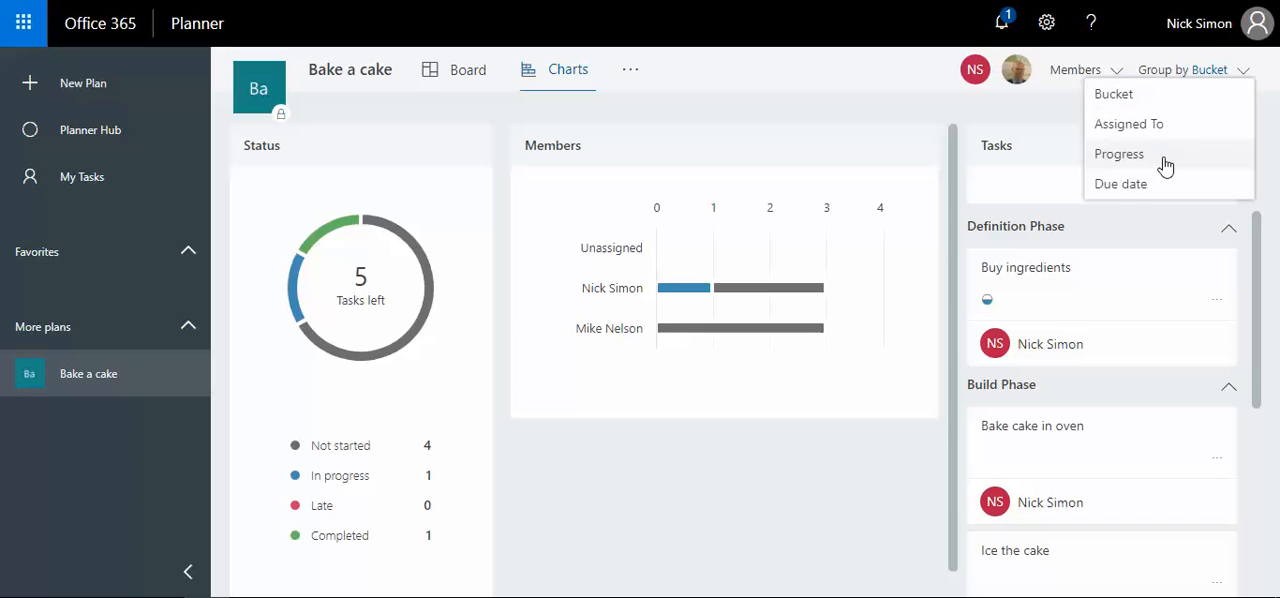
left_click(1119, 153)
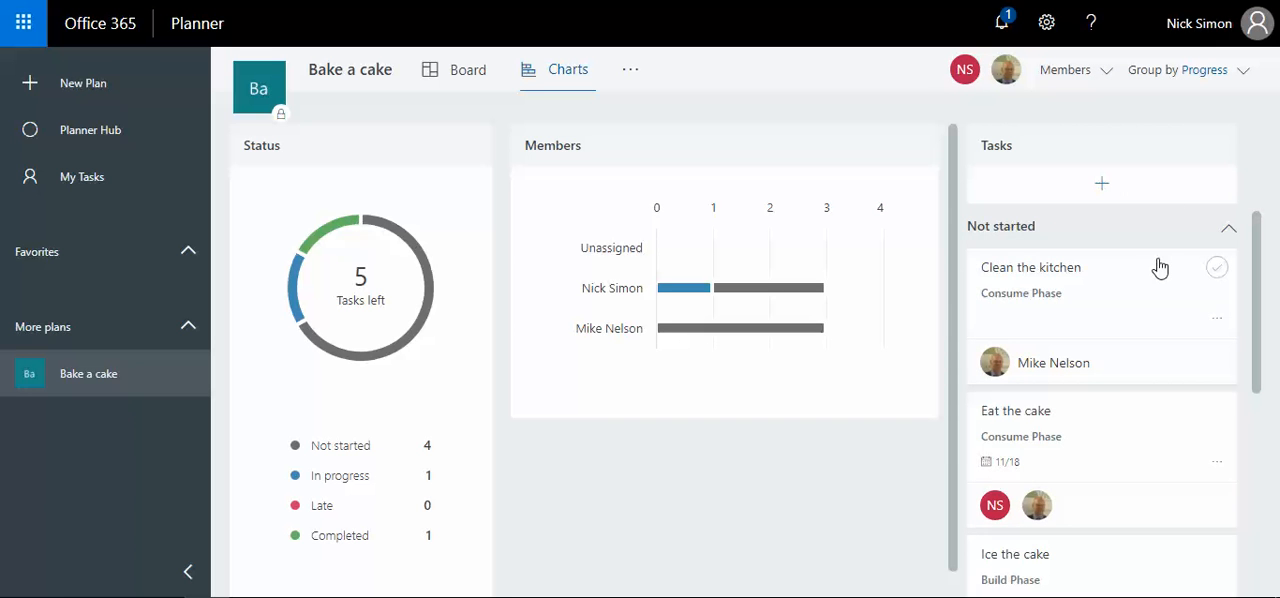
scroll("down", 3)
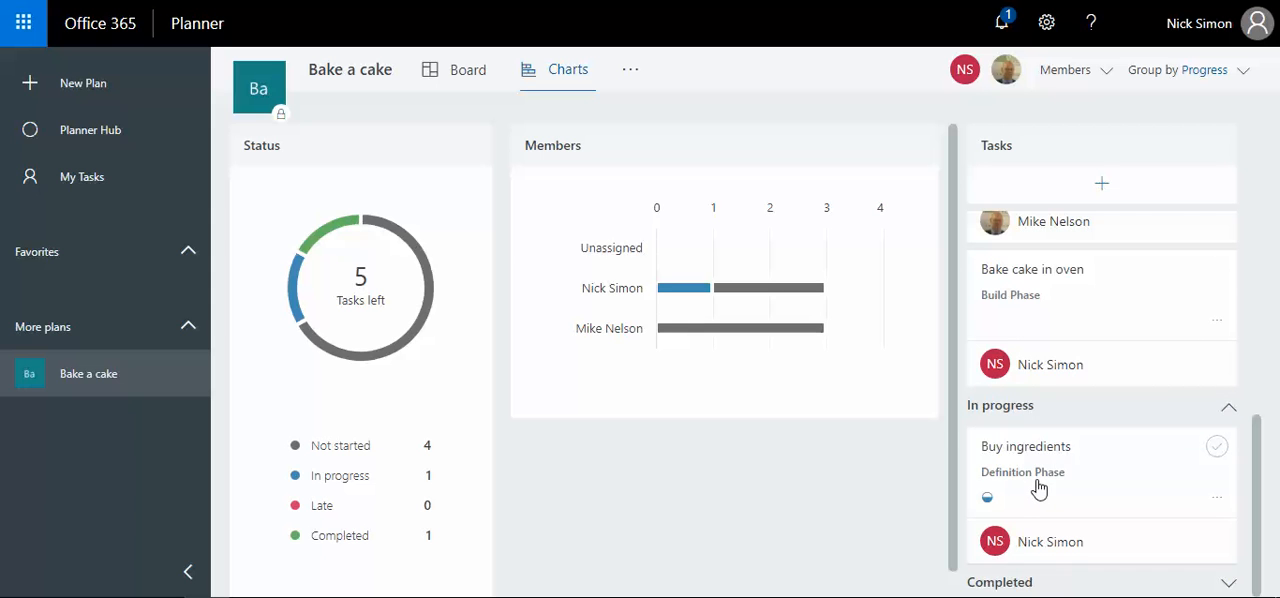
mouse_move(1008, 458)
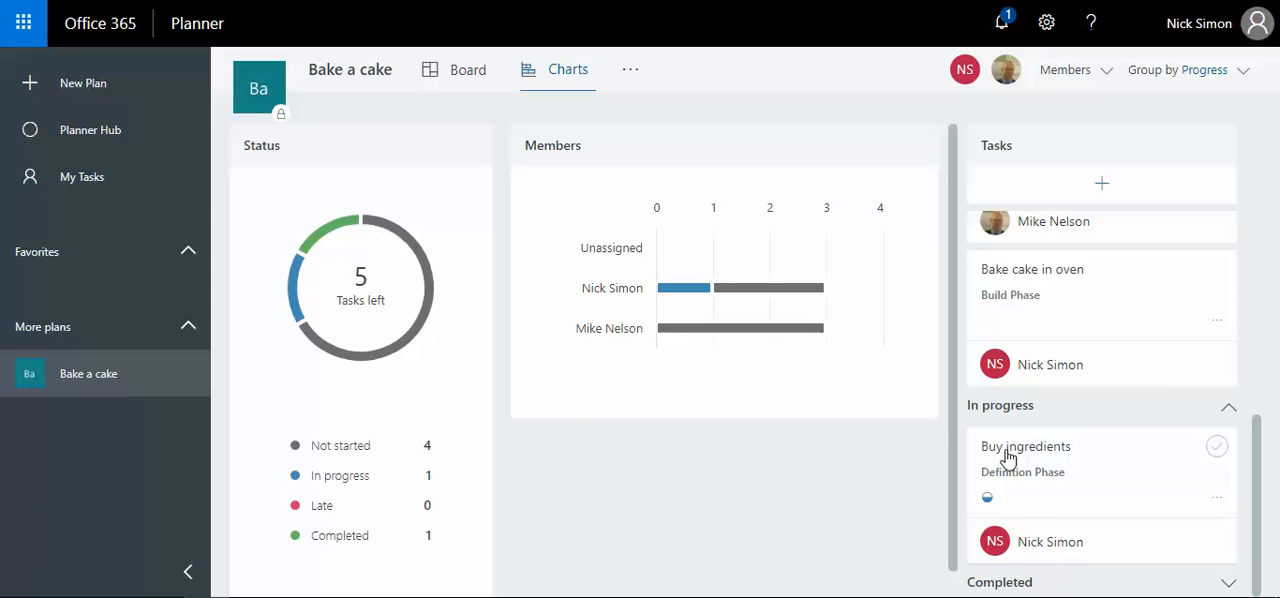
mouse_move(1005, 448)
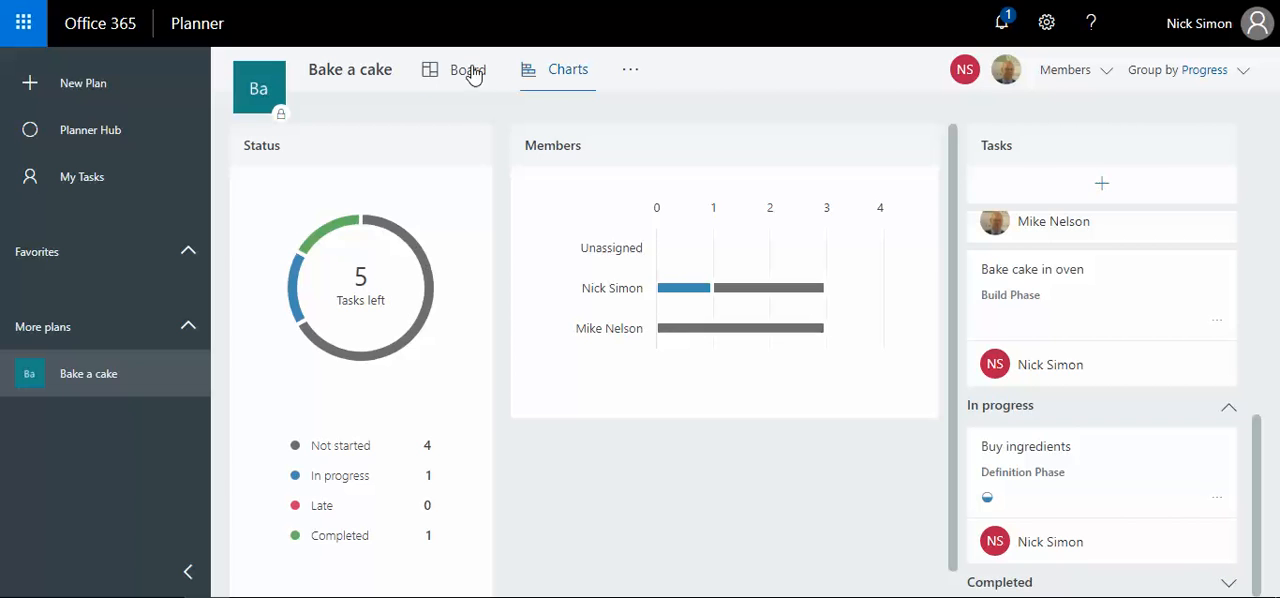
left_click(467, 69)
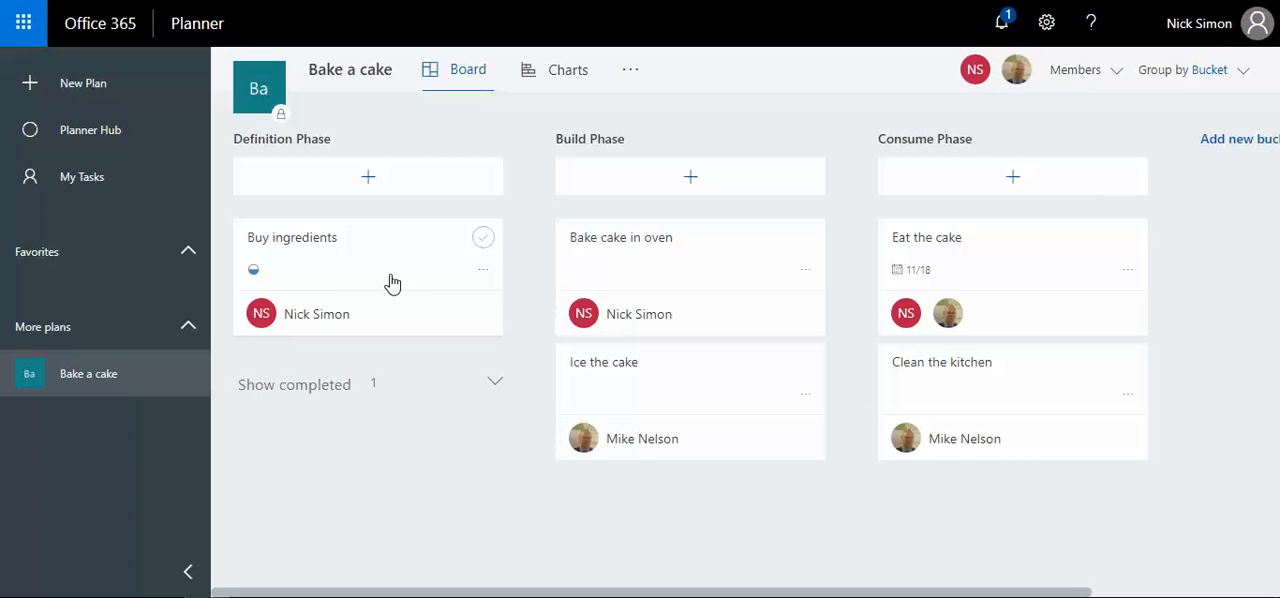
- Add checklist items eggs, milk, flour and sugar to Buy ingredients with Show on card enabled, then go to My Tasks
left_click(292, 237)
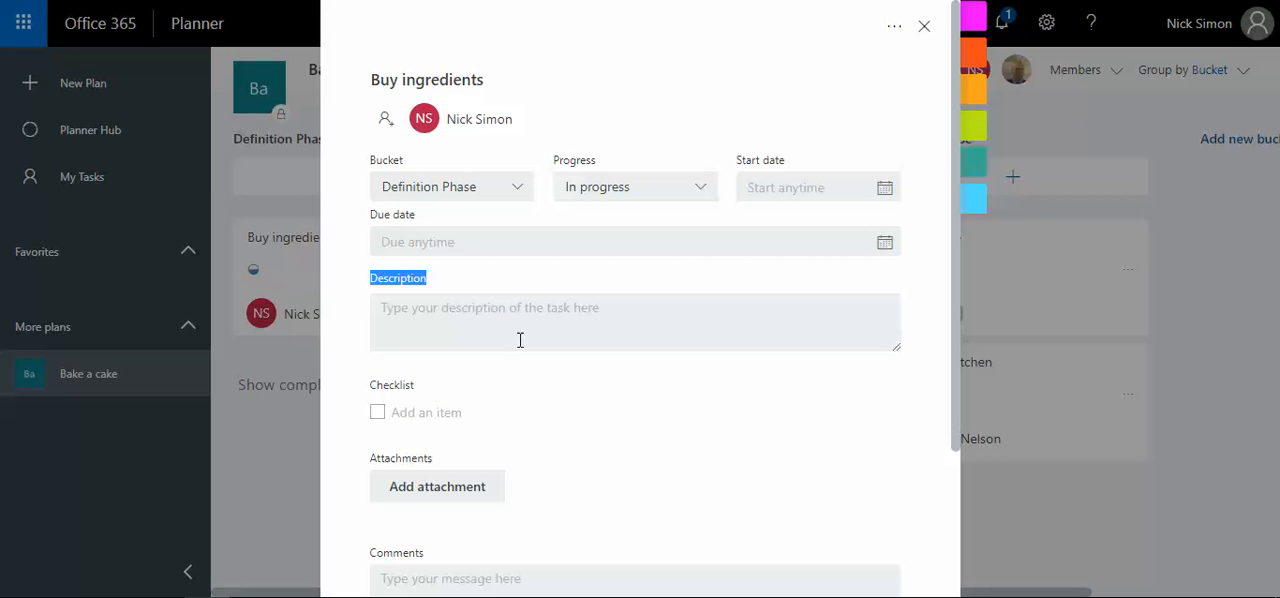
mouse_move(426, 412)
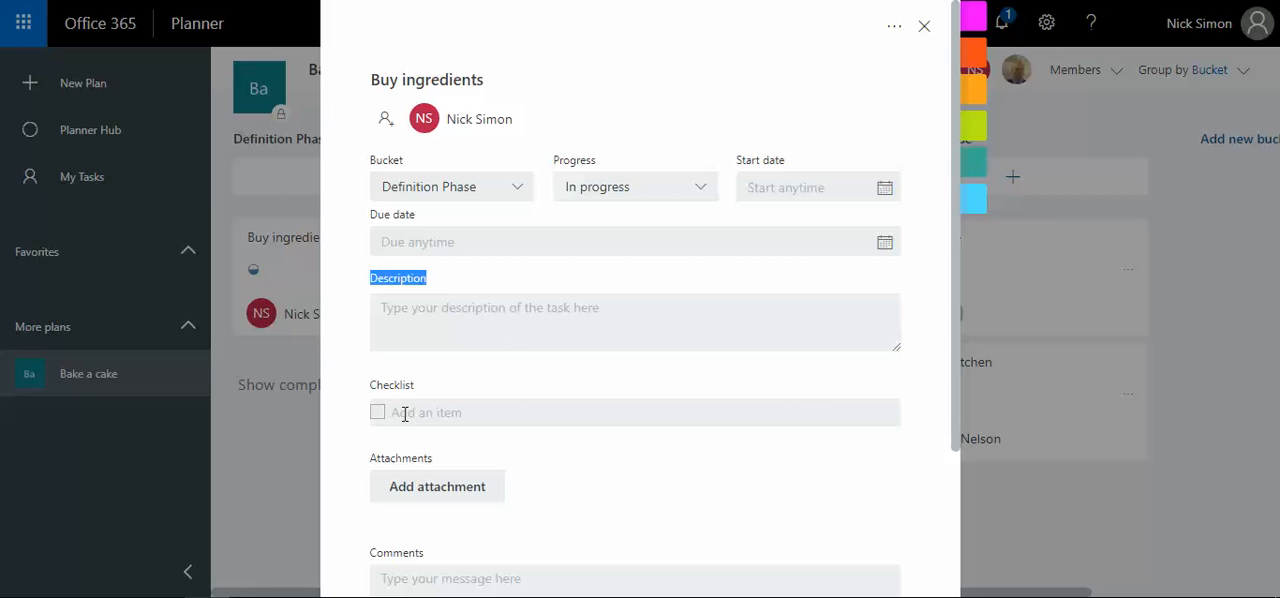
left_click(420, 412)
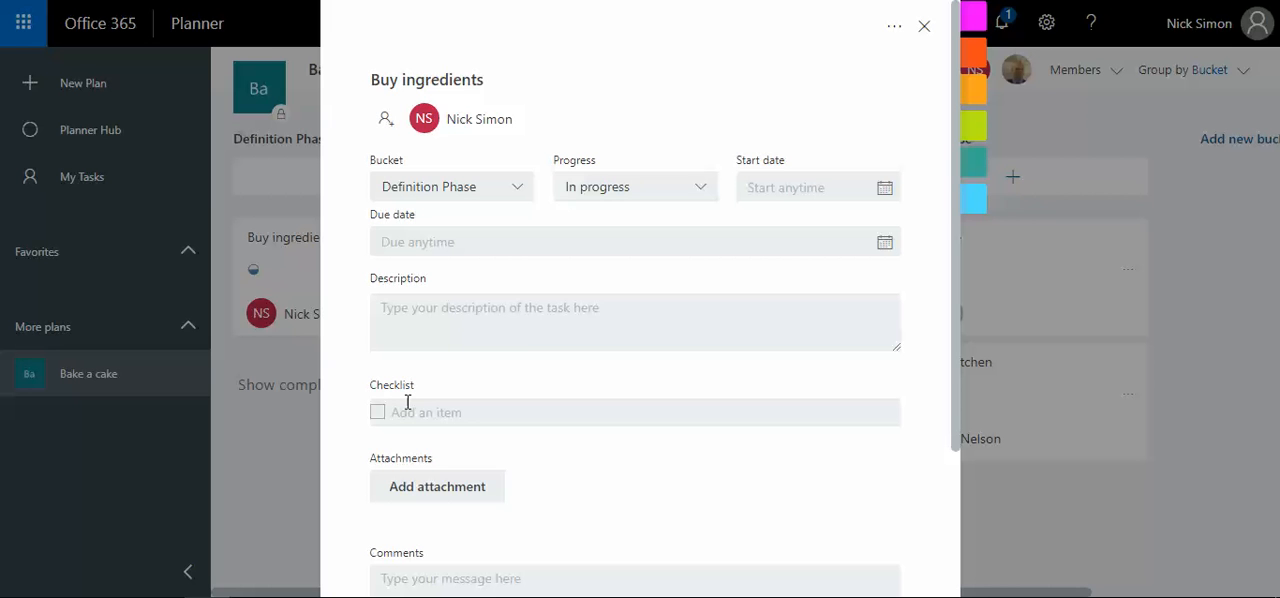
type("eggs")
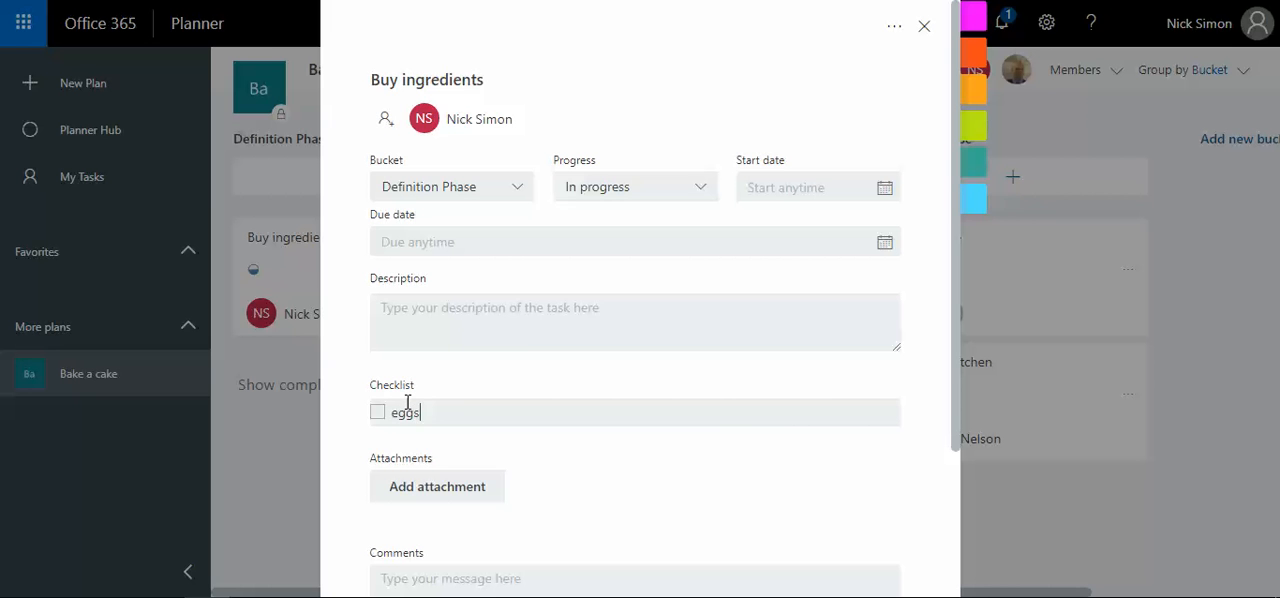
key("Return")
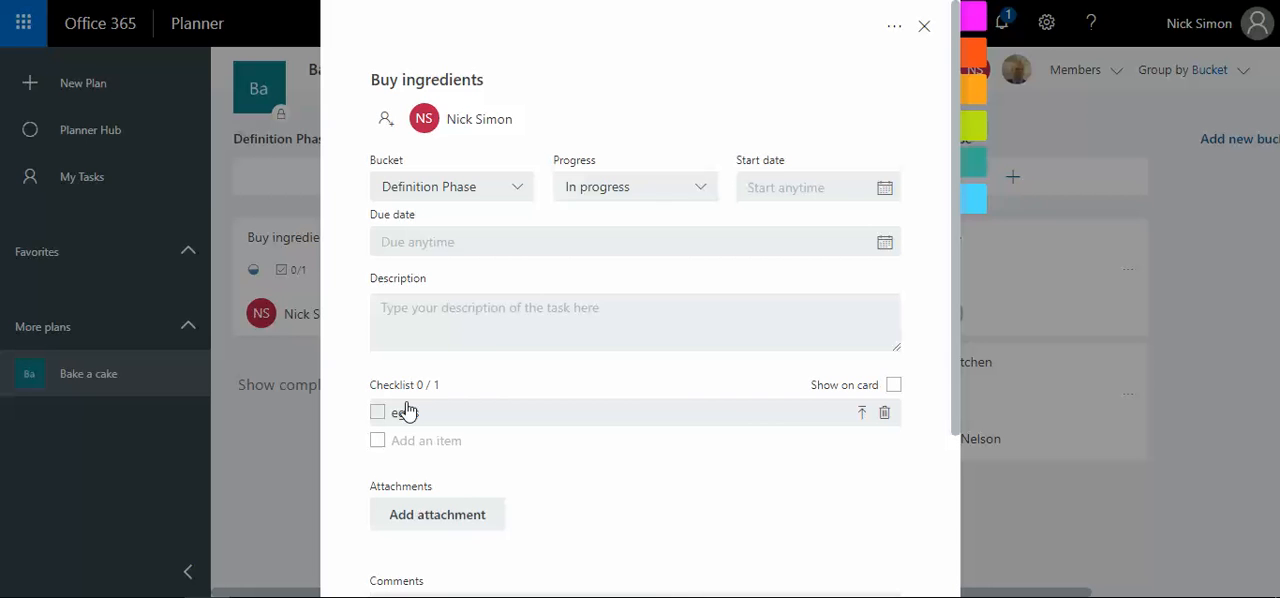
type("milk")
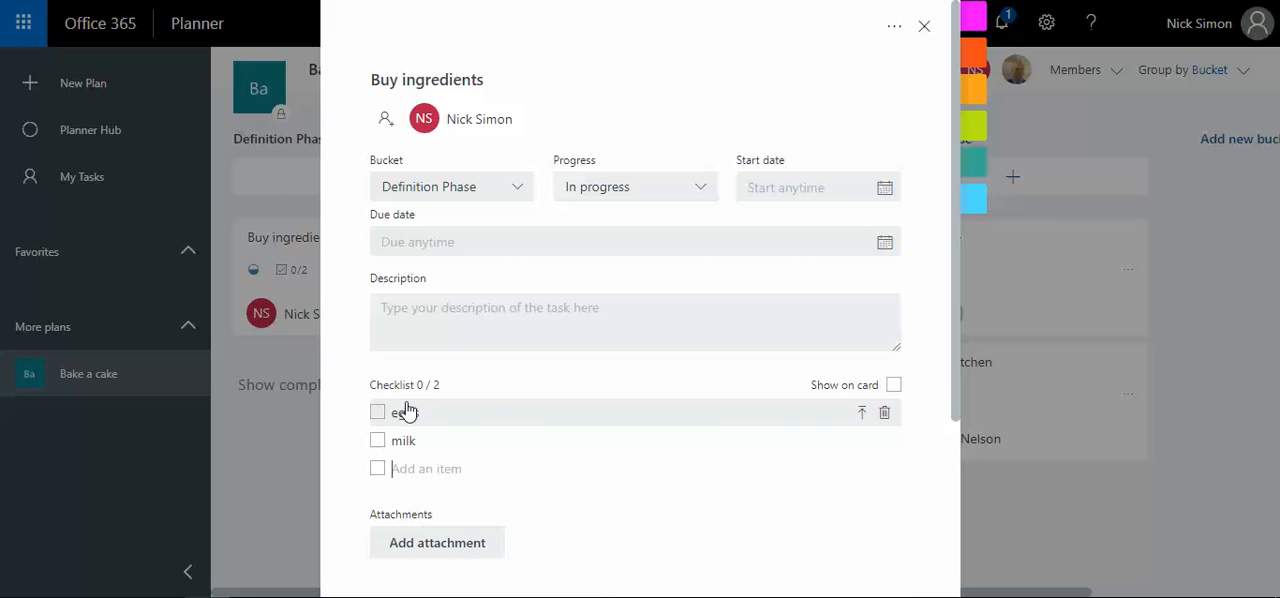
type("flour")
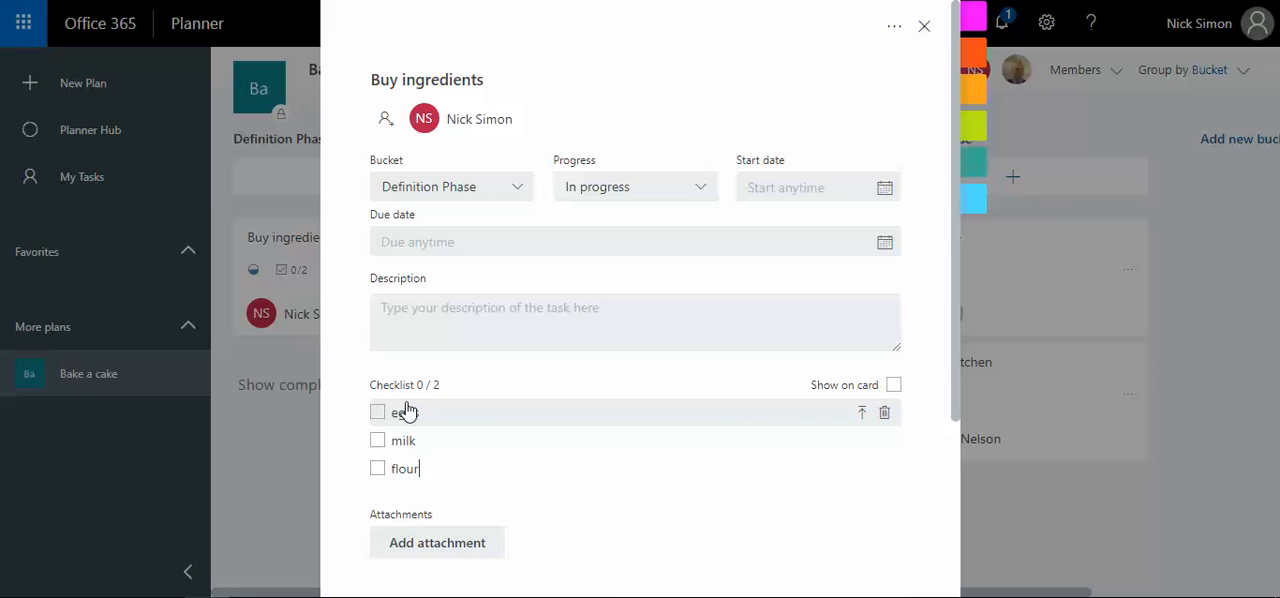
type("sugar")
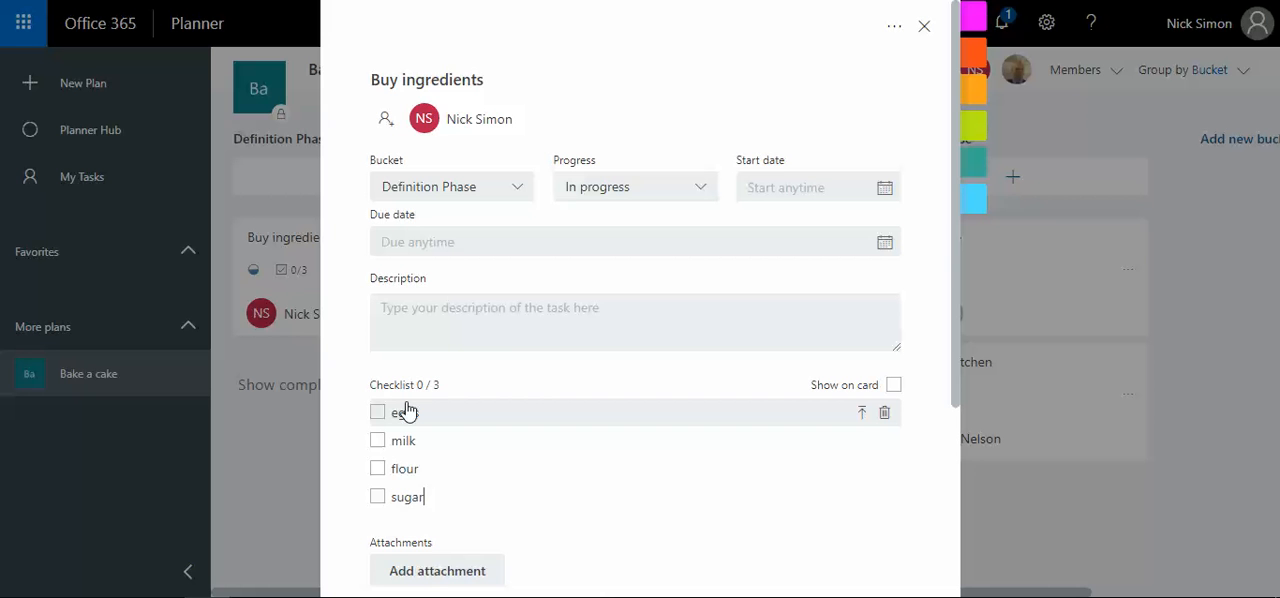
key("Return")
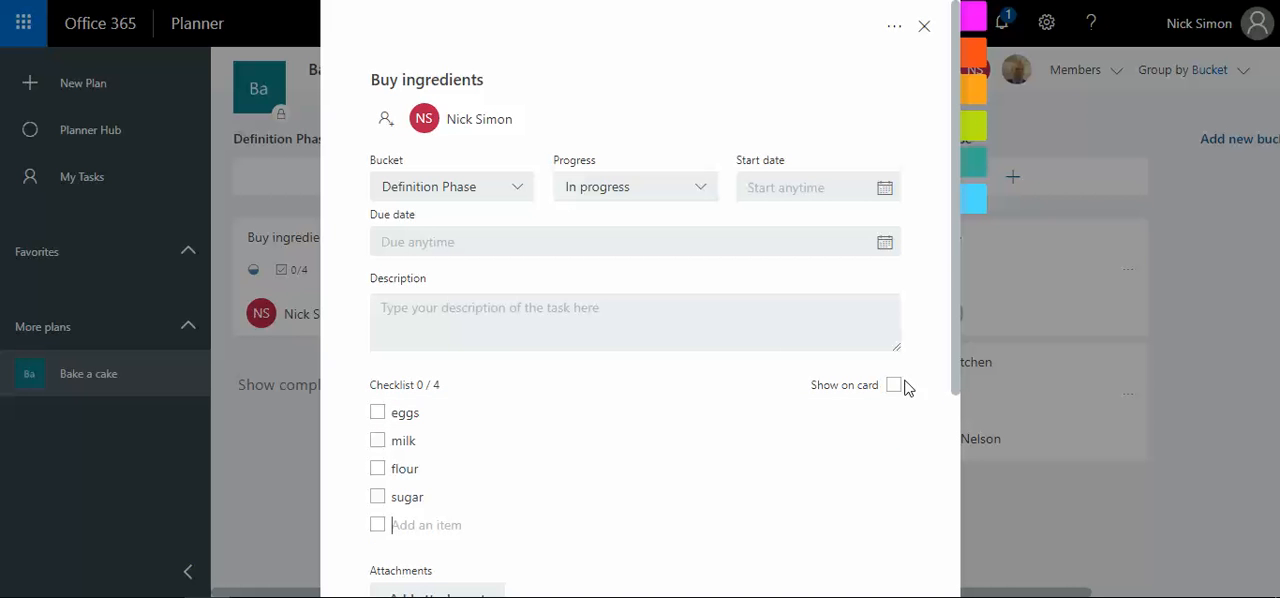
left_click(893, 385)
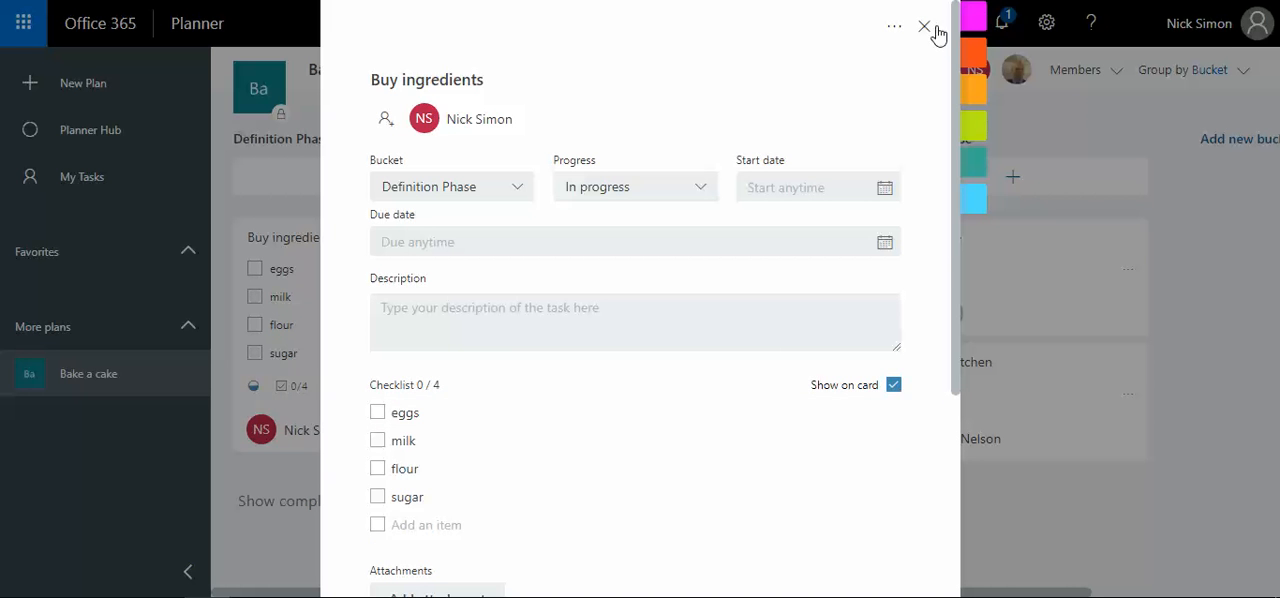
left_click(923, 24)
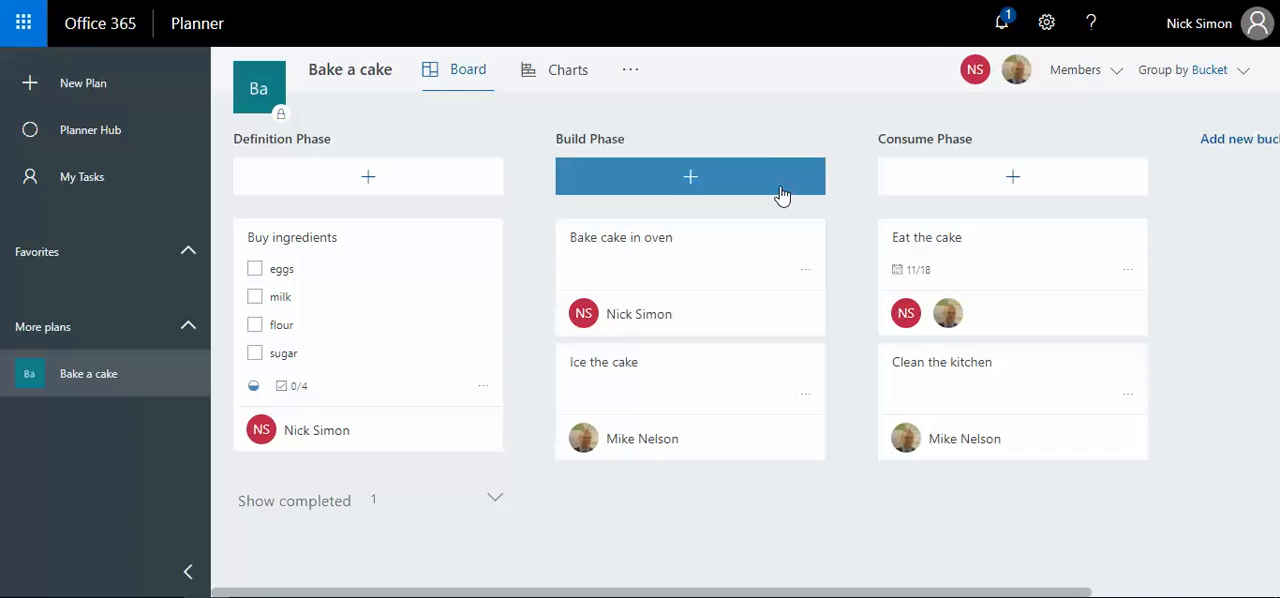
left_click(82, 176)
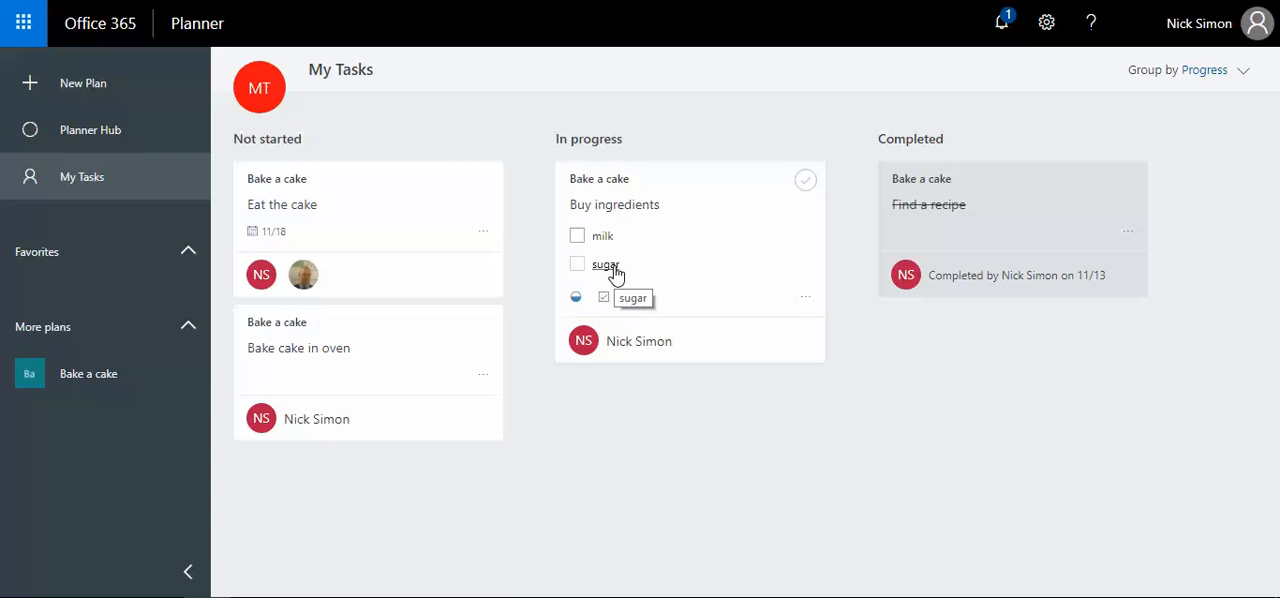
- Tick the sugar and milk checklist items, then complete Buy ingredients, Eat the cake and Bake cake in oven
left_click(577, 264)
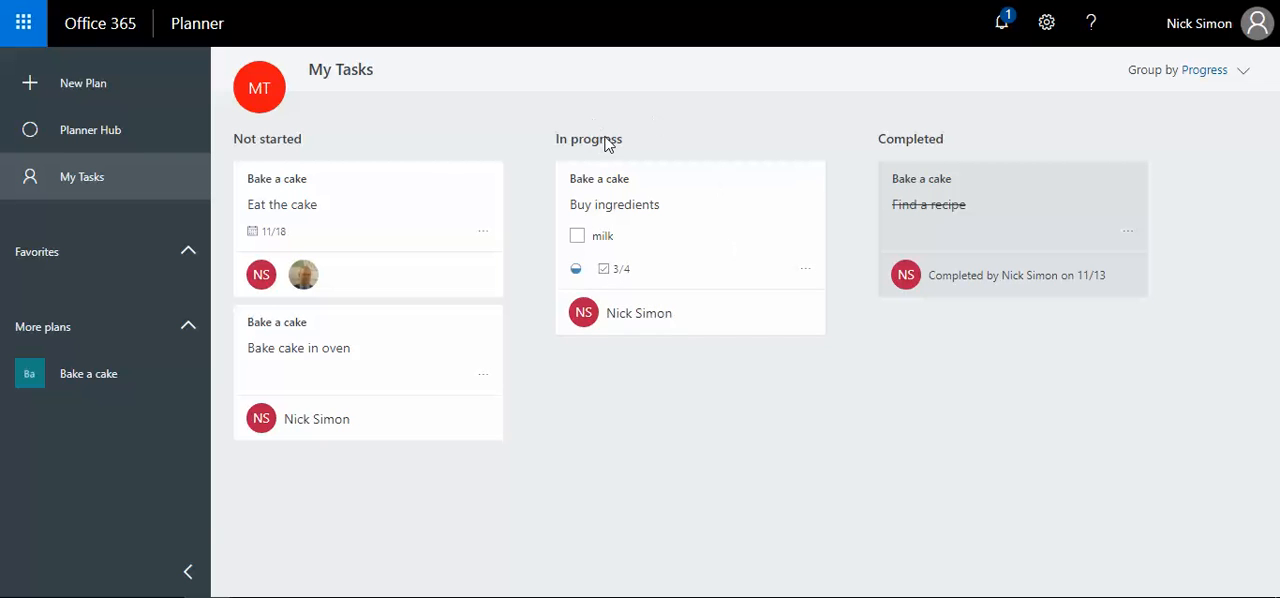
mouse_move(621, 233)
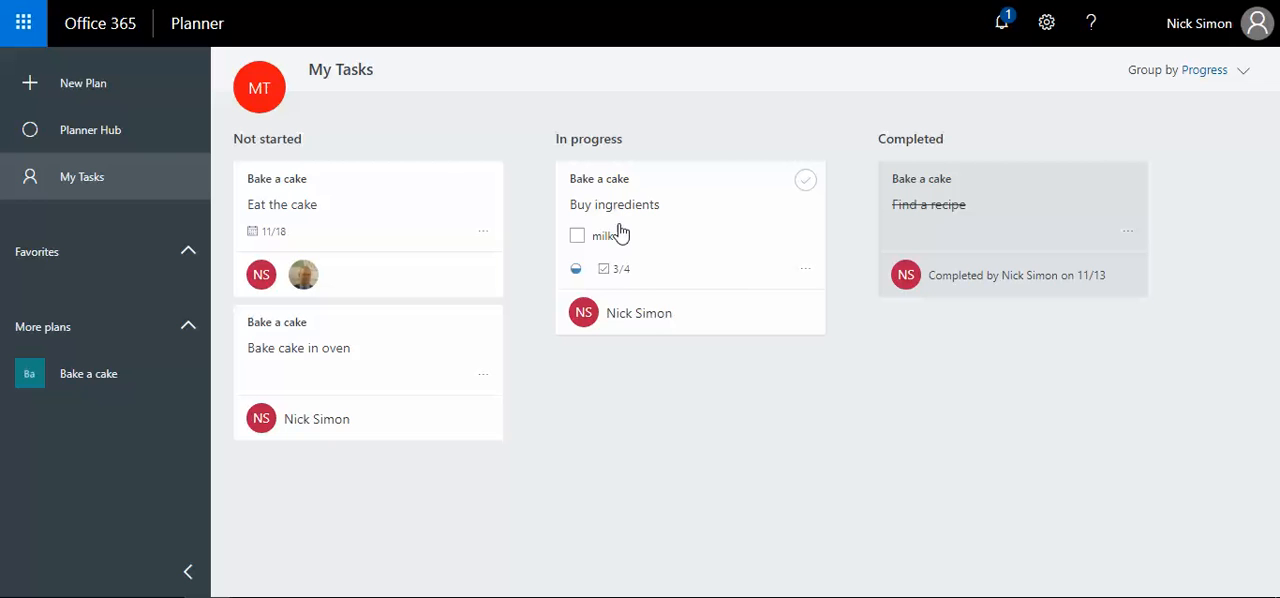
mouse_move(709, 250)
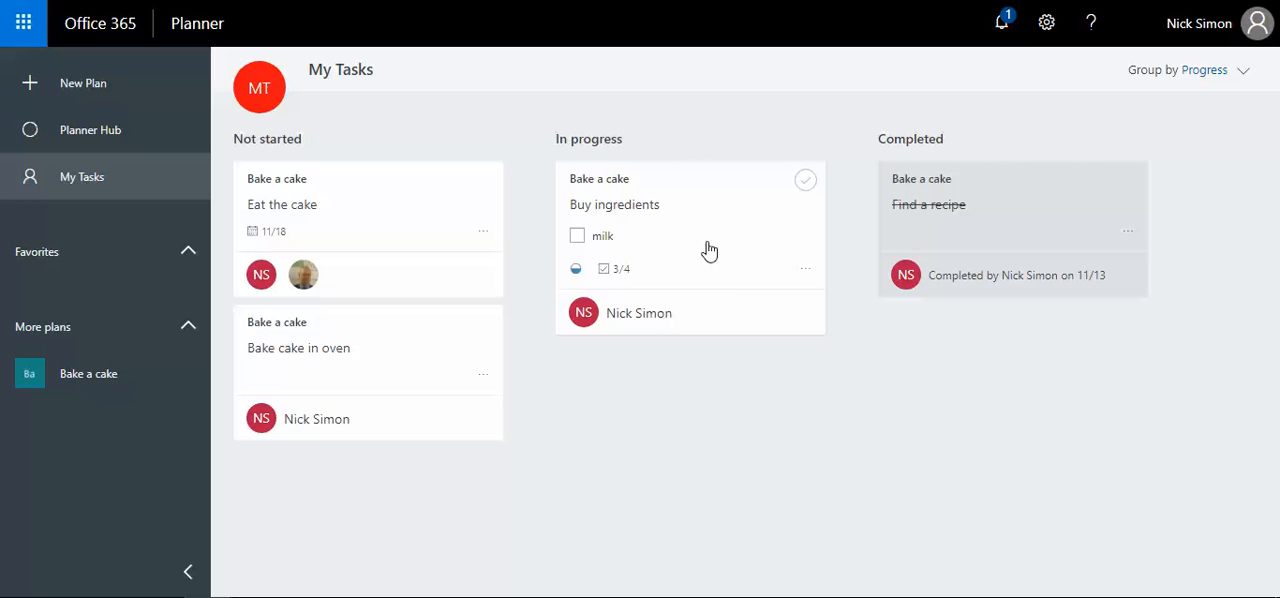
mouse_move(602, 240)
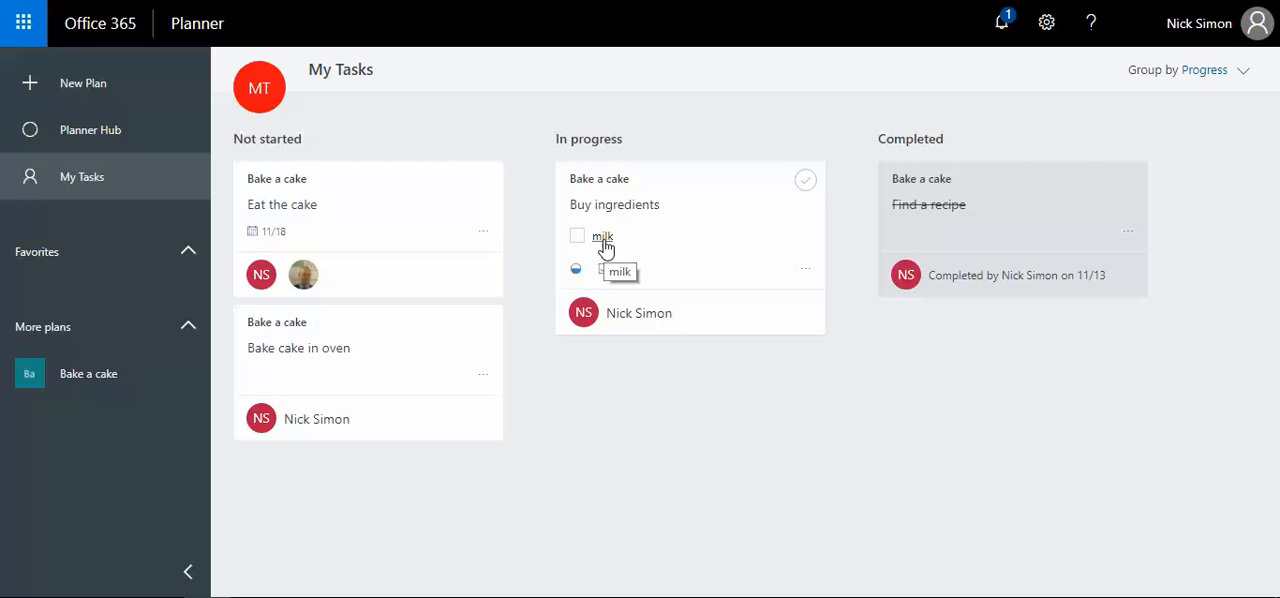
left_click(577, 236)
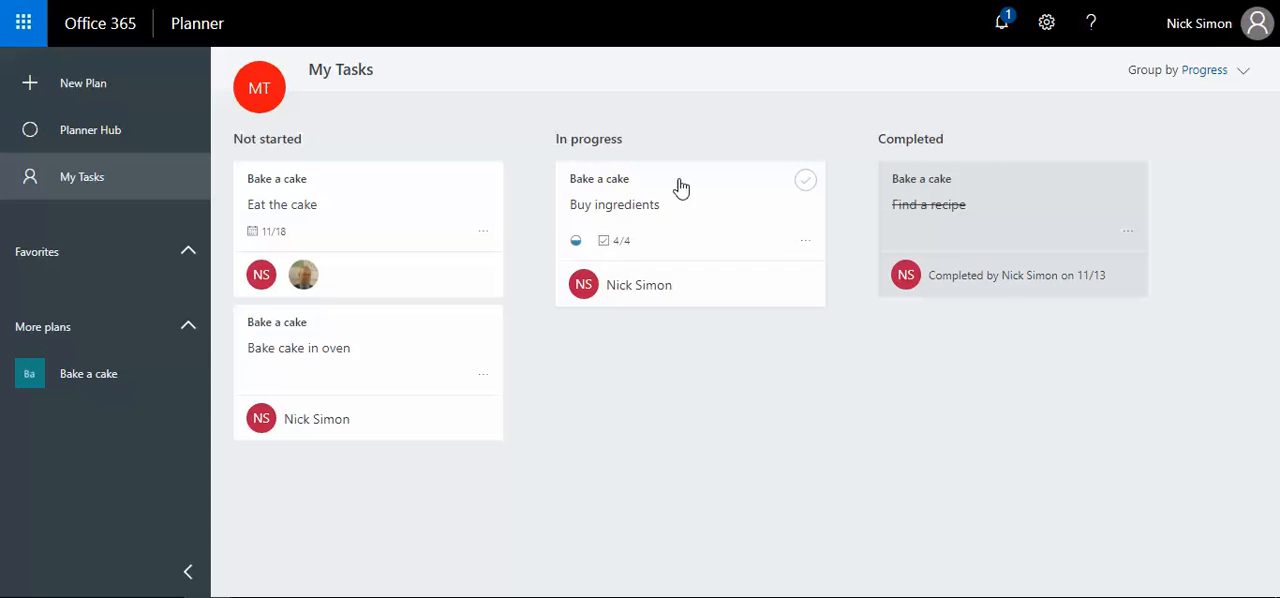
left_click(806, 180)
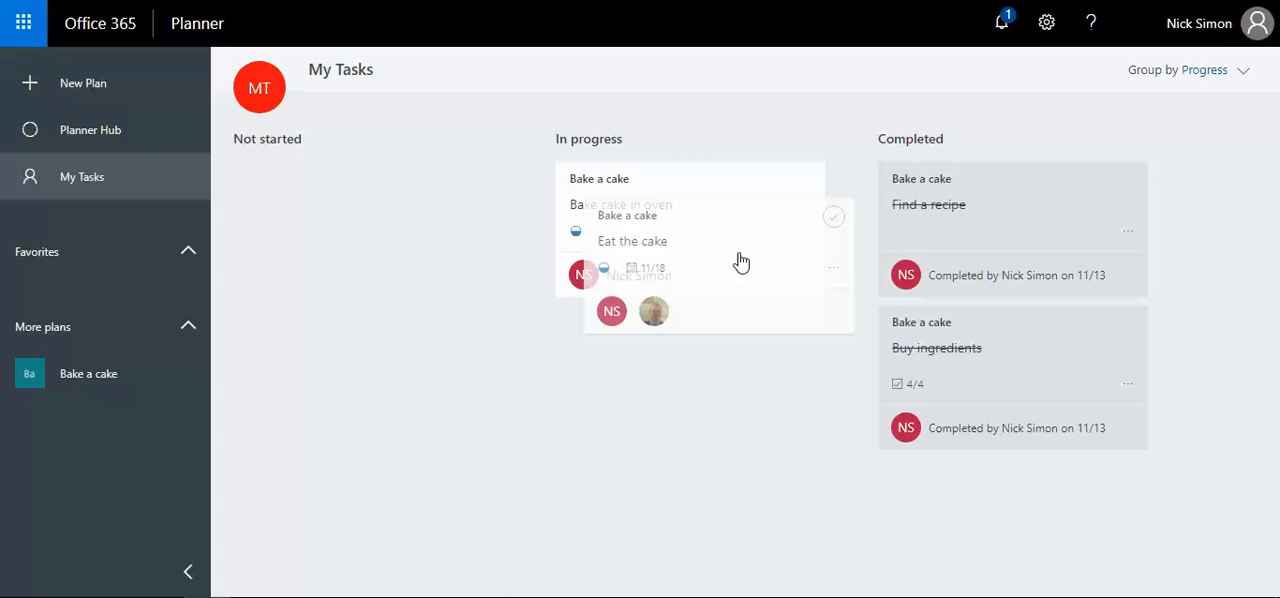
left_click(836, 210)
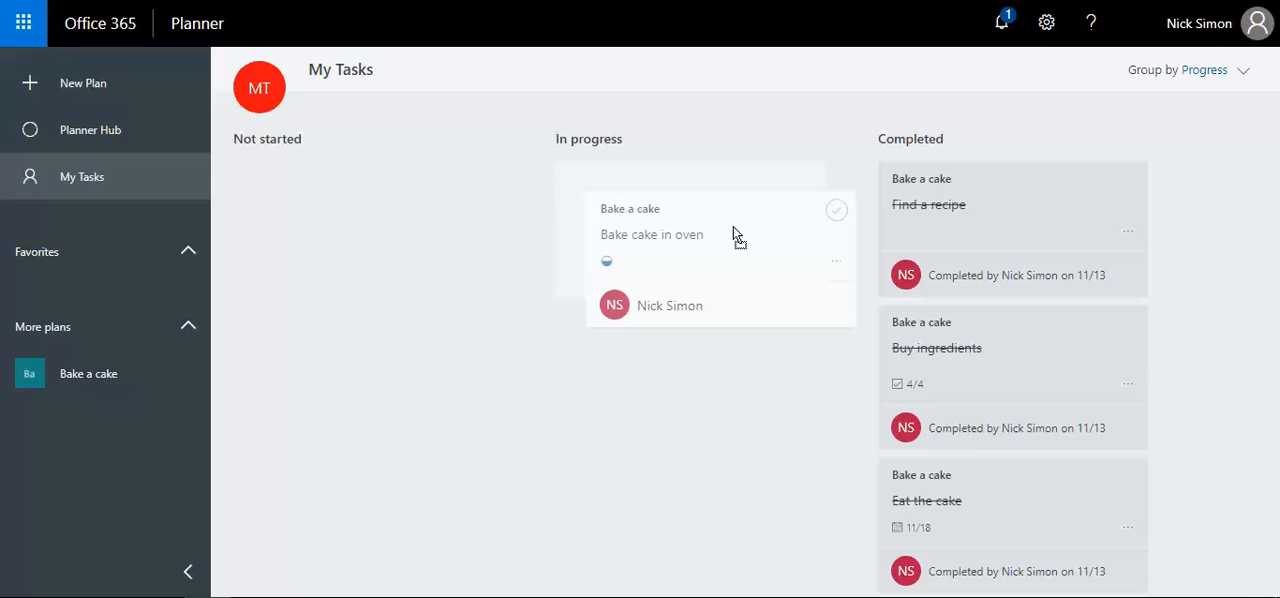
left_click(836, 209)
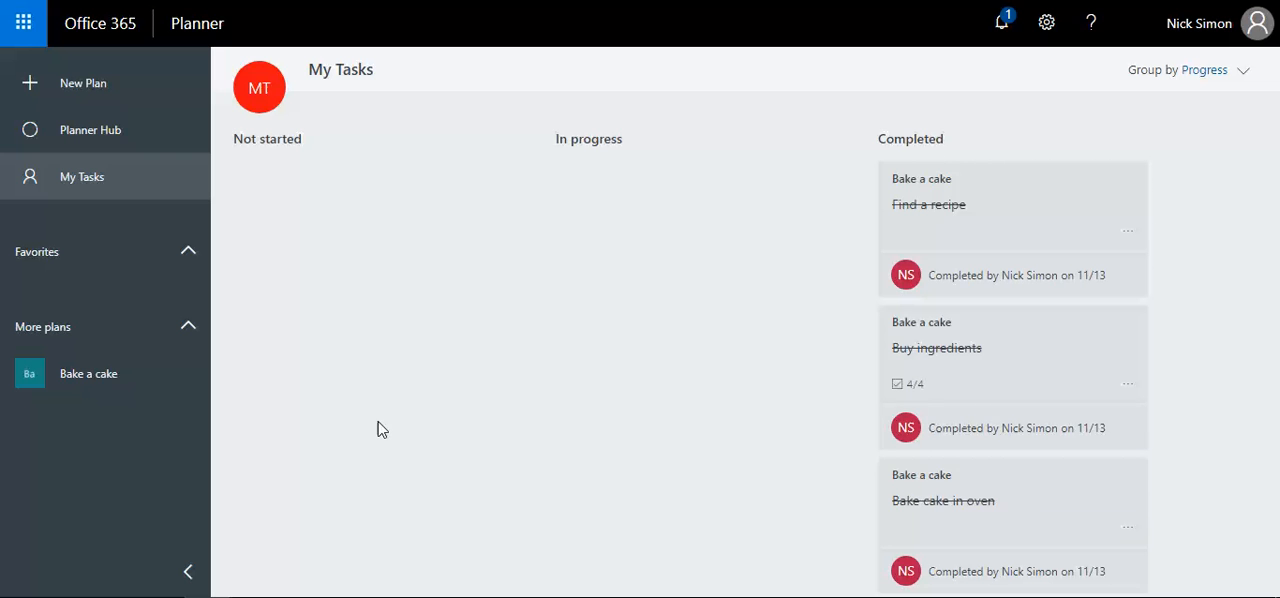
- From Planner Hub, open the Bake a cake plan and view its Charts showing 2 tasks left, 4 completed
left_click(90, 129)
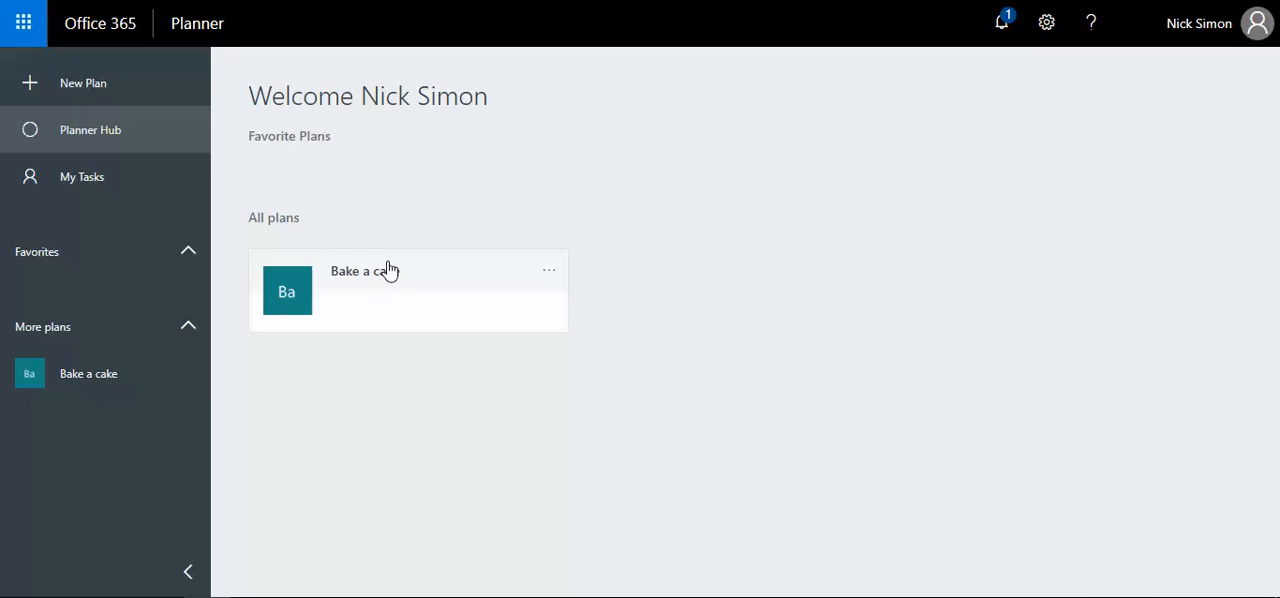
left_click(363, 271)
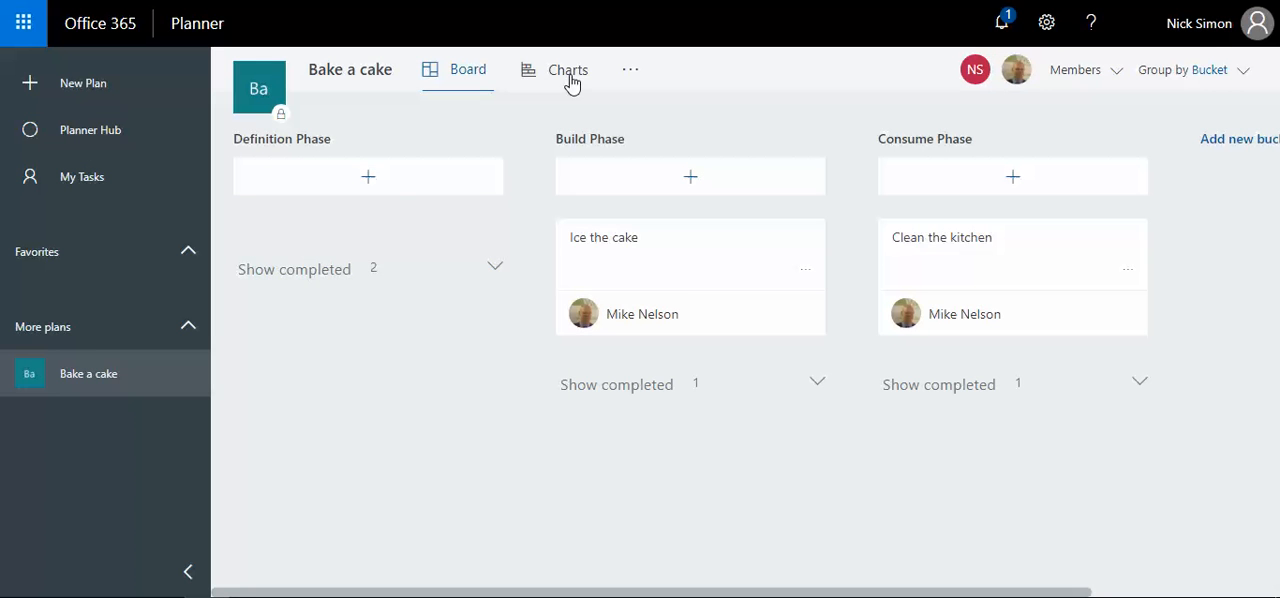
left_click(568, 69)
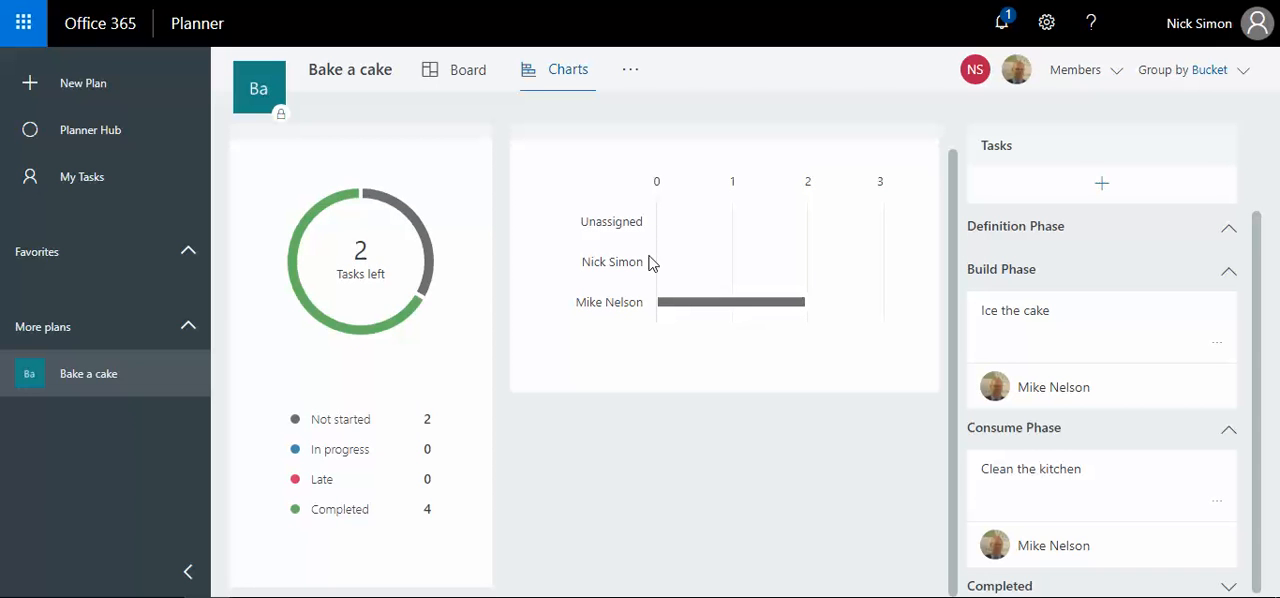
mouse_move(348, 509)
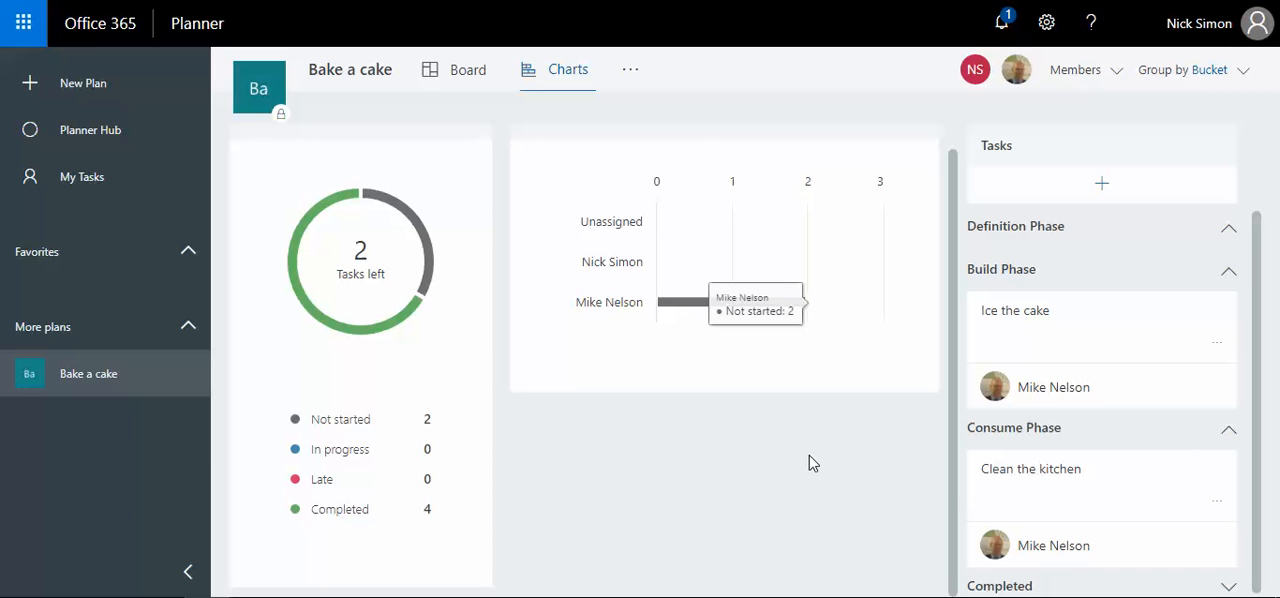
mouse_move(815, 467)
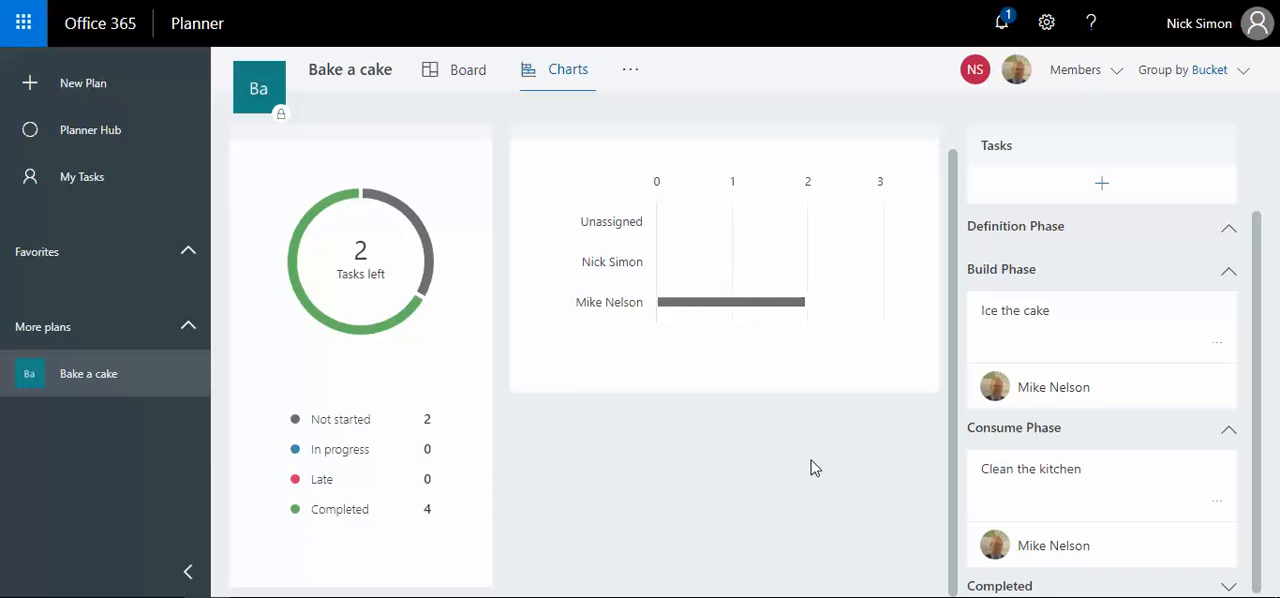
mouse_move(823, 340)
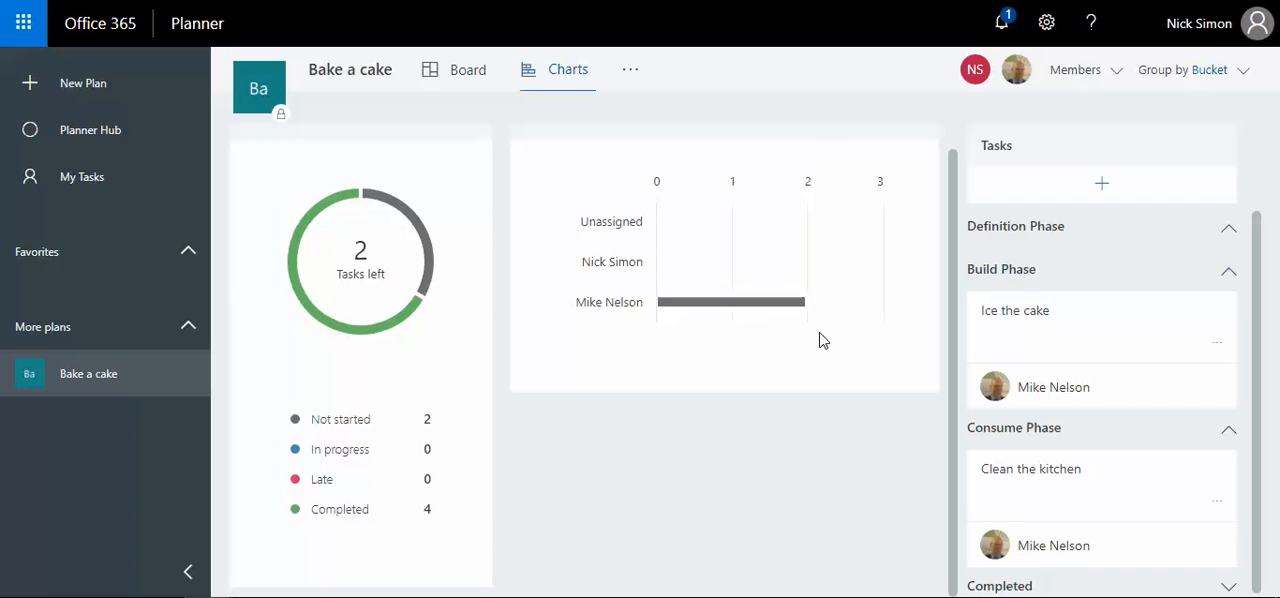
mouse_move(743, 386)
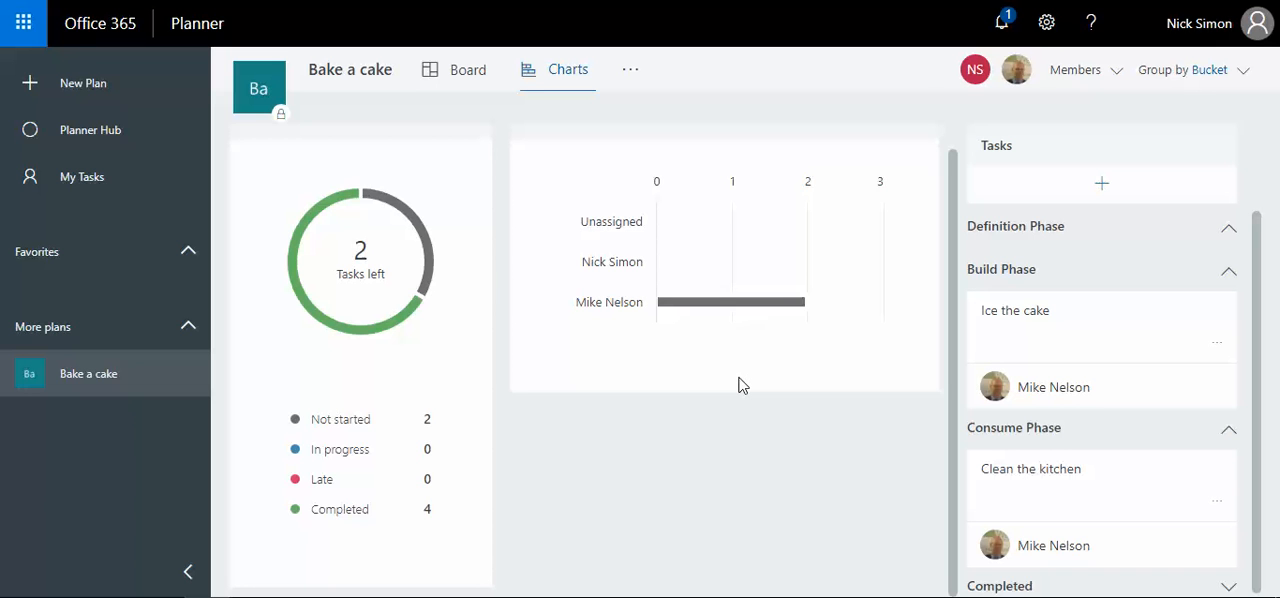
mouse_move(562, 387)
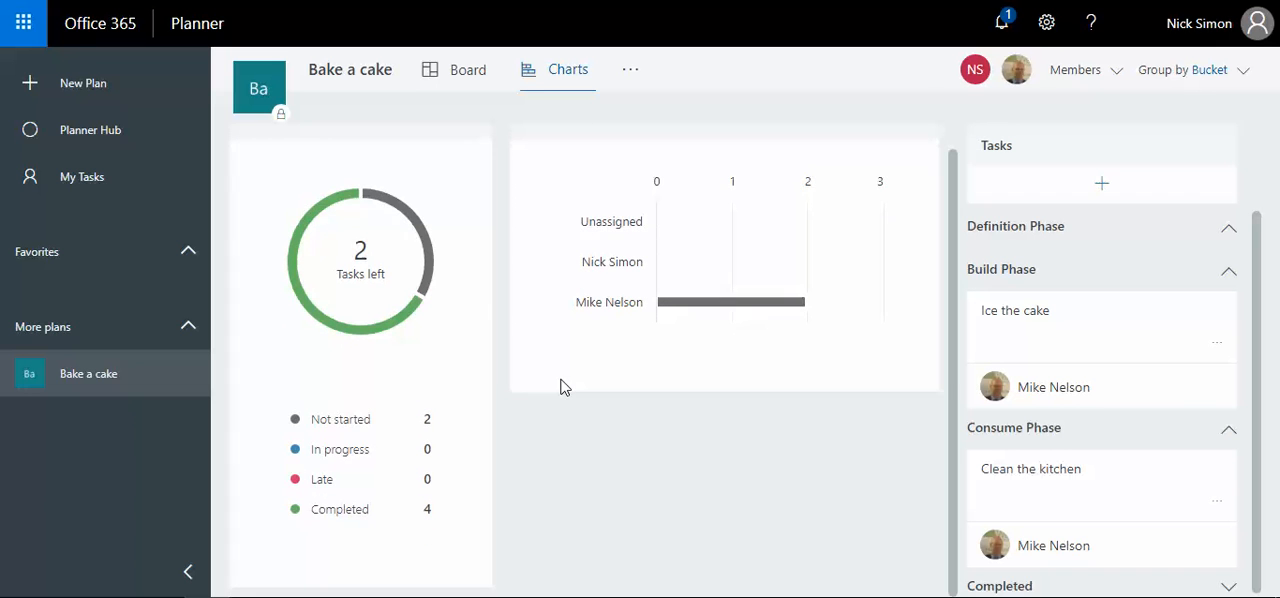
mouse_move(467, 69)
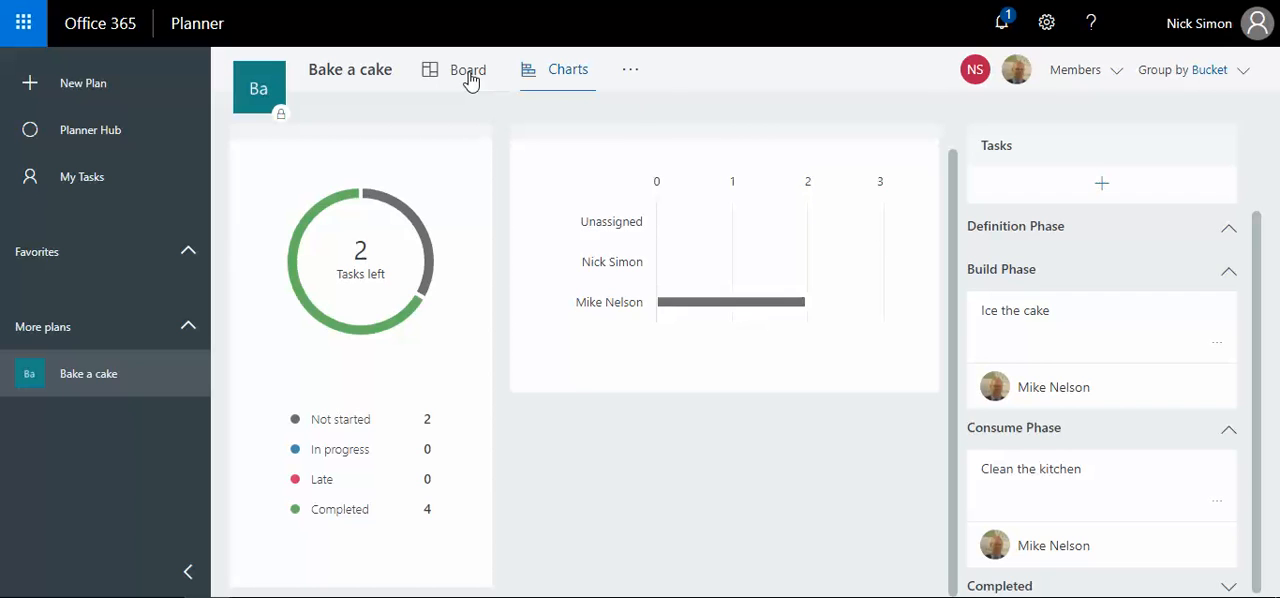
- Group the Bake a cake board by Progress, showing Ice the cake and Clean the kitchen not started
left_click(467, 69)
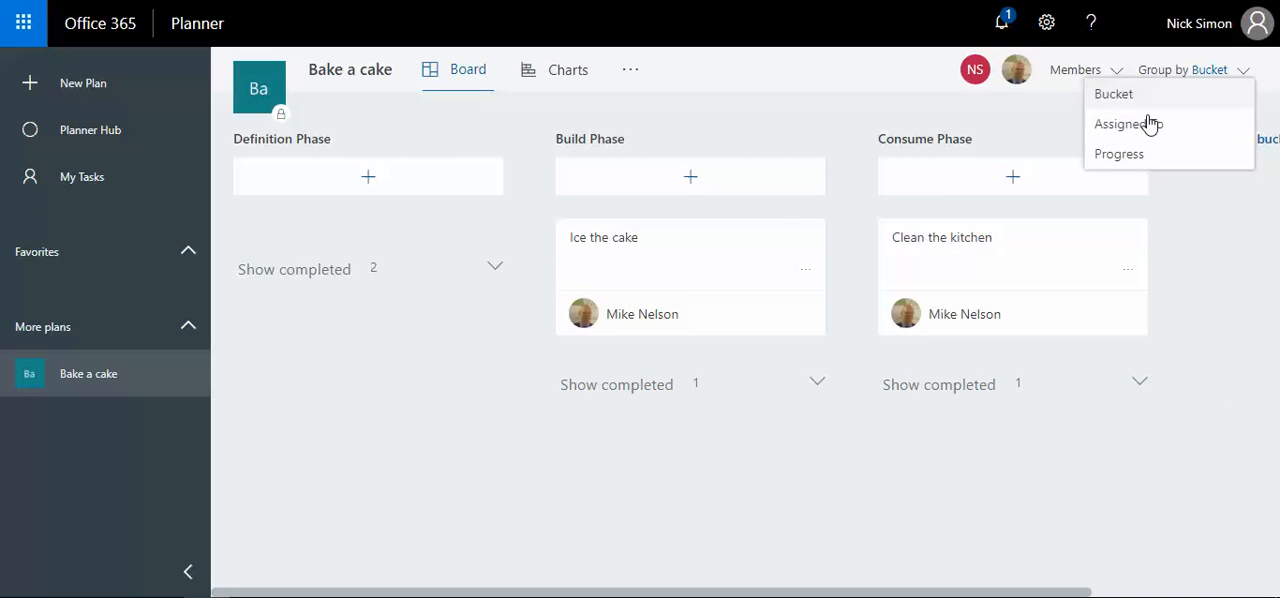
left_click(1118, 153)
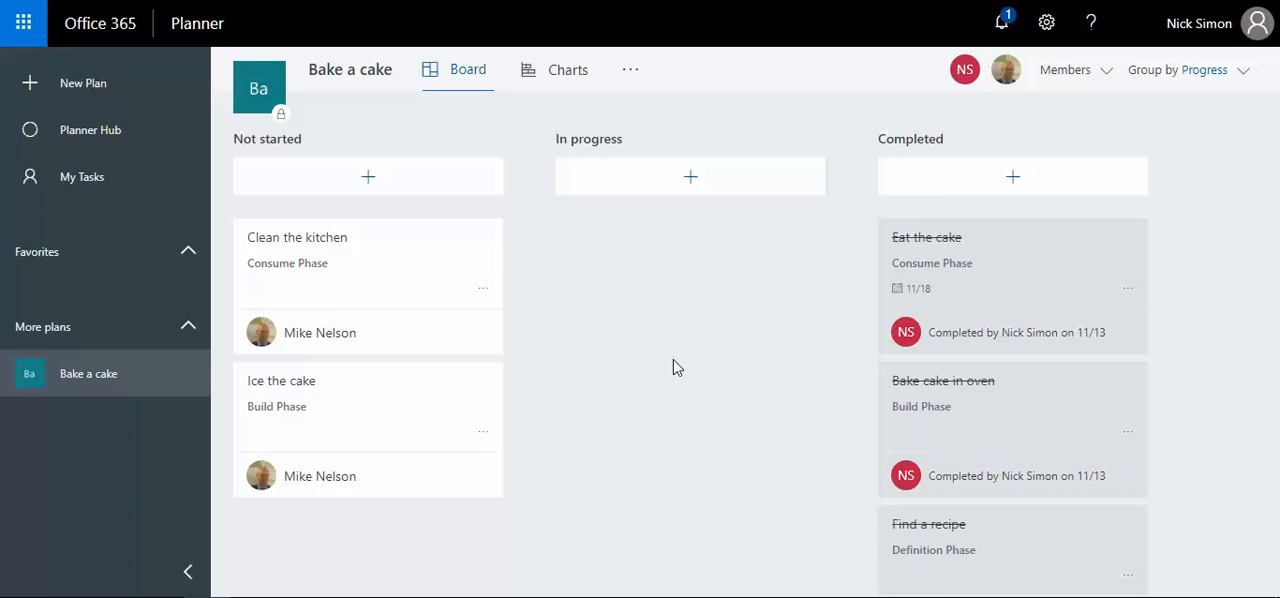
scroll("down", 3)
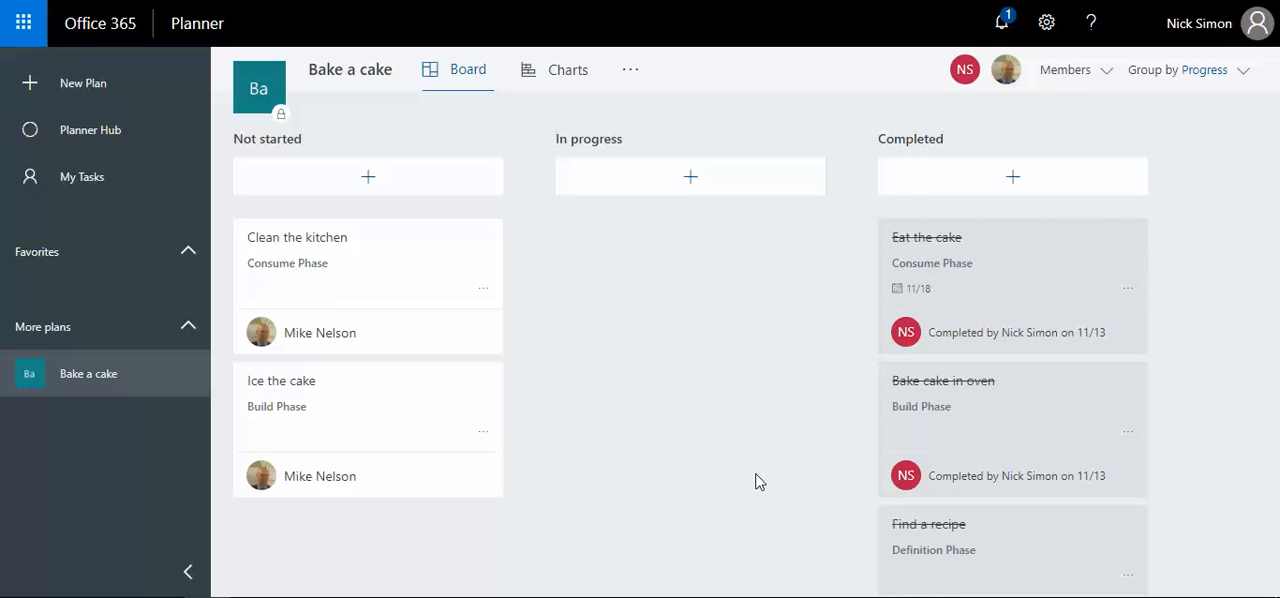
mouse_move(387, 274)
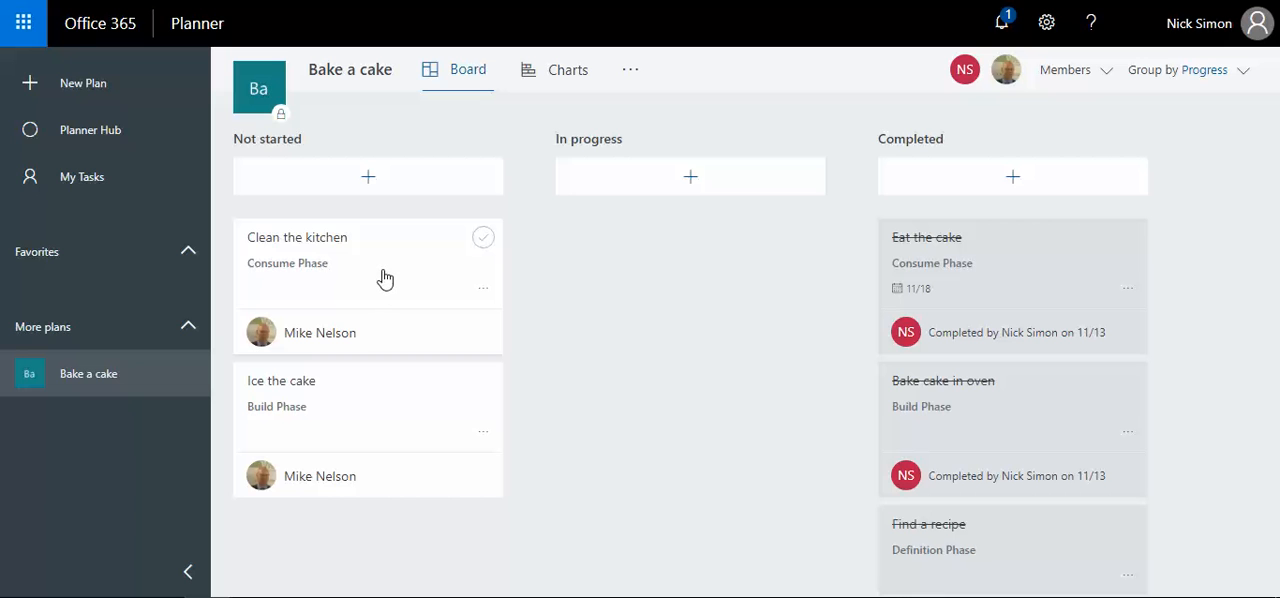
mouse_move(408, 265)
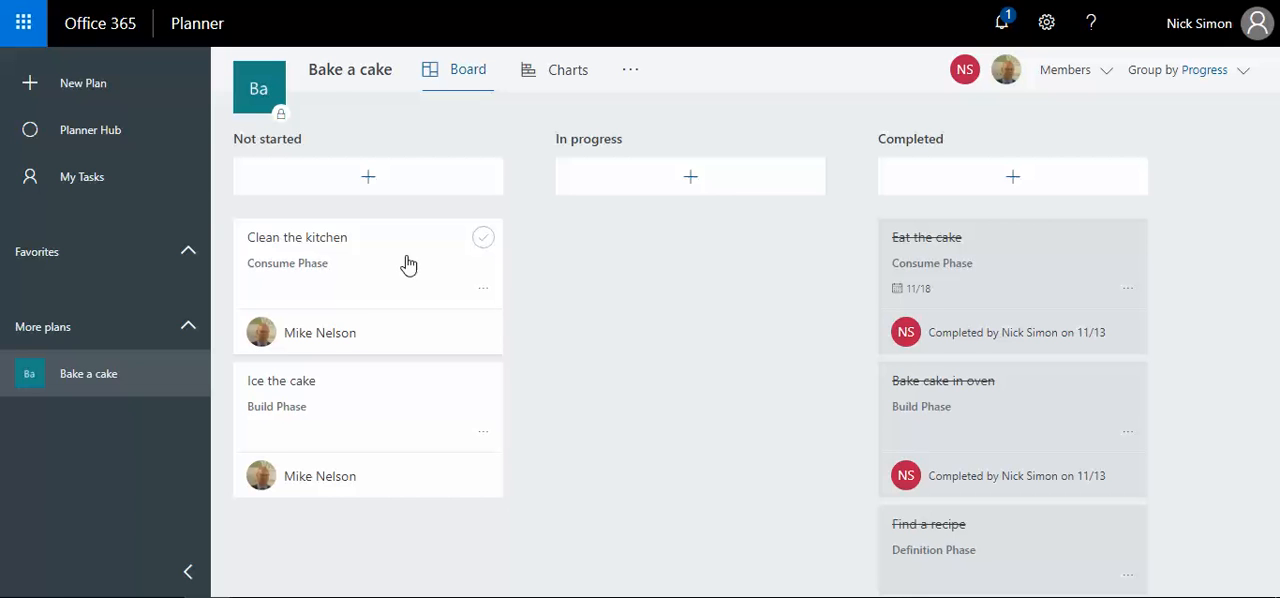
- View My Tasks, then return to Planner Hub listing Bake a cake as the only plan
left_click(82, 176)
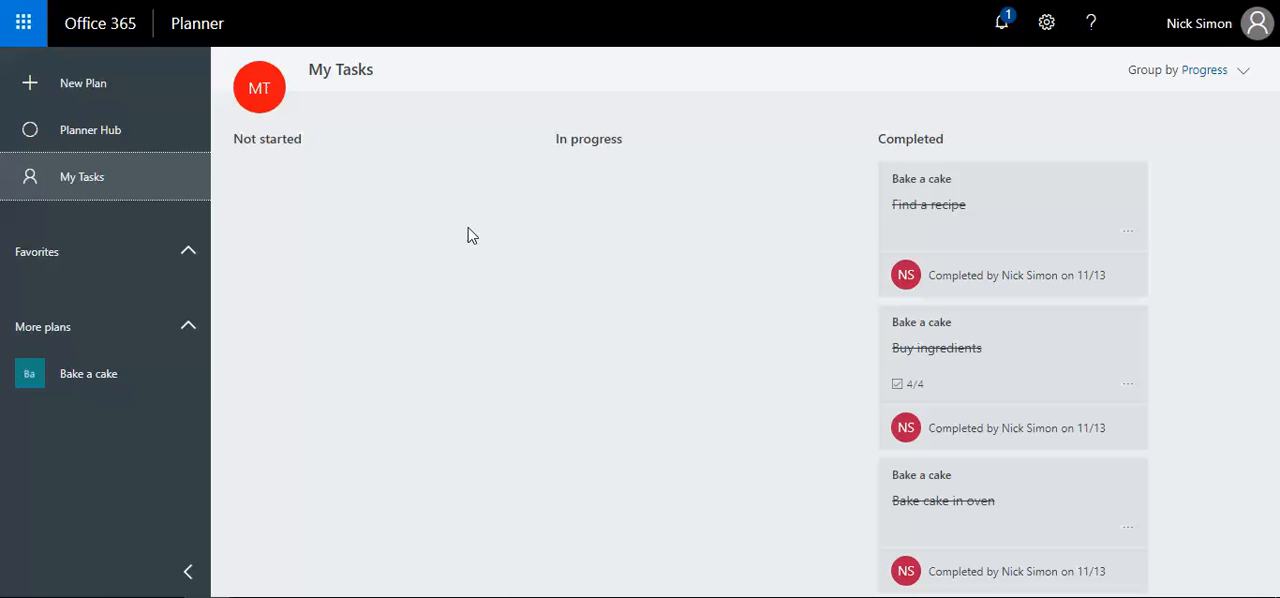
left_click(90, 129)
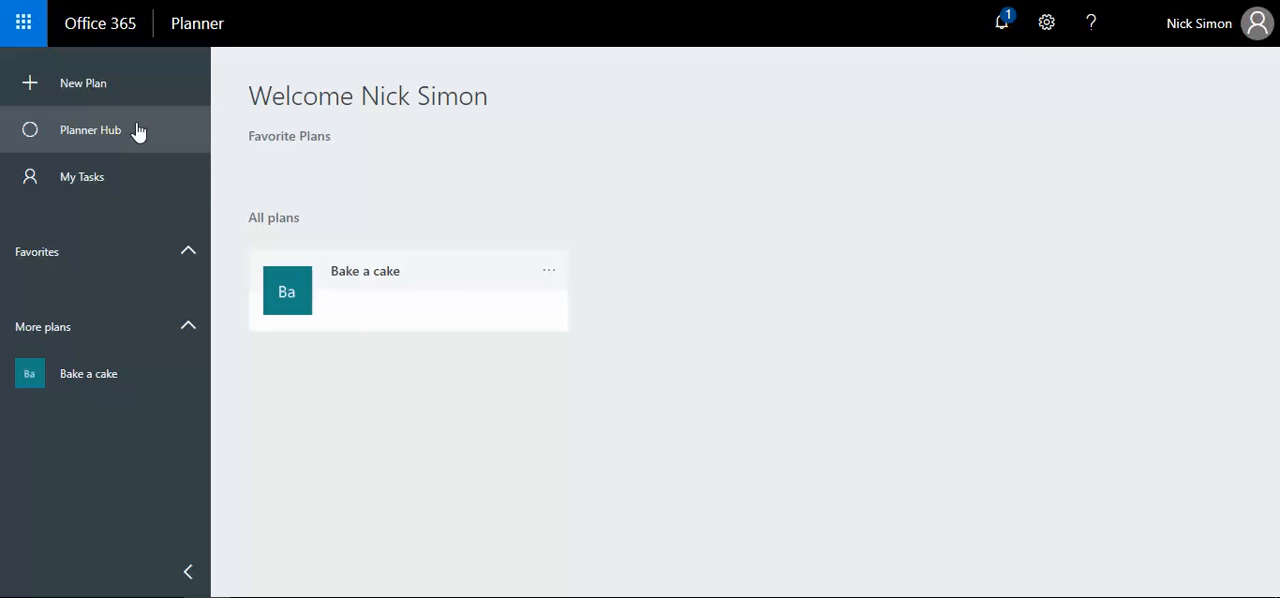
mouse_move(742, 303)
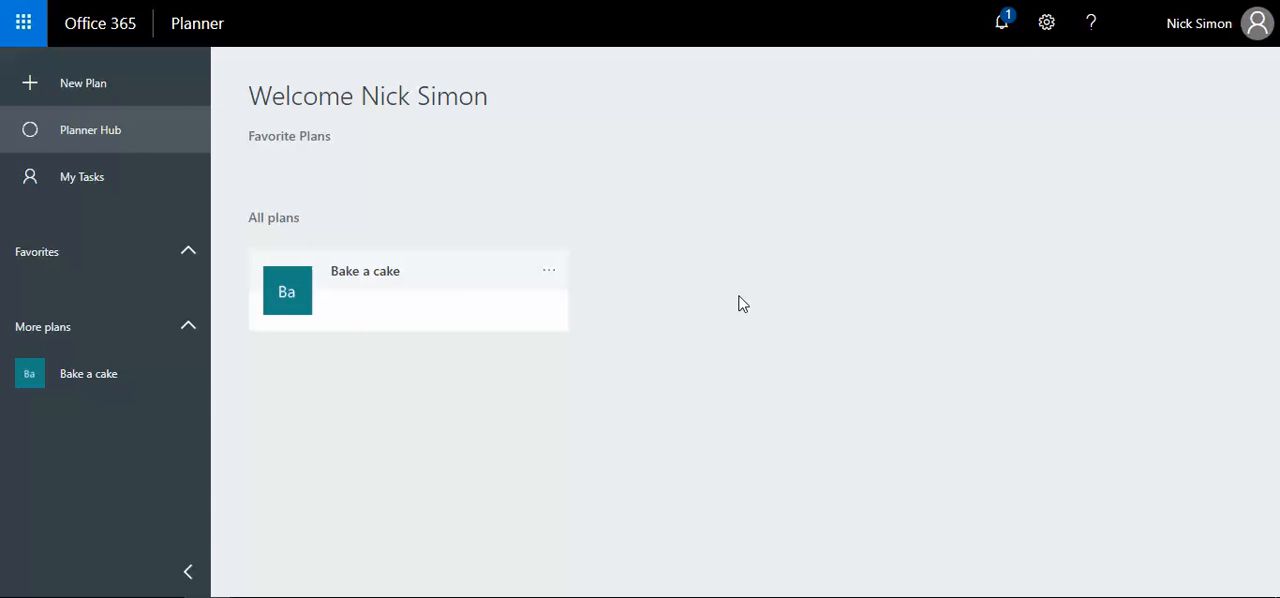
mouse_move(535, 341)
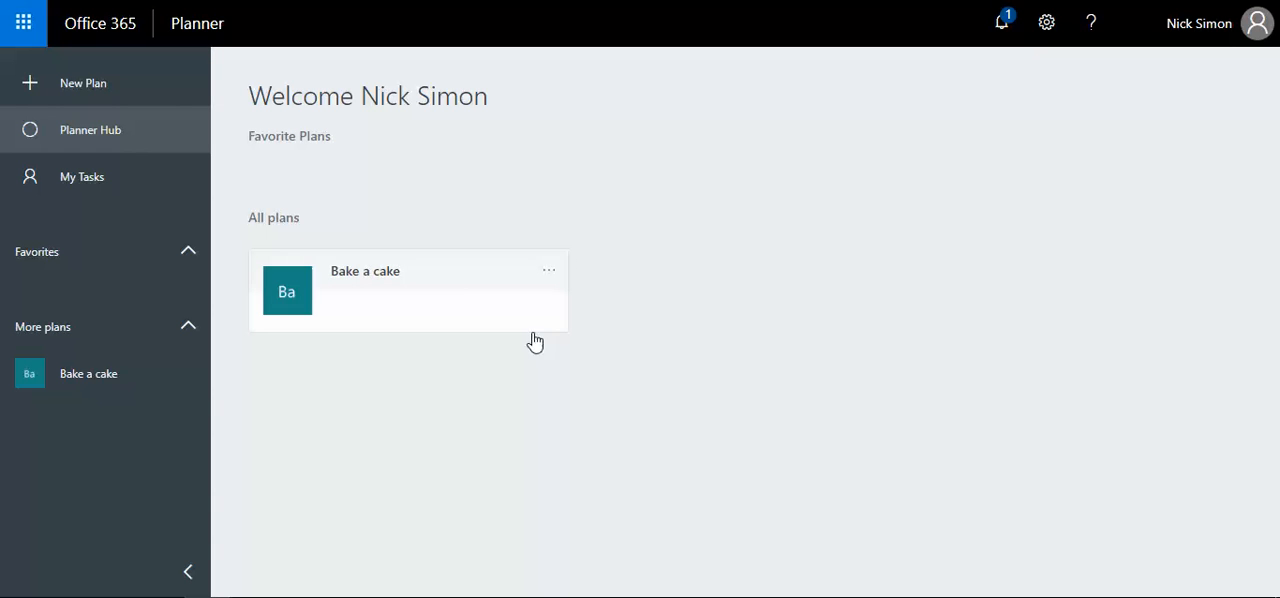
- Open the Bake a cake plan and show its more-options menu with conversation and files
left_click(88, 373)
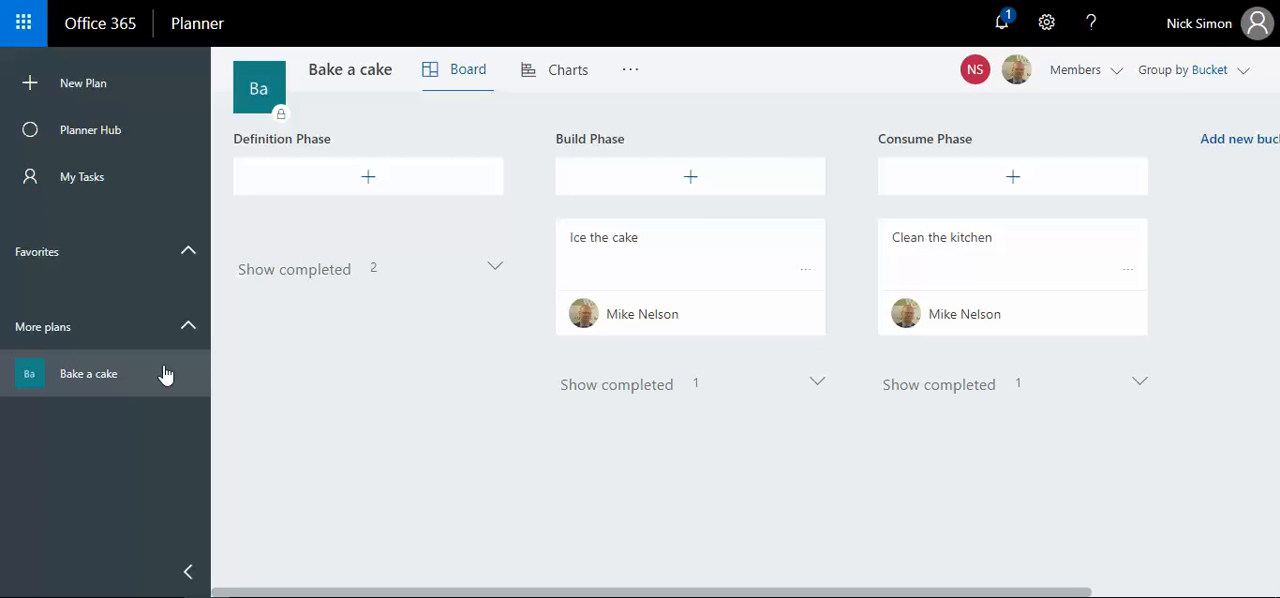
mouse_move(732, 320)
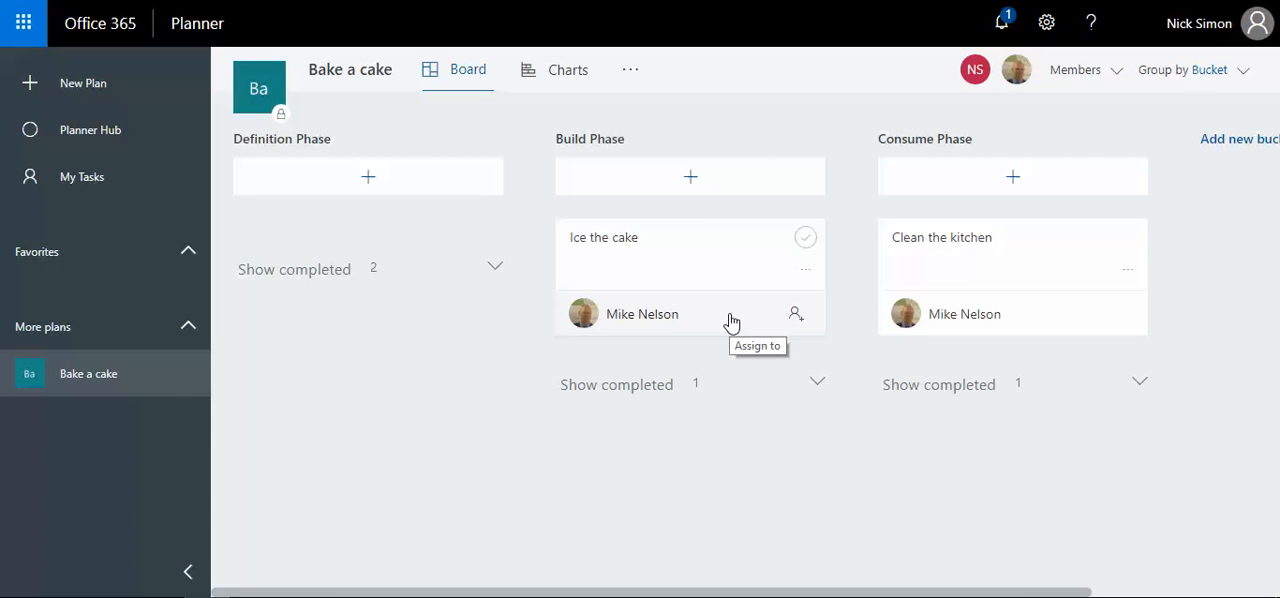
mouse_move(637, 83)
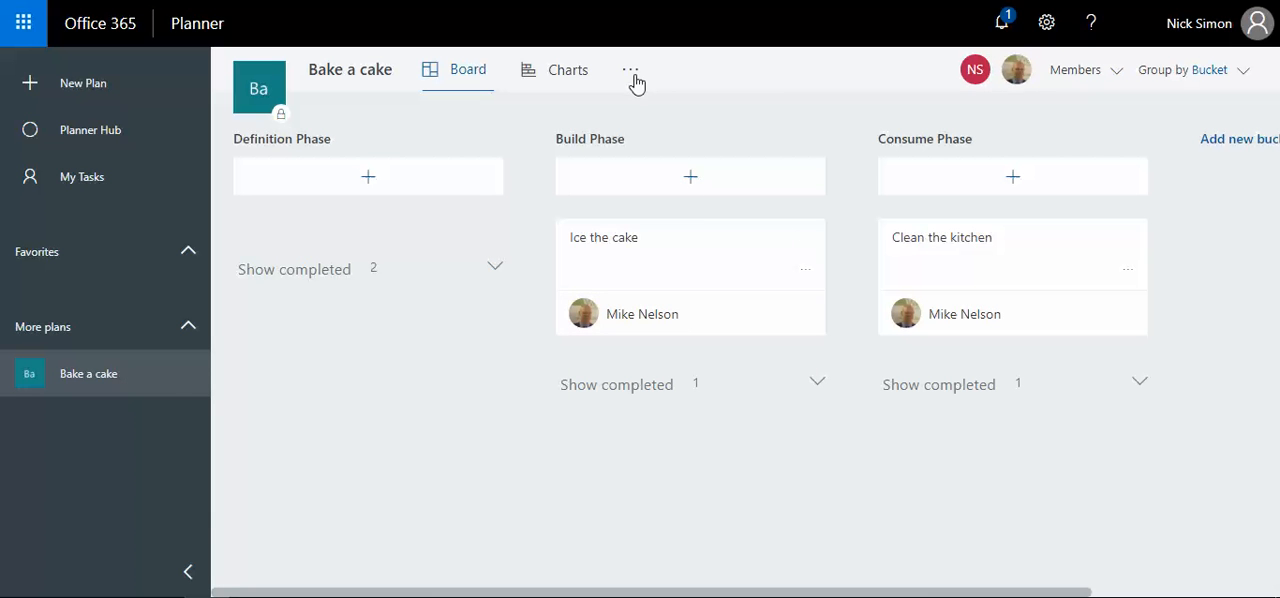
left_click(631, 69)
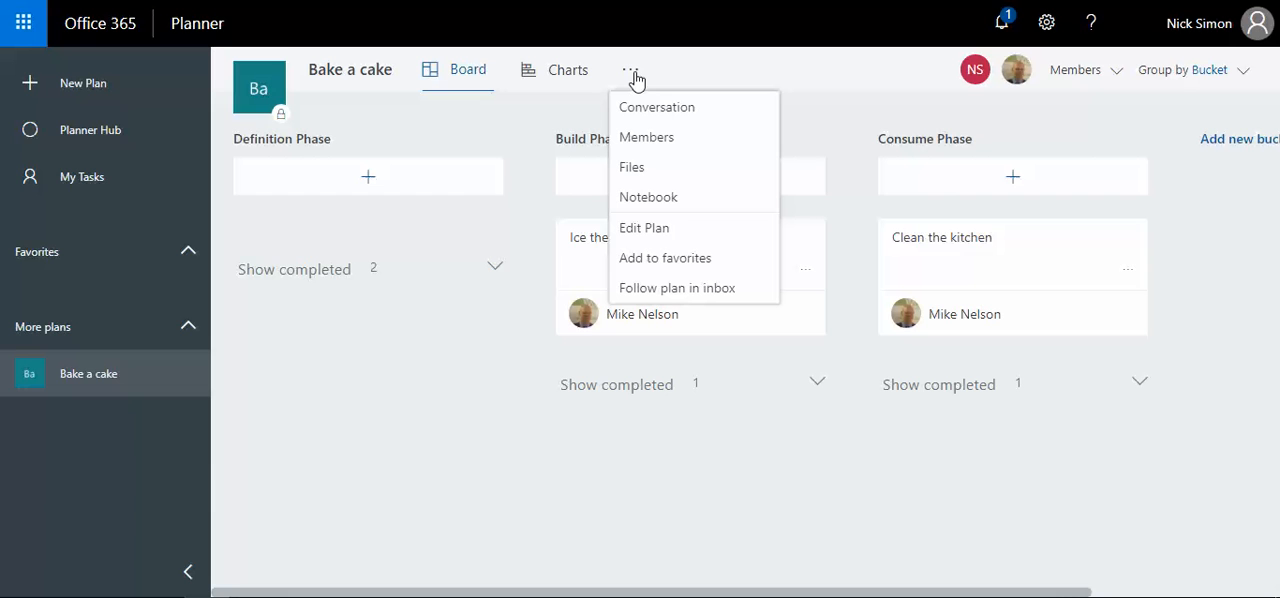
mouse_move(650, 107)
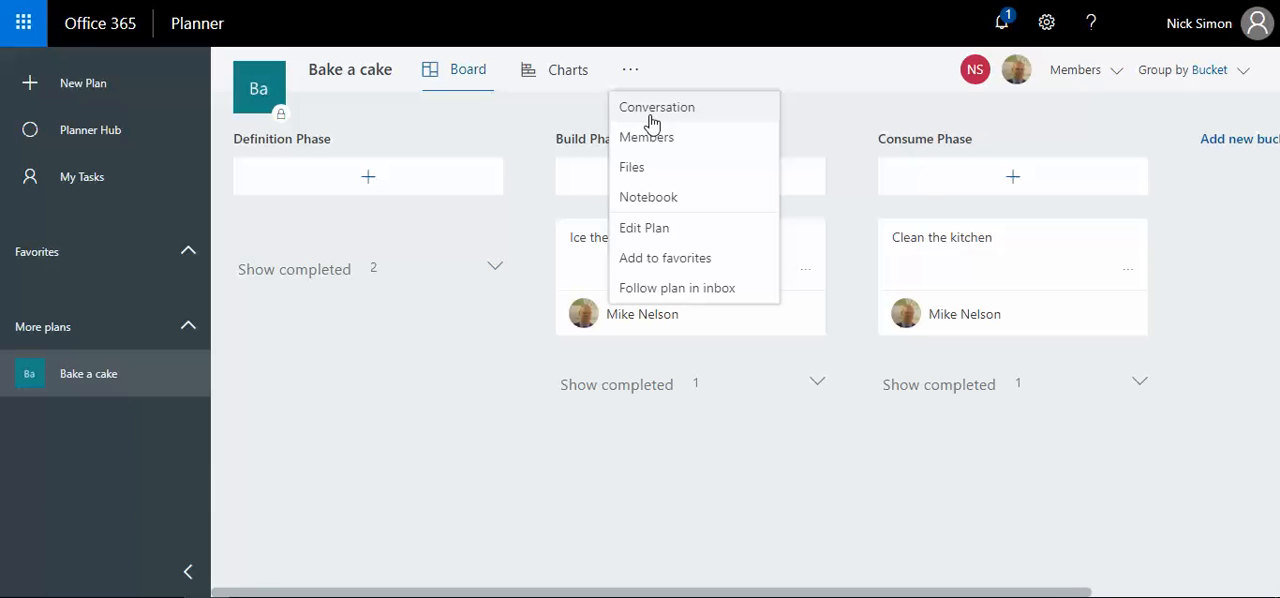
mouse_move(660, 197)
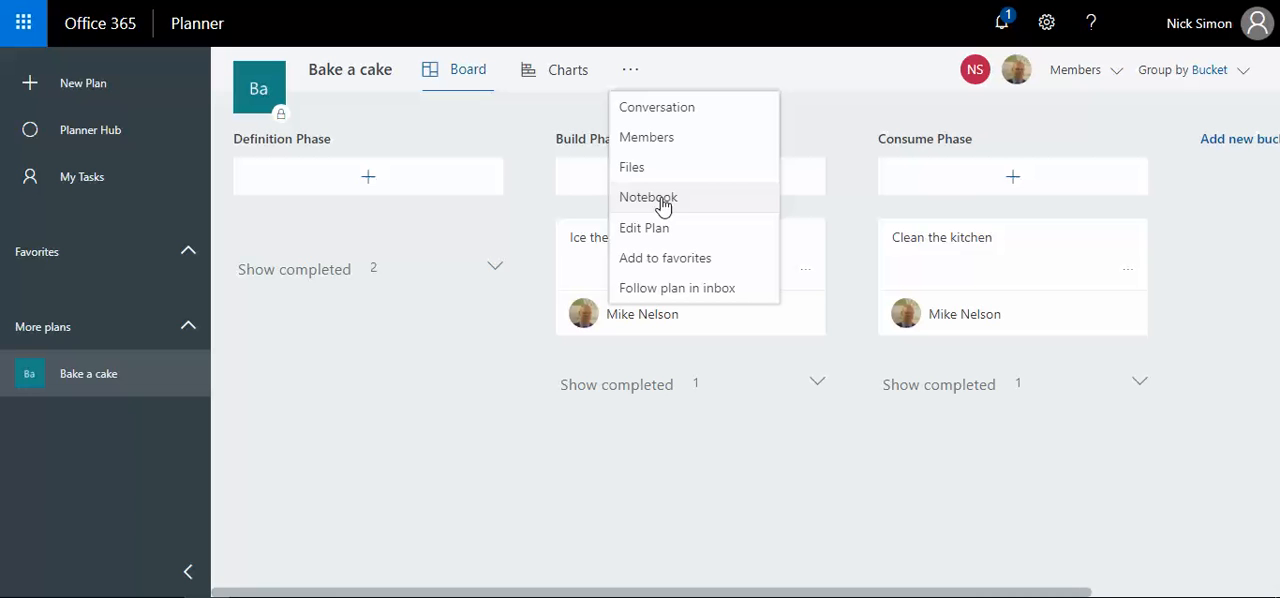
mouse_move(670, 107)
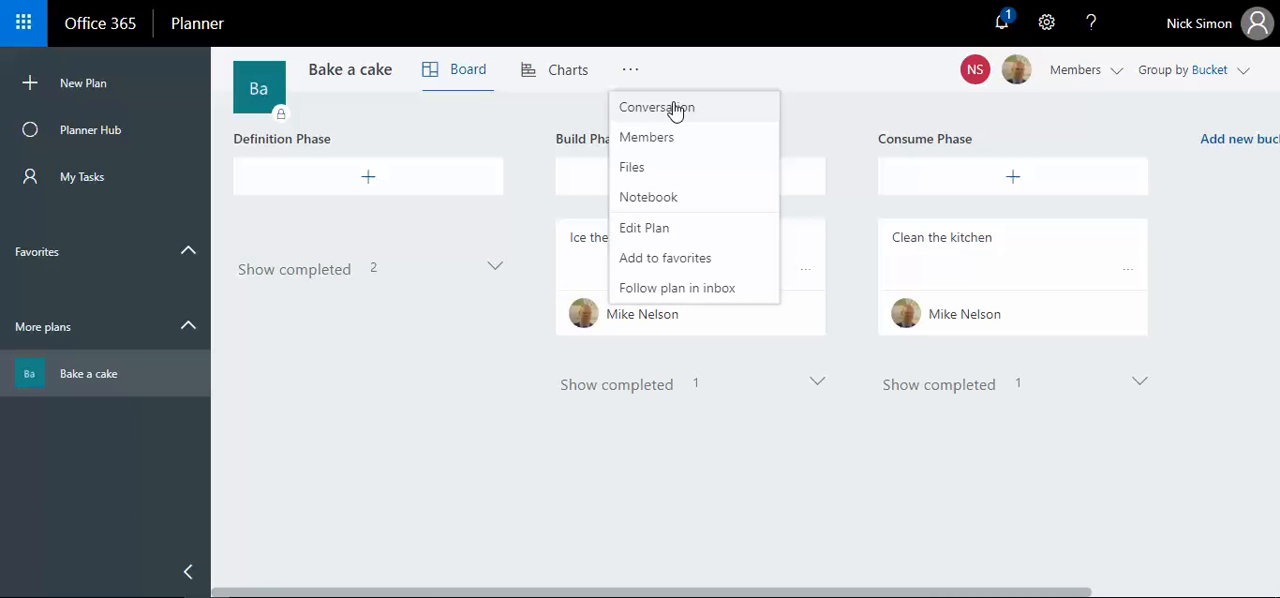
- Open the Bake a cake group's conversations in Outlook, showing the earlier cake-choice discussion
left_click(656, 107)
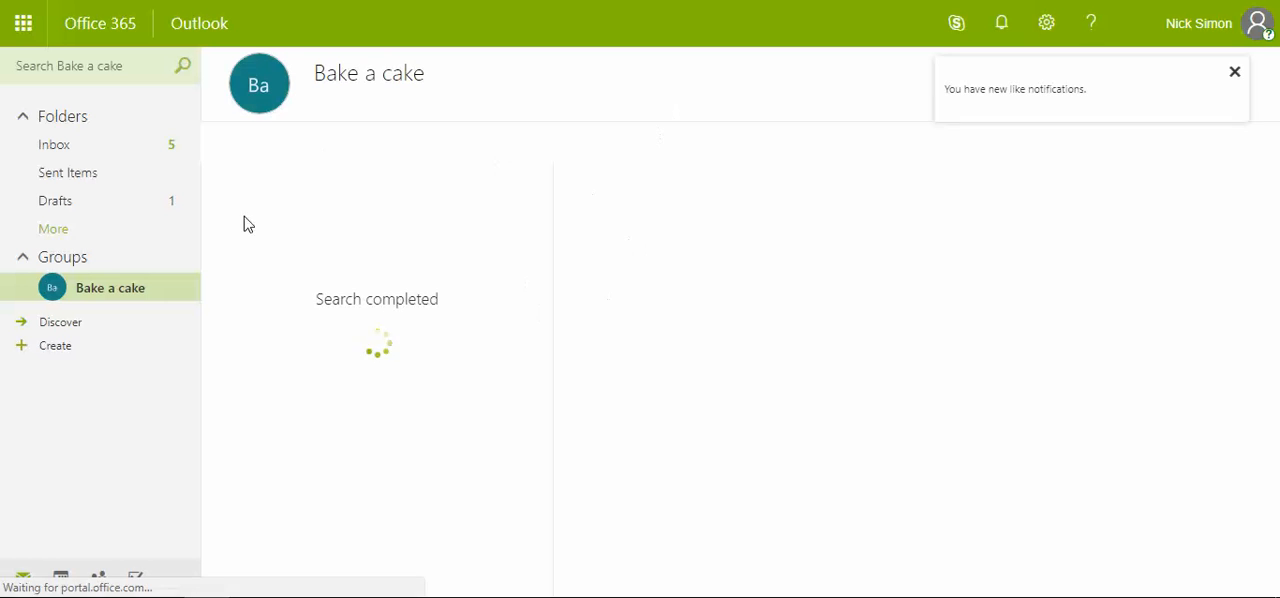
left_click(110, 288)
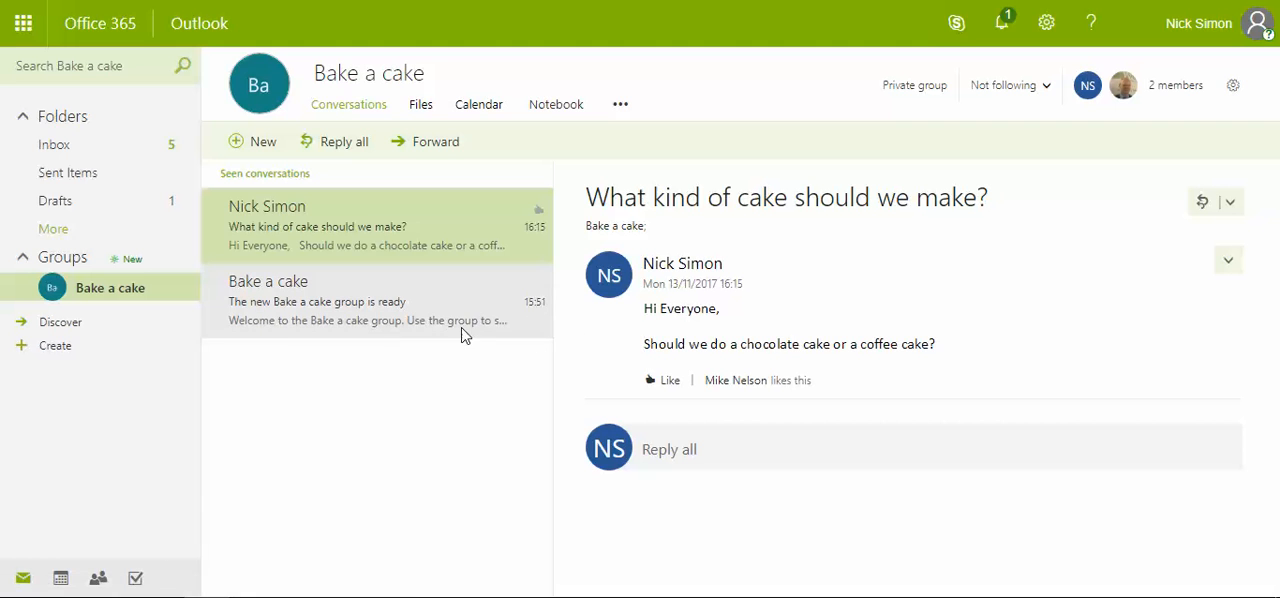
mouse_move(220, 300)
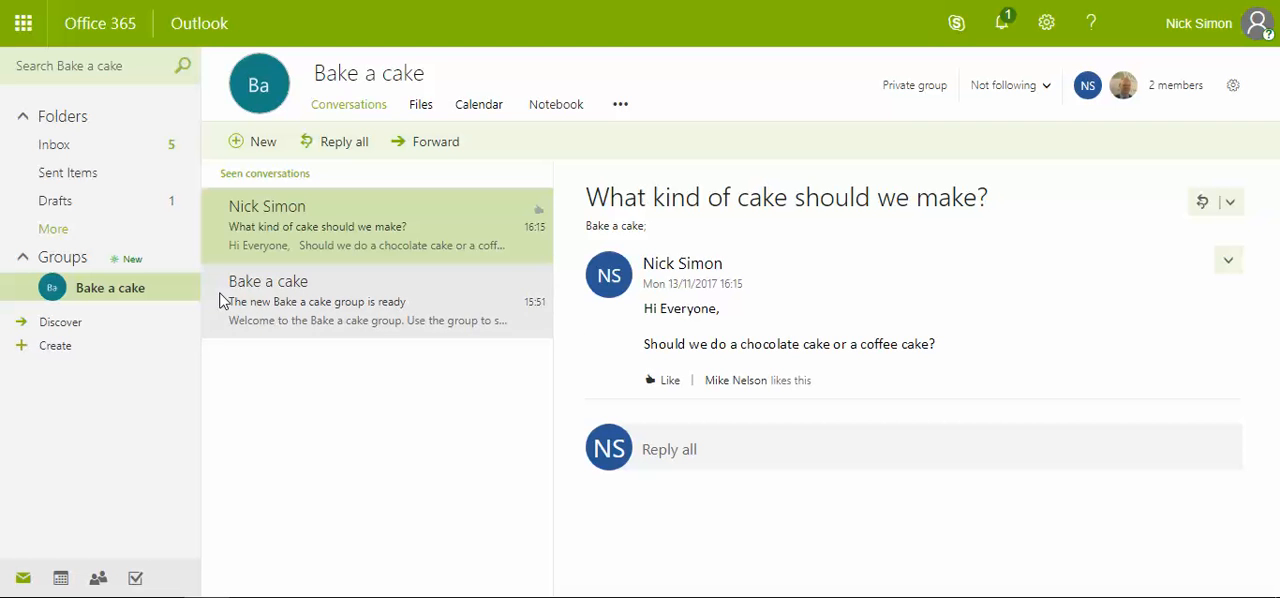
mouse_move(372, 313)
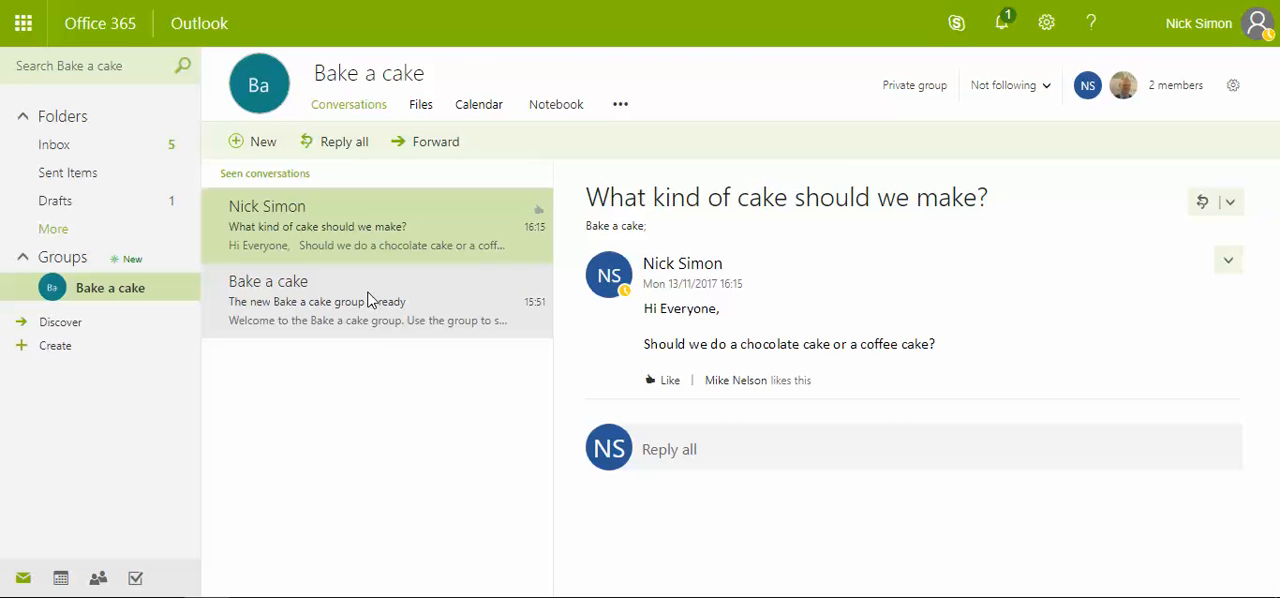
mouse_move(363, 315)
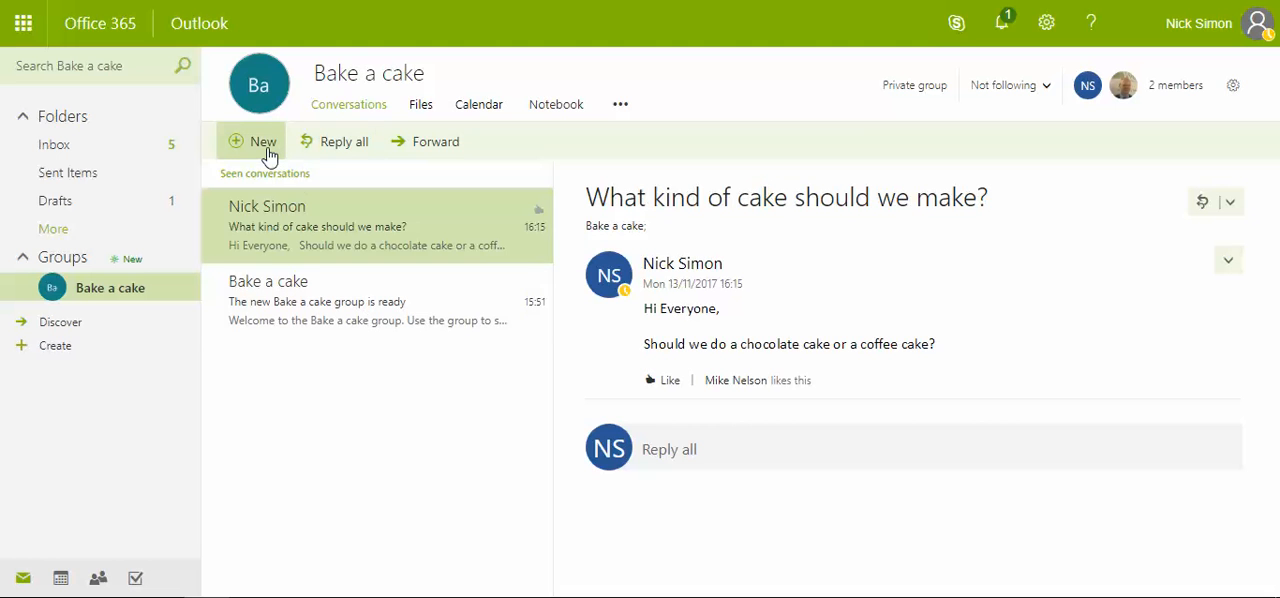
mouse_move(263, 141)
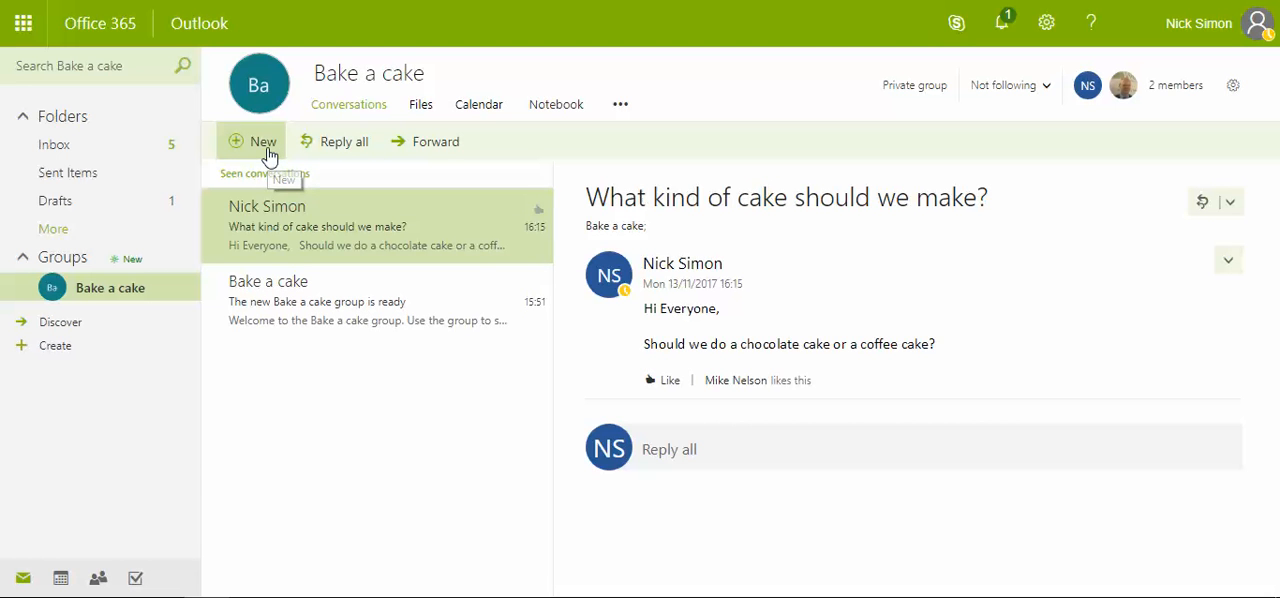
- Send a new conversation 'What cake should we bake?' asking 'Coffee or Chocolate? What do you think?'
left_click(252, 141)
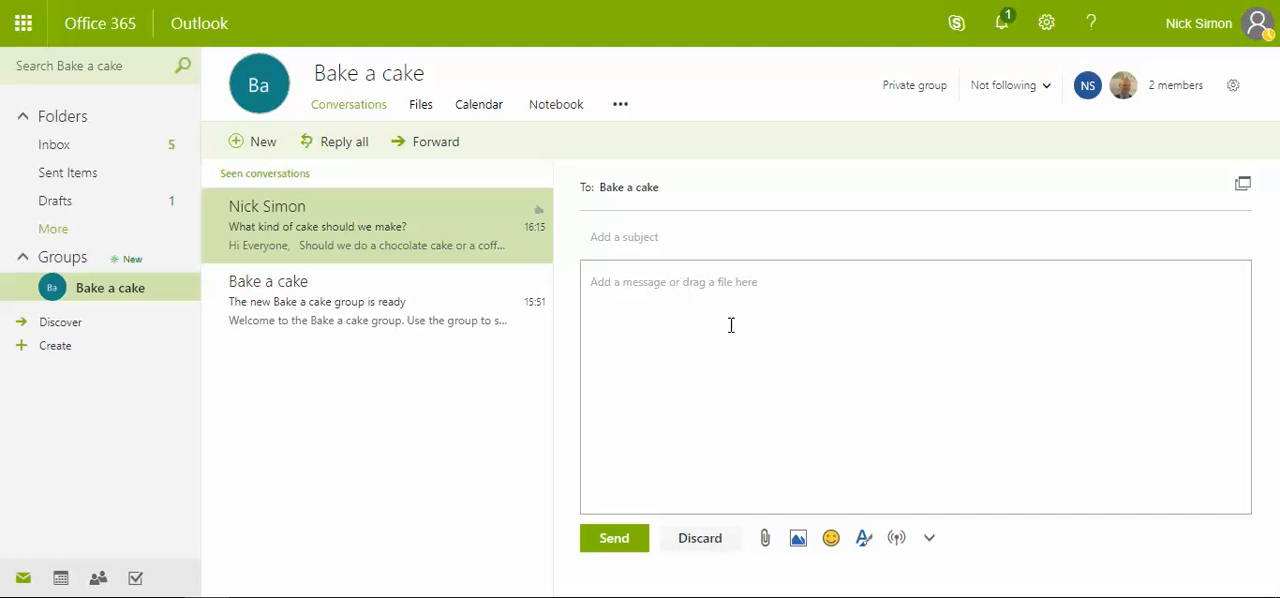
left_click(624, 237)
type("What cake s")
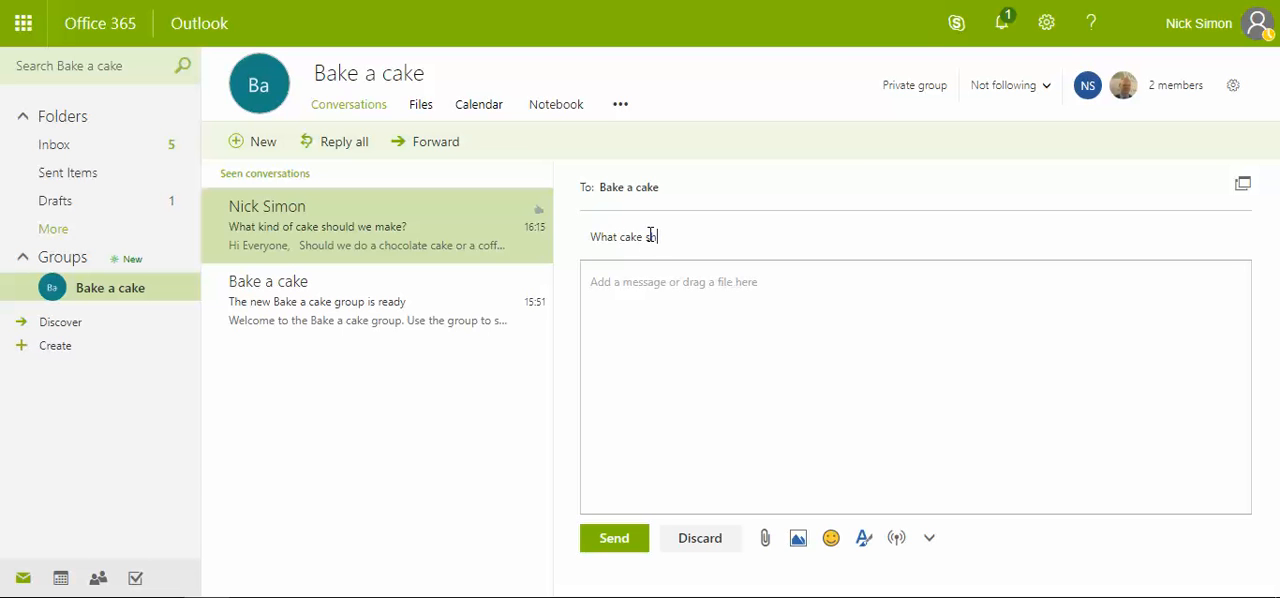
type("hould we")
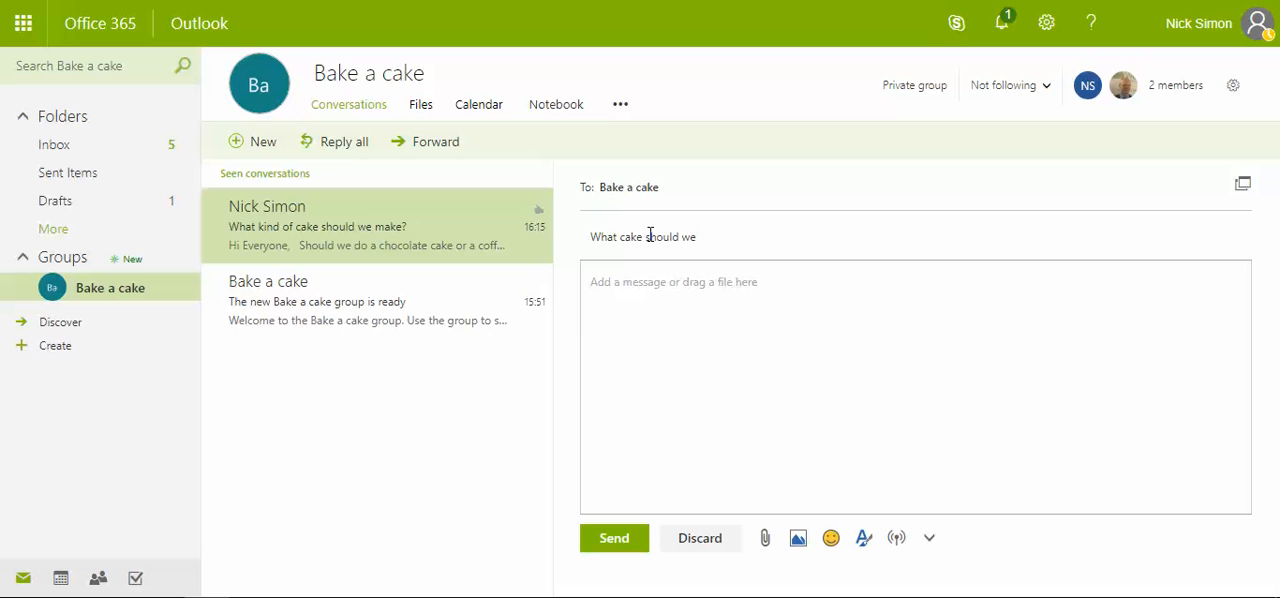
type("bake?")
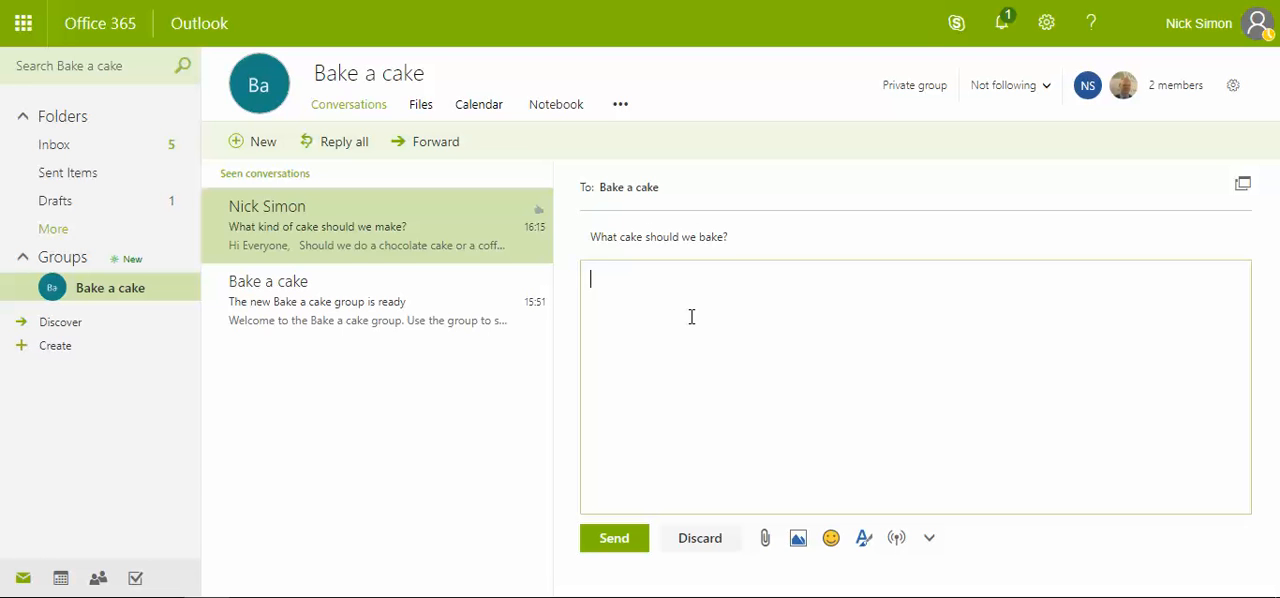
type("Co")
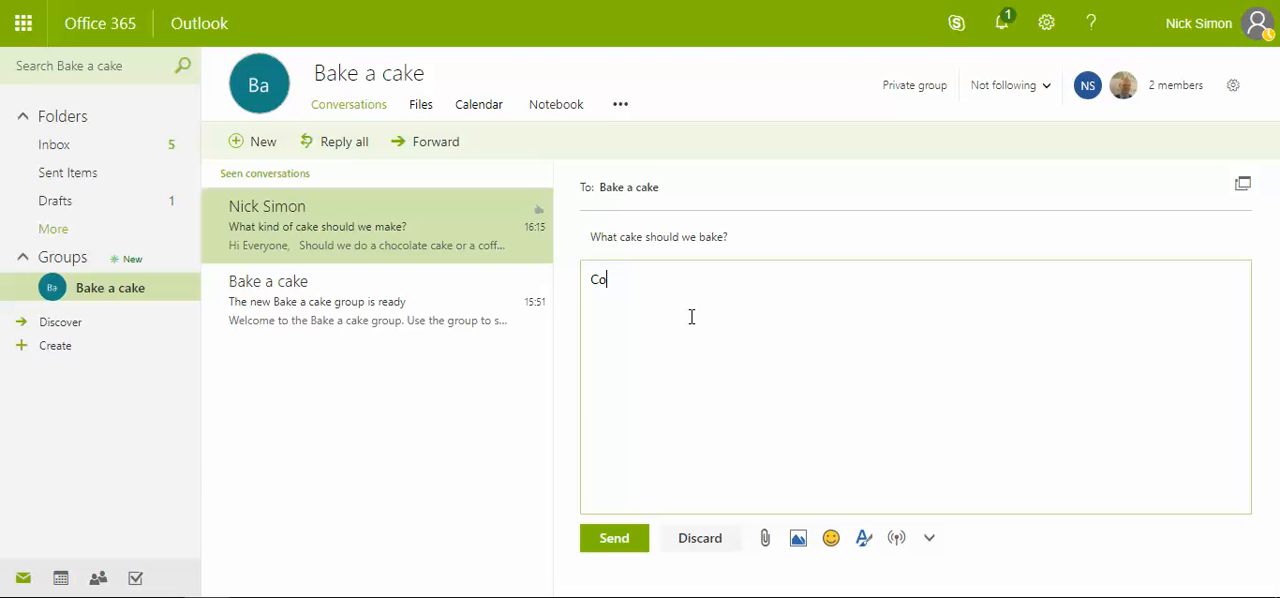
type("ffee of")
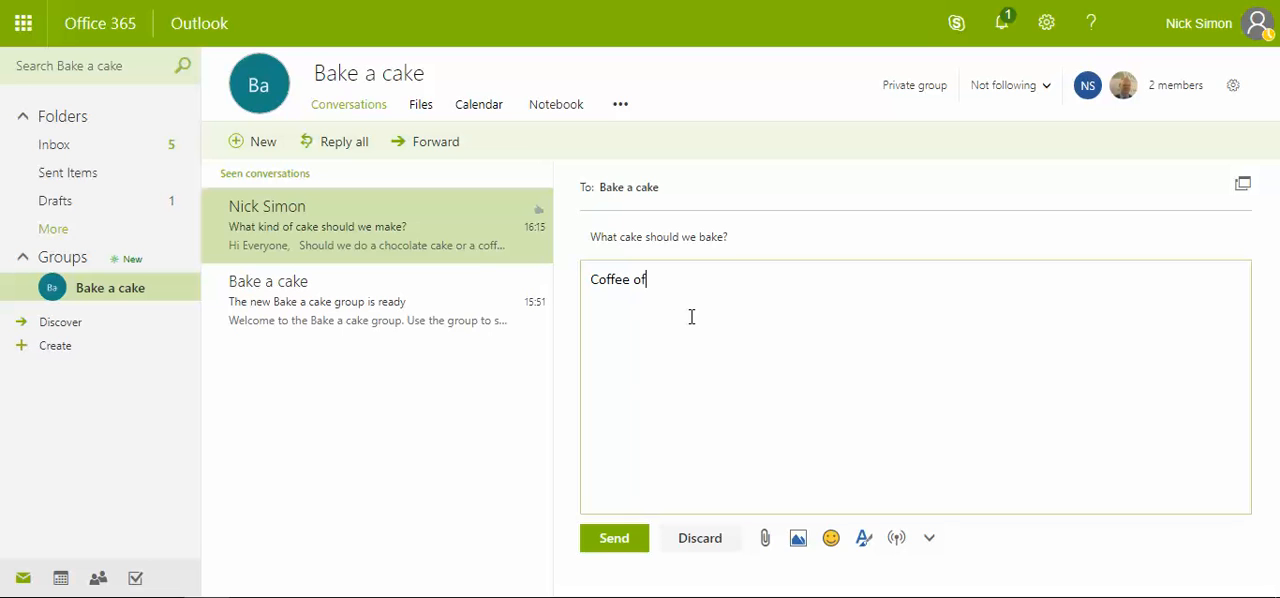
type("r Ch")
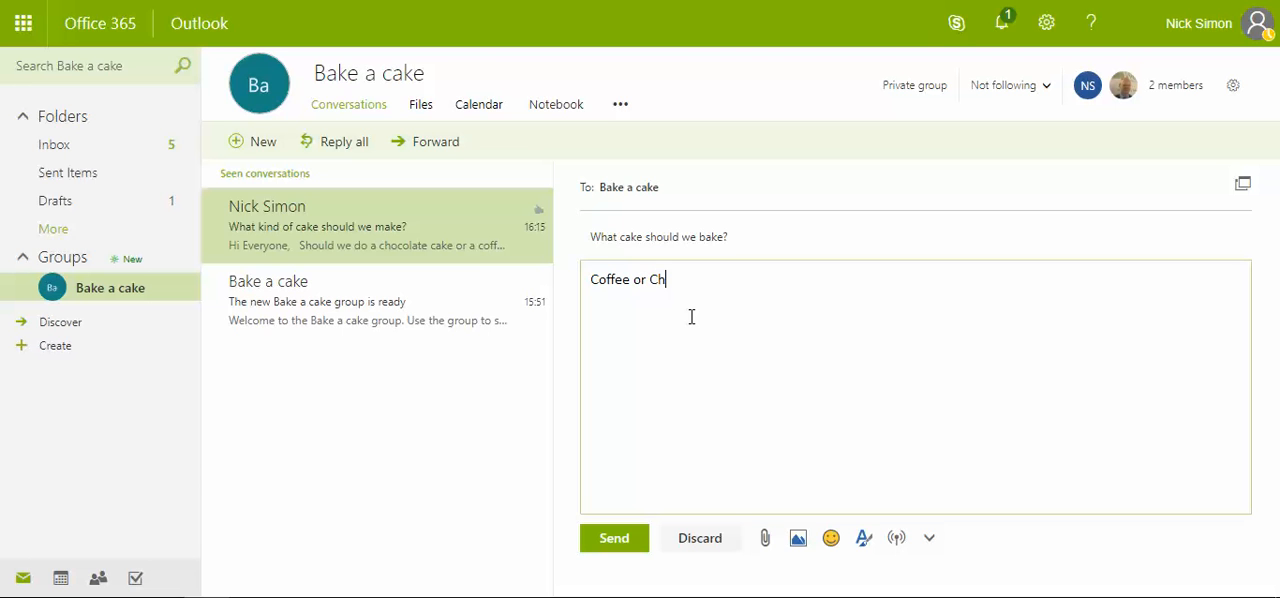
type("ocolate?")
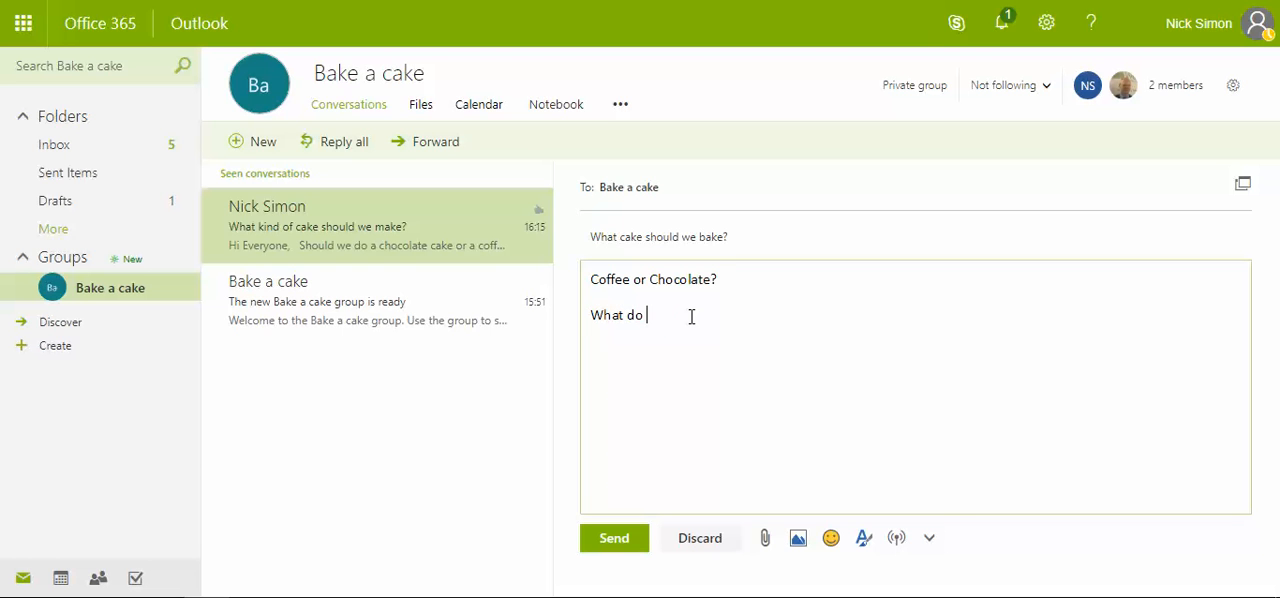
type("you think?")
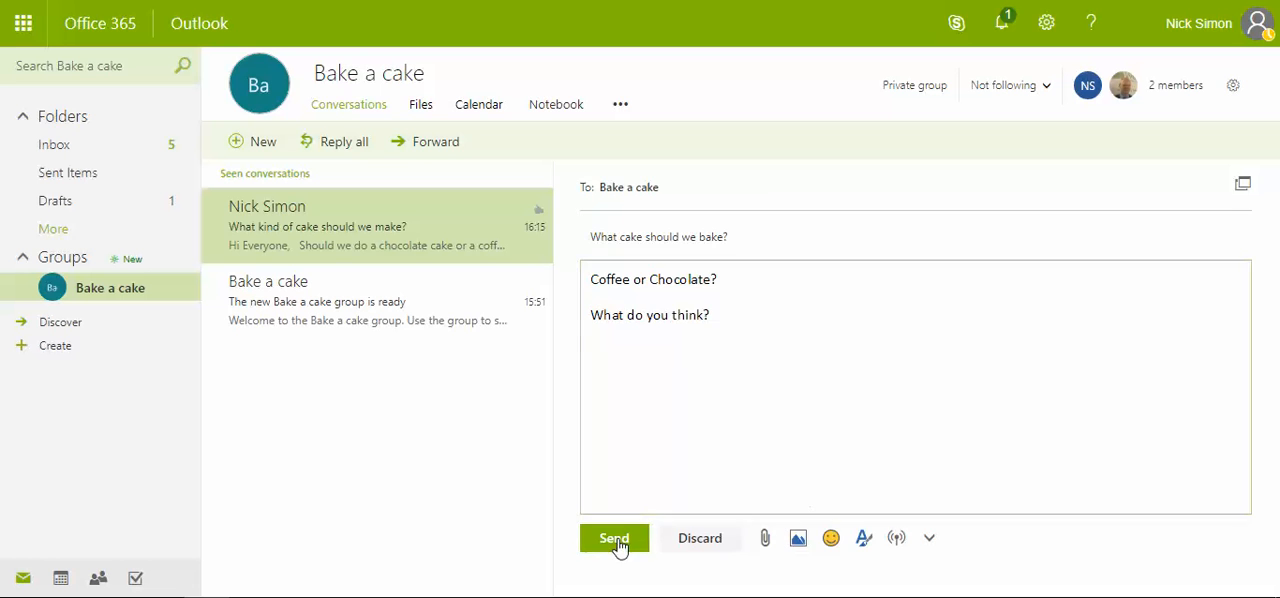
left_click(614, 538)
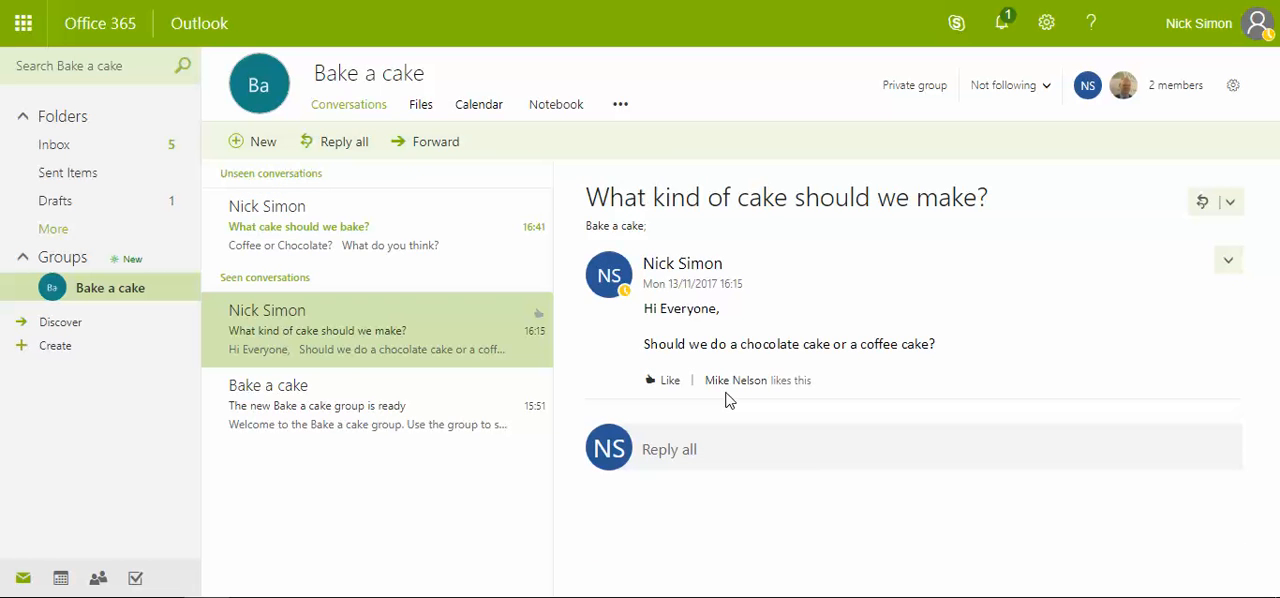
mouse_move(708, 431)
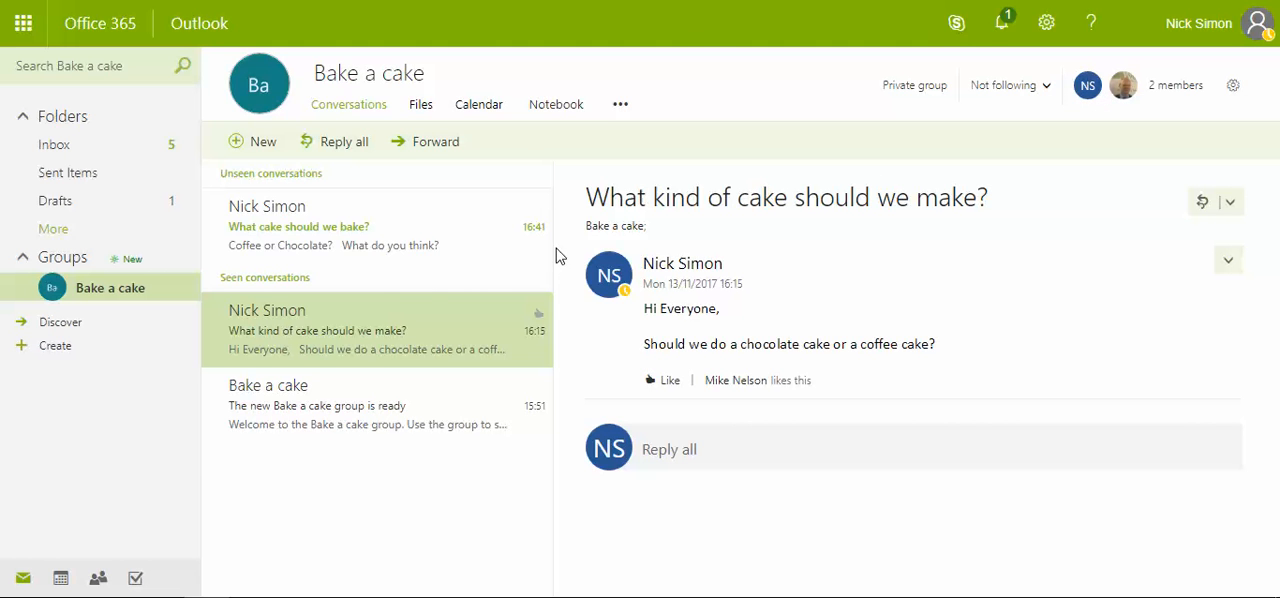
mouse_move(378, 289)
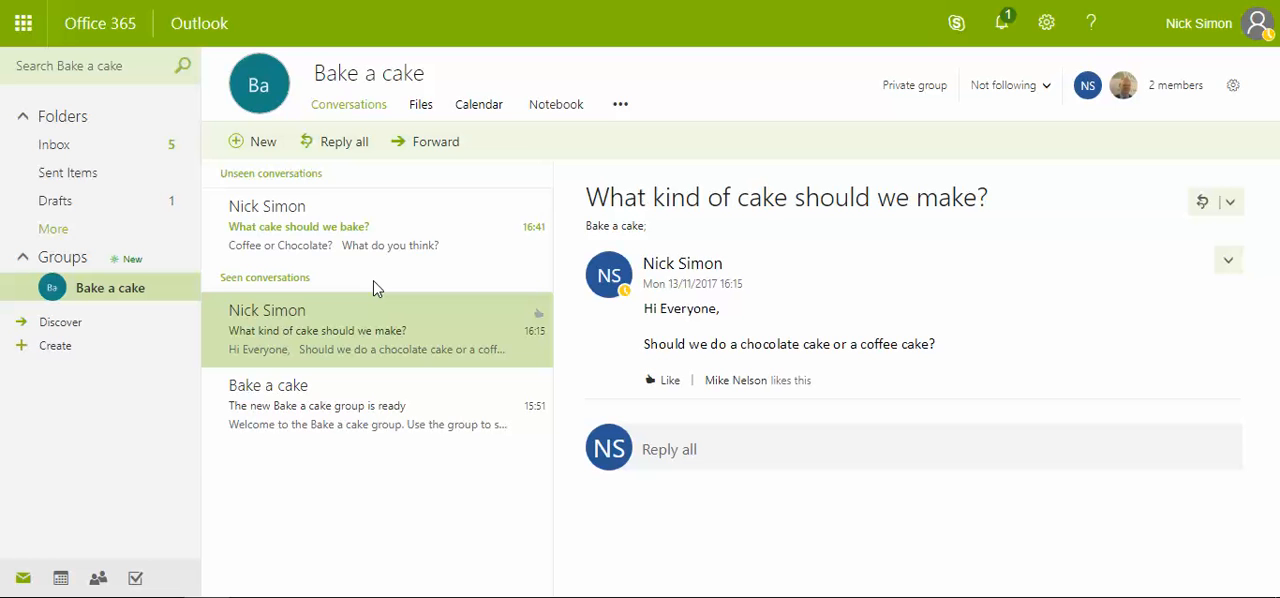
mouse_move(380, 318)
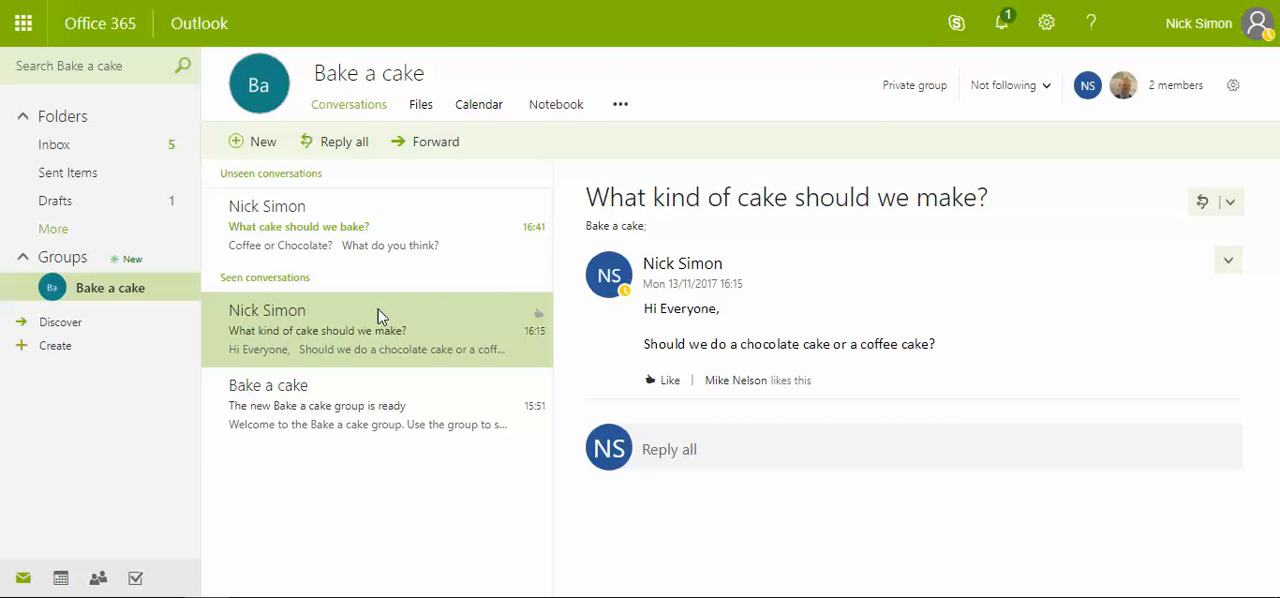
mouse_move(418, 218)
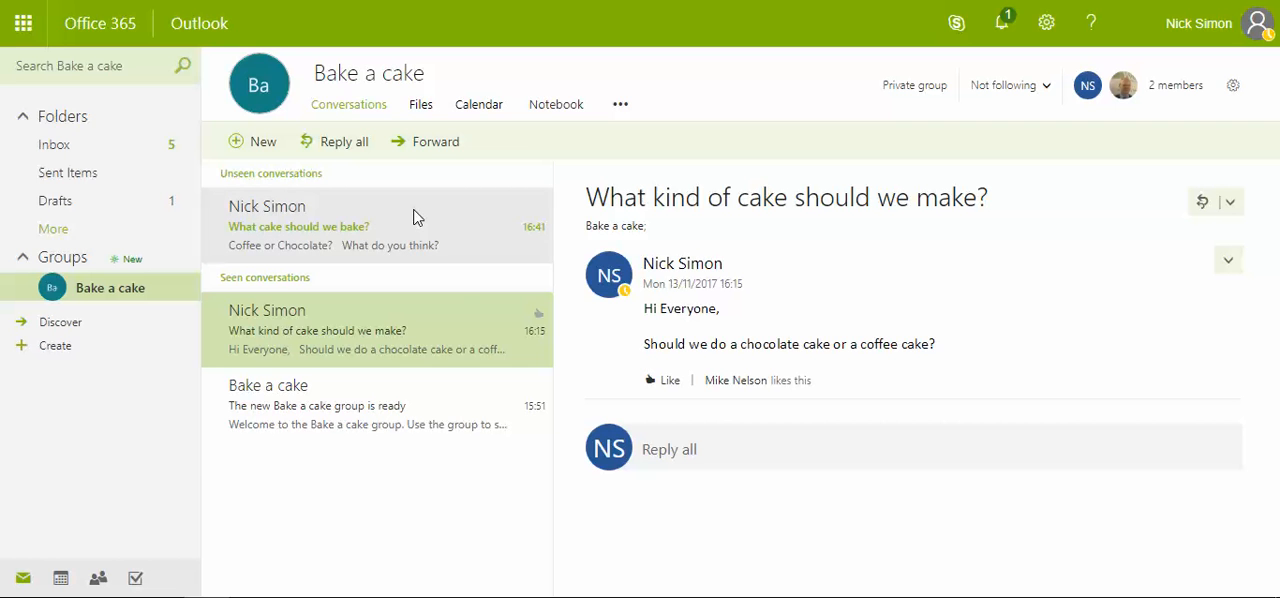
mouse_move(420, 104)
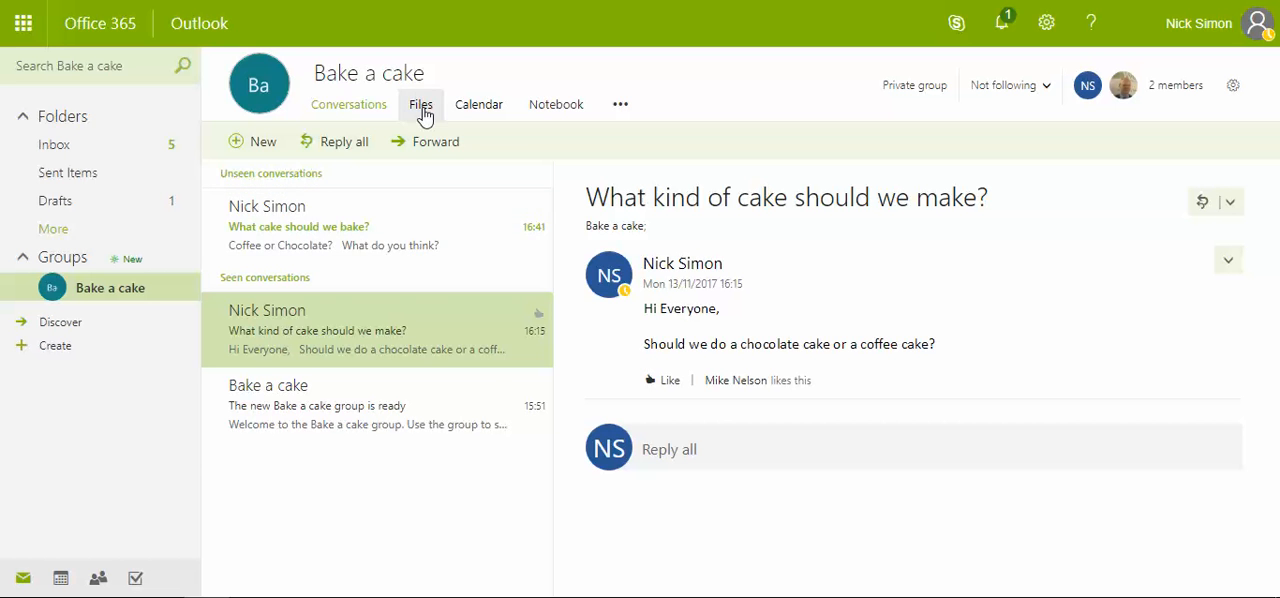
- Show the Bake a cake group's Files area in Outlook Groups, currently with no recent files
left_click(420, 104)
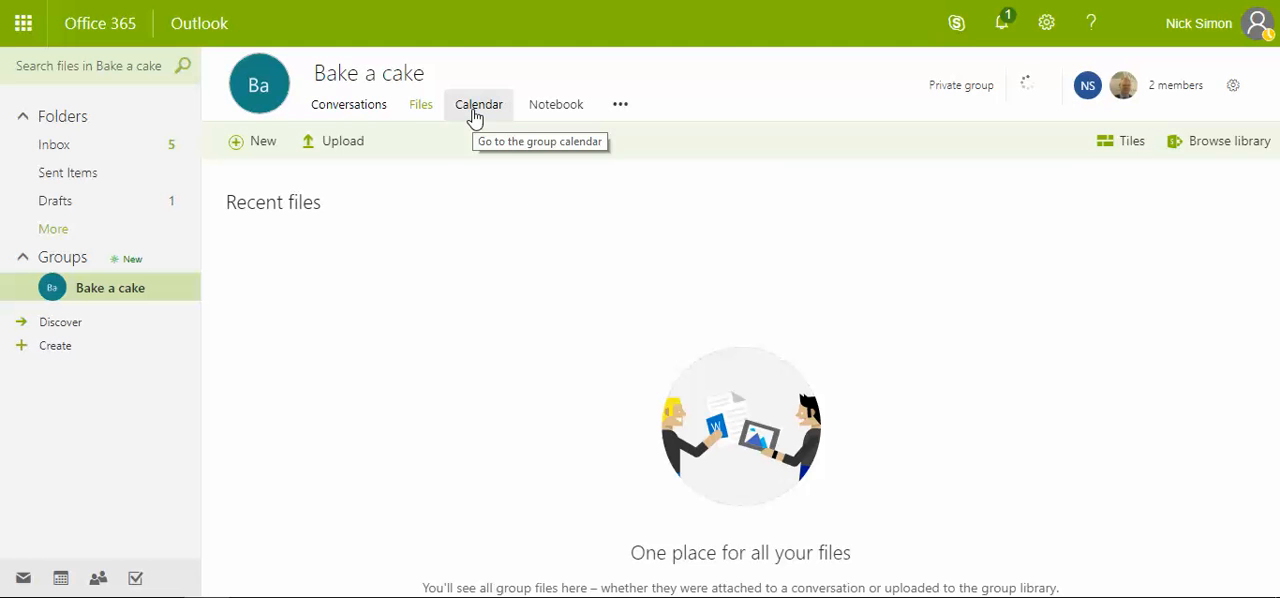
mouse_move(556, 104)
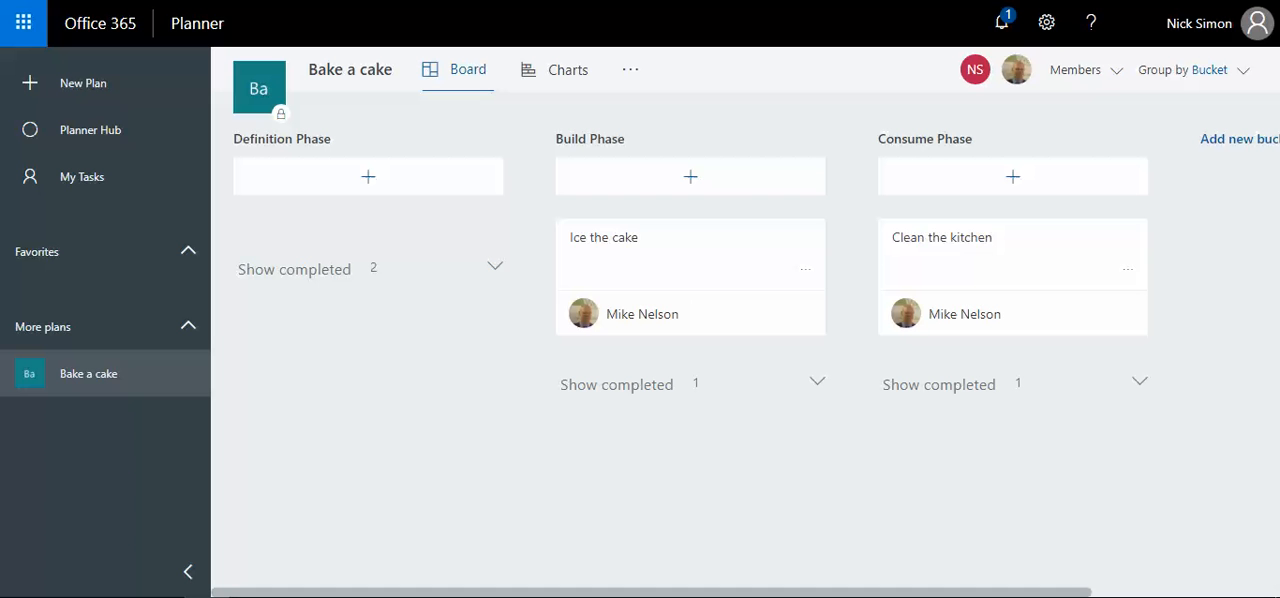
mouse_move(413, 364)
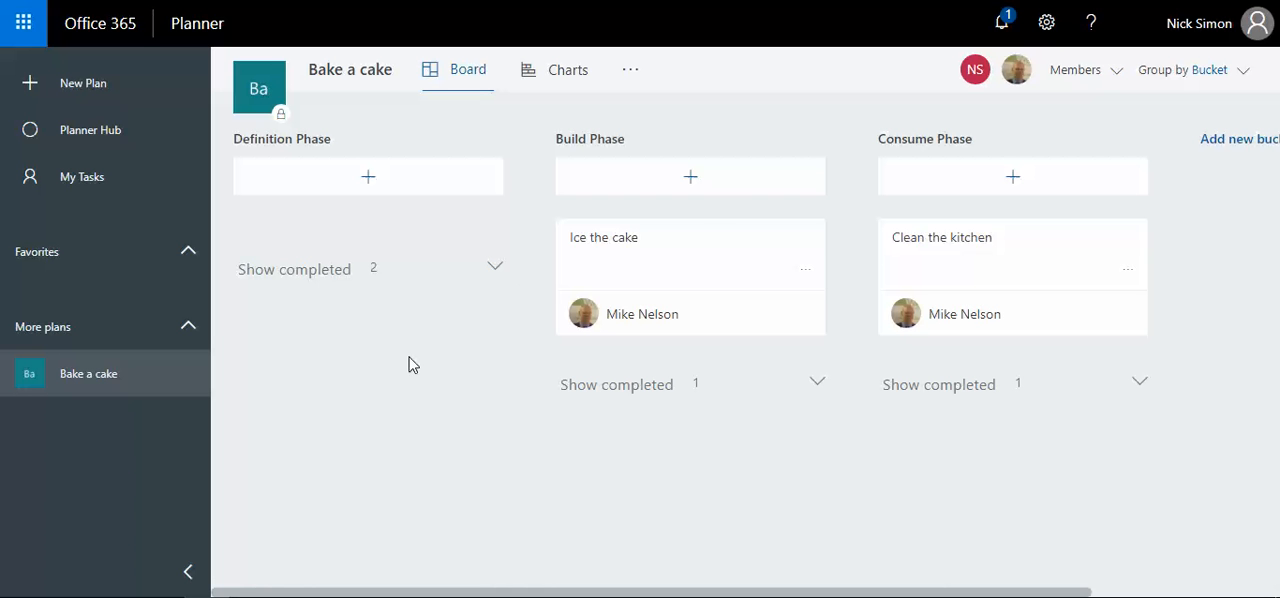
mouse_move(418, 368)
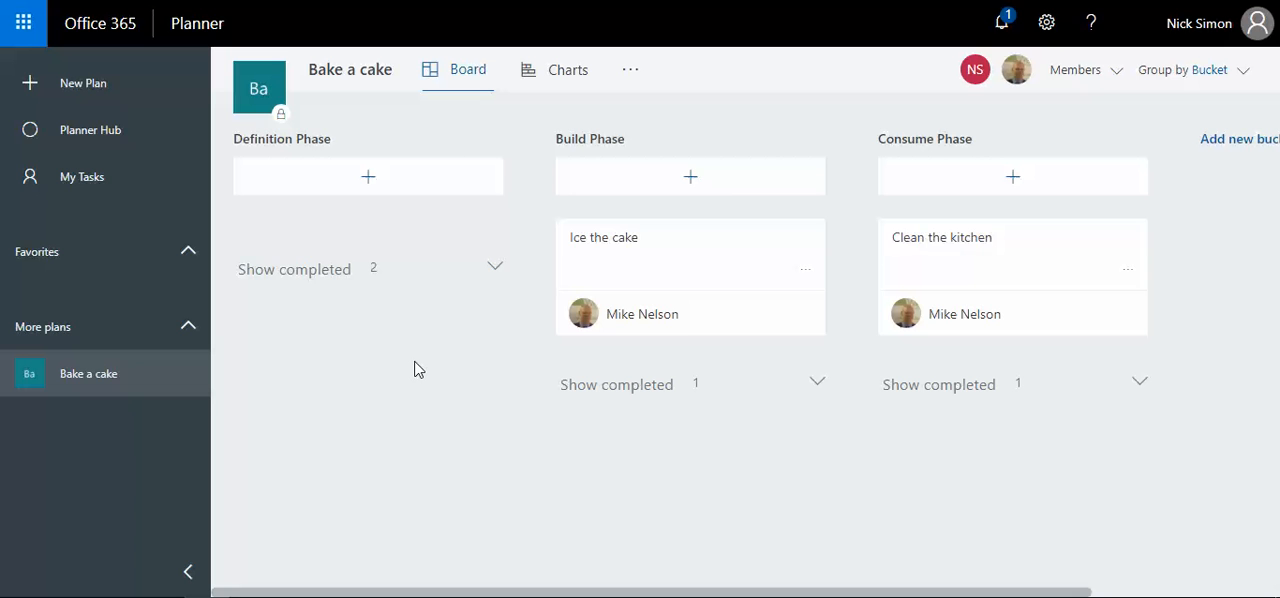
mouse_move(422, 365)
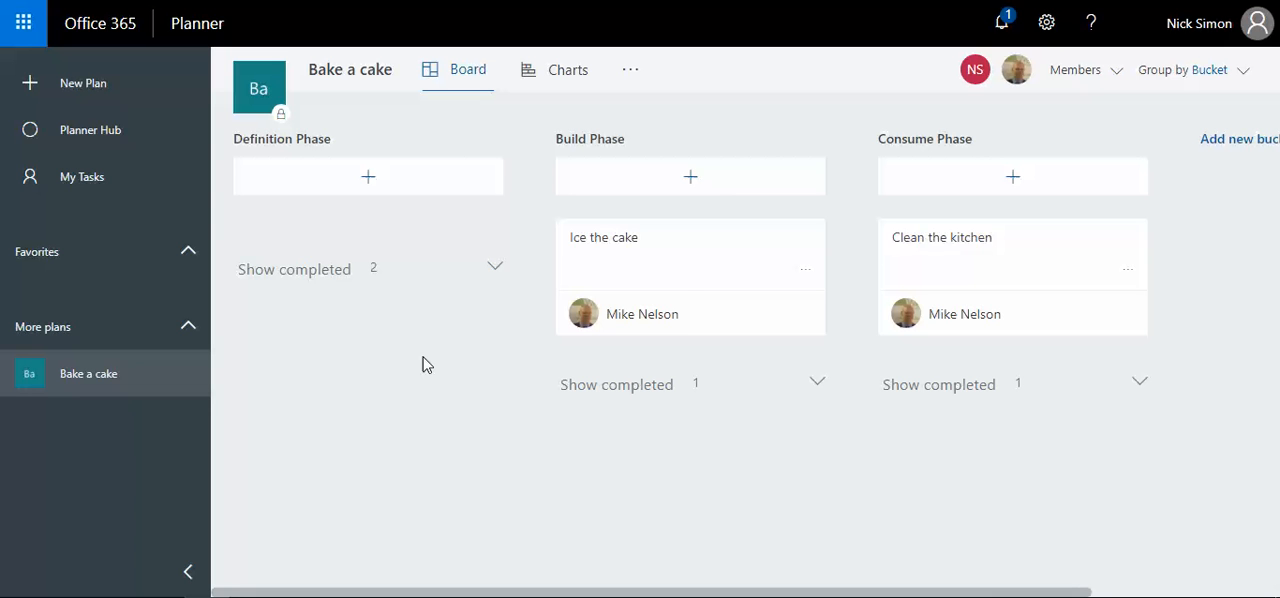
mouse_move(435, 355)
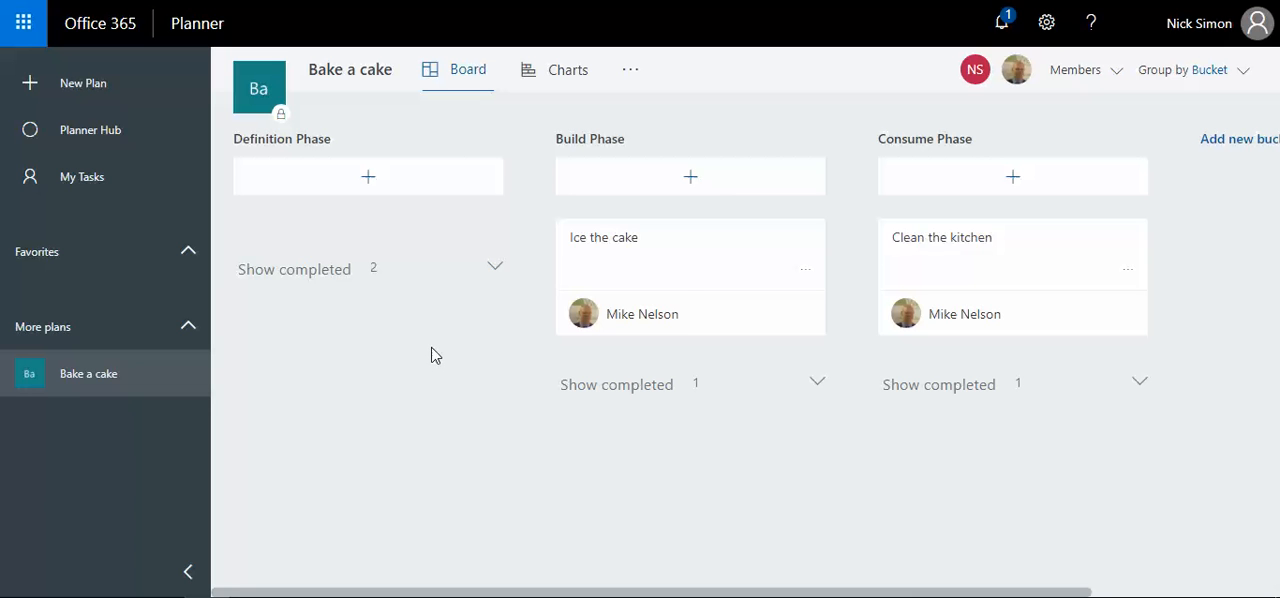
mouse_move(443, 158)
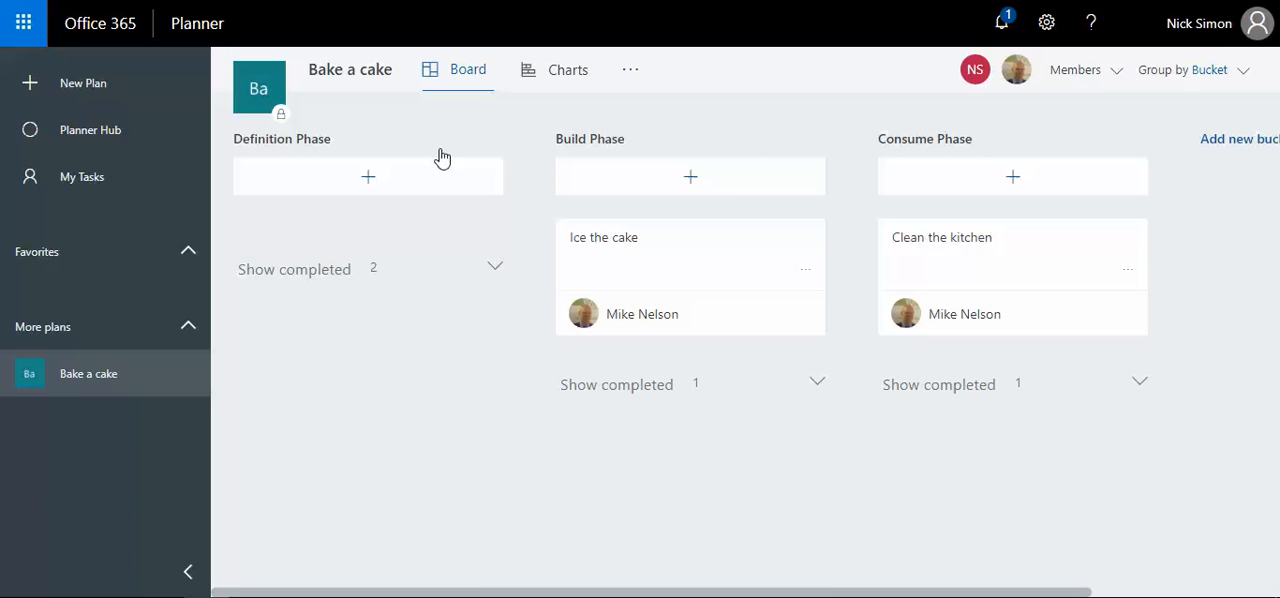